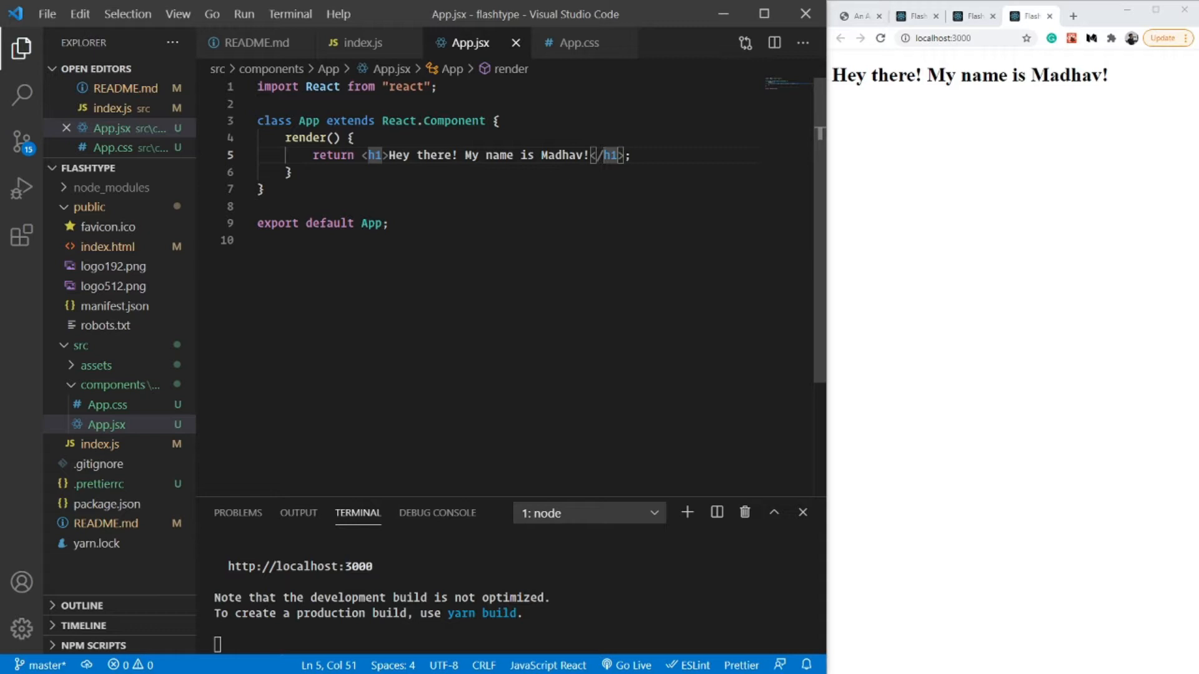
# Replace the old h1 heading with a return of <div className="app">.
pyautogui.moveTo(365, 154); pyautogui.dragTo(625, 155)
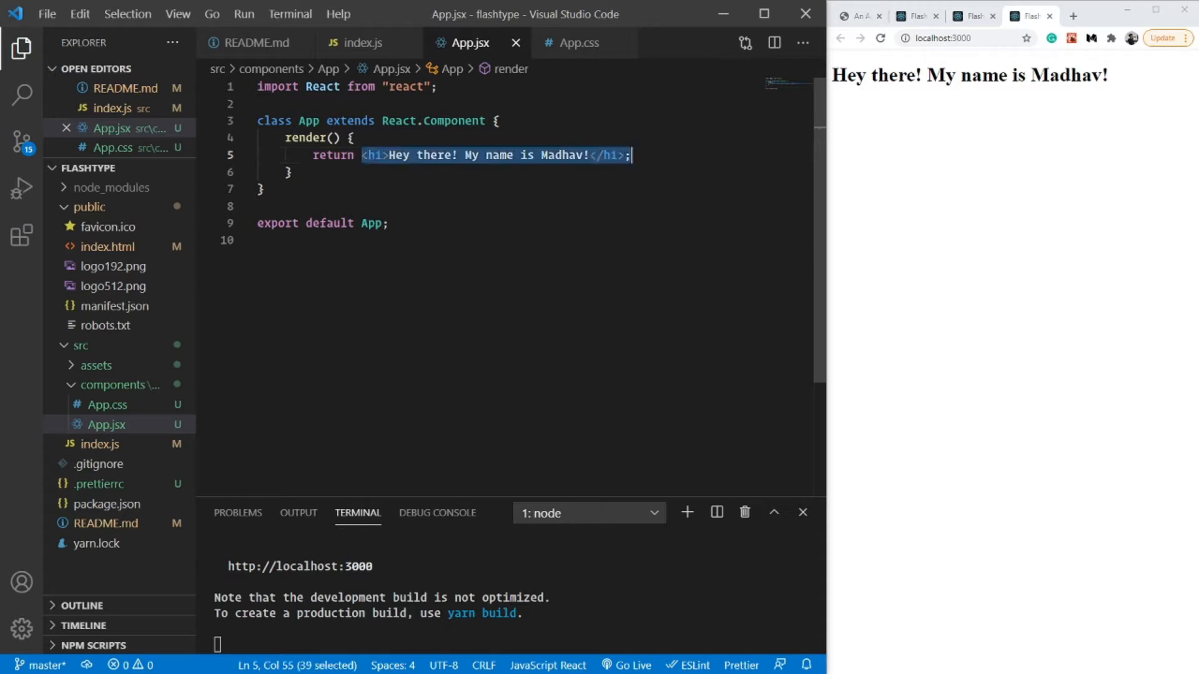
pyautogui.press('Delete')
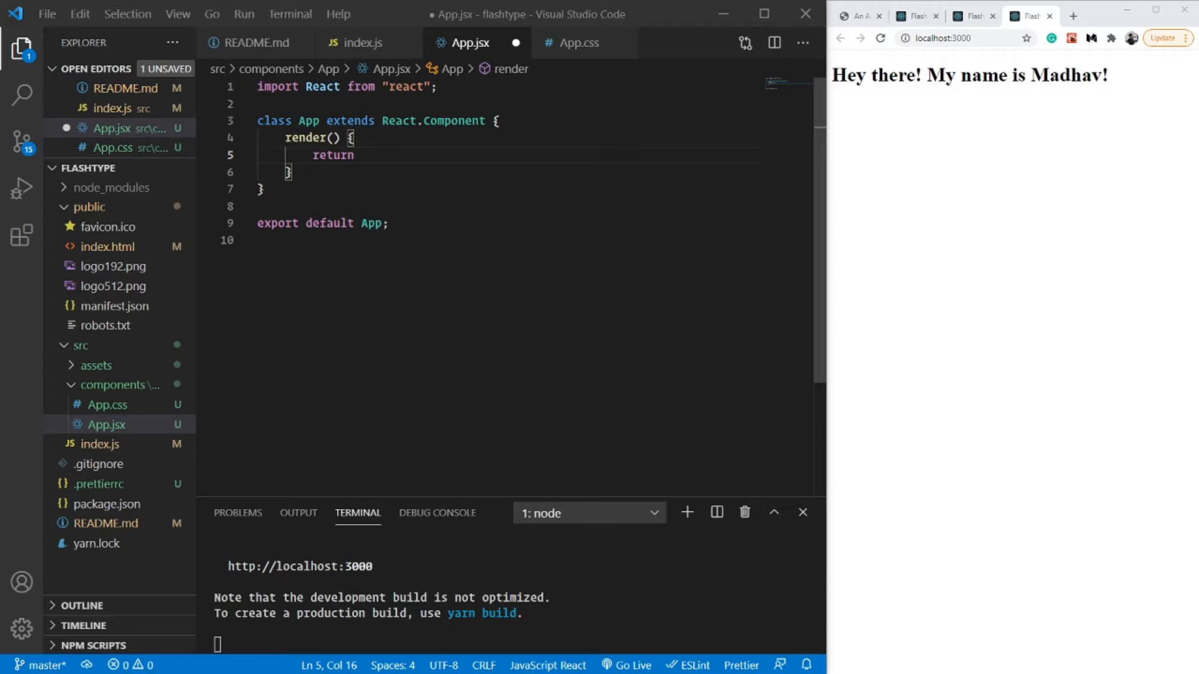
pyautogui.moveTo(1014, 95)
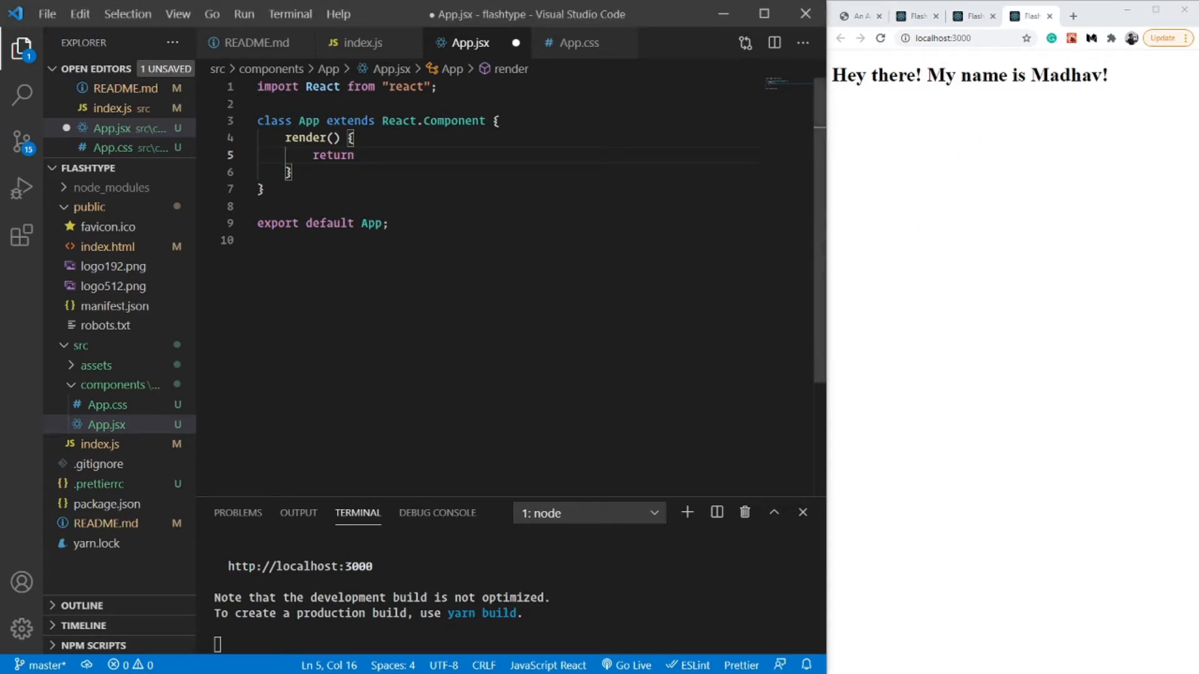
pyautogui.write('(')
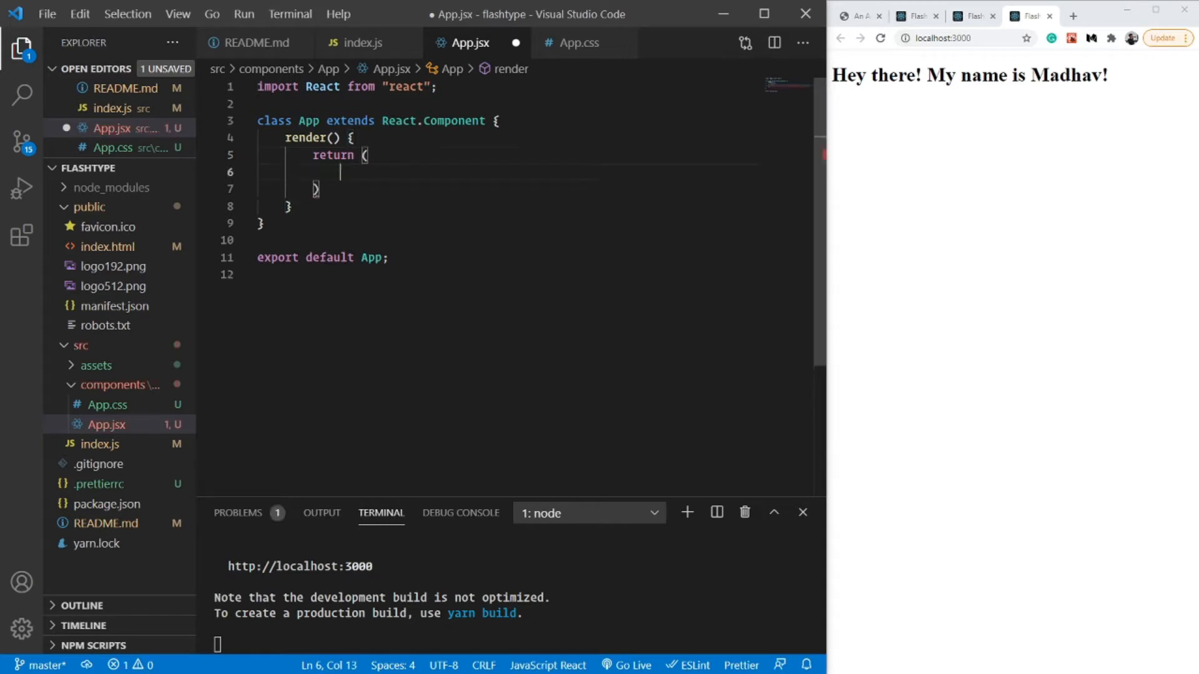
pyautogui.write('<div className')
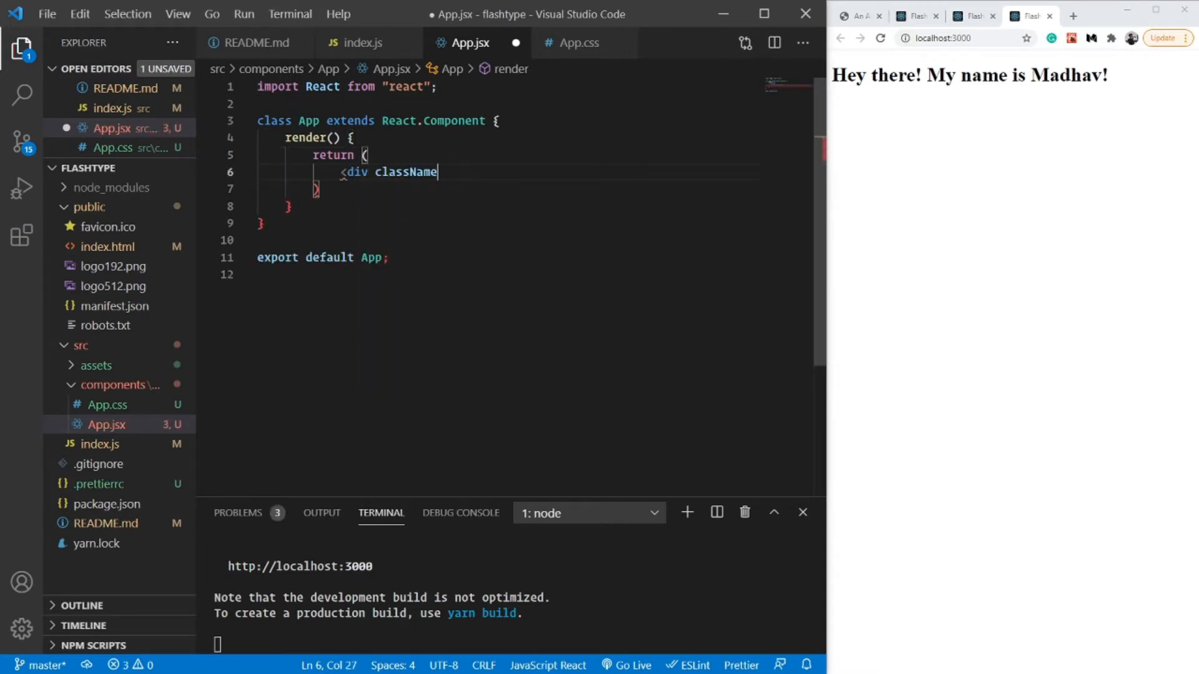
pyautogui.write('="app"')
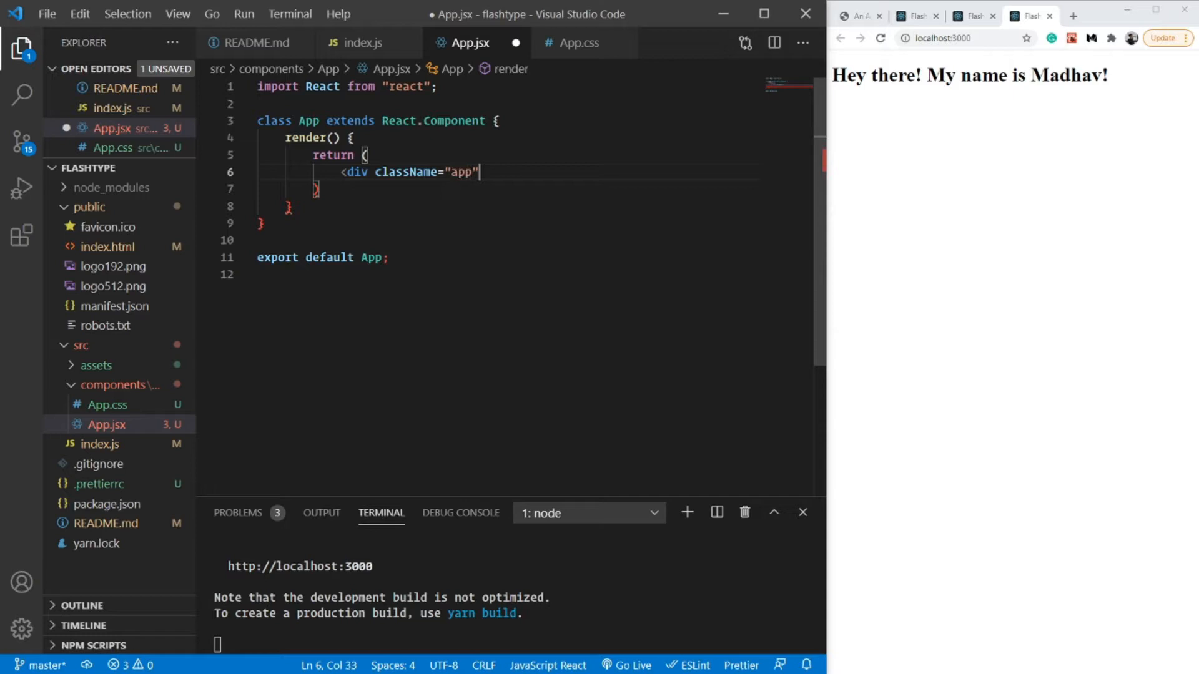
pyautogui.write('>')
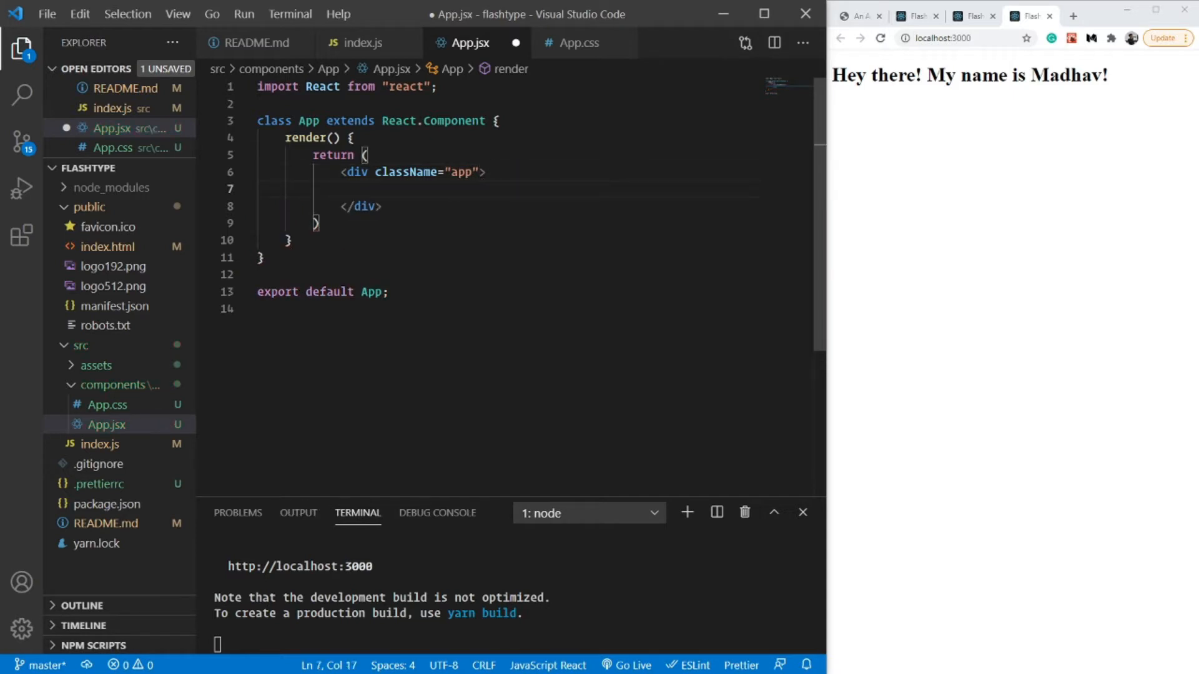
# Add Nav Section, Landing Page, Challenge Section and Footer placeholder comments inside the app div.
pyautogui.write('{/* Nav */}')
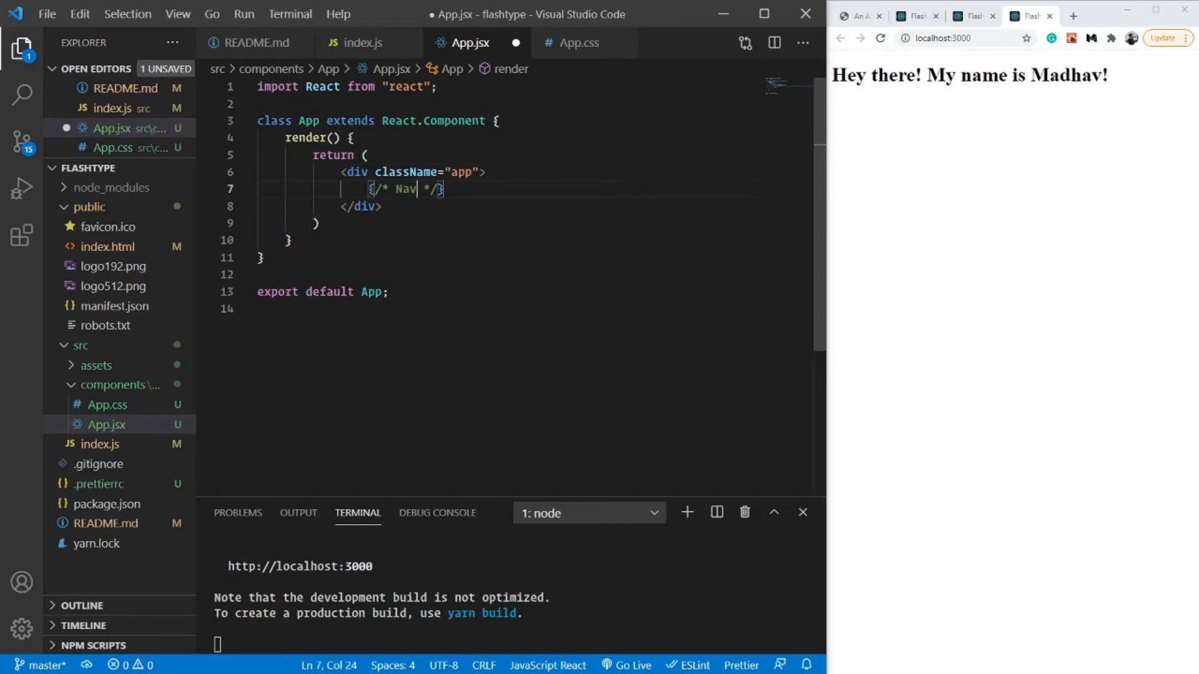
pyautogui.write('Section')
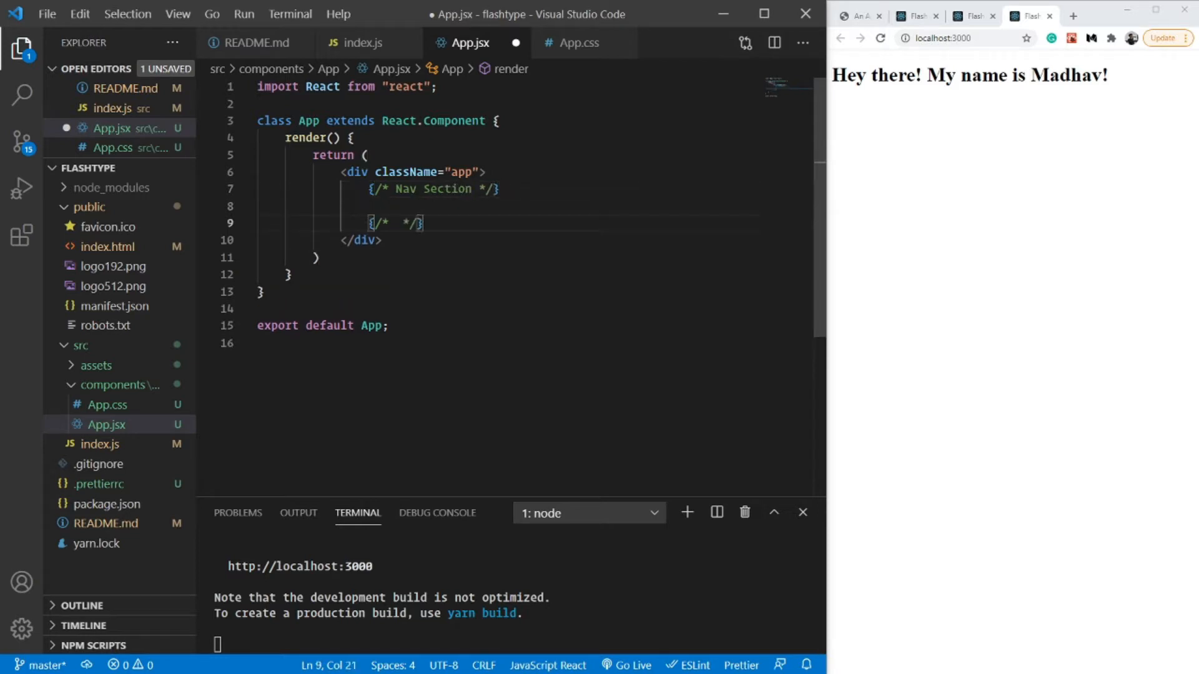
pyautogui.write('Landing Page')
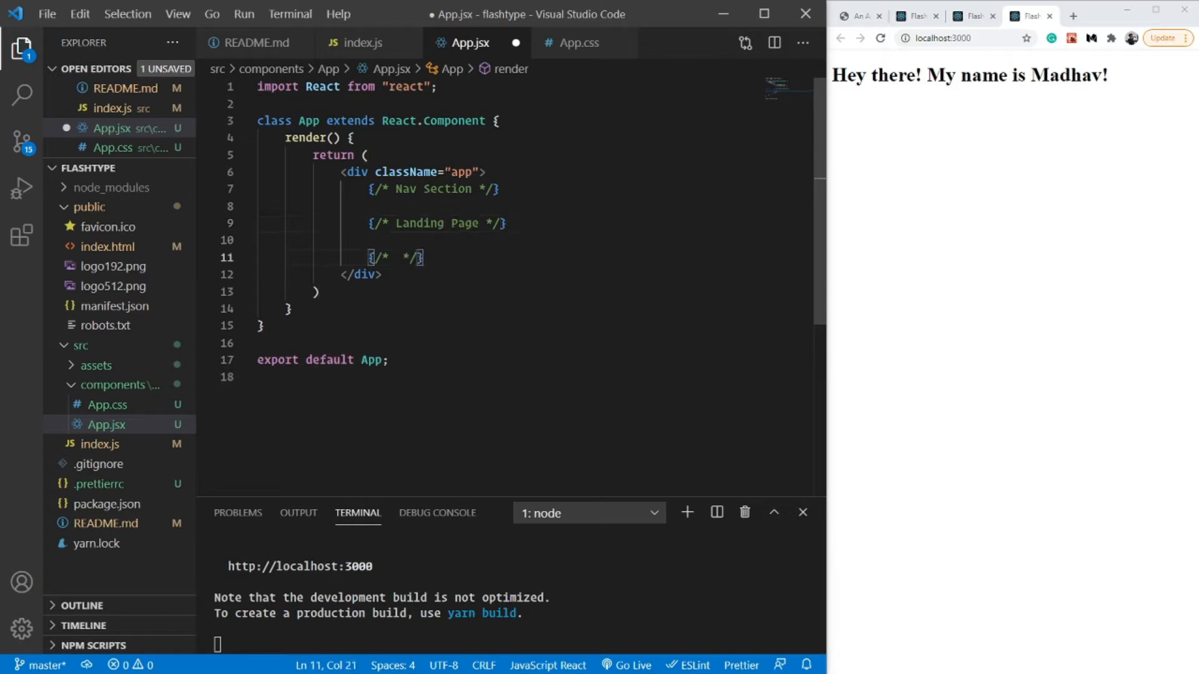
pyautogui.write('Challenge Section')
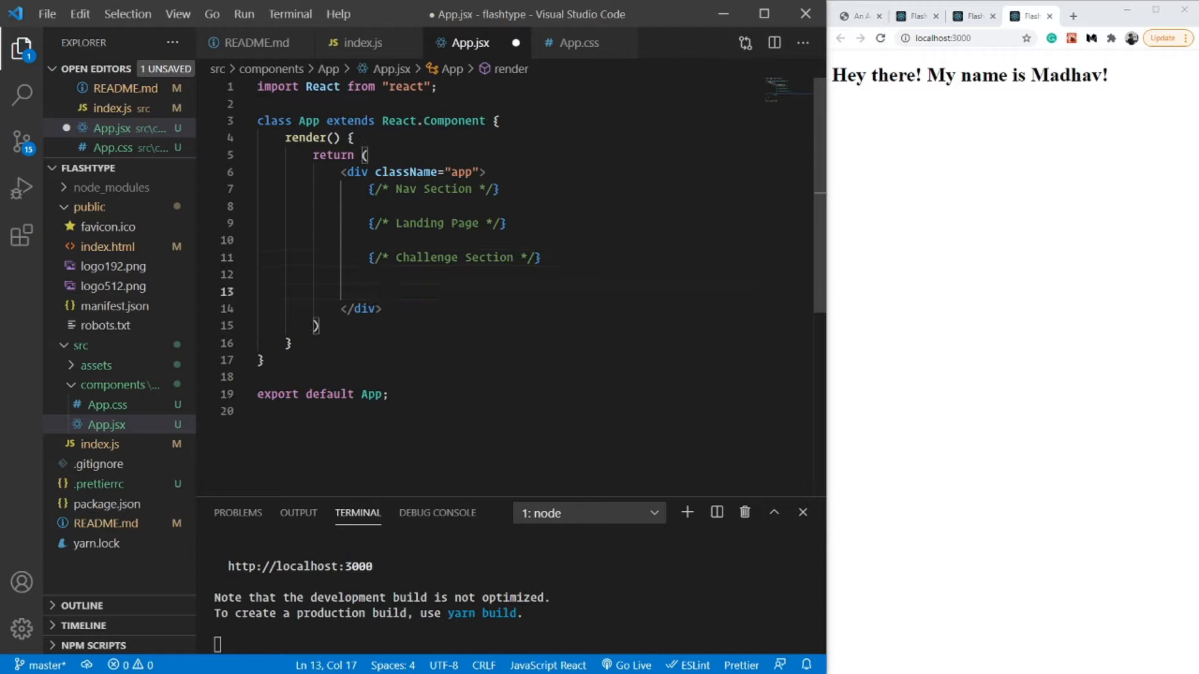
pyautogui.write('{/* Footer */}')
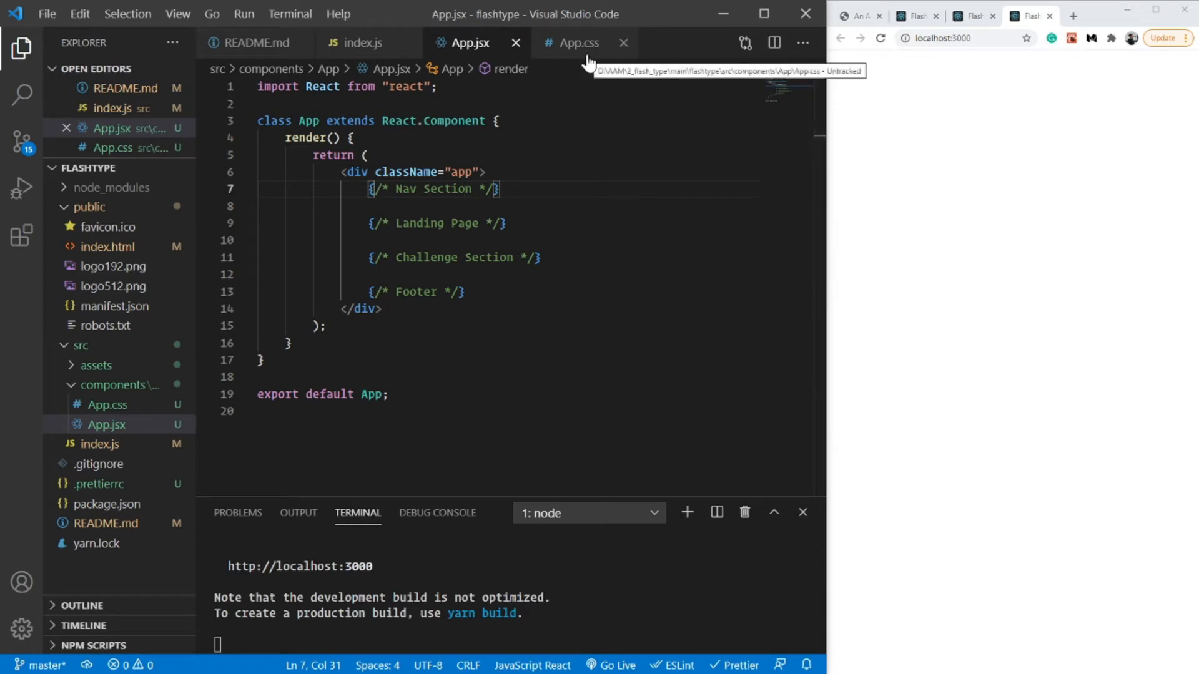
# In App.css add a body rule with margin 0, border-box sizing and "Poppins", sans-serif font.
pyautogui.click(578, 43)
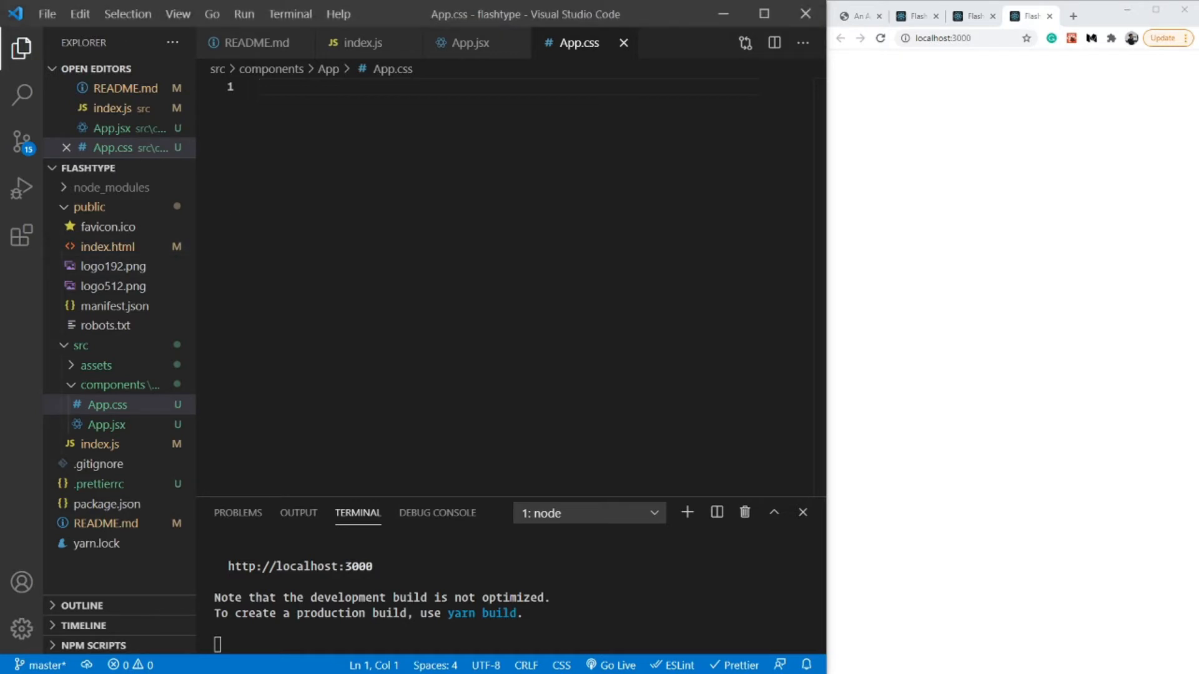
pyautogui.write('bocy')
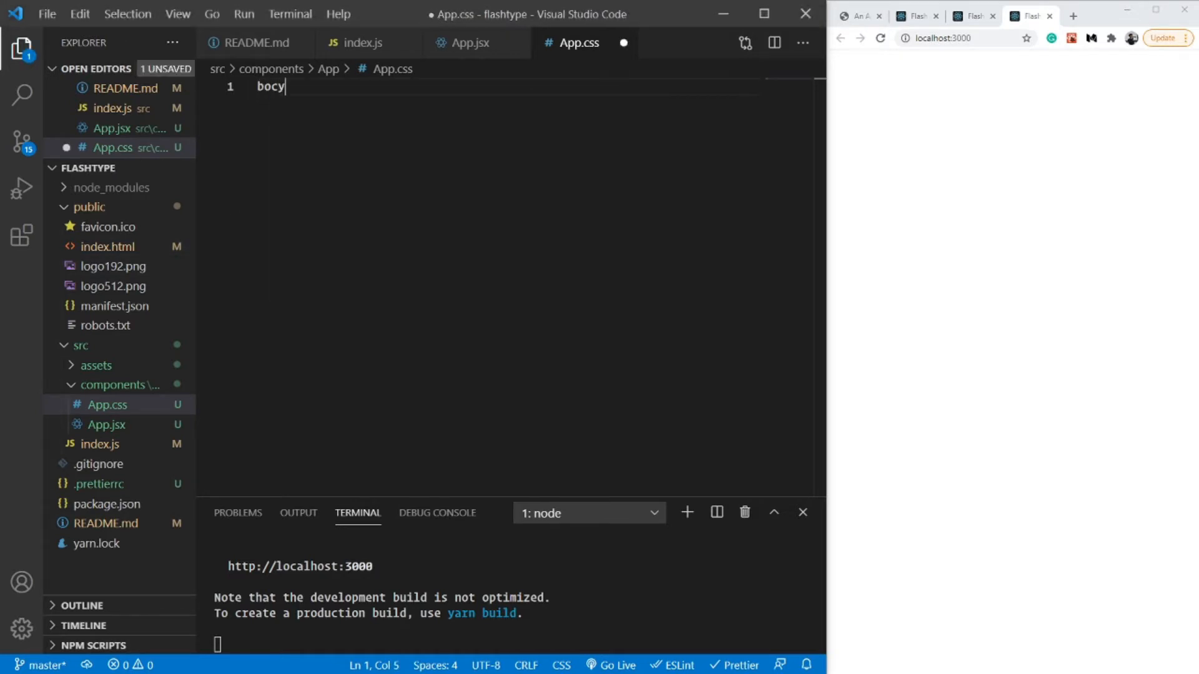
pyautogui.write('p')
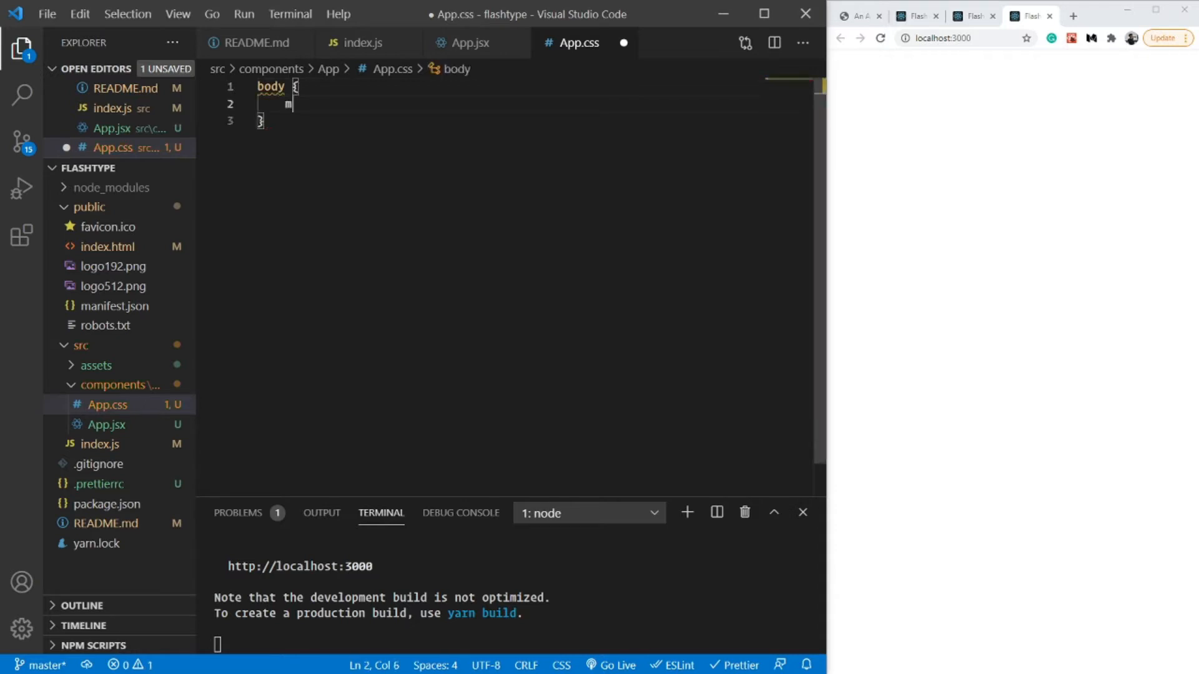
pyautogui.write('margin: 0;')
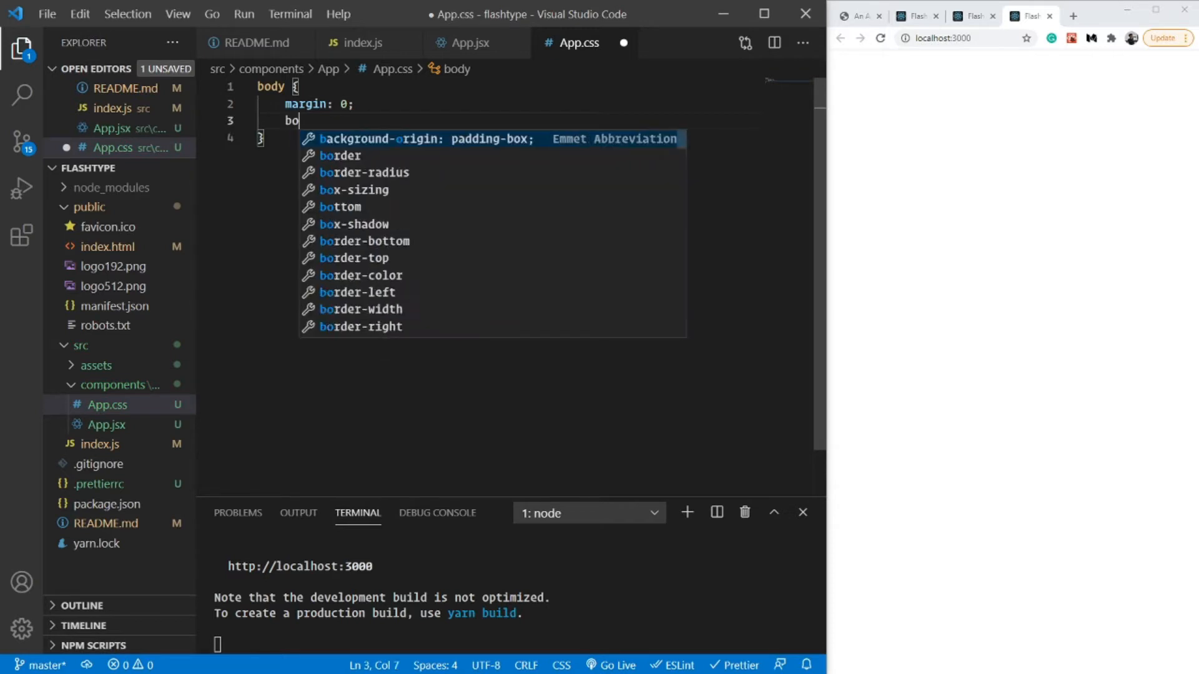
pyautogui.write('box-sizing: border-box;')
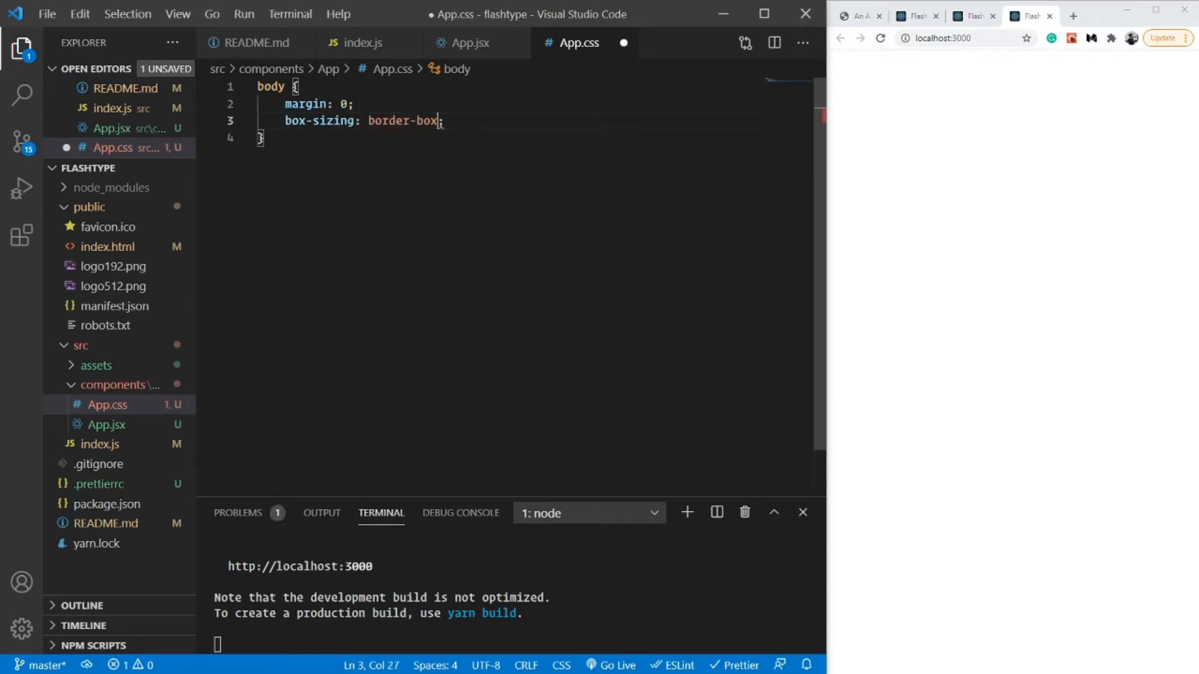
pyautogui.write('font-family: ;')
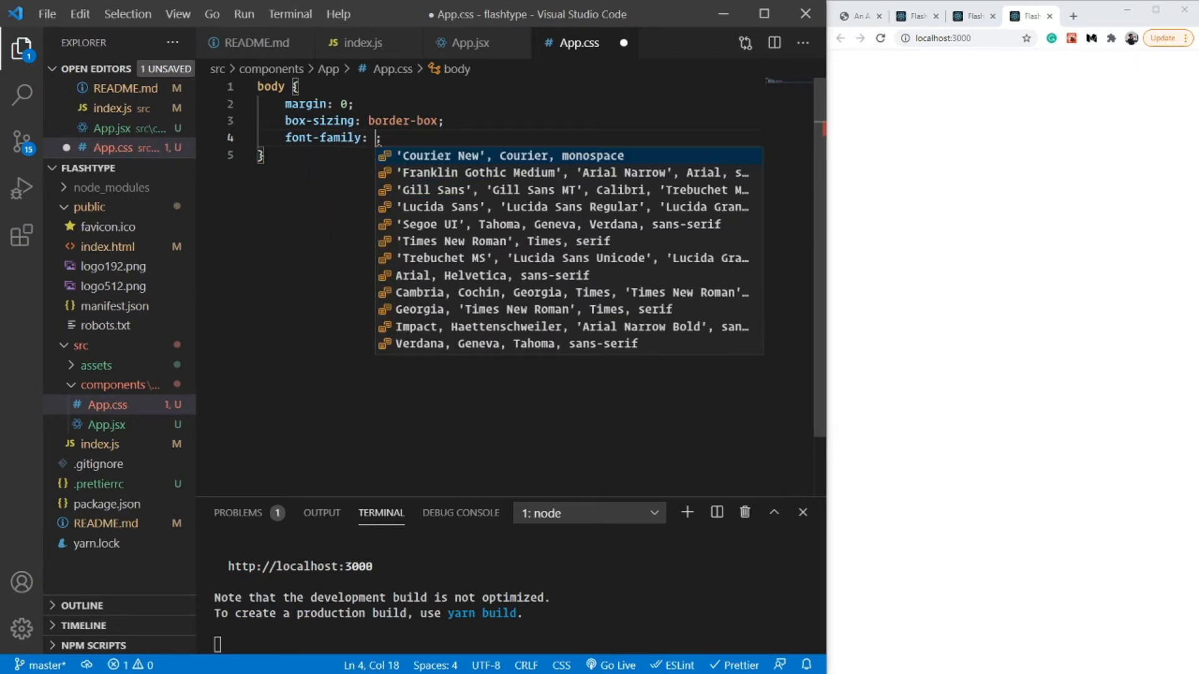
pyautogui.write('"Poppins",')
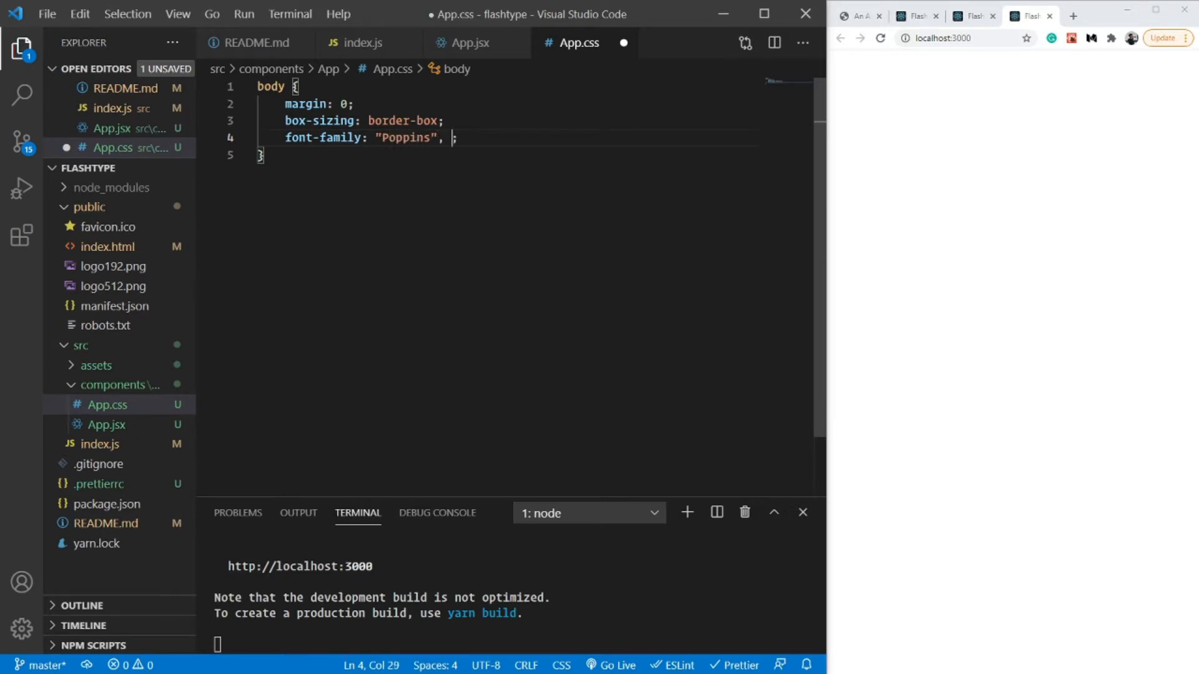
pyautogui.write('sans-serif')
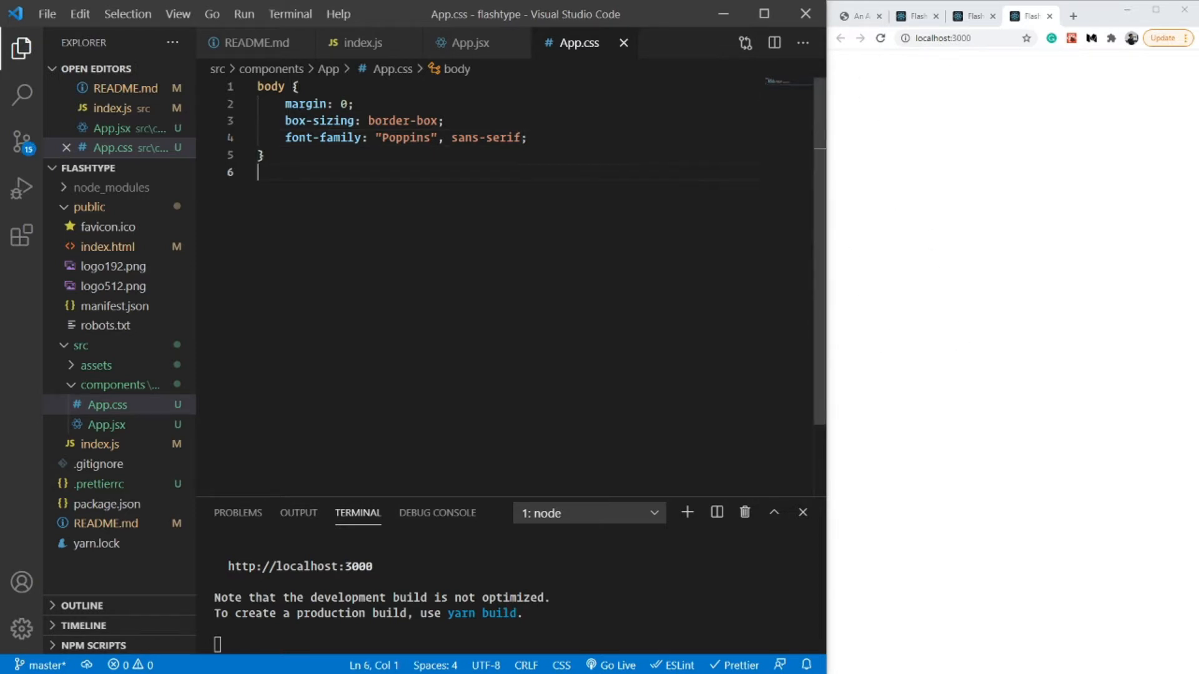
# Add an .app rule with flex display and column flex direction.
pyautogui.write('.a')
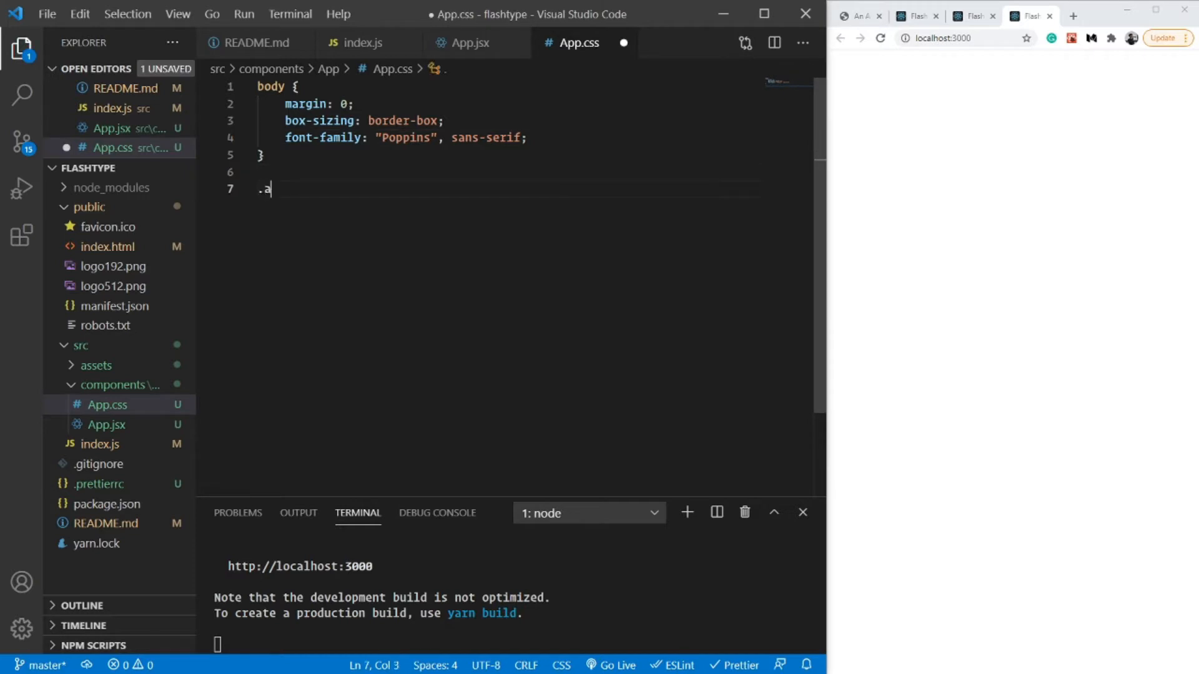
pyautogui.write('pp {')
pyautogui.write('display: ;')
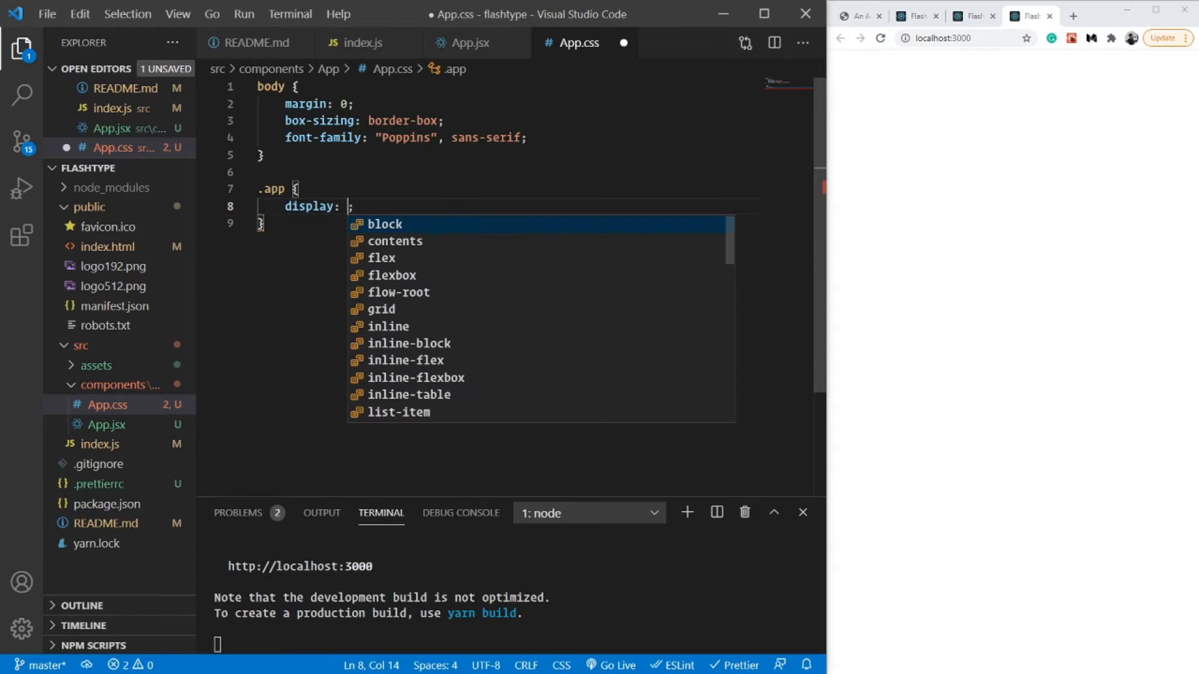
pyautogui.write('flex')
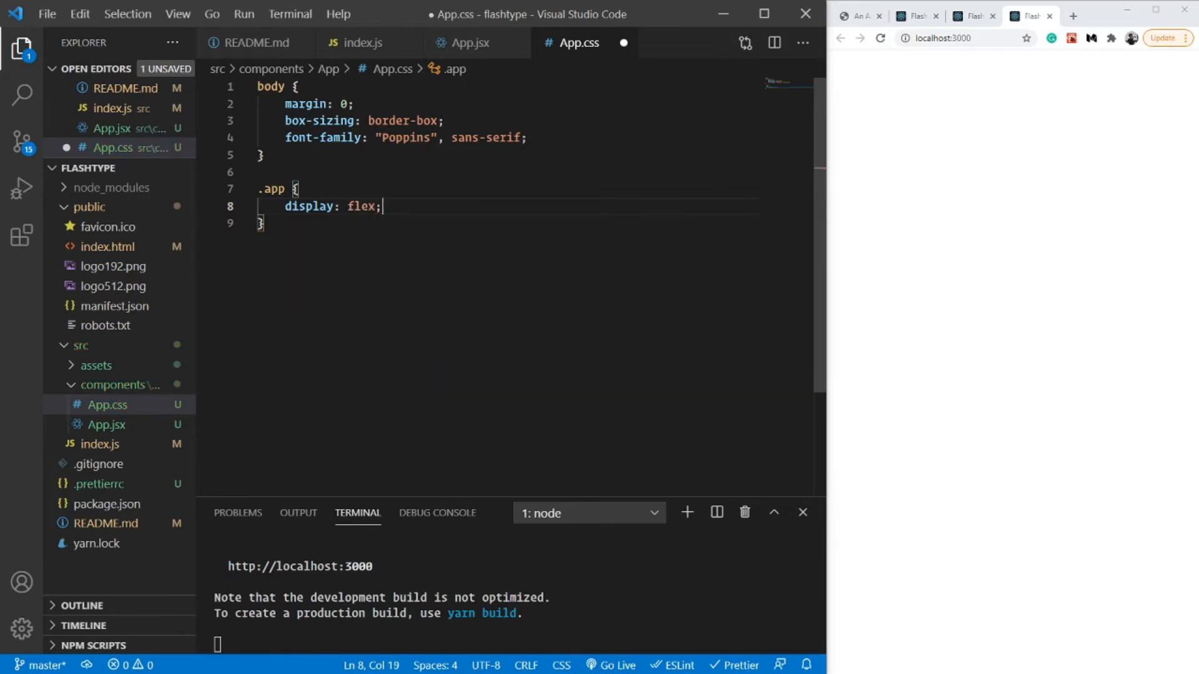
pyautogui.write('flex-direction: ;')
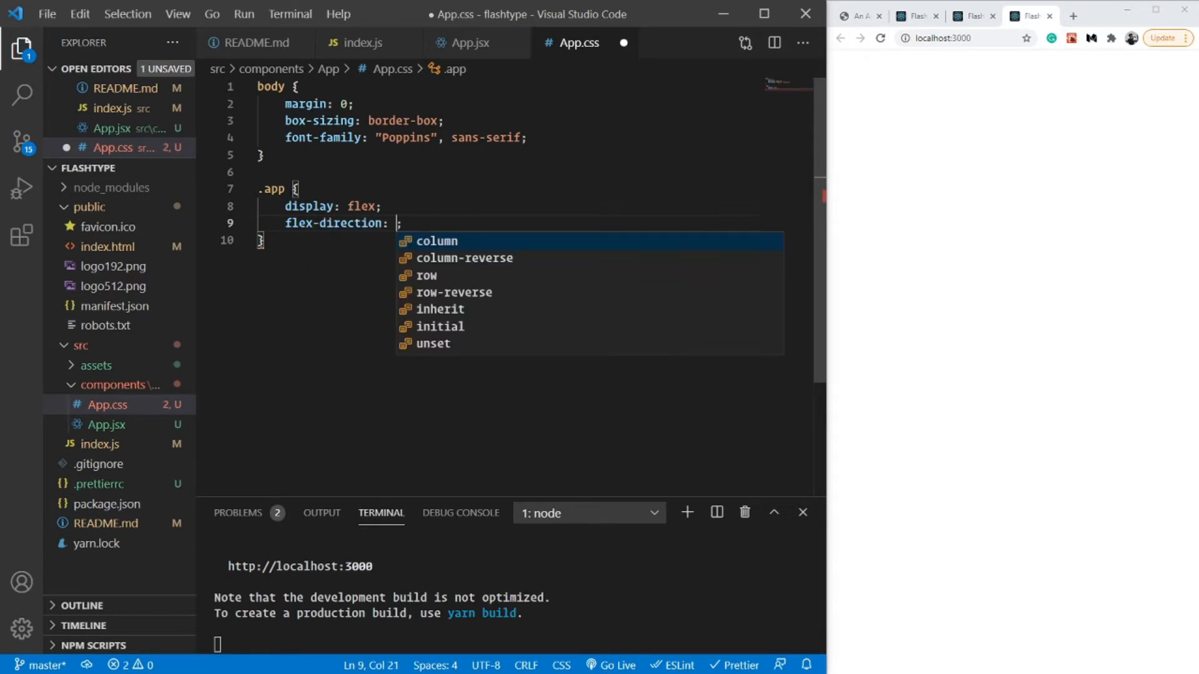
pyautogui.write('colu')
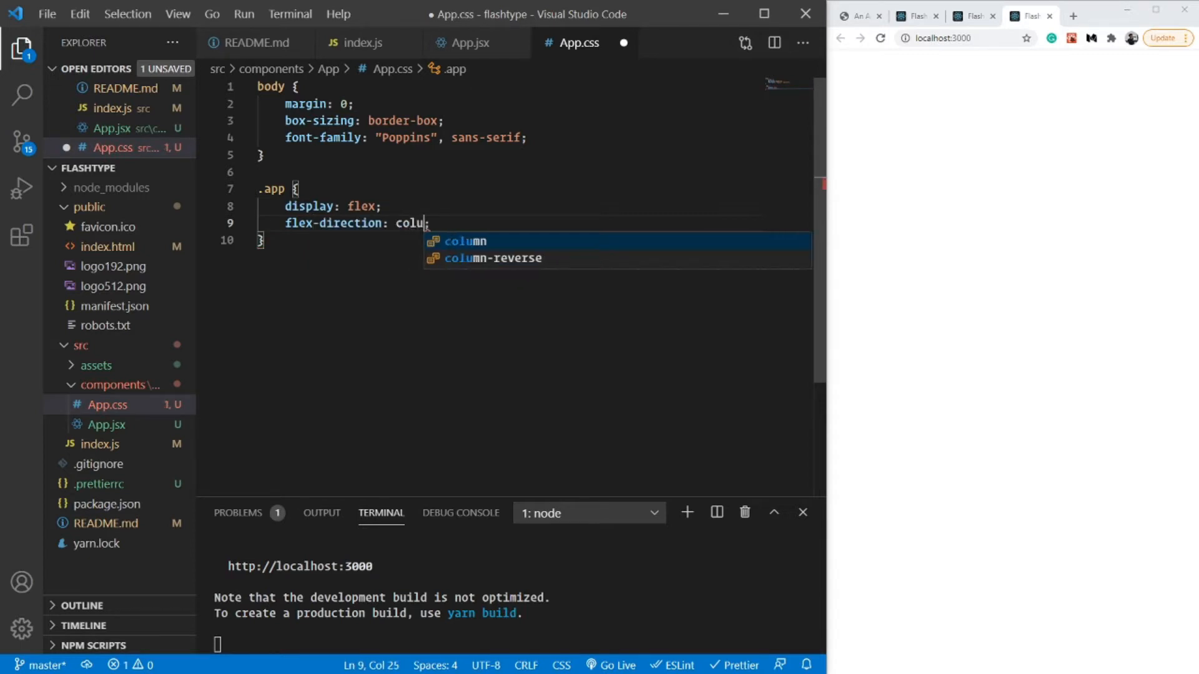
pyautogui.press('Tab')
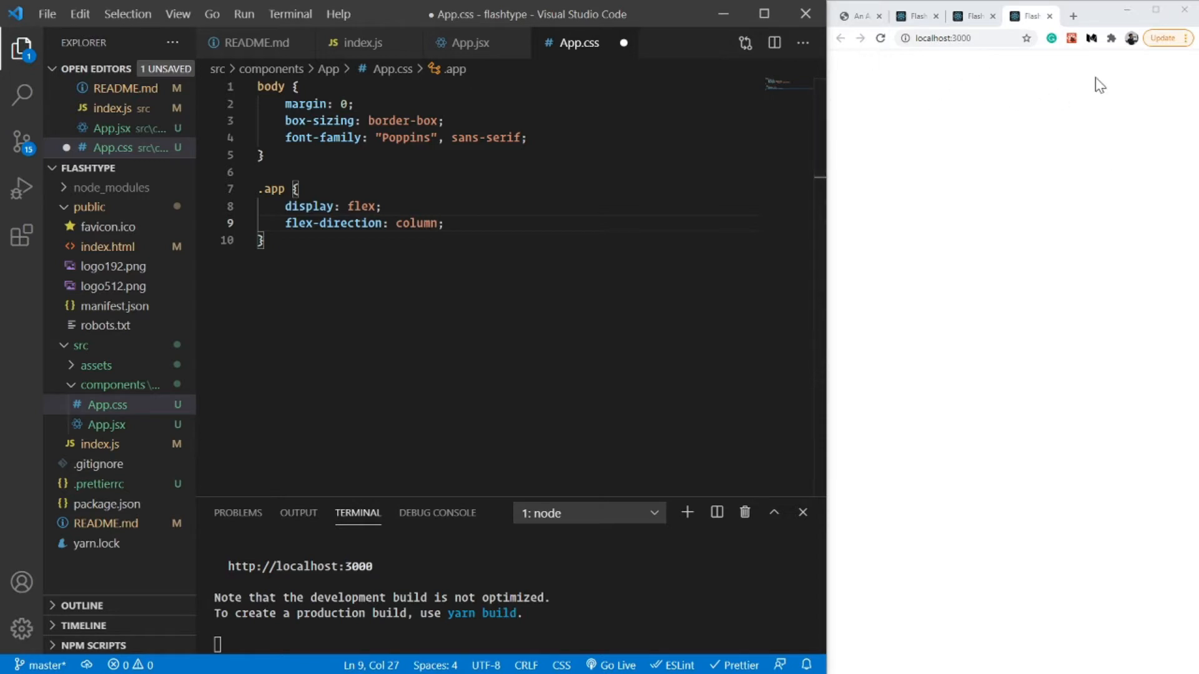
pyautogui.moveTo(1171, 87)
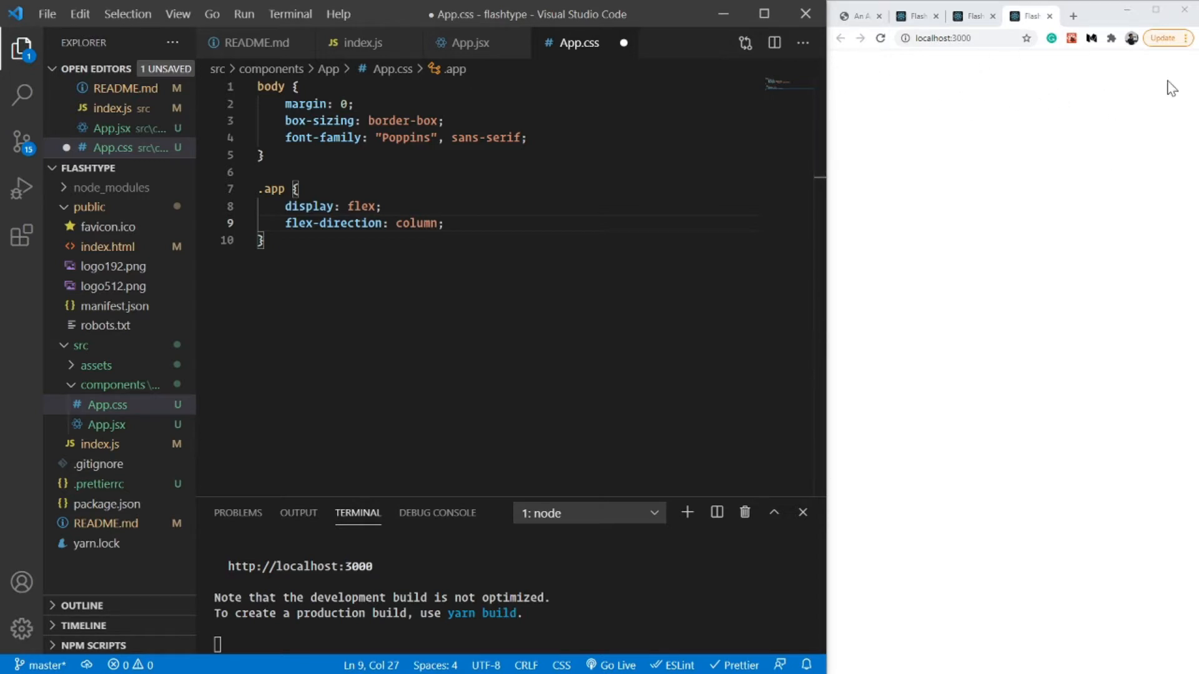
pyautogui.moveTo(933, 59)
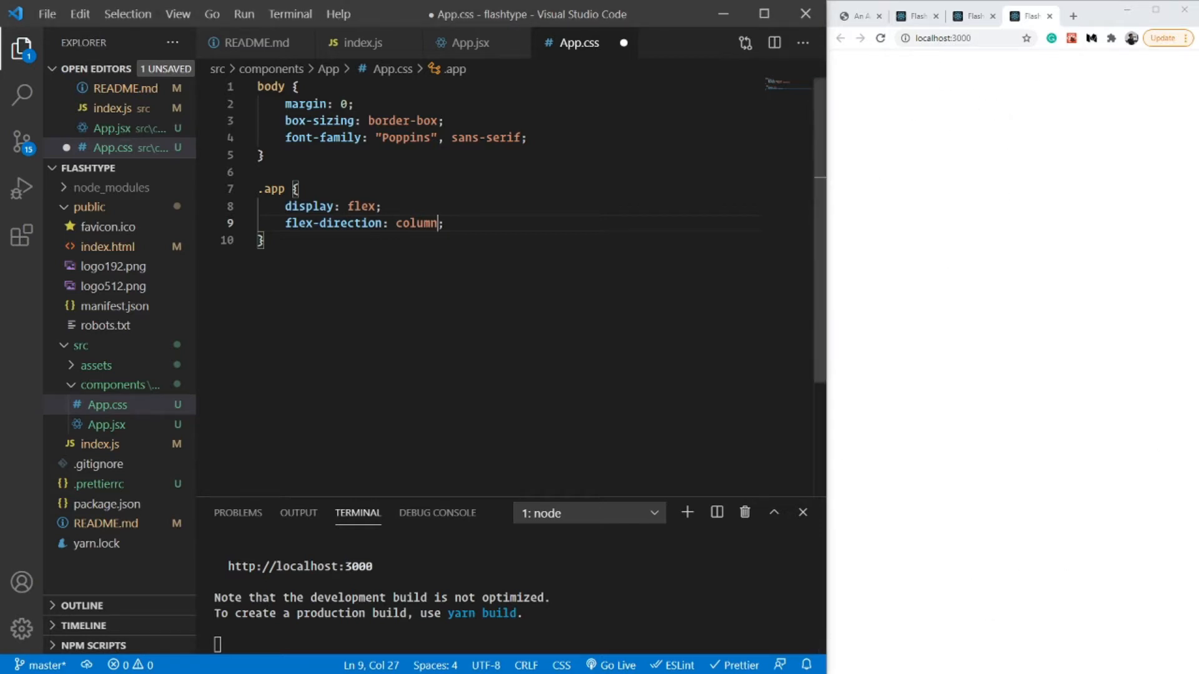
# Give the .app rule a background-color of #262a2b.
pyautogui.write('b')
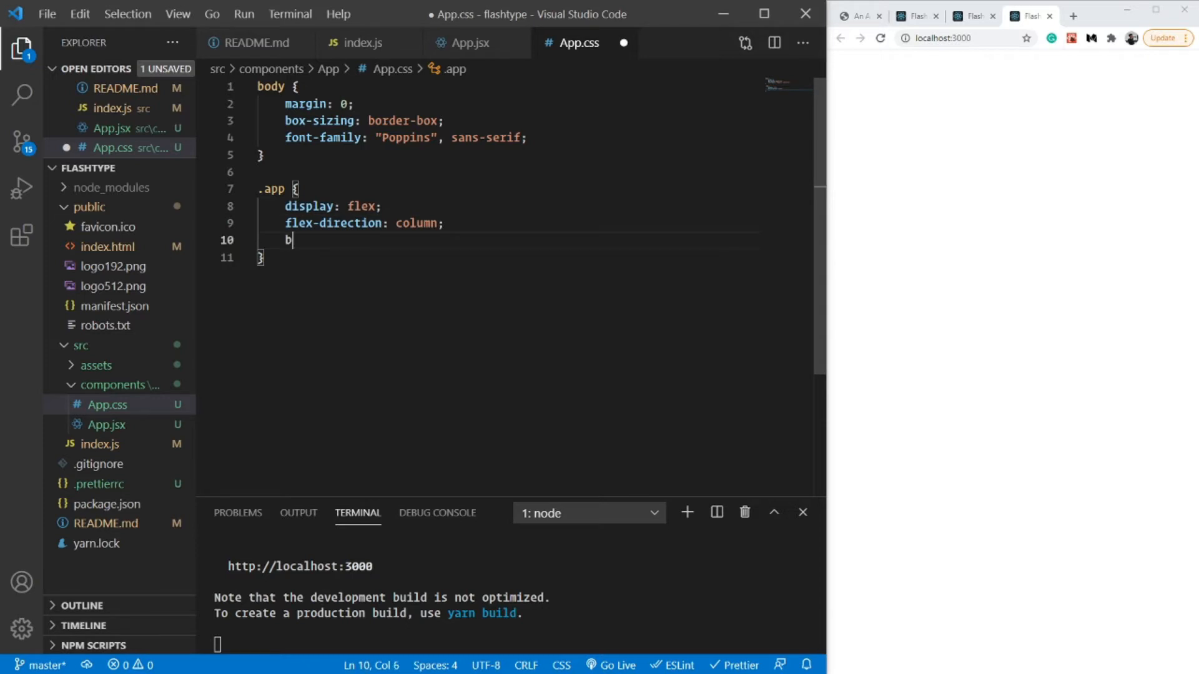
pyautogui.write('ackground-color: ;')
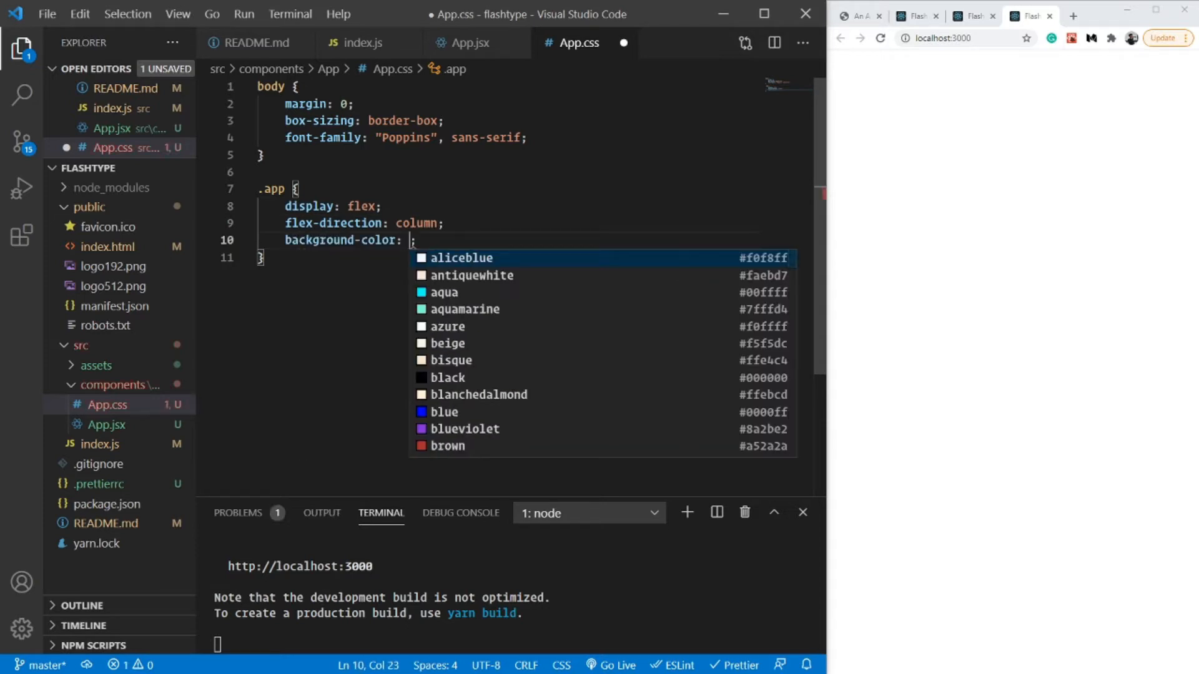
pyautogui.write('#')
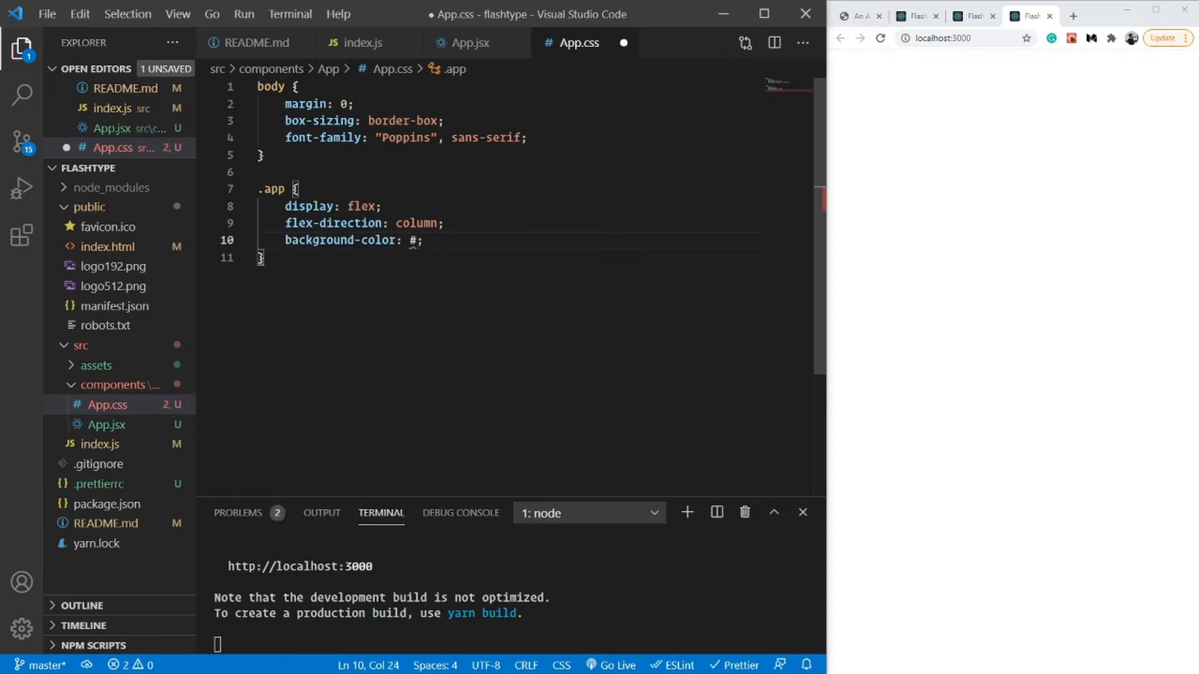
pyautogui.write('2')
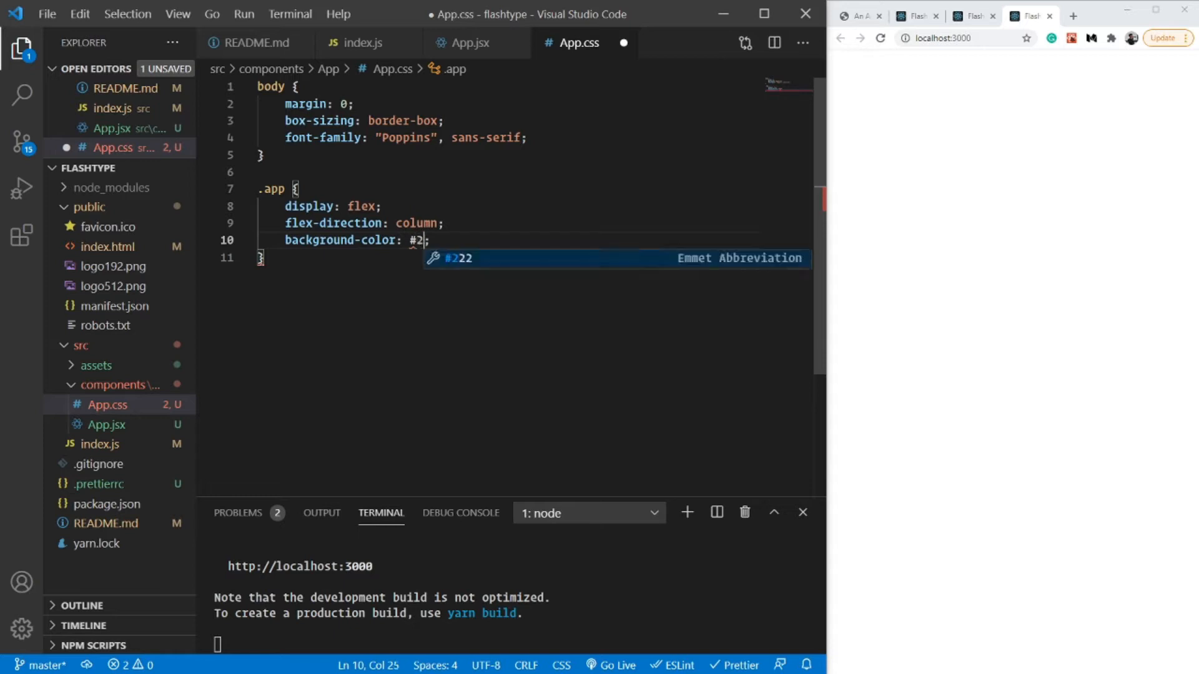
pyautogui.write('62a')
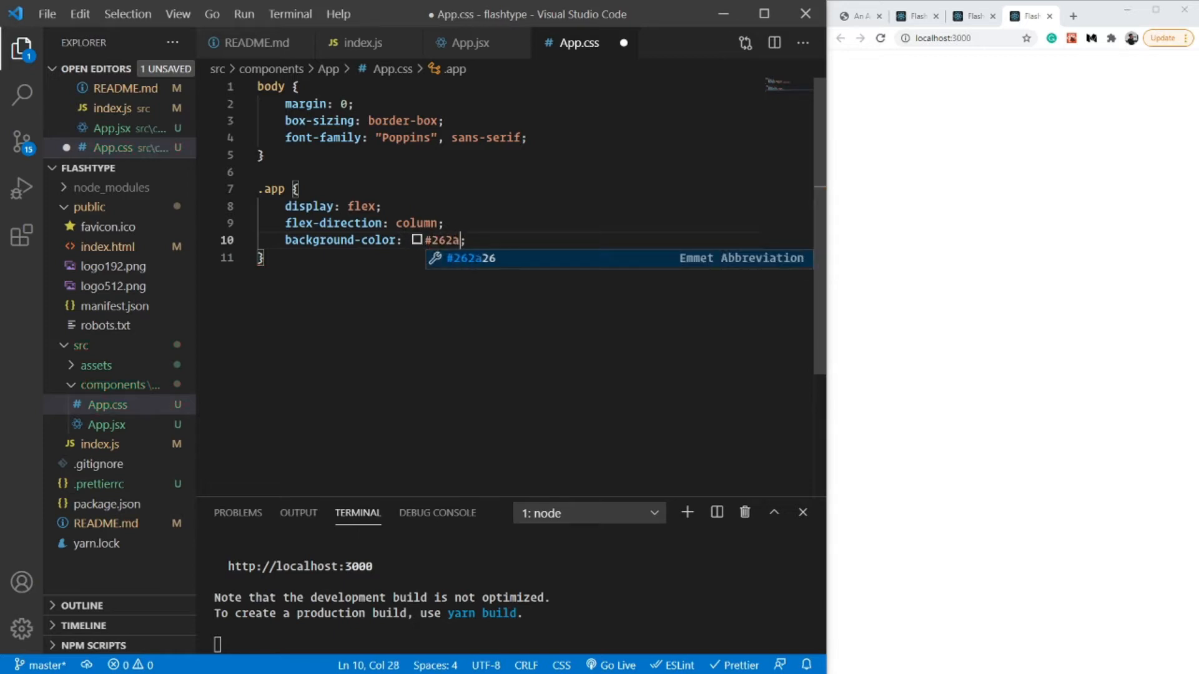
pyautogui.write('2b')
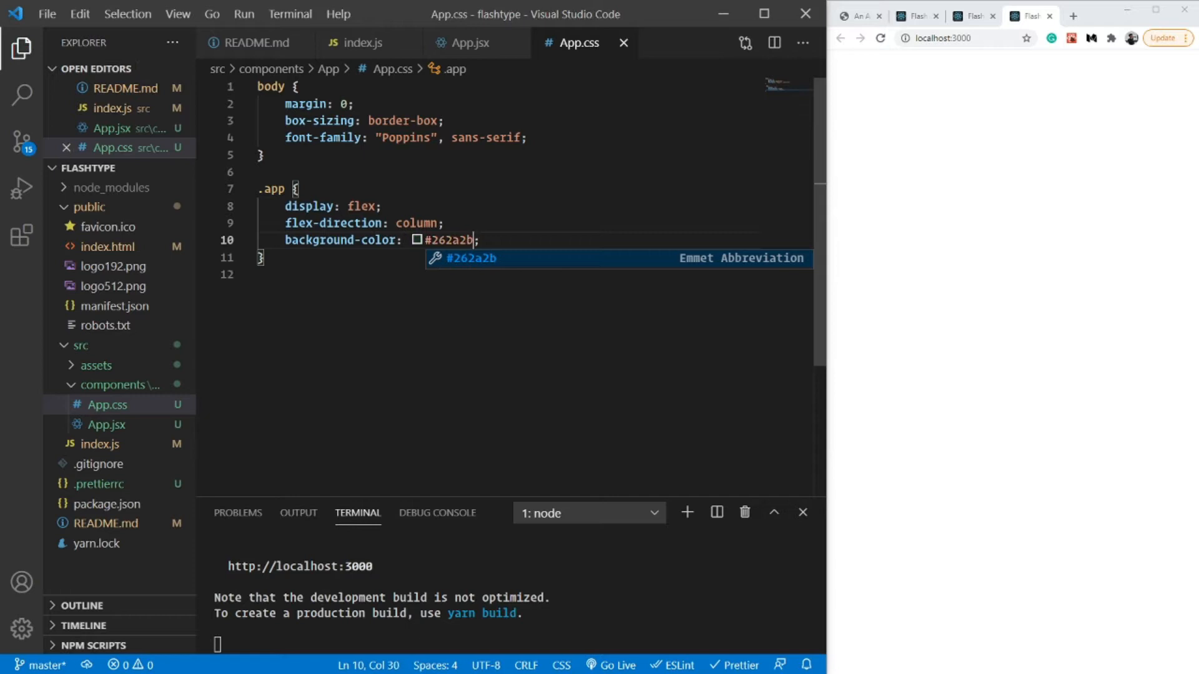
# In App.jsx import ./App.css and add an <h1>This is the nav bar!</h1> heading, then select the Nav folder.
pyautogui.click(469, 42)
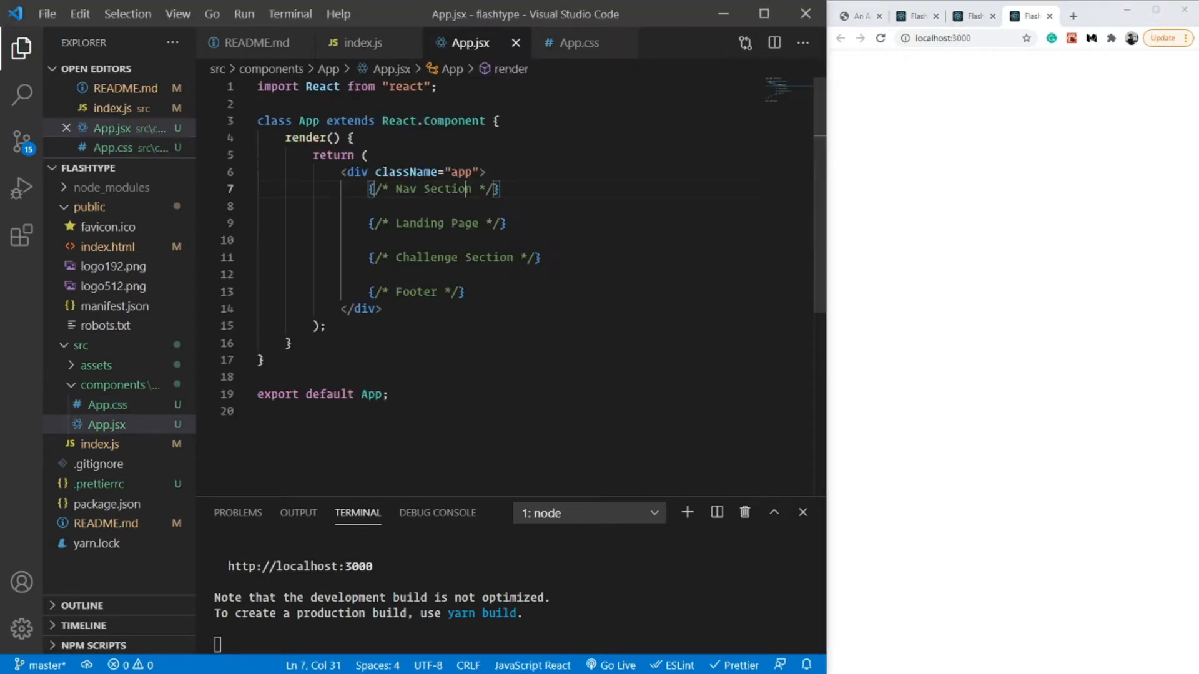
pyautogui.write("import './")
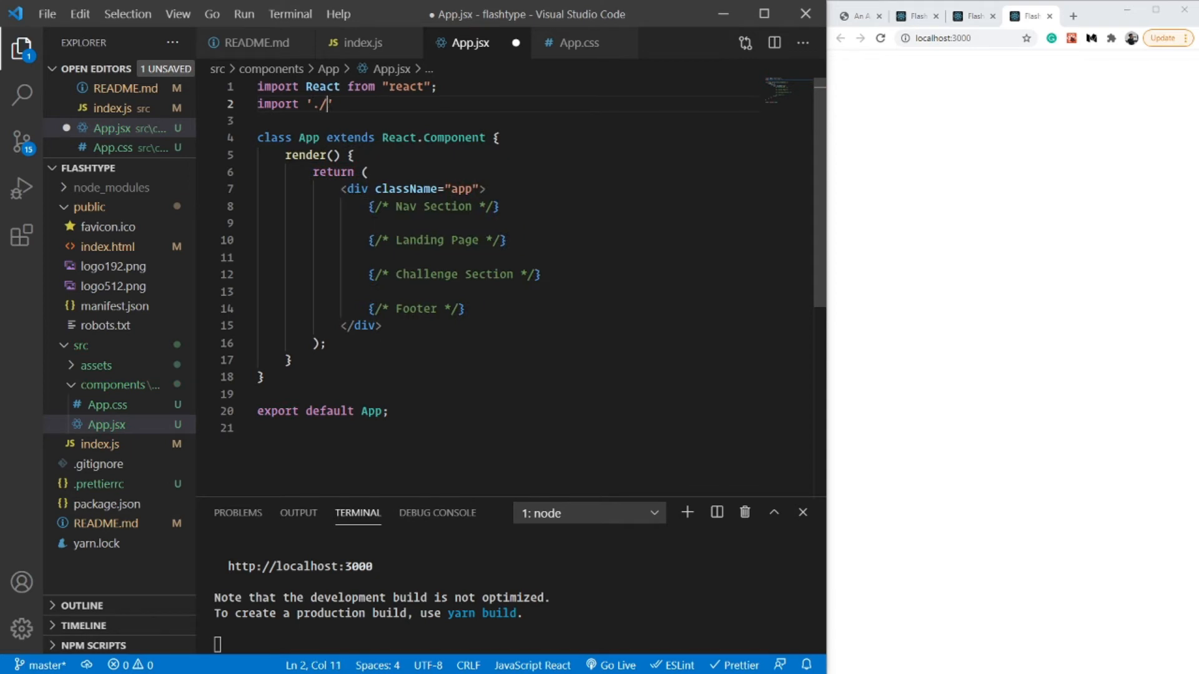
pyautogui.write('App.css";')
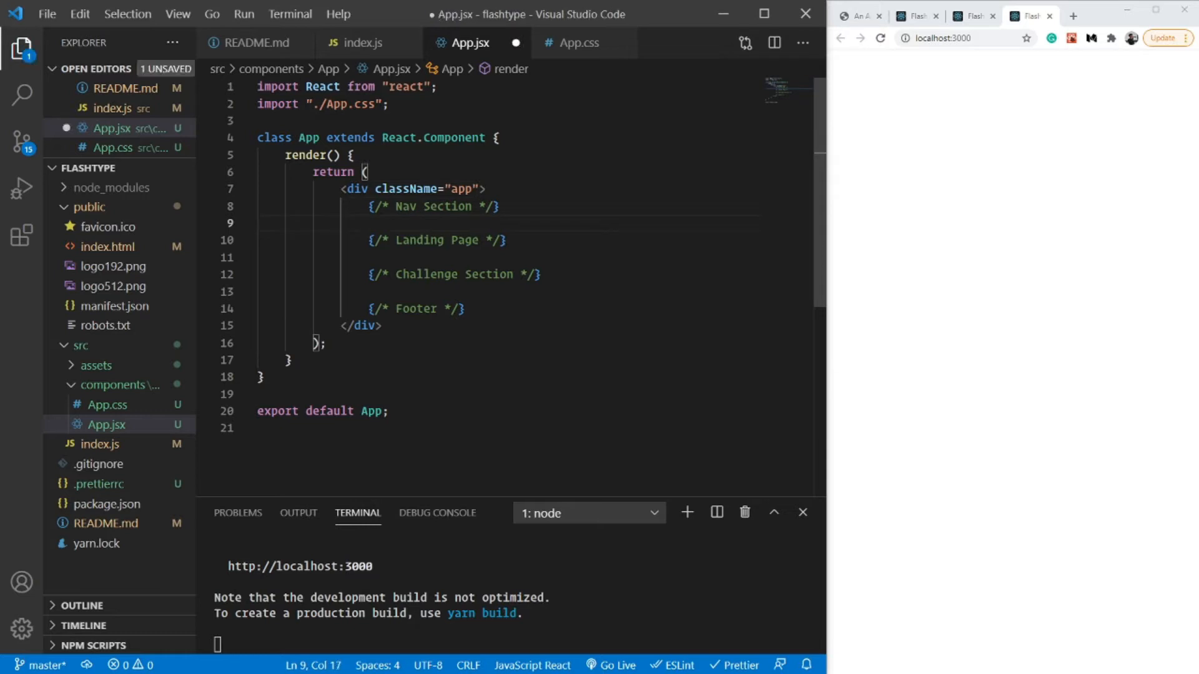
pyautogui.write('<h1>This is the </h1>')
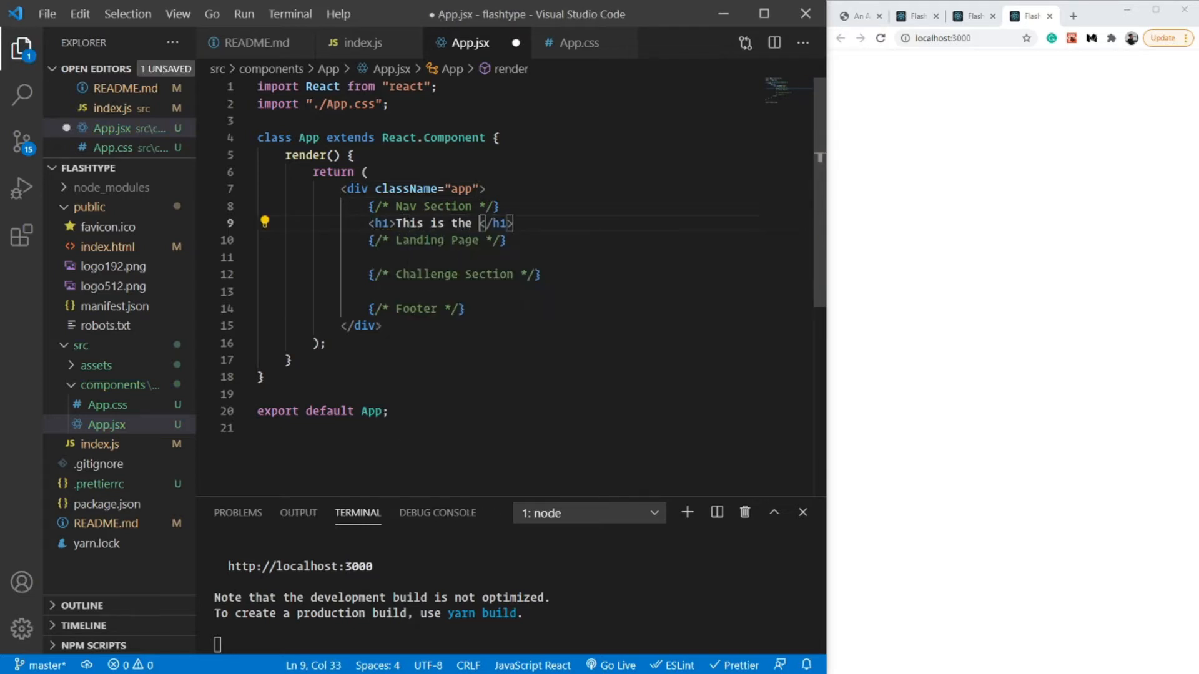
pyautogui.write('nav bar!')
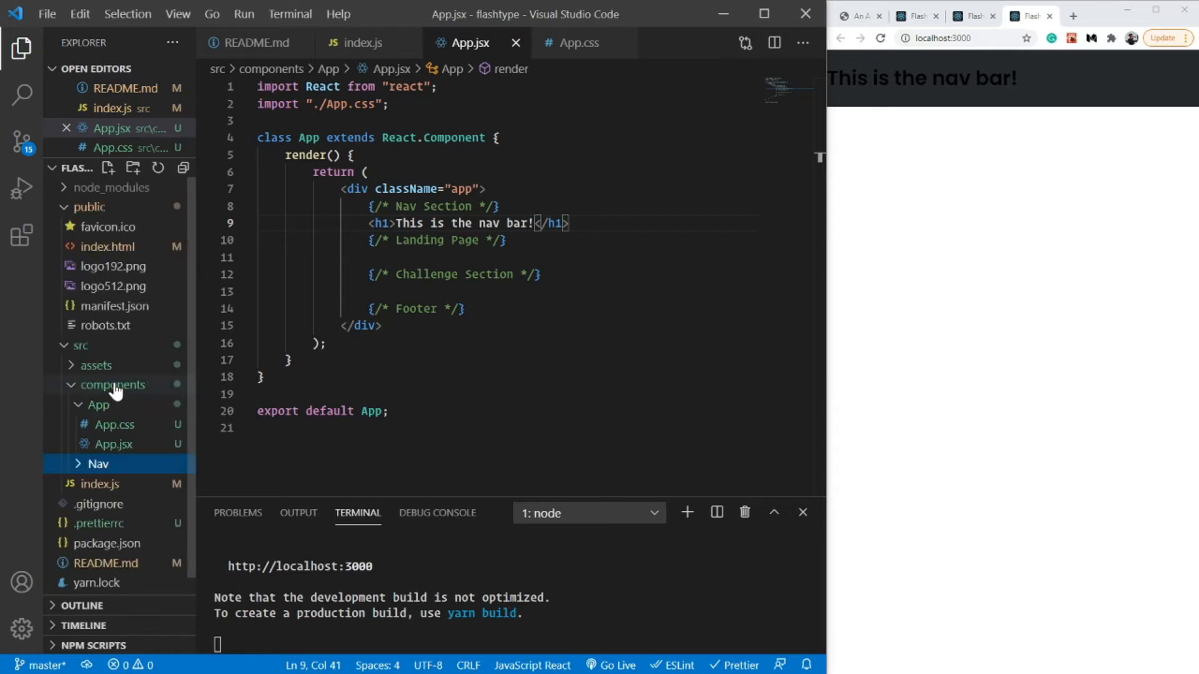
pyautogui.click(97, 404)
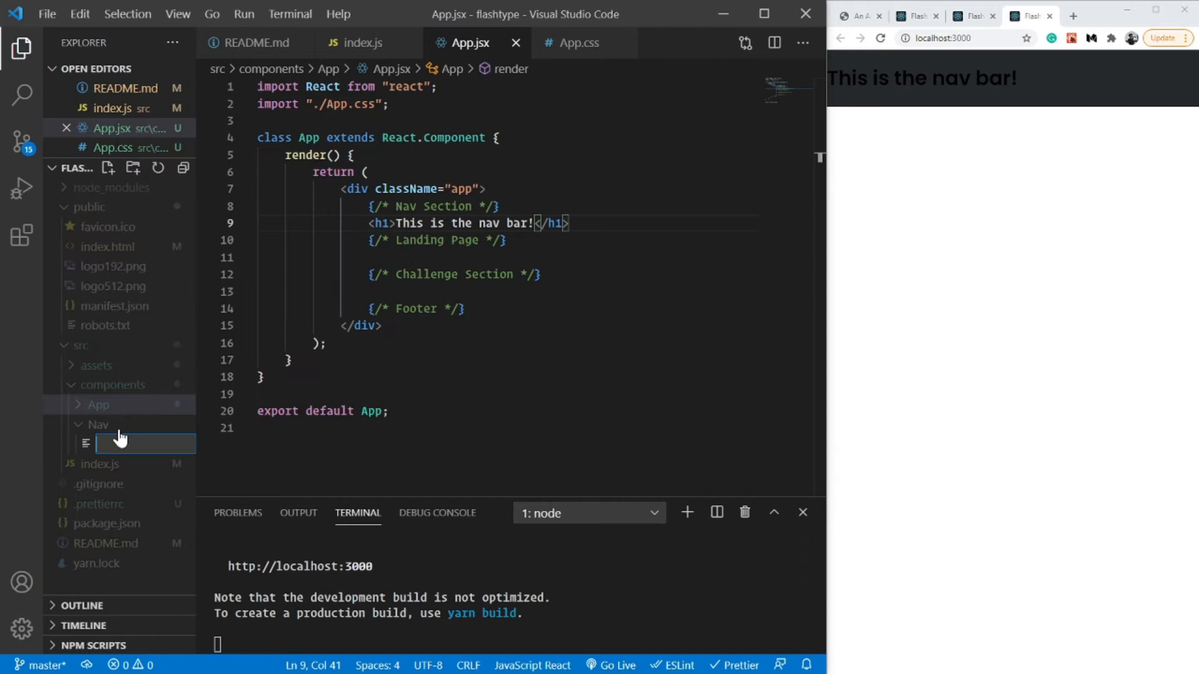
# Create the Nav.jsx and Nav.css files inside the Nav folder.
pyautogui.write('Nav')
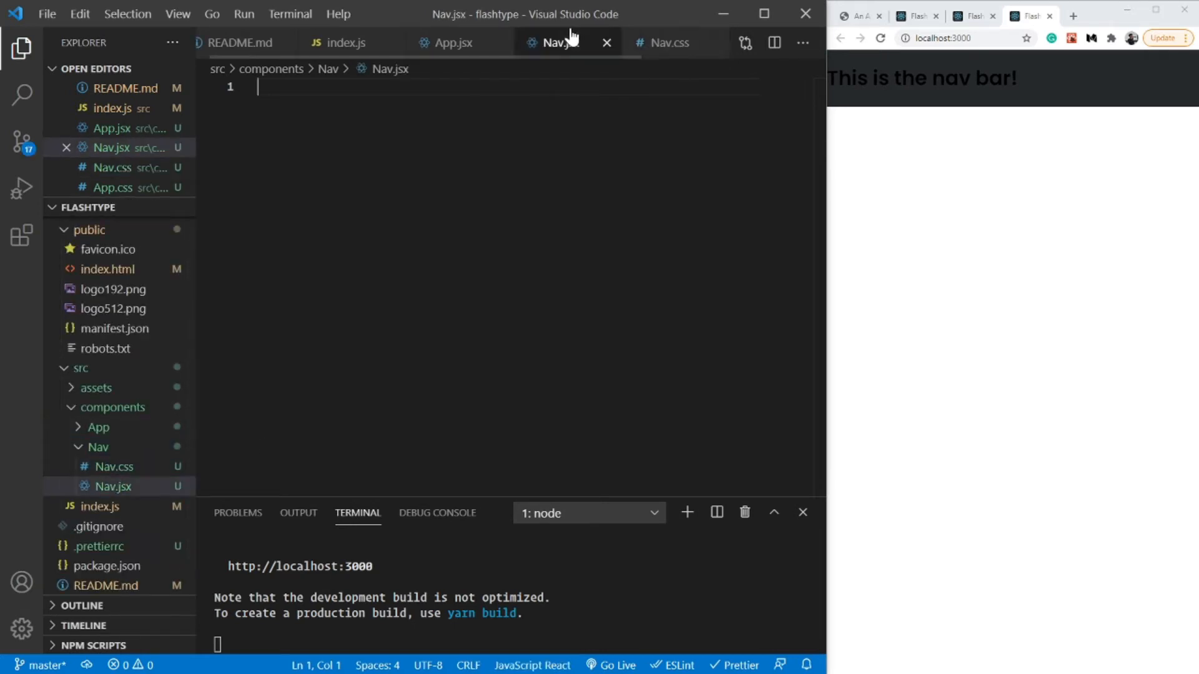
# Define a Nav arrow component returning a nav-container div wrapping a nav-left div.
pyautogui.write('imr')
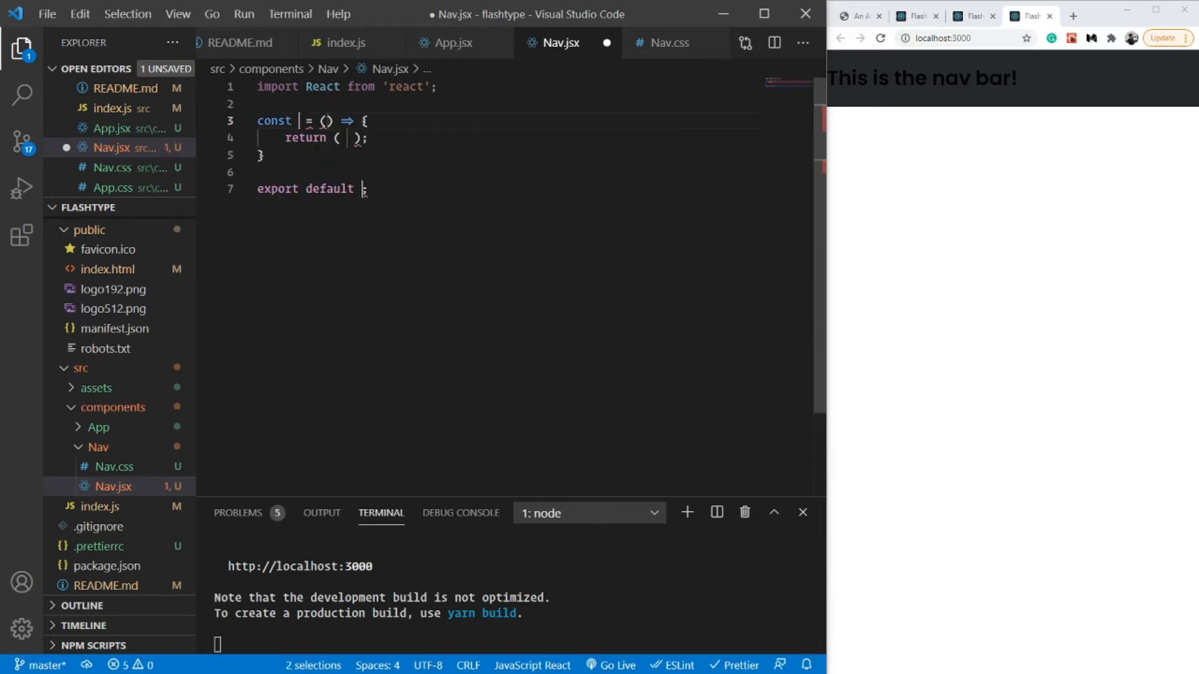
pyautogui.write('Na')
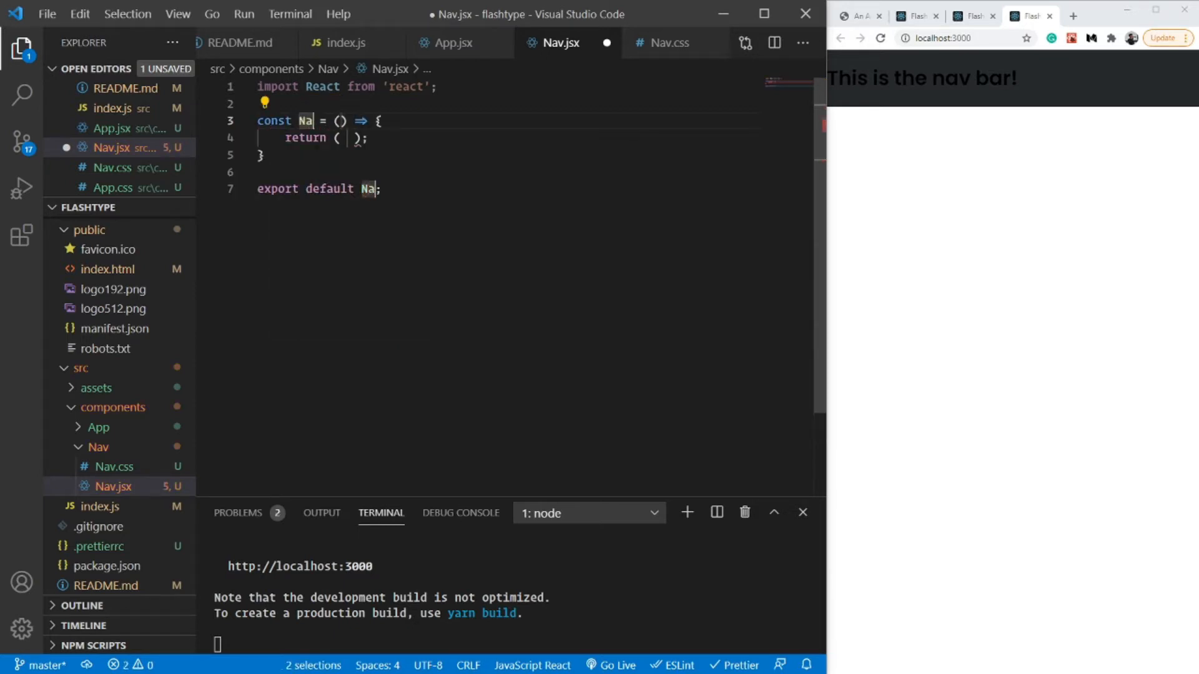
pyautogui.write('v')
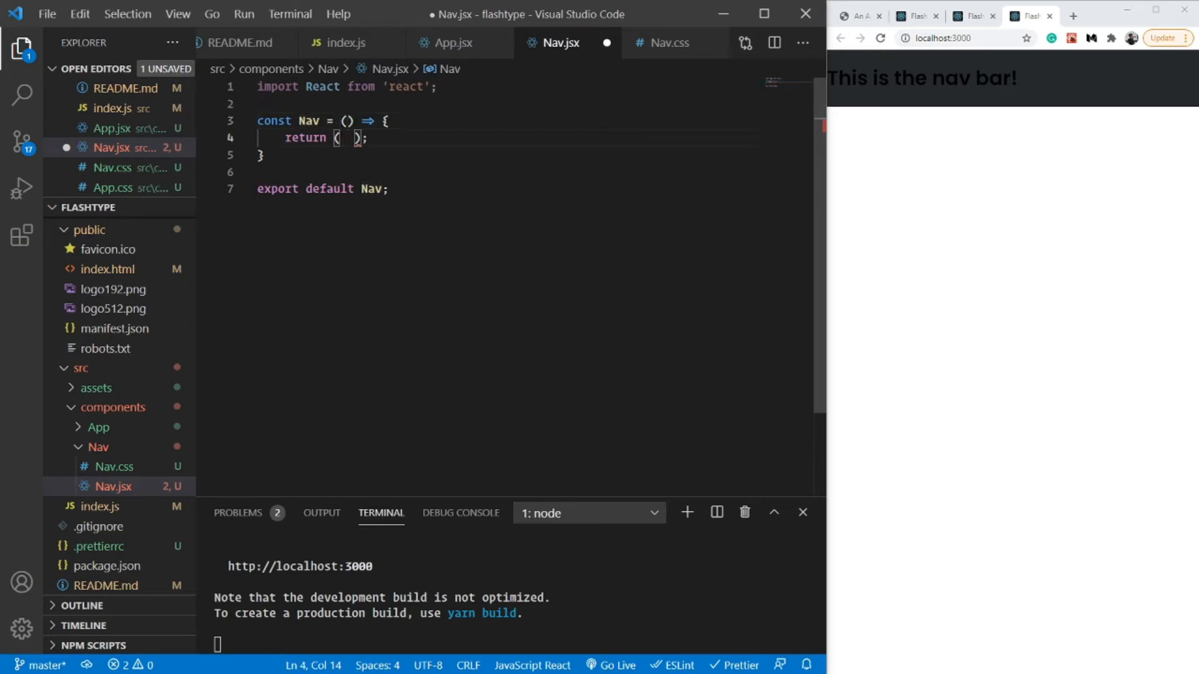
pyautogui.write('<div')
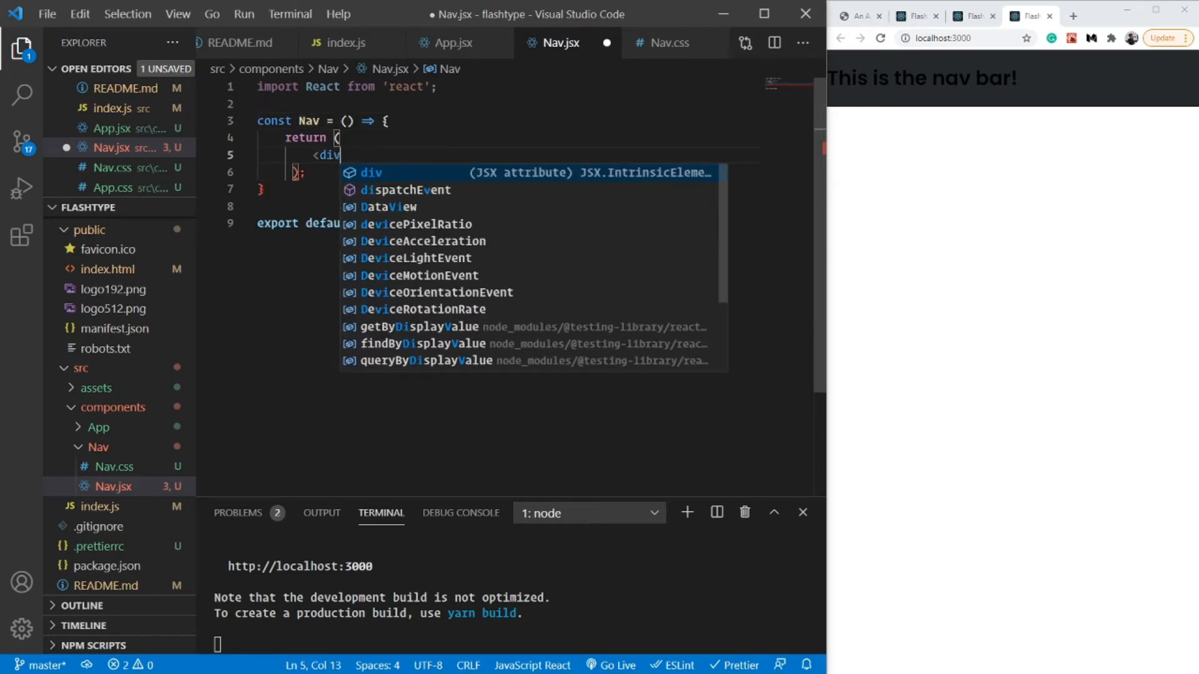
pyautogui.write('className=""')
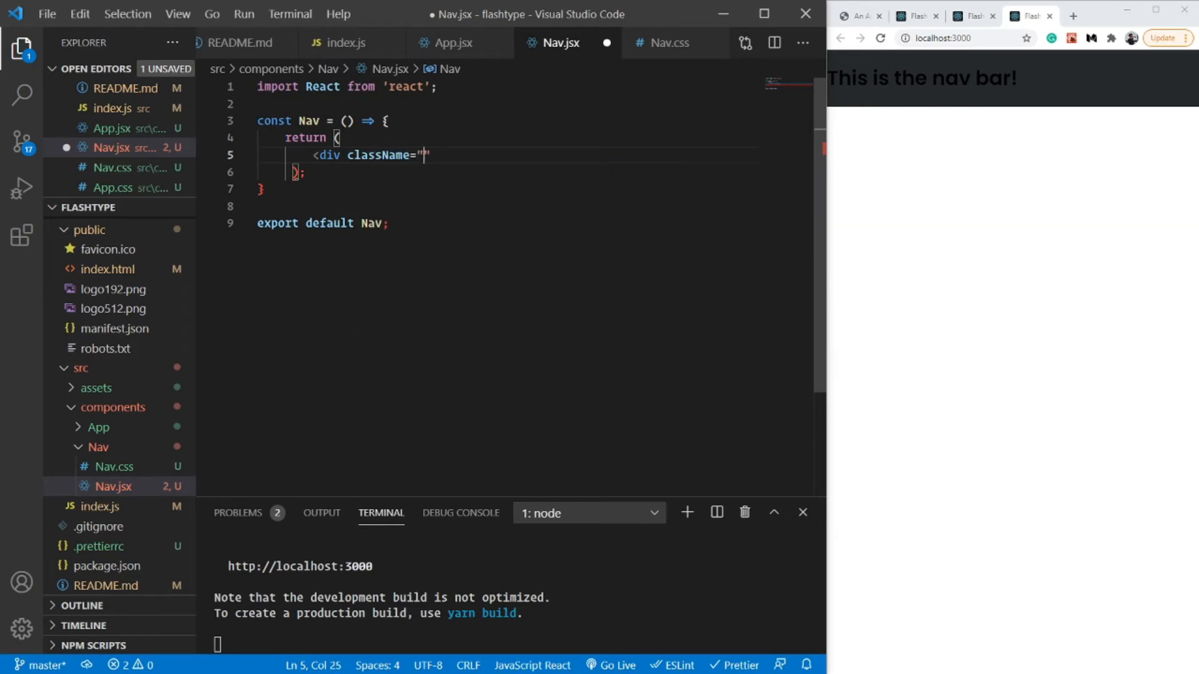
pyautogui.write('nav-container')
pyautogui.write('<div className="')
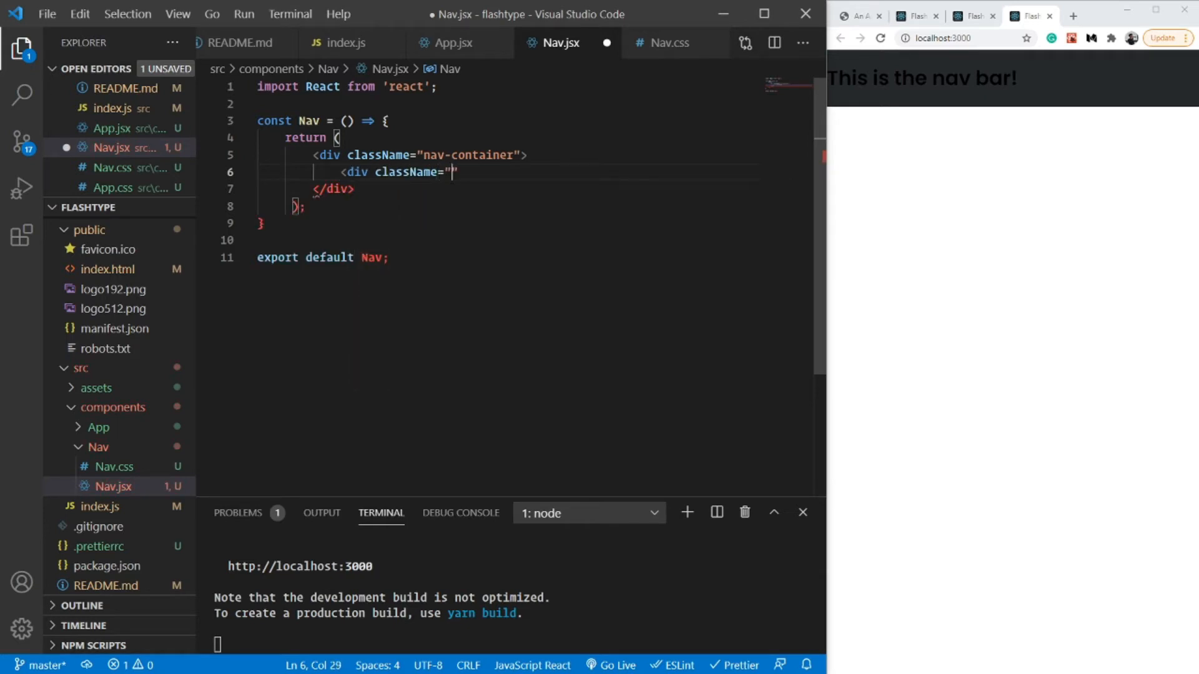
pyautogui.write('nav-left')
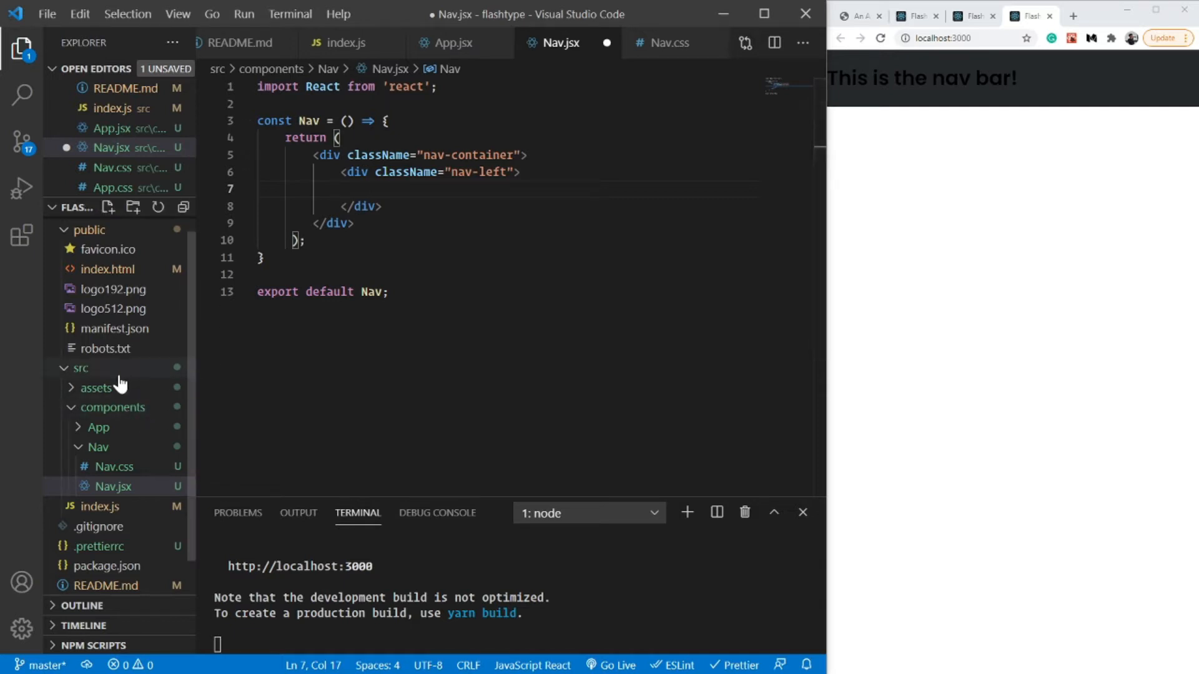
# Import logo from ../../assets/logo.png into Nav.jsx.
pyautogui.click(96, 387)
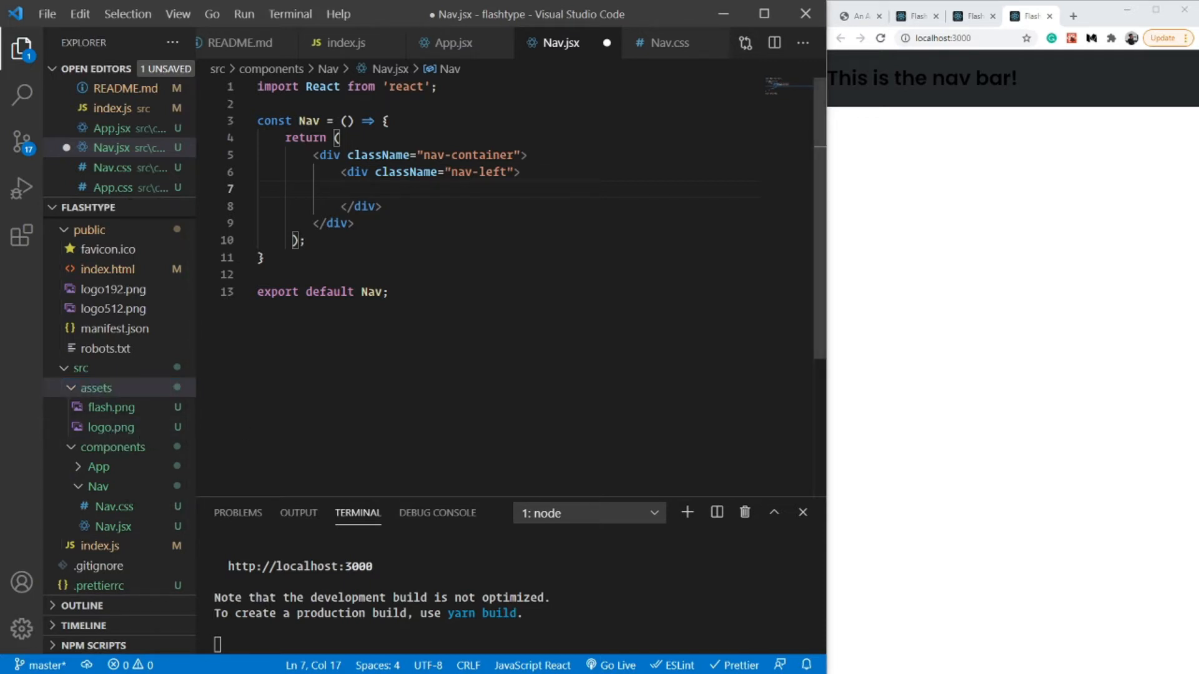
pyautogui.write('<')
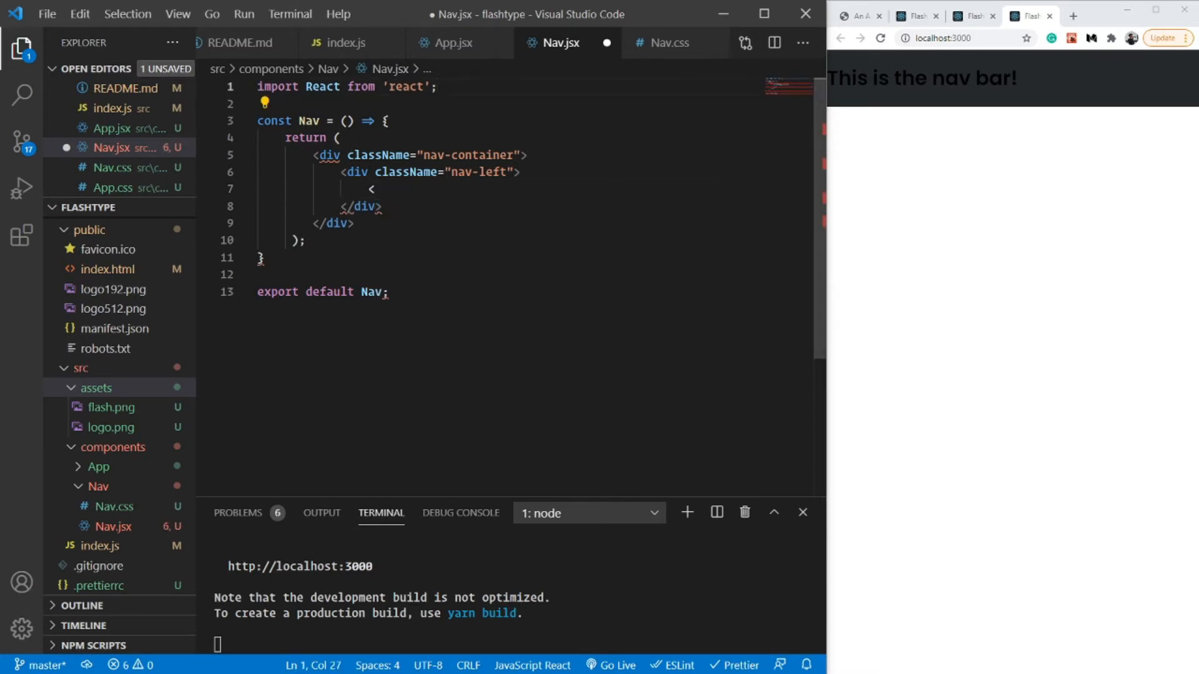
pyautogui.write('import')
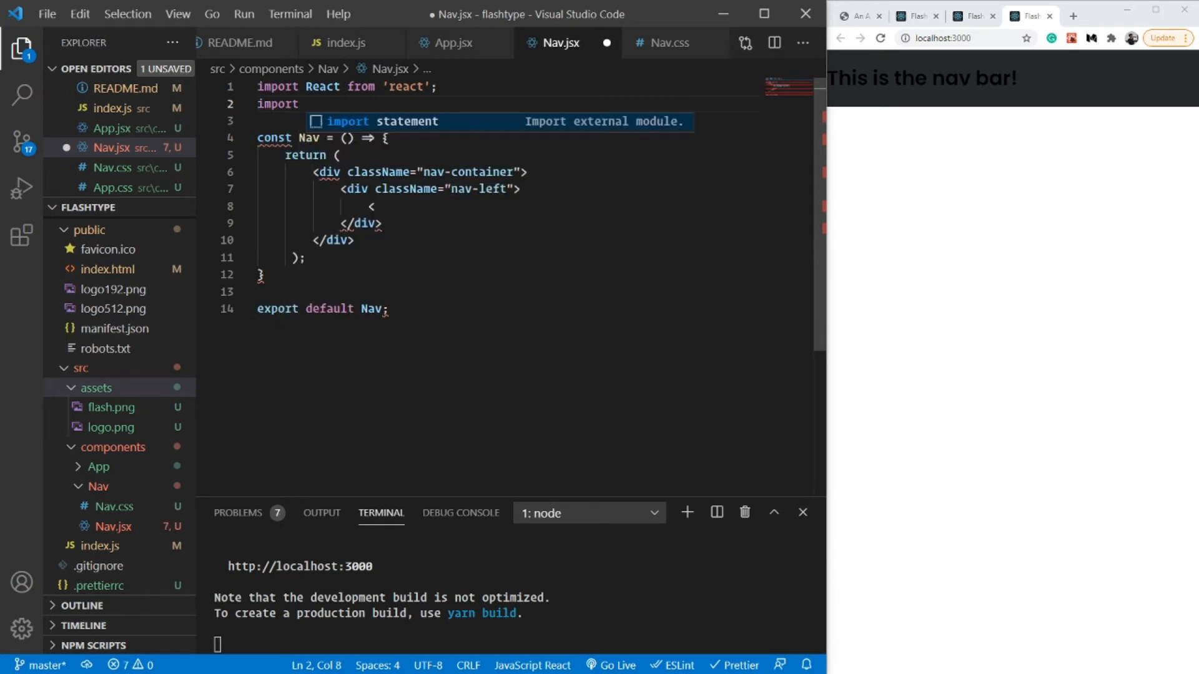
pyautogui.write("logo from './")
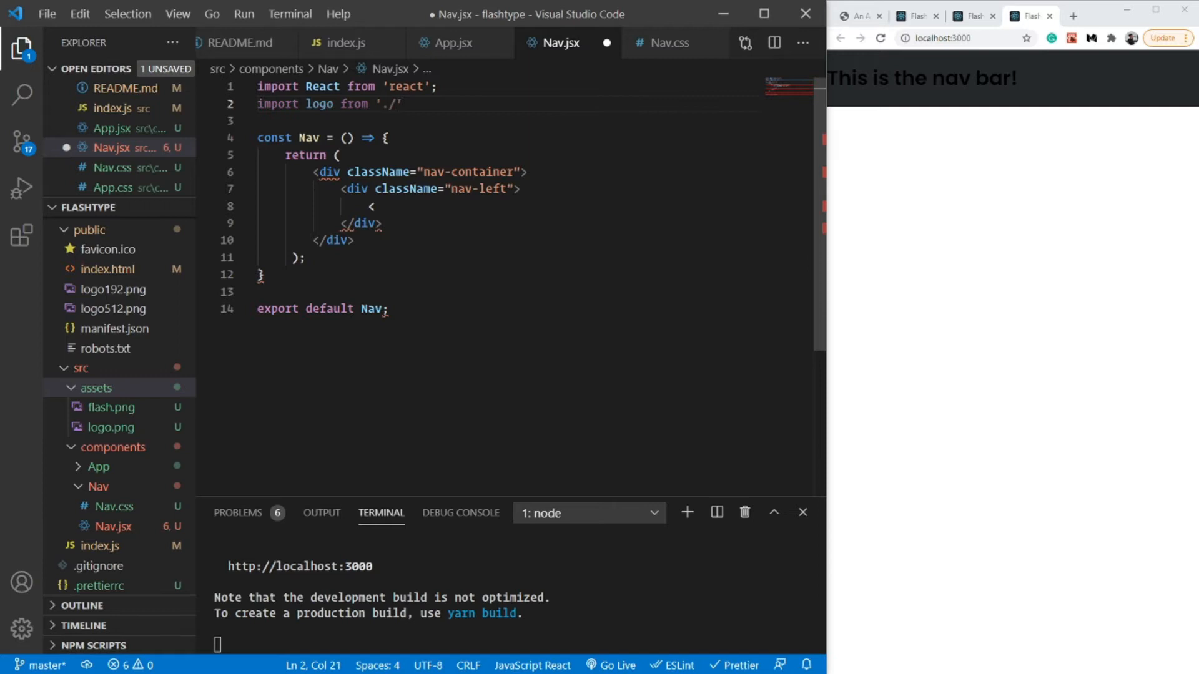
pyautogui.write('../..')
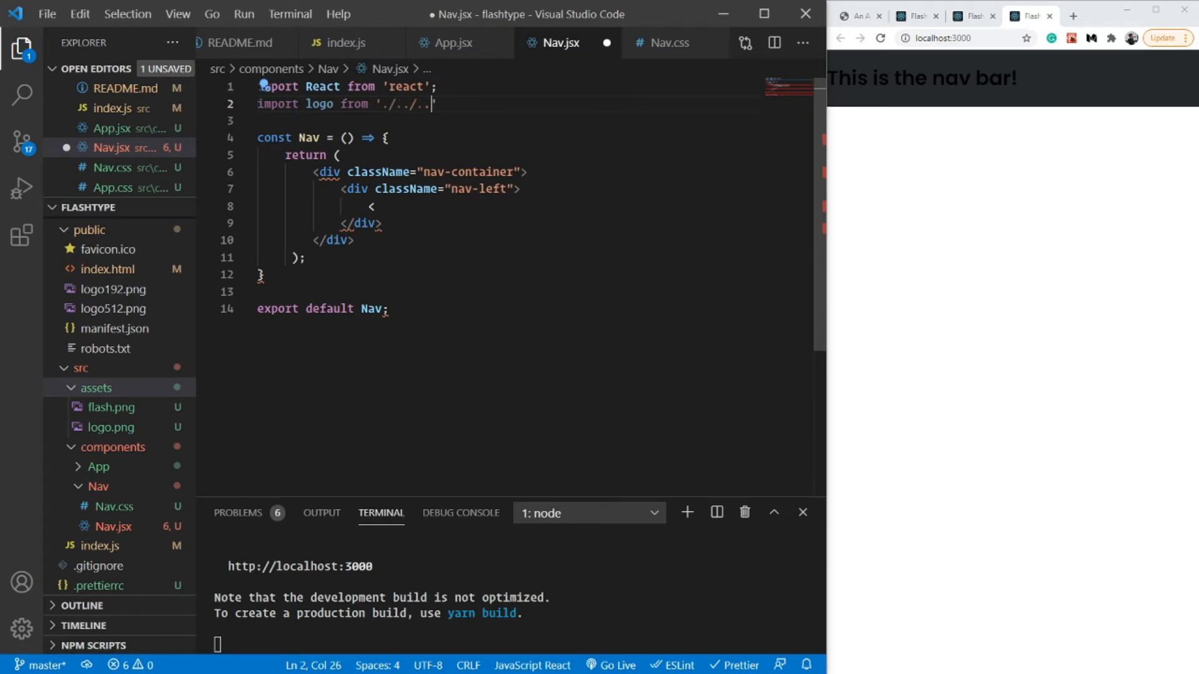
pyautogui.write('assets/')
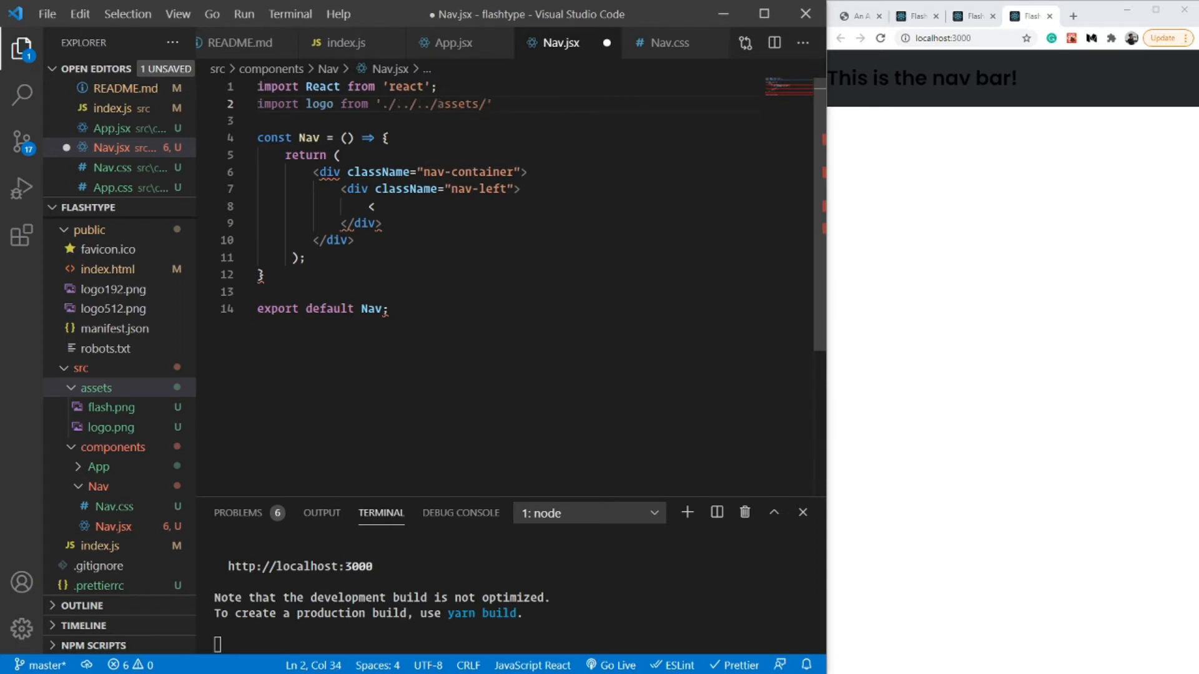
pyautogui.write('logo.p')
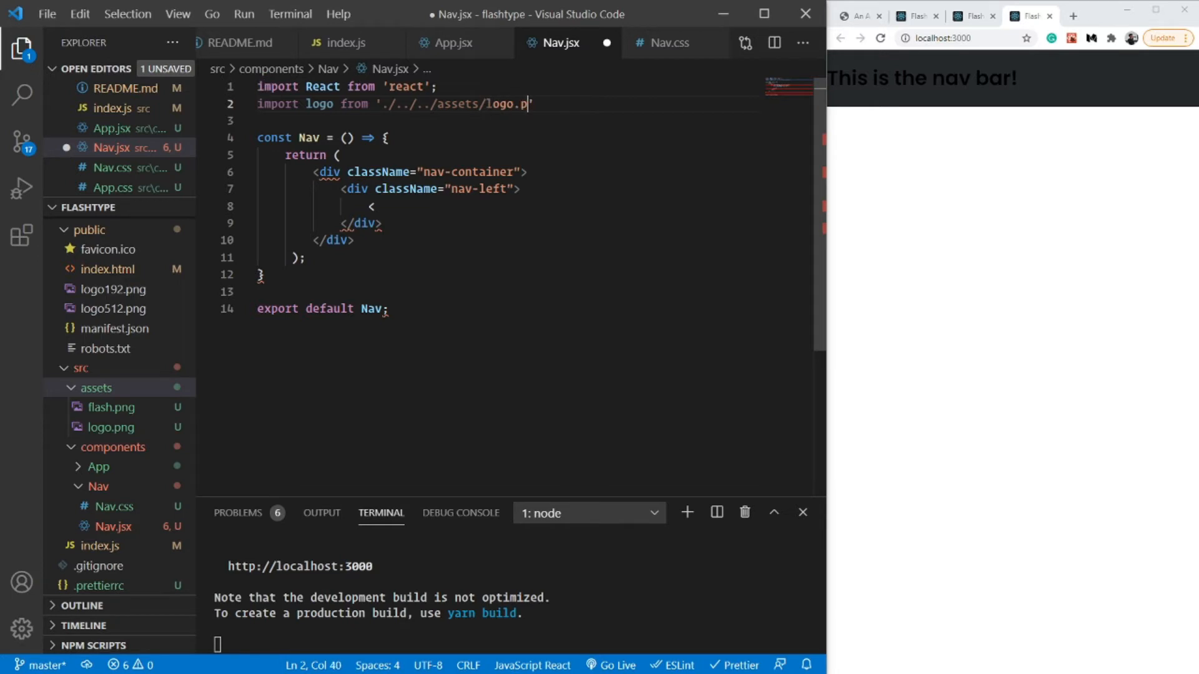
pyautogui.write('ng')
pyautogui.click(508, 206)
pyautogui.write('img')
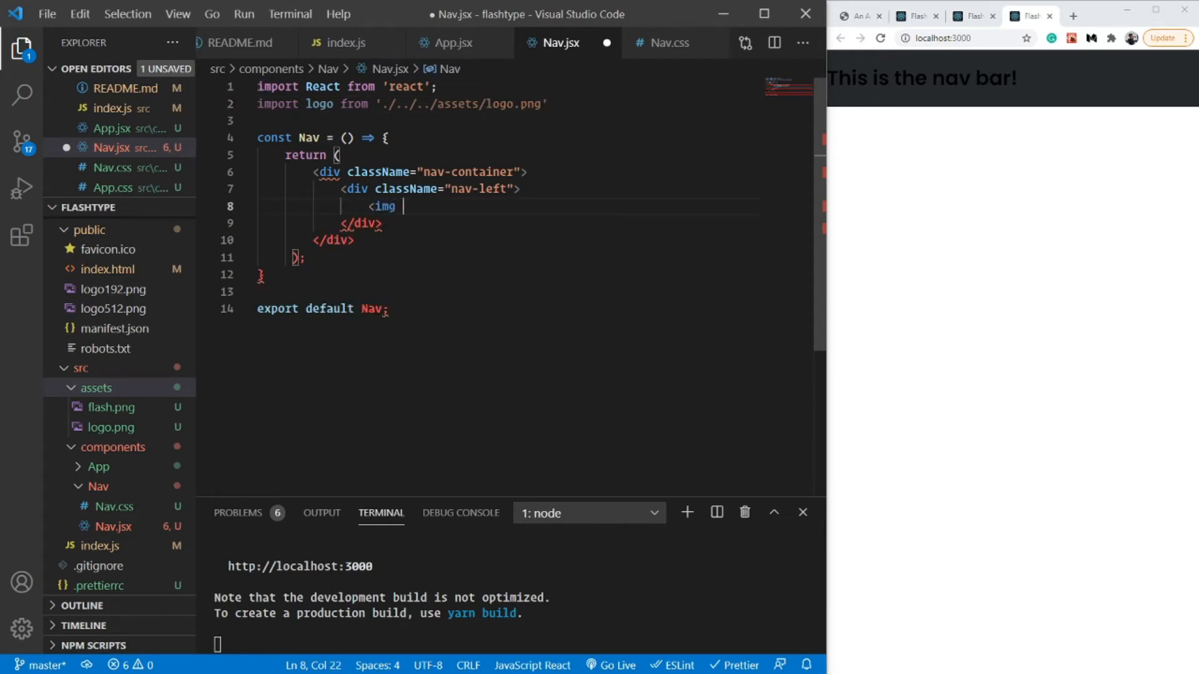
# Add an img with className flash-logo, src={logo} and alt logo inside nav-left.
pyautogui.write('className')
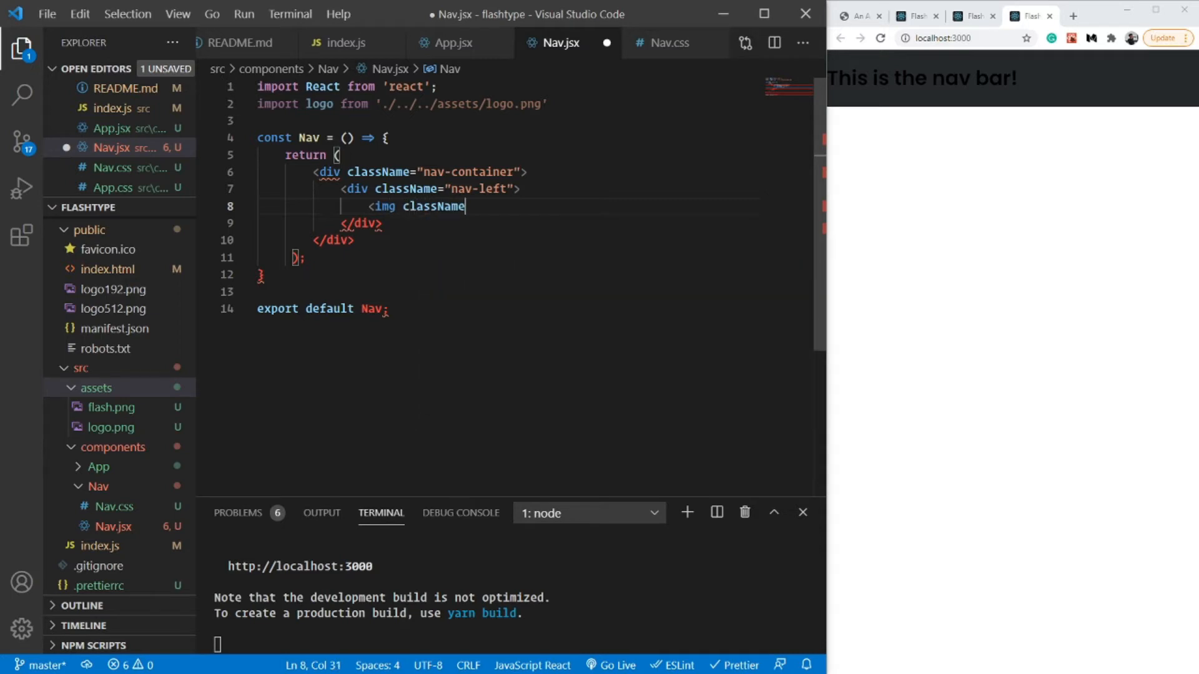
pyautogui.write('="flash-')
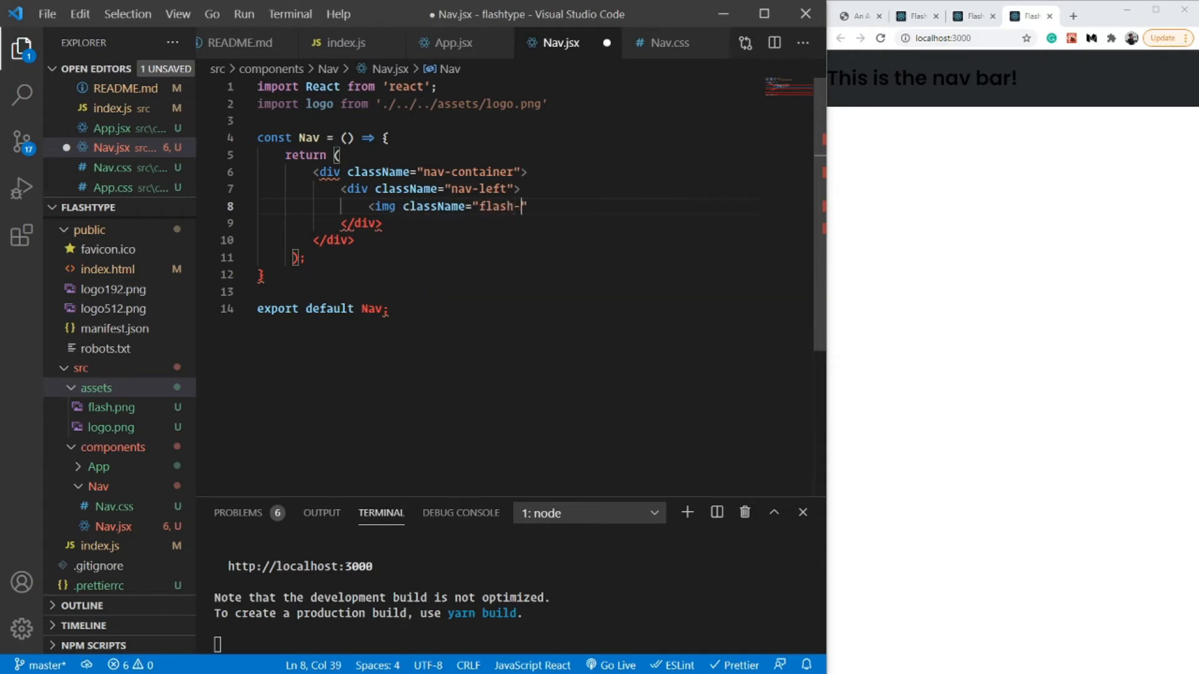
pyautogui.write('logo"')
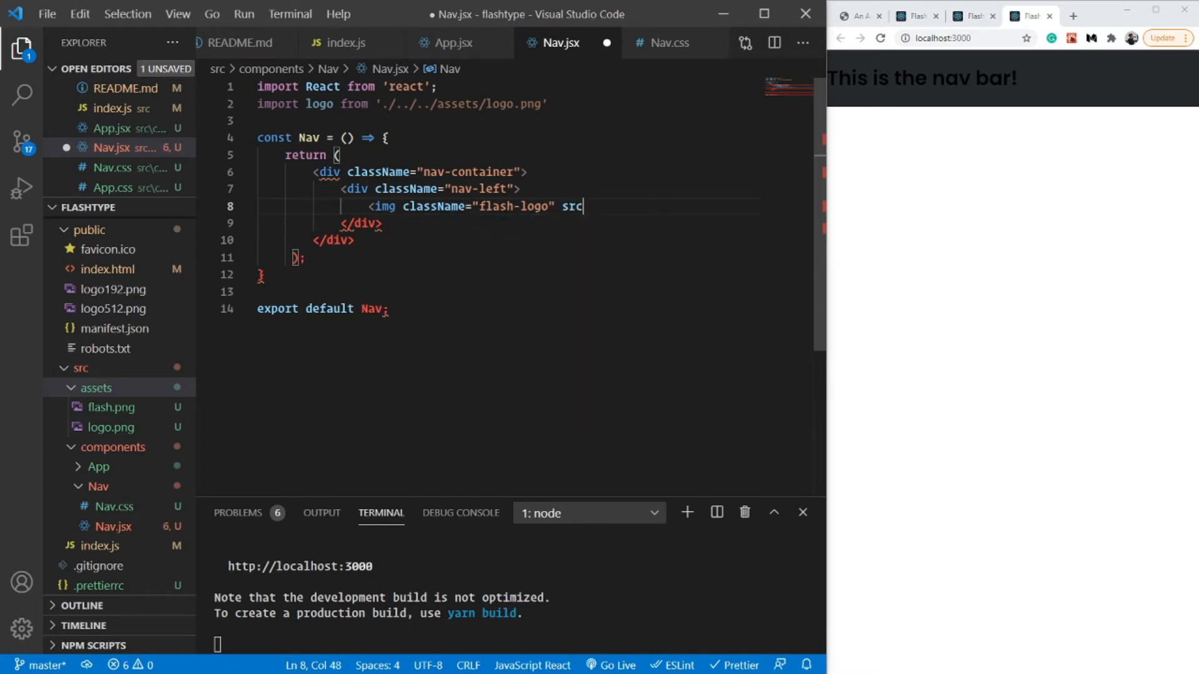
pyautogui.write('={logo')
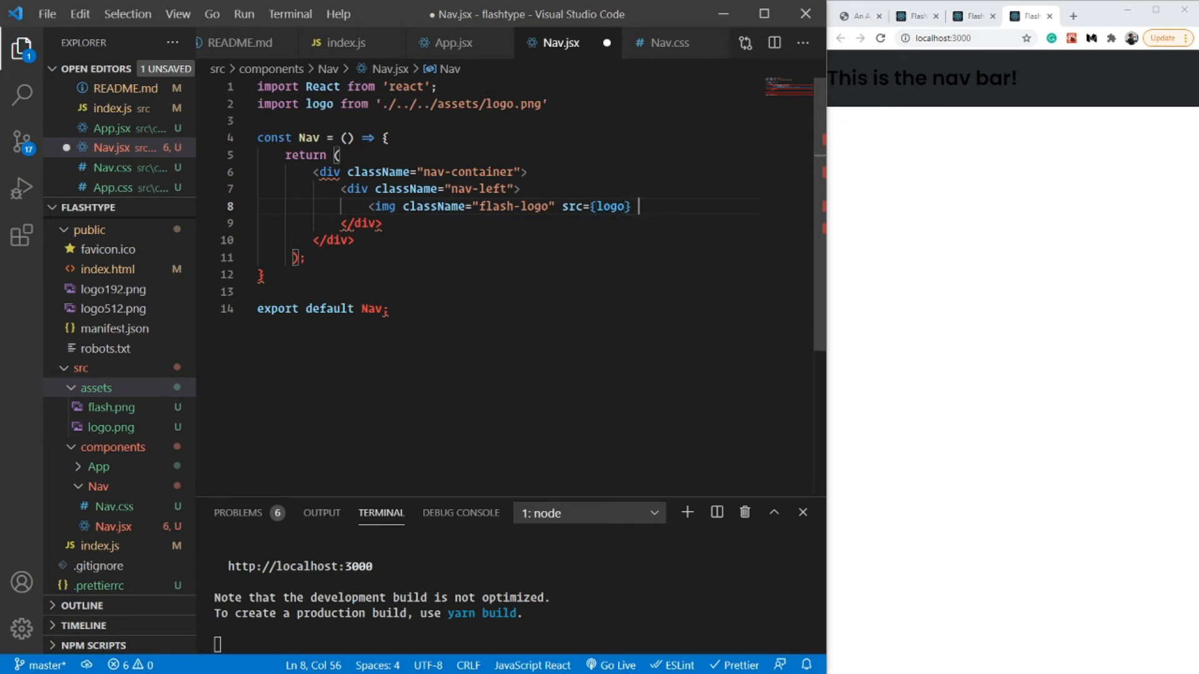
pyautogui.write('alt="logo" />')
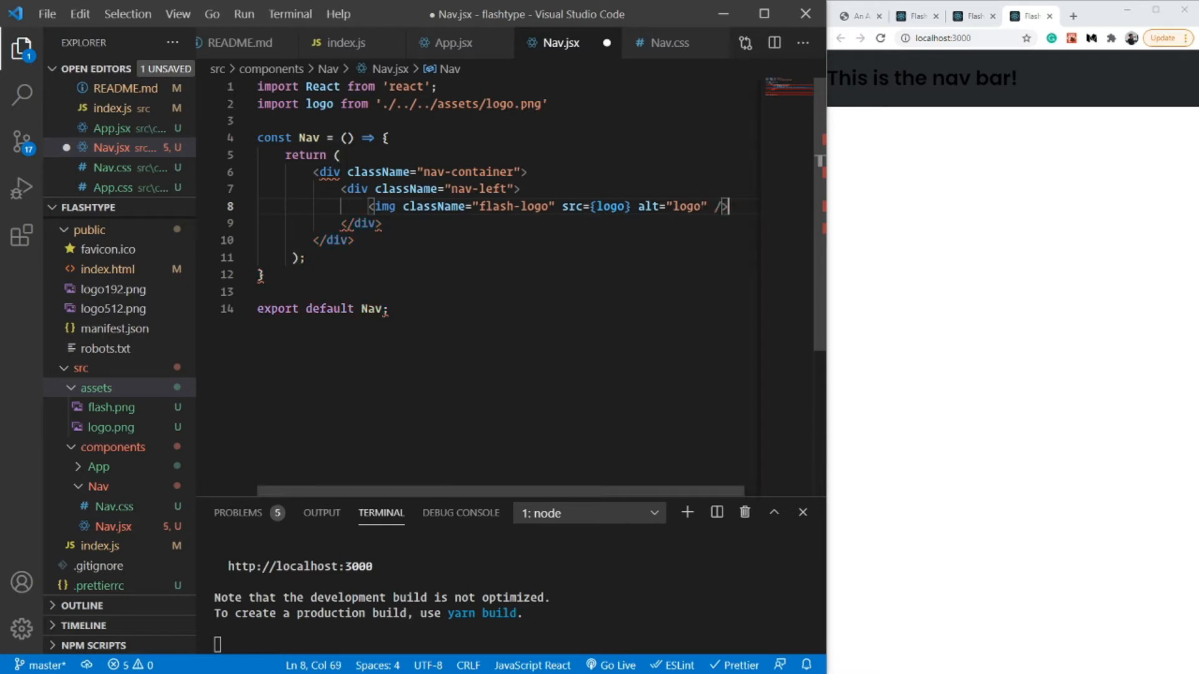
# Below the logo add a p.flash-logo-text paragraph reading FlashType via Emmet expansion.
pyautogui.press('Enter')
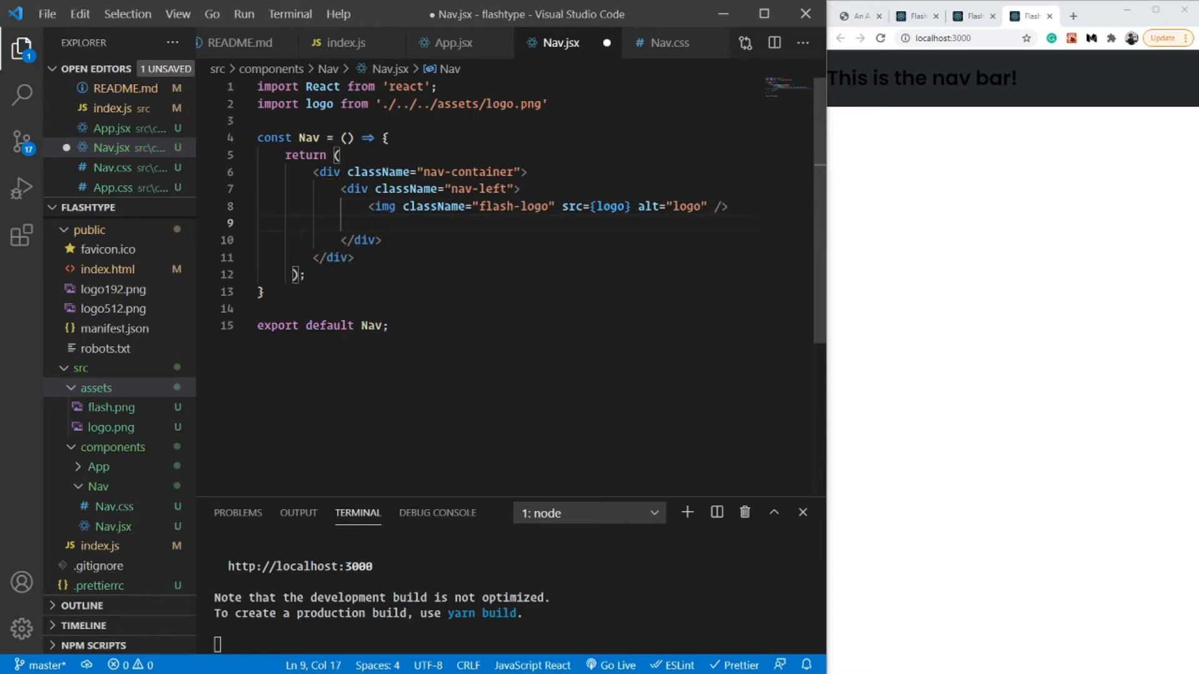
pyautogui.write('p')
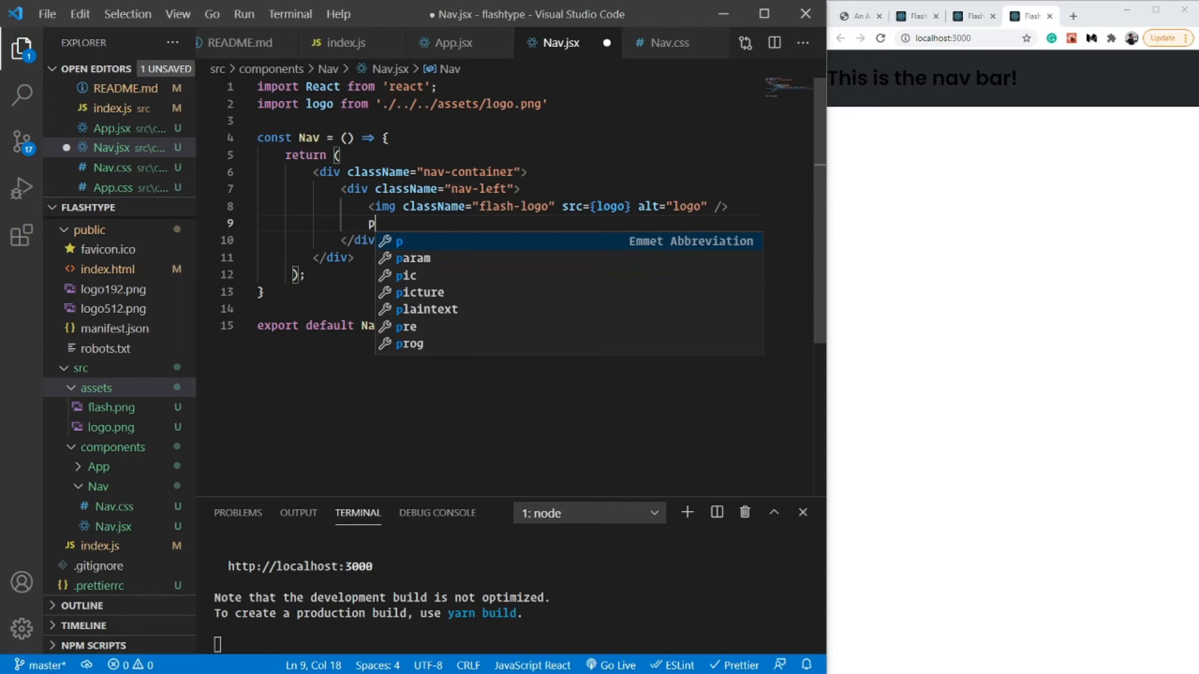
pyautogui.press('Tab')
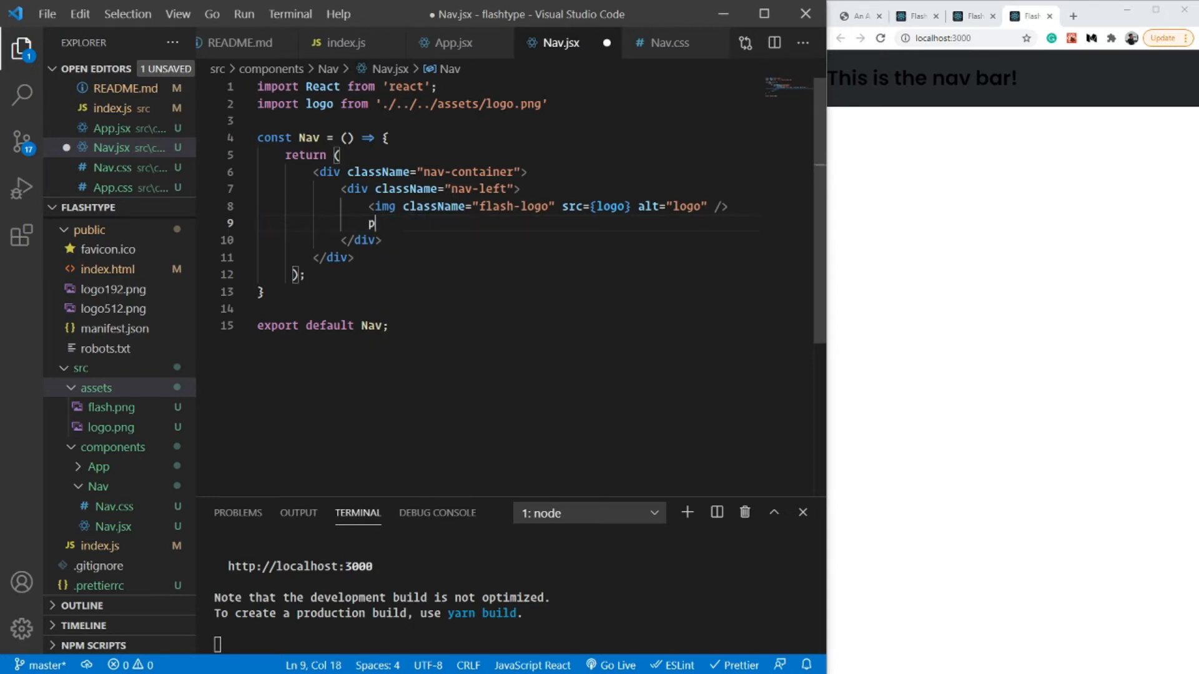
pyautogui.write('.')
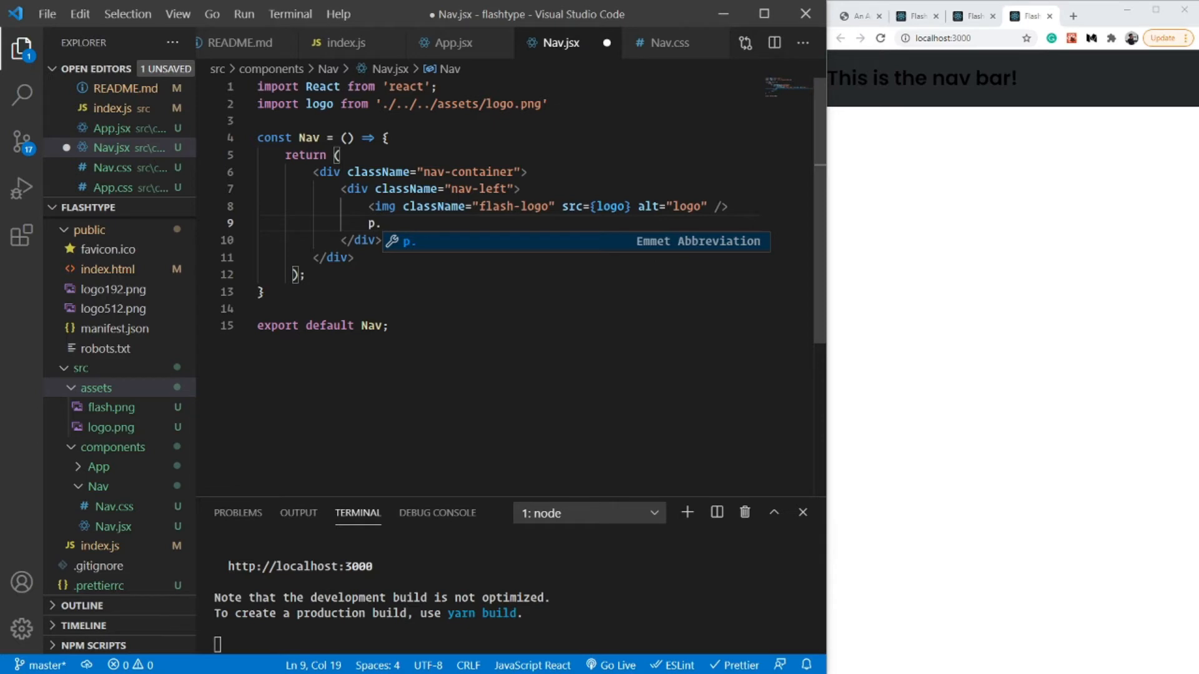
pyautogui.write('fal')
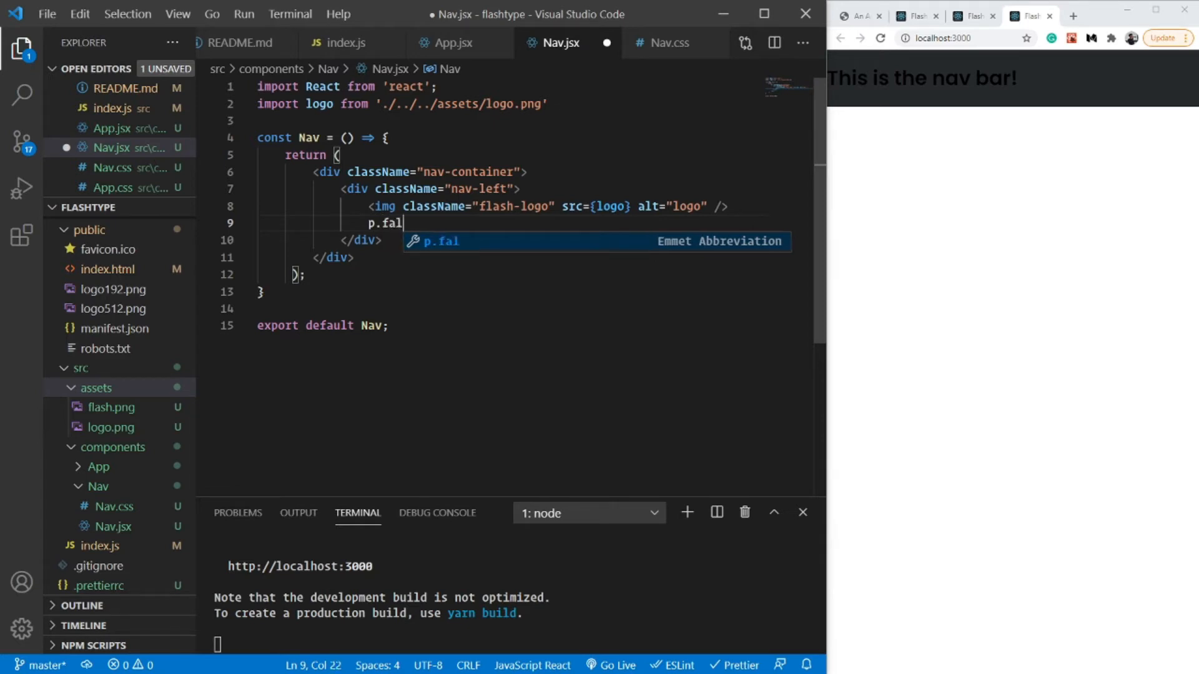
pyautogui.write('s')
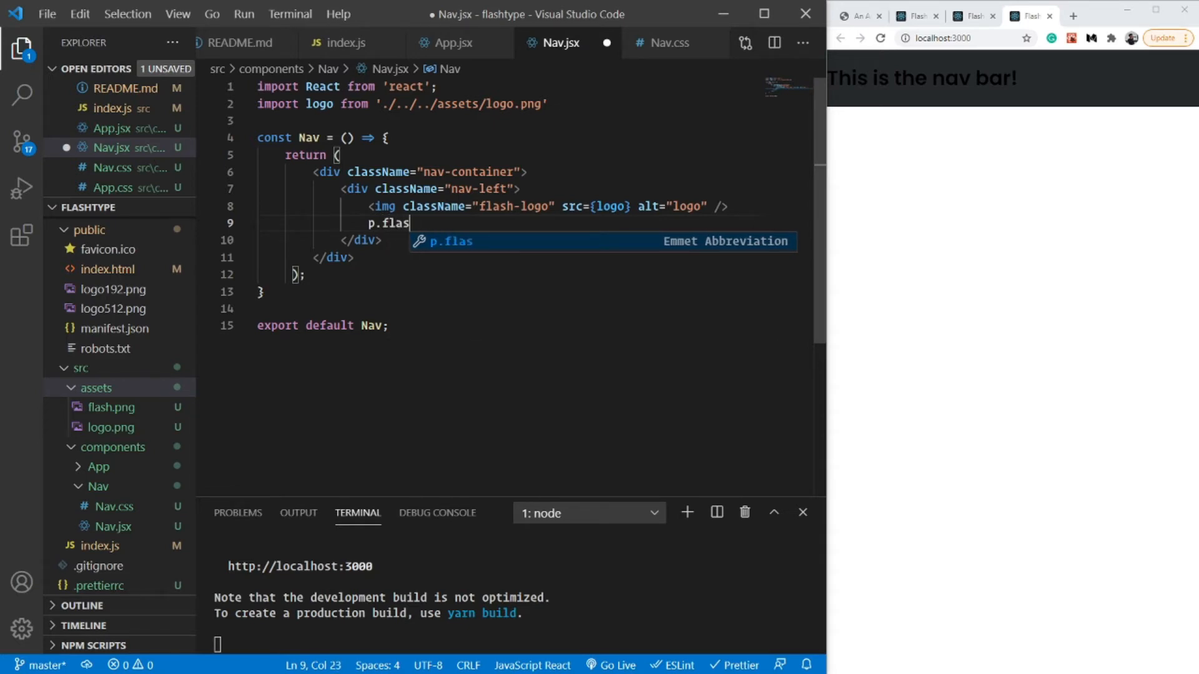
pyautogui.write('h-l')
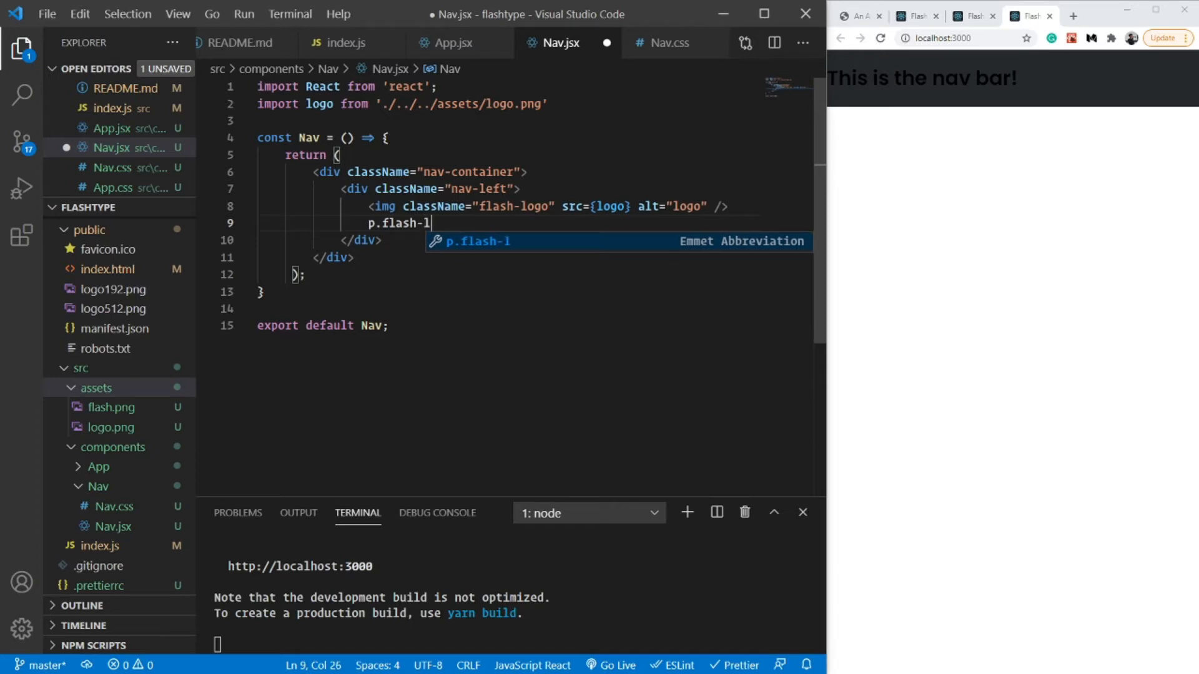
pyautogui.write('ogot')
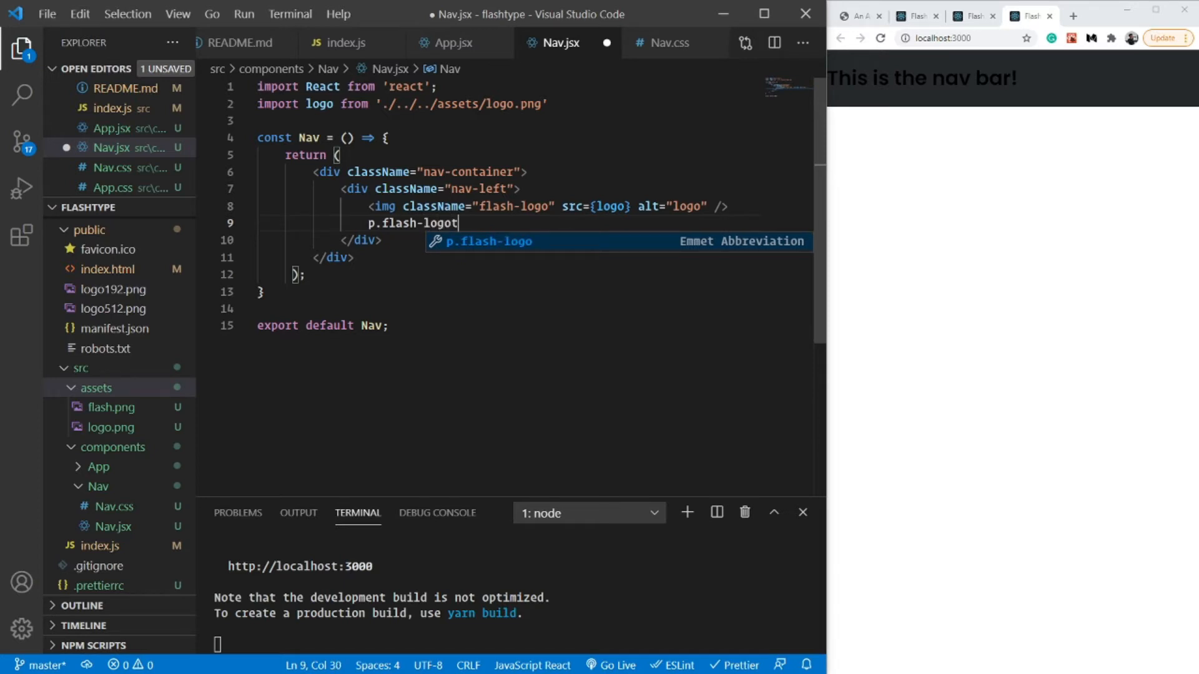
pyautogui.write('-te')
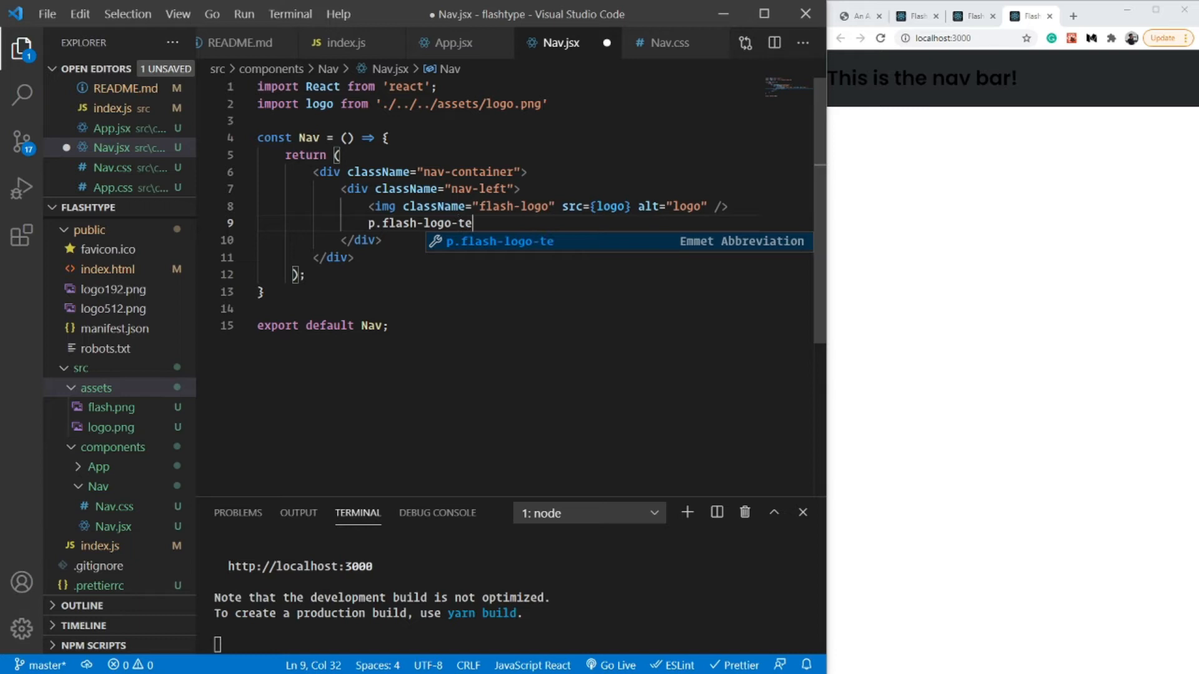
pyautogui.write('xt')
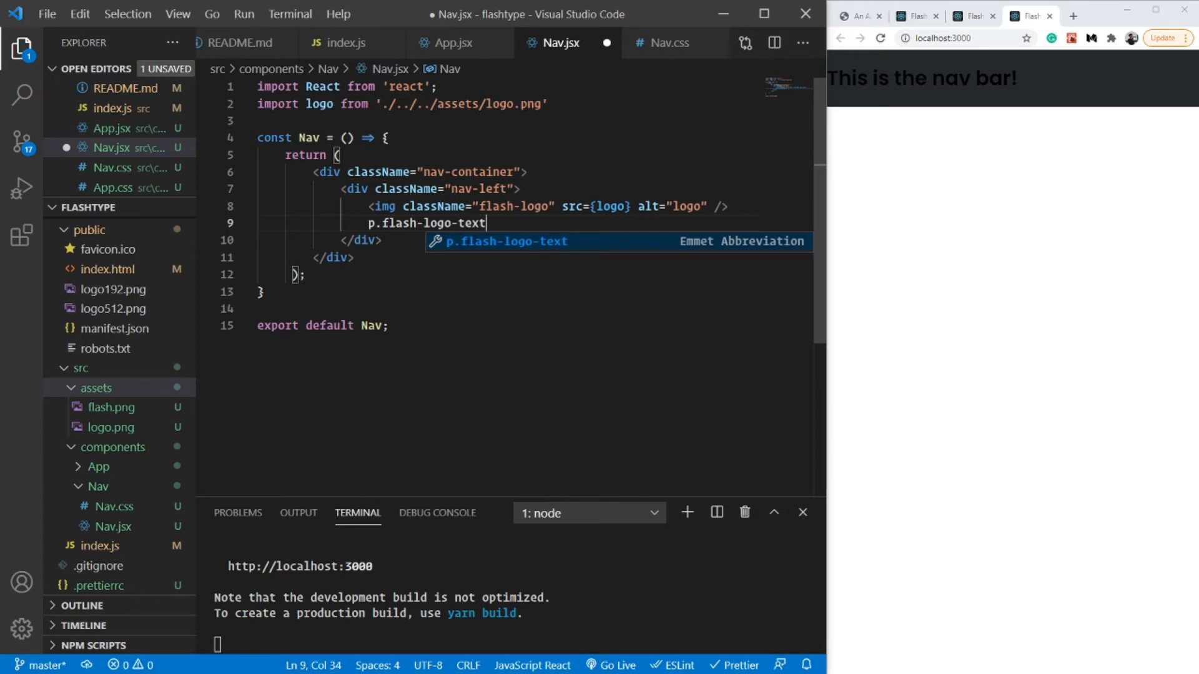
pyautogui.press('Tab')
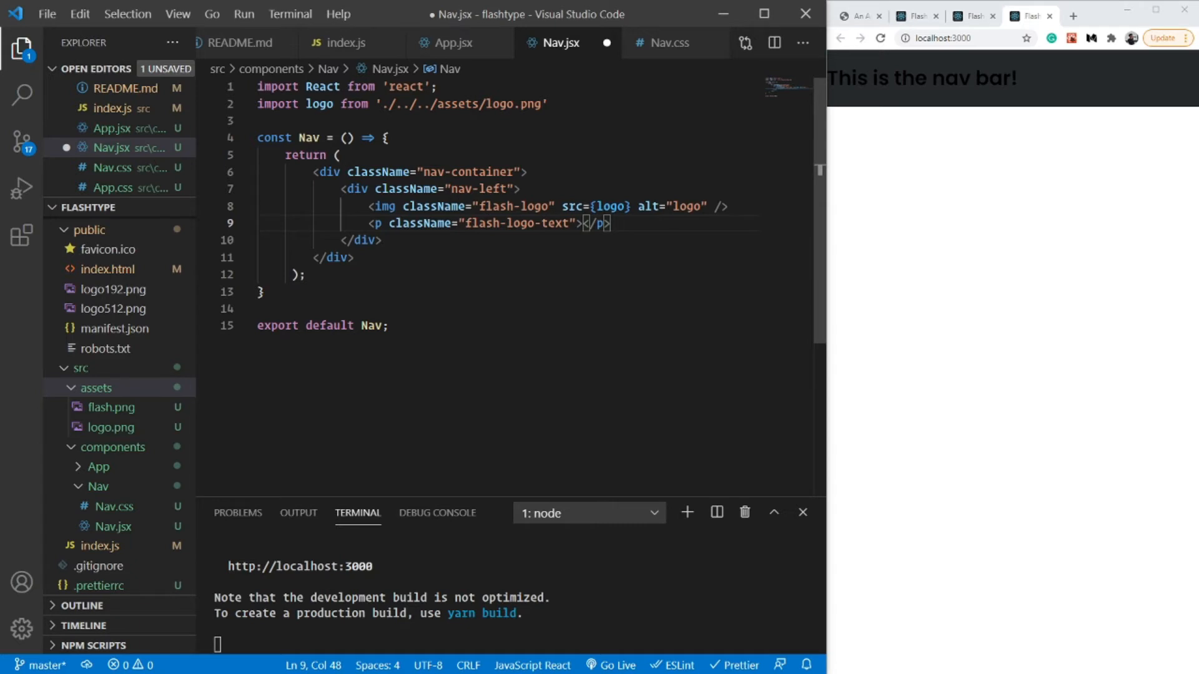
pyautogui.write('FlashType')
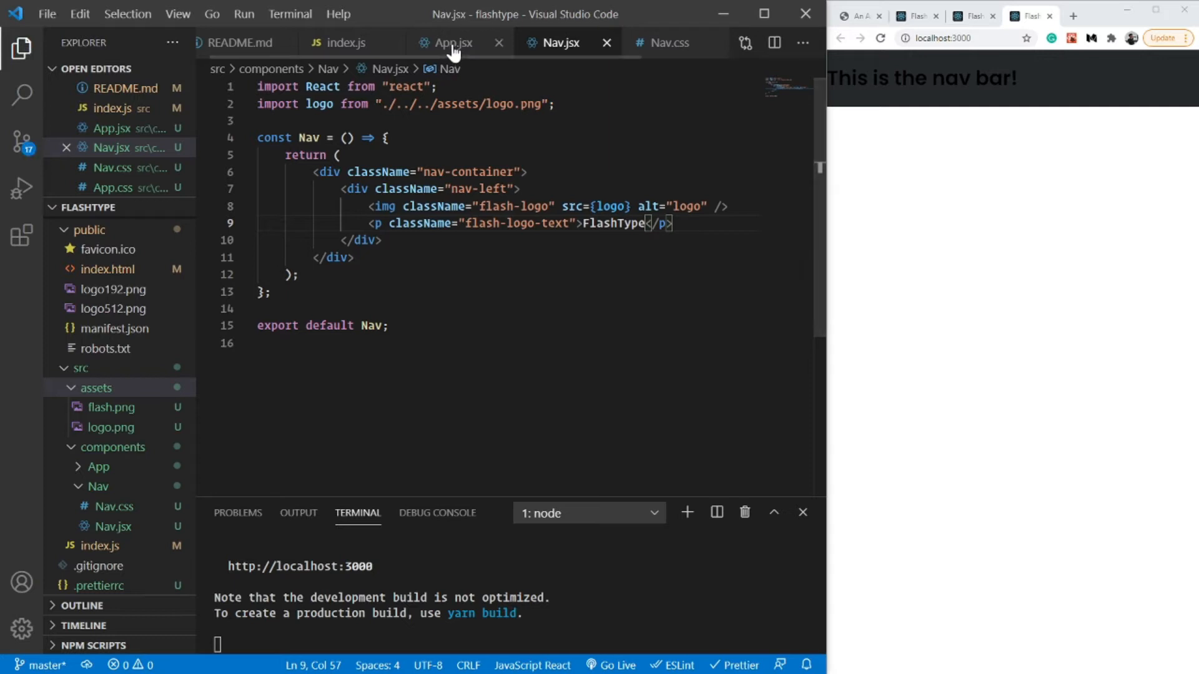
# In App.jsx render <Nav /> in place of the heading, importing Nav from ../Nav/Nav.
pyautogui.click(452, 43)
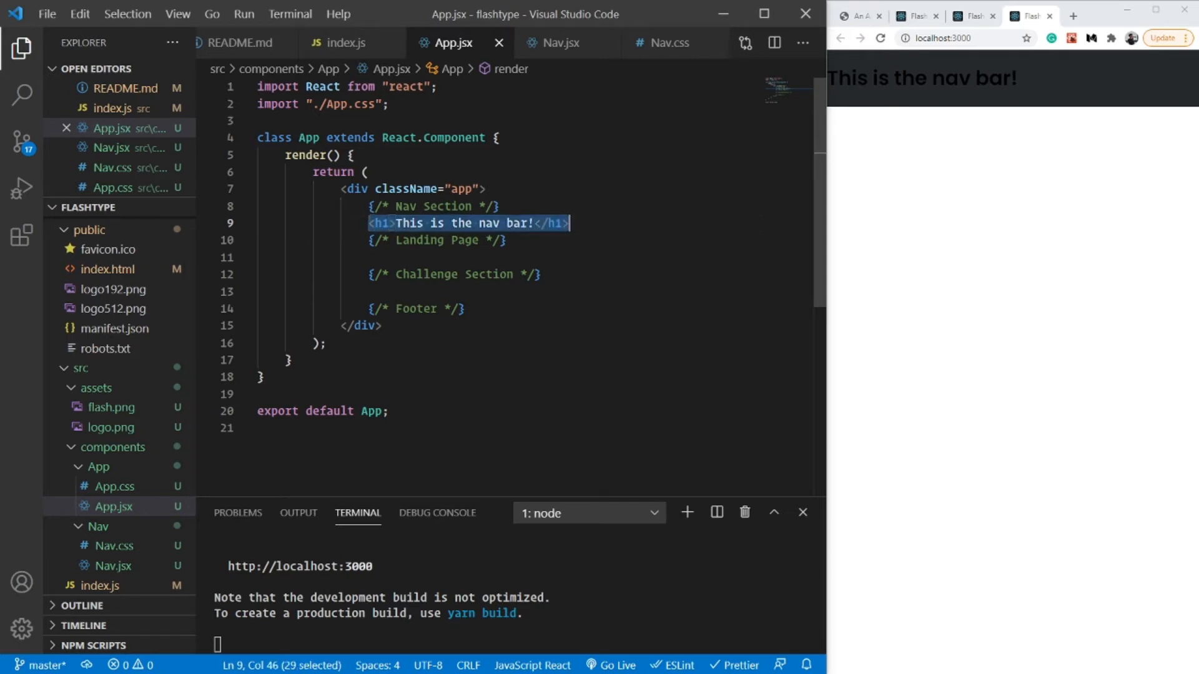
pyautogui.write('<N')
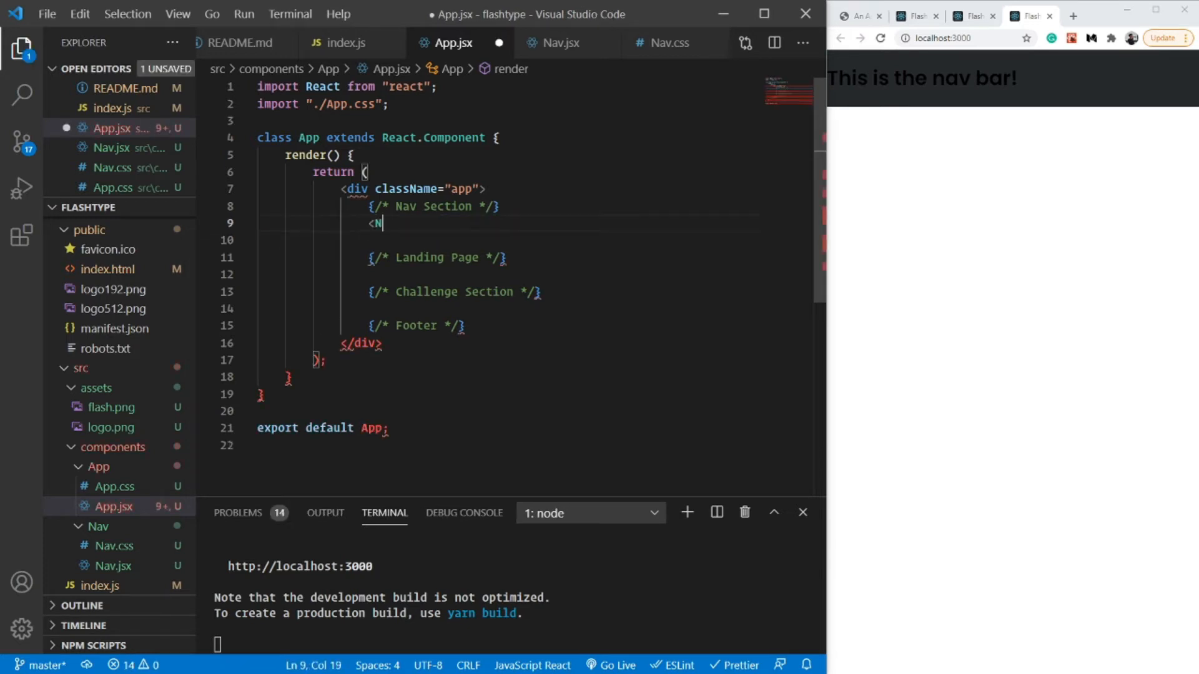
pyautogui.write('av />')
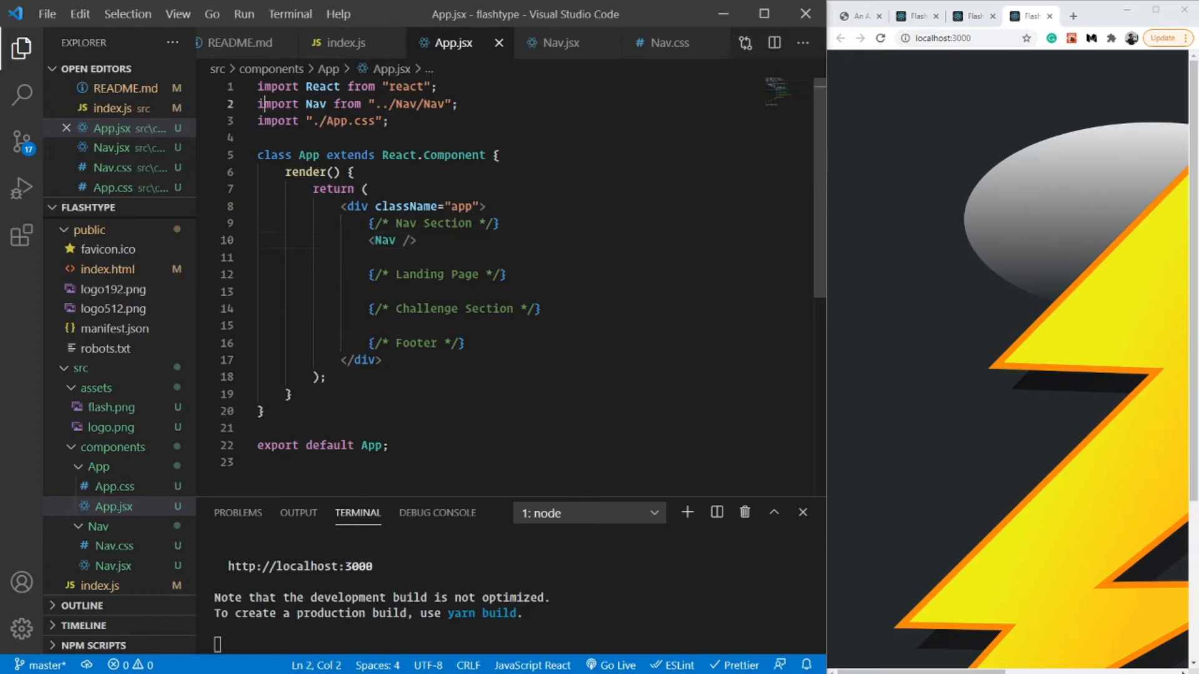
pyautogui.click(561, 43)
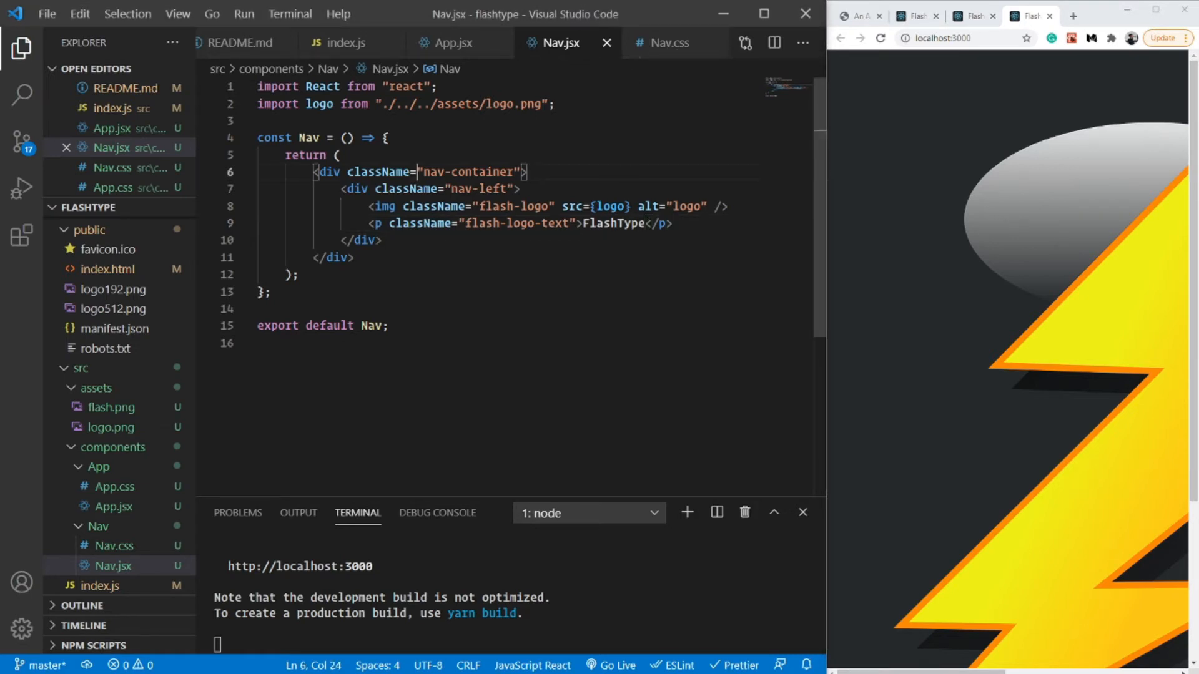
# In Nav.css give .nav-container flex display, 72px height and centered items.
pyautogui.doubleClick(468, 171)
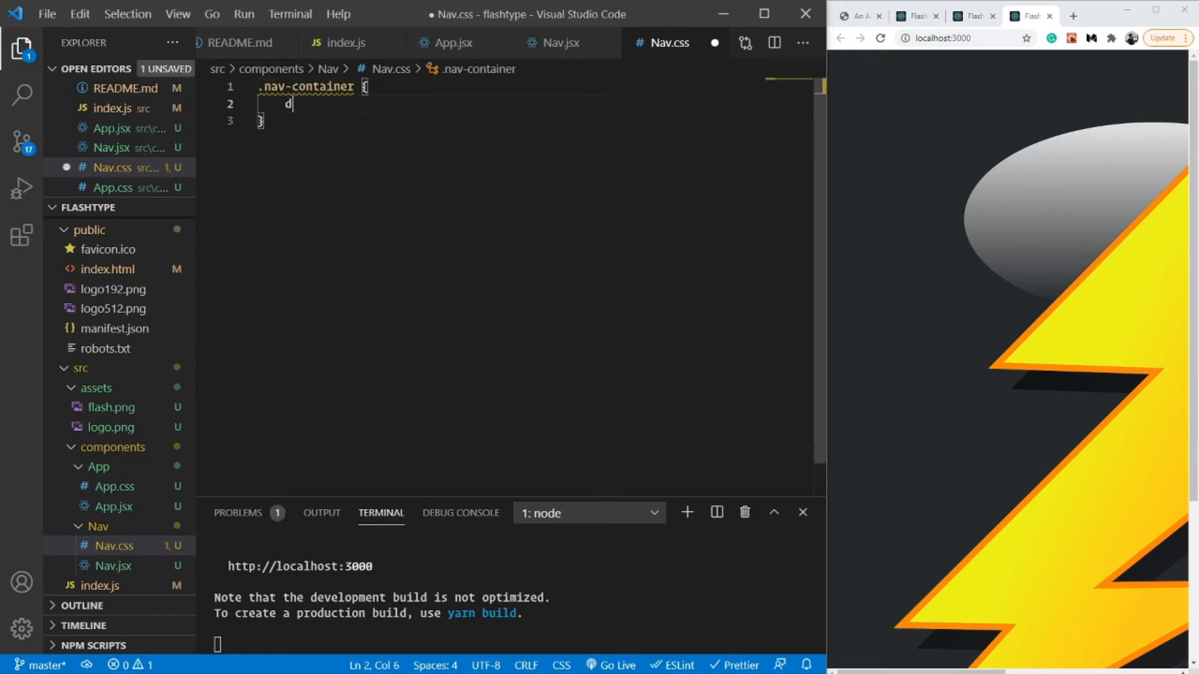
pyautogui.write('isplay: flex;')
pyautogui.write('height: 7;')
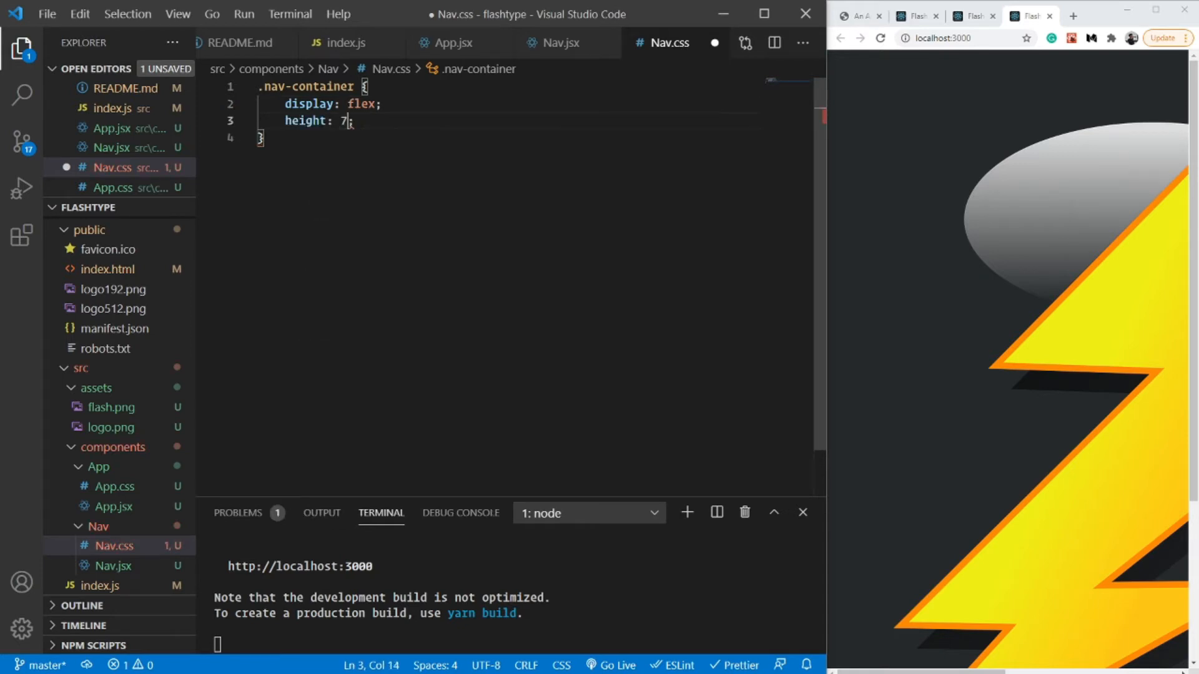
pyautogui.write('2px;')
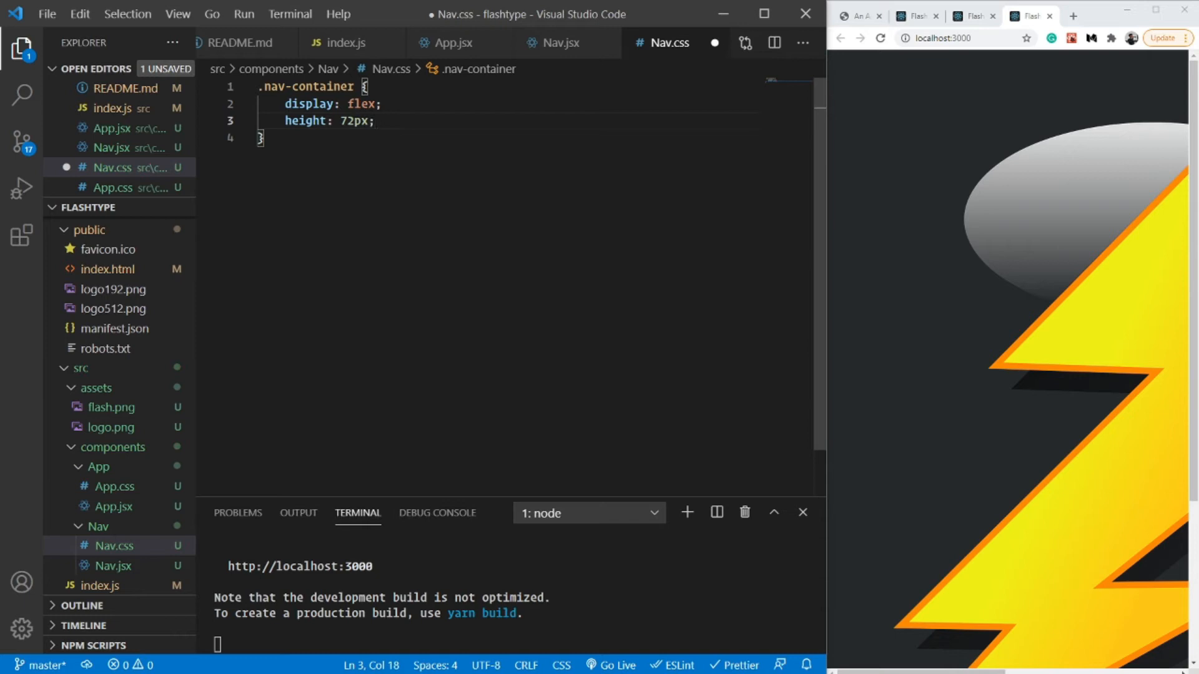
pyautogui.write('align-items: ;')
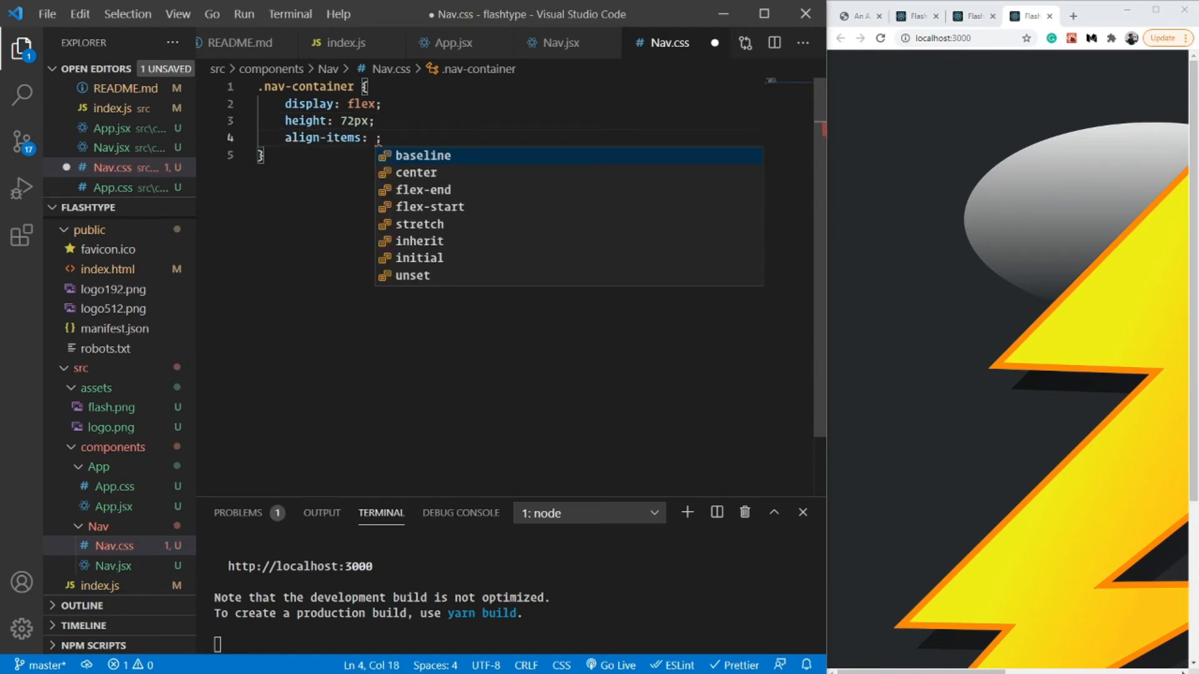
pyautogui.write('center')
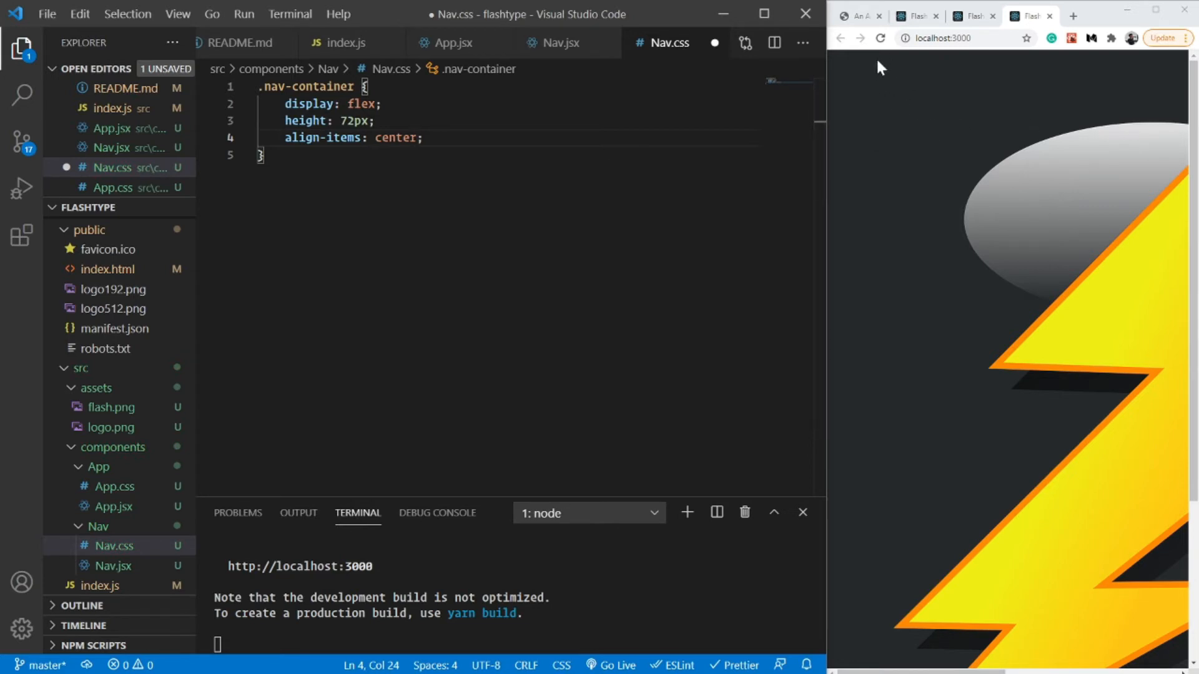
# Add background #1d2020 and margin 0 to the .nav-container rule.
pyautogui.press('enter')
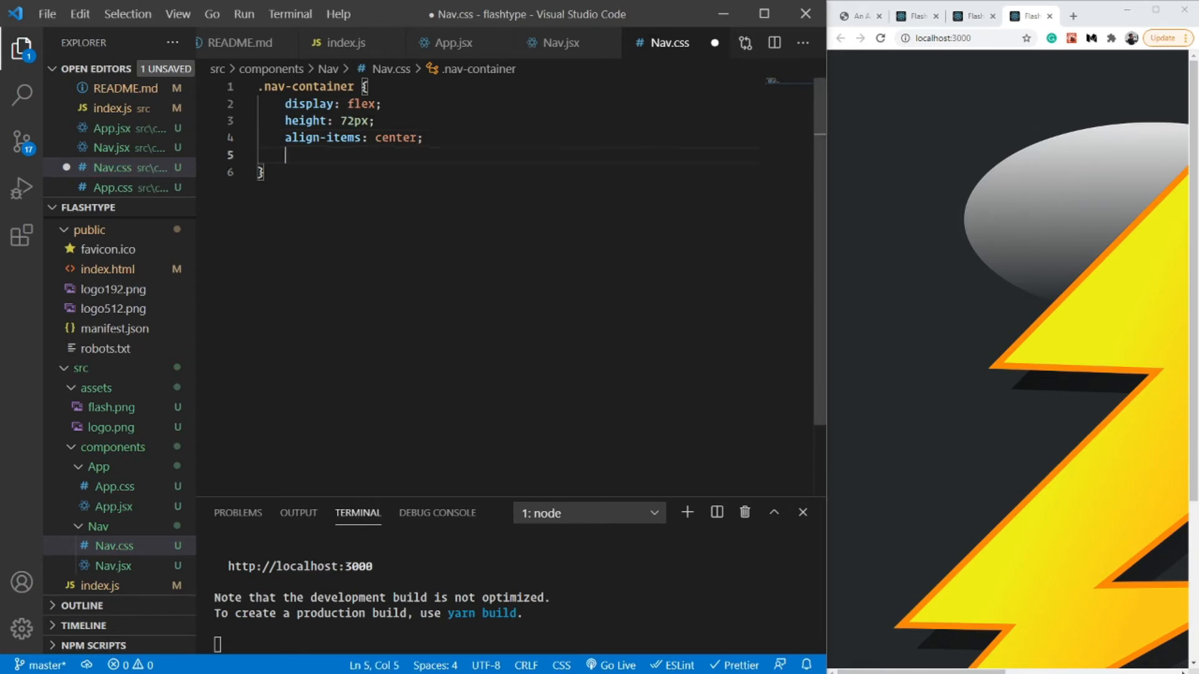
pyautogui.write('background: ;')
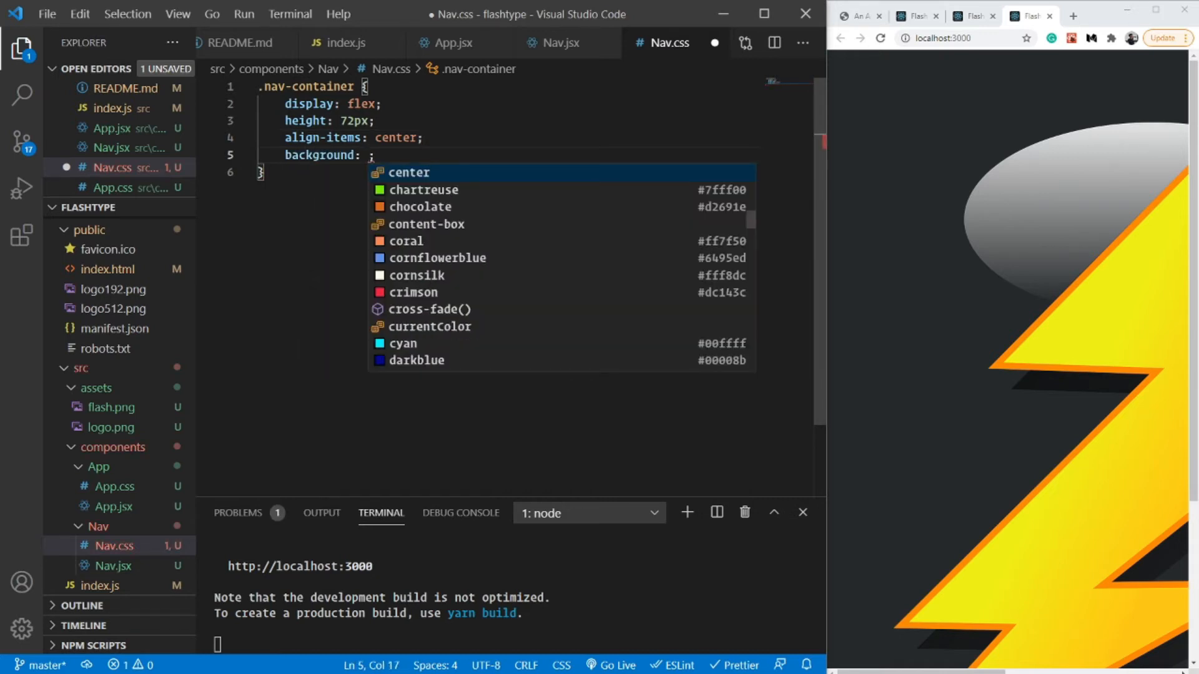
pyautogui.write('#')
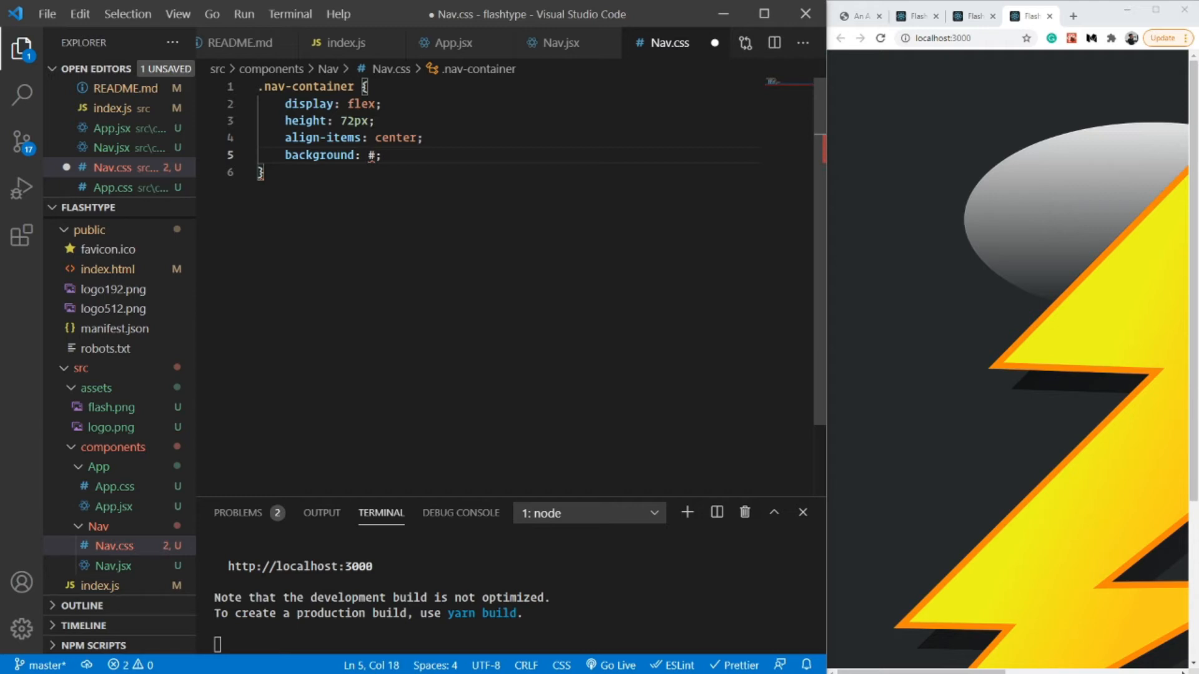
pyautogui.write('1')
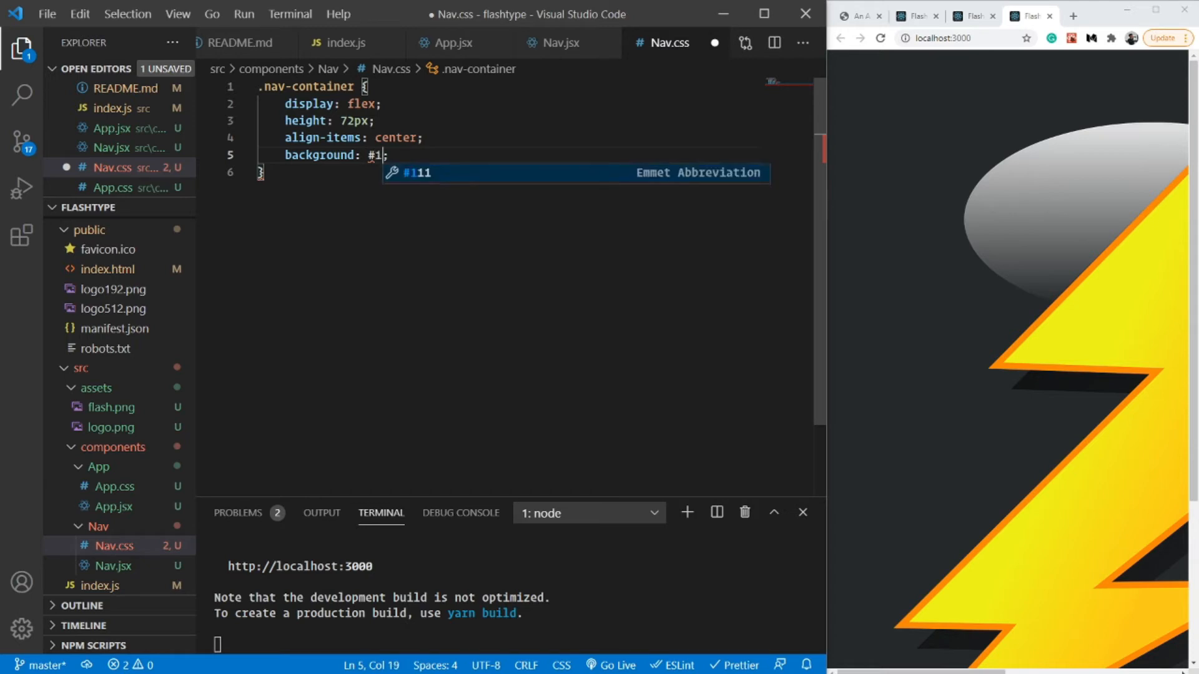
pyautogui.write('d2020')
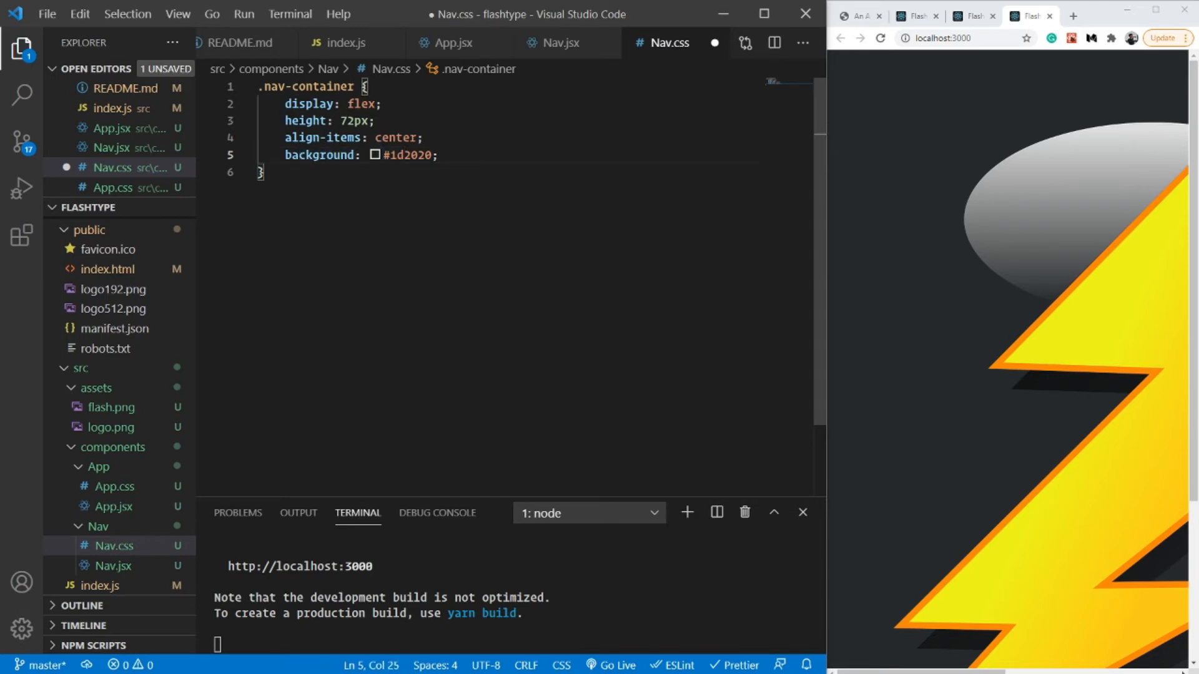
pyautogui.write('margin: 0;')
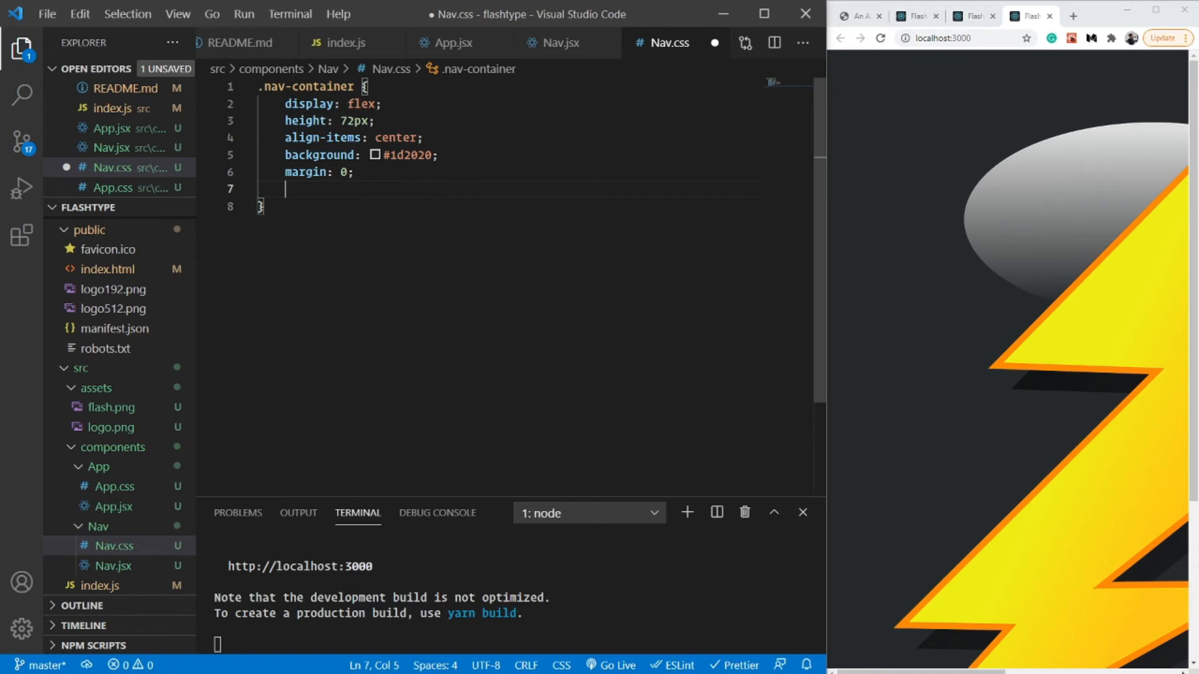
pyautogui.click(552, 43)
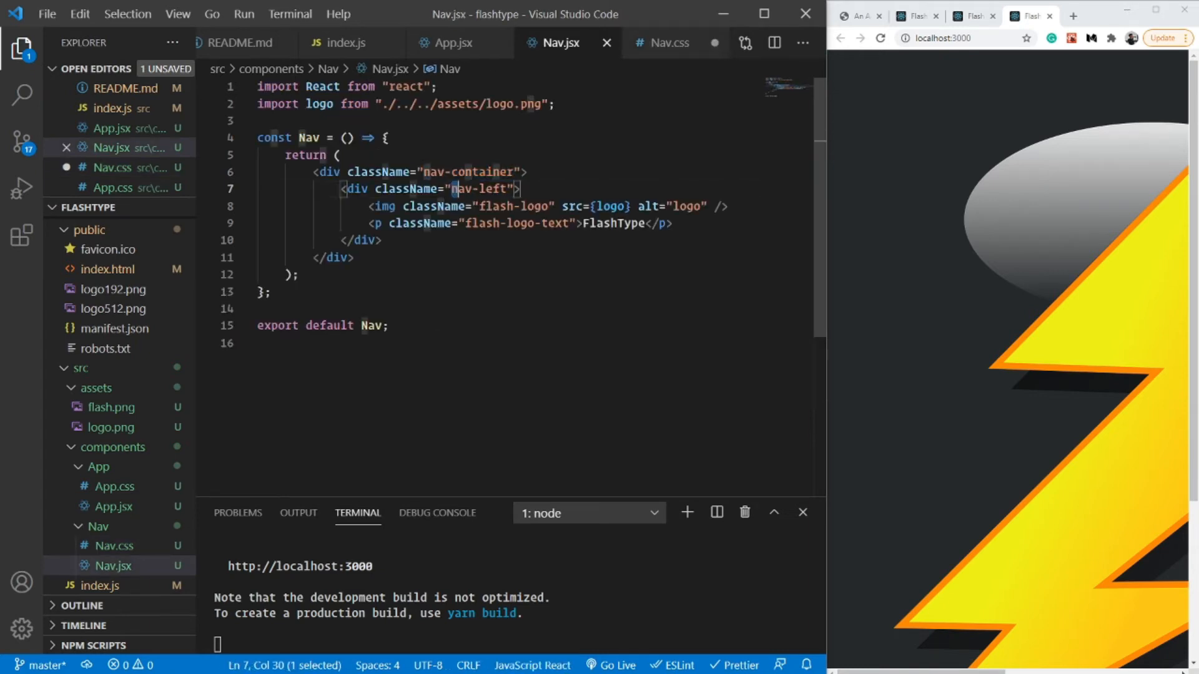
# Copy the nav-left class name from Nav.jsx to reuse in the stylesheet.
pyautogui.doubleClick(478, 188)
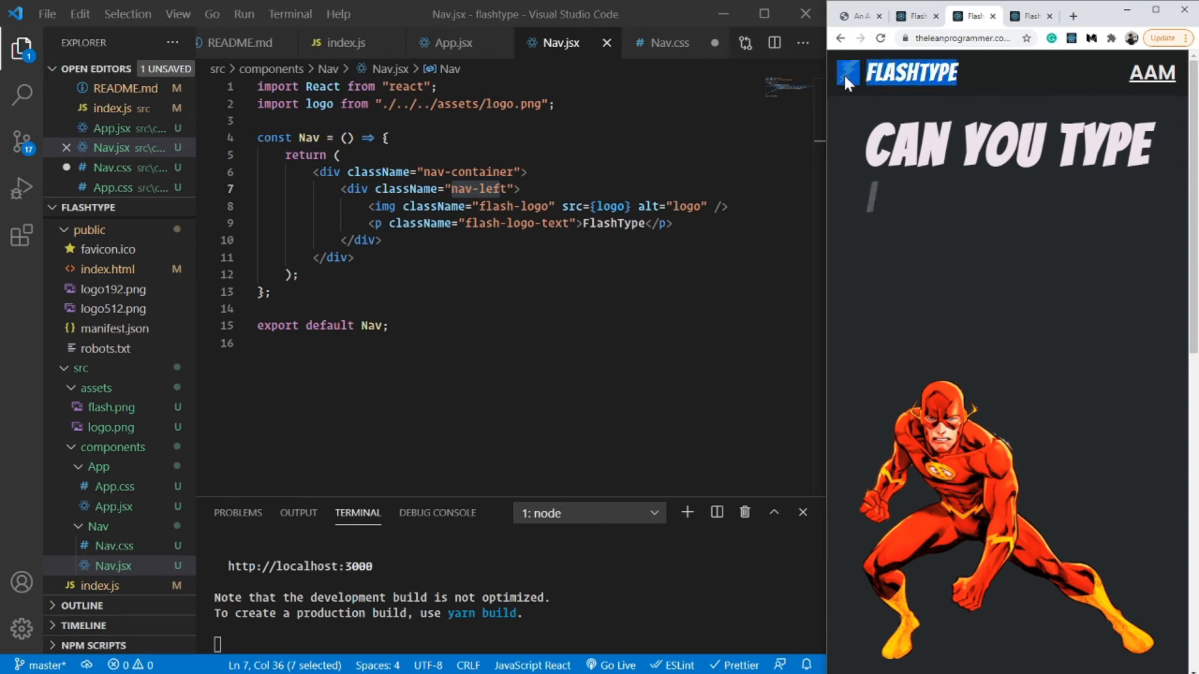
pyautogui.write('FAST?')
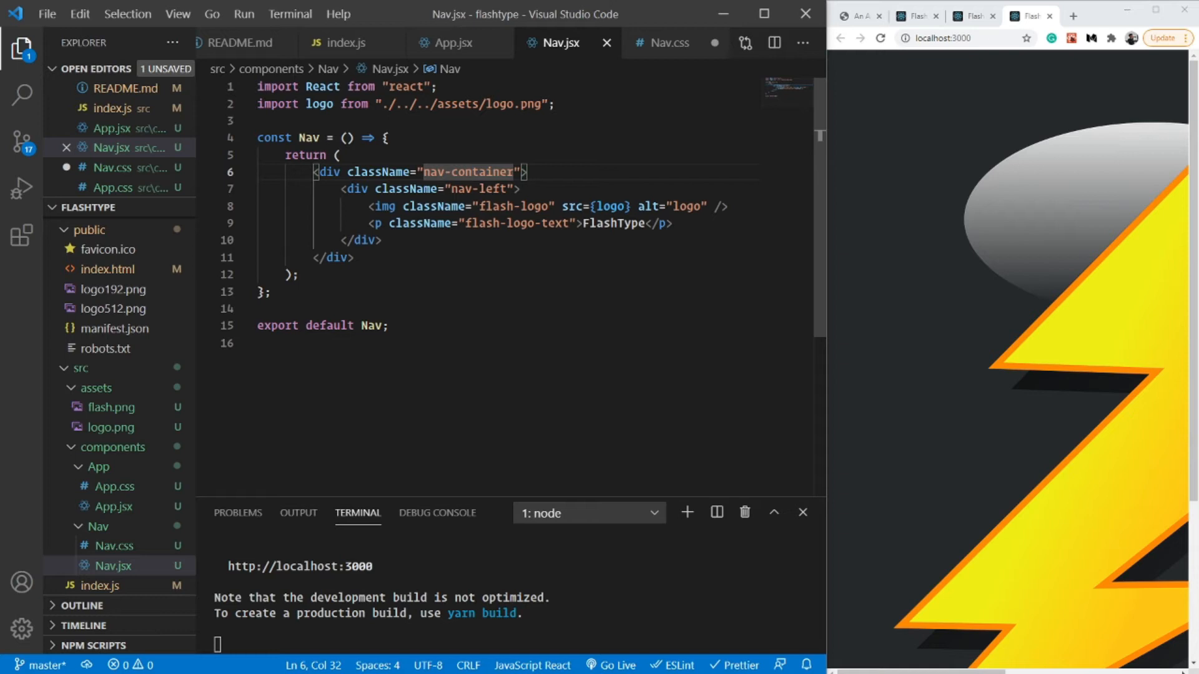
pyautogui.click(668, 42)
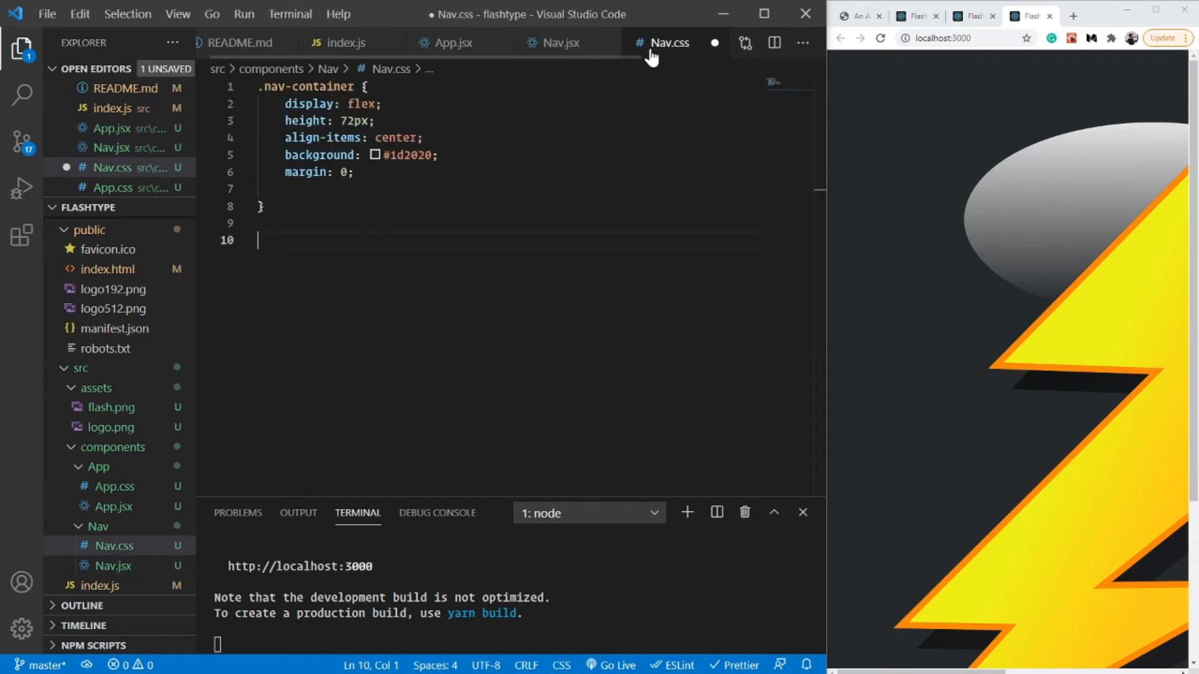
pyautogui.click(560, 42)
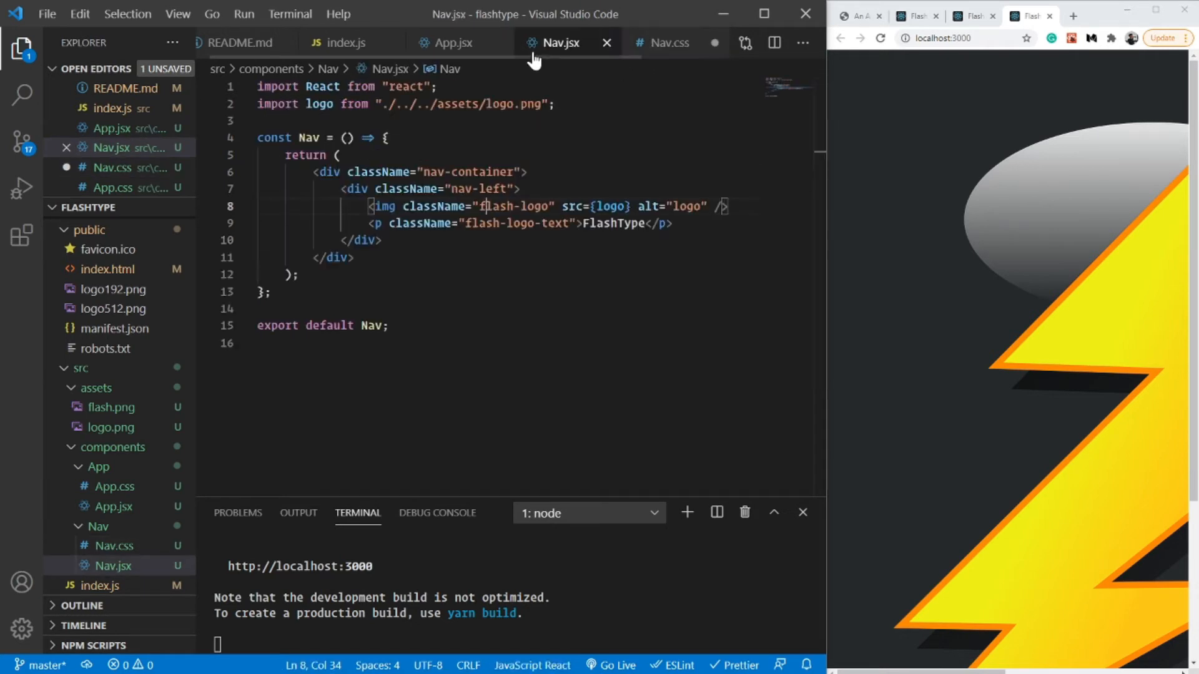
pyautogui.doubleClick(478, 188)
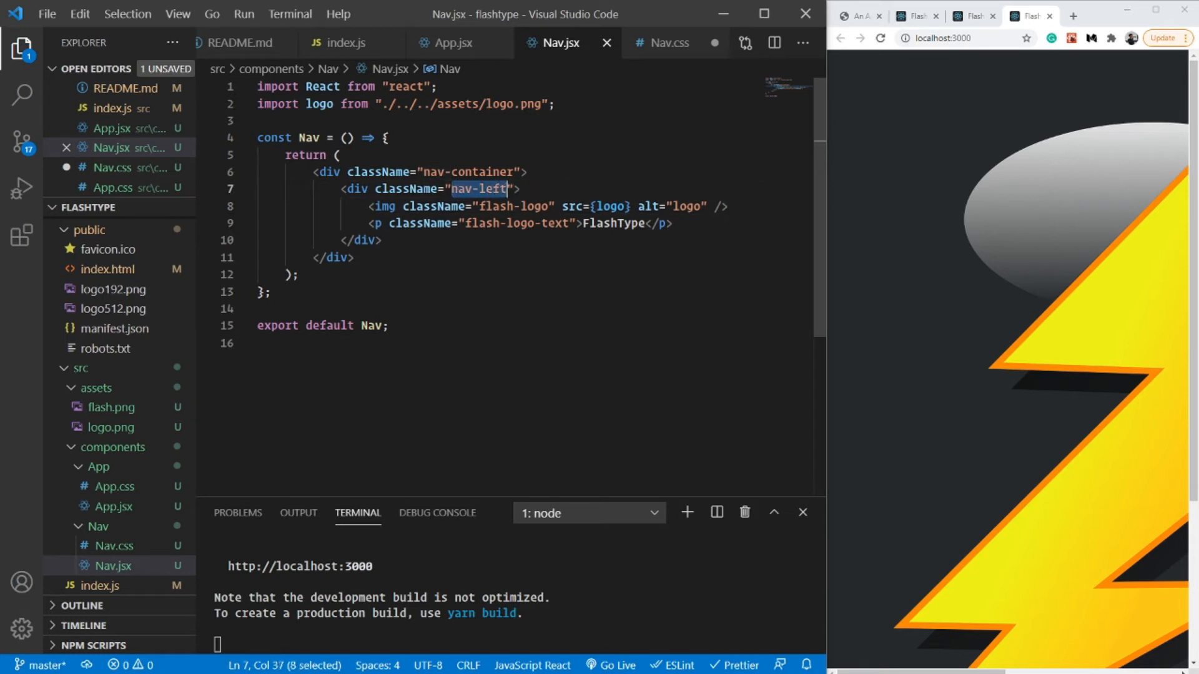
pyautogui.click(664, 43)
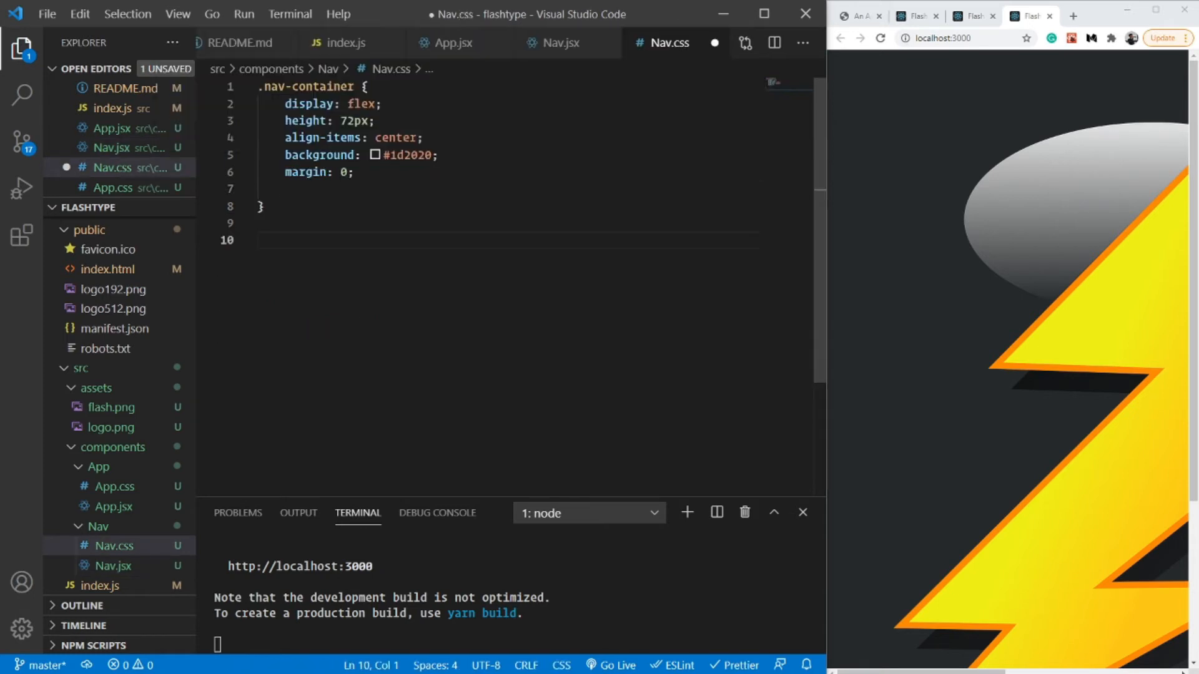
# Add a .nav-left rule with display: flex and align-items: center in Nav.css.
pyautogui.write('.nav-left {')
pyautogui.write('i')
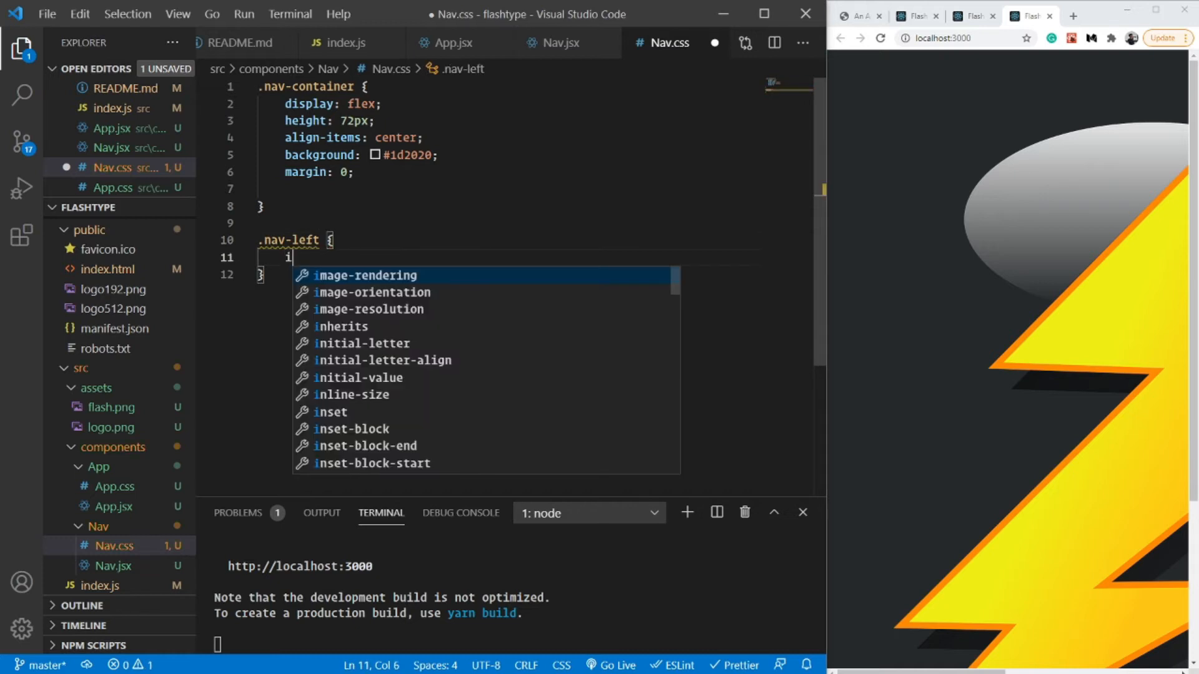
pyautogui.write('display: ;')
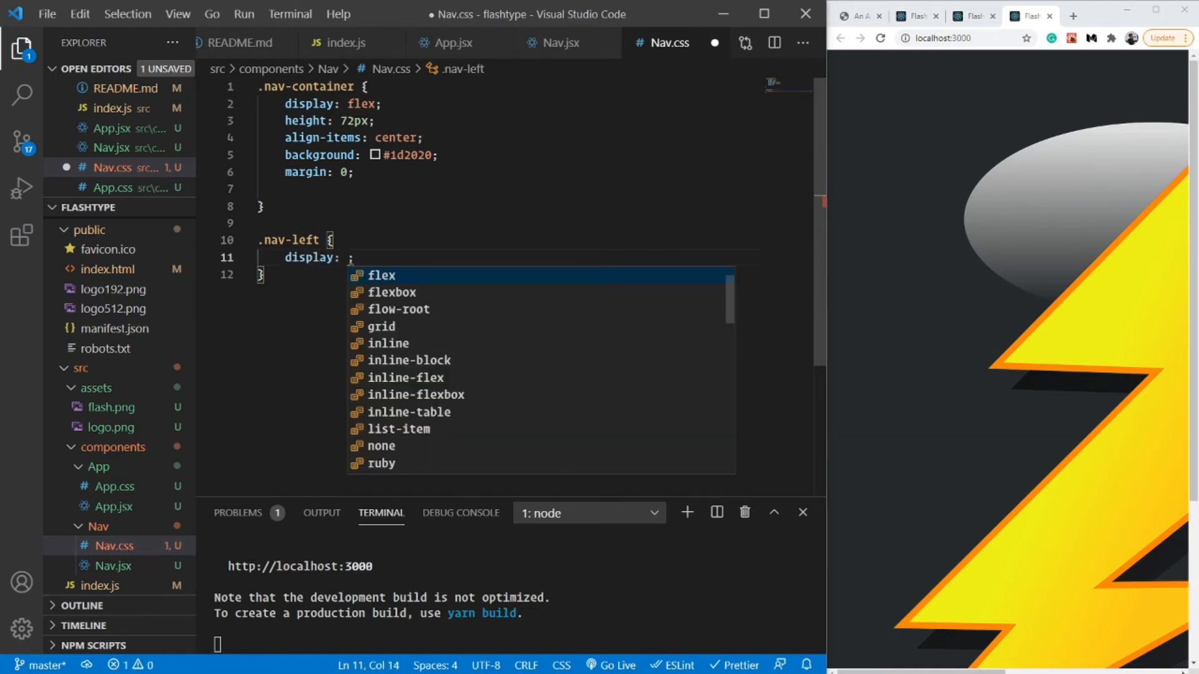
pyautogui.press('Enter')
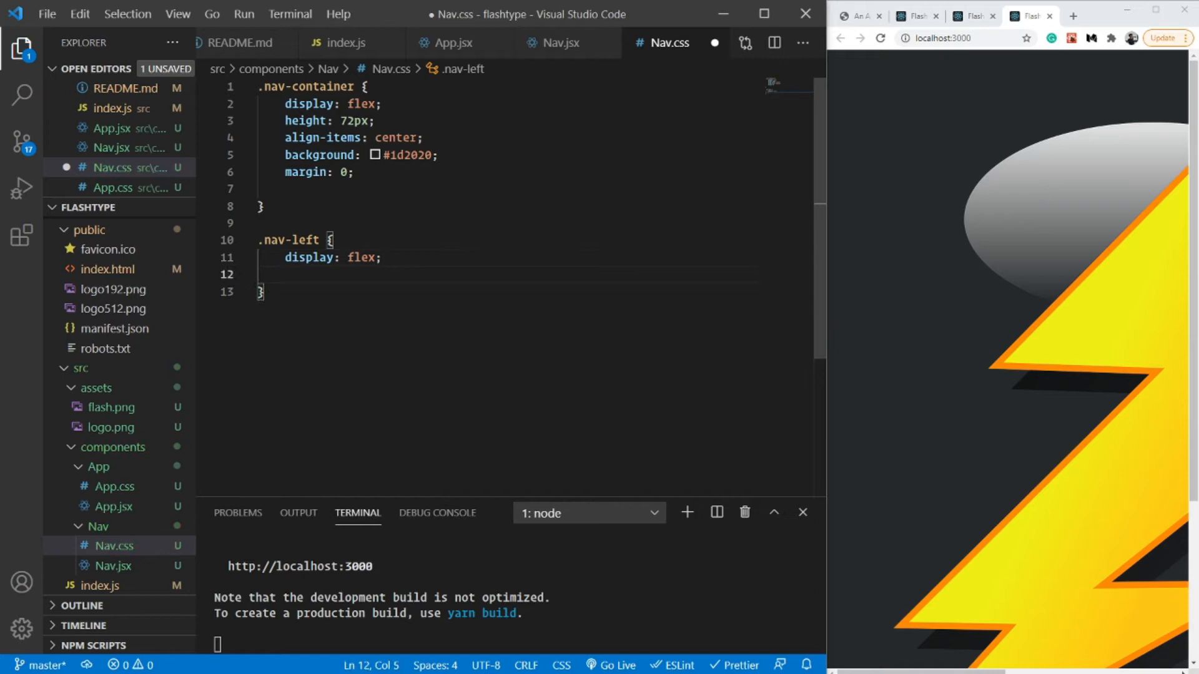
pyautogui.write('align-items: center;')
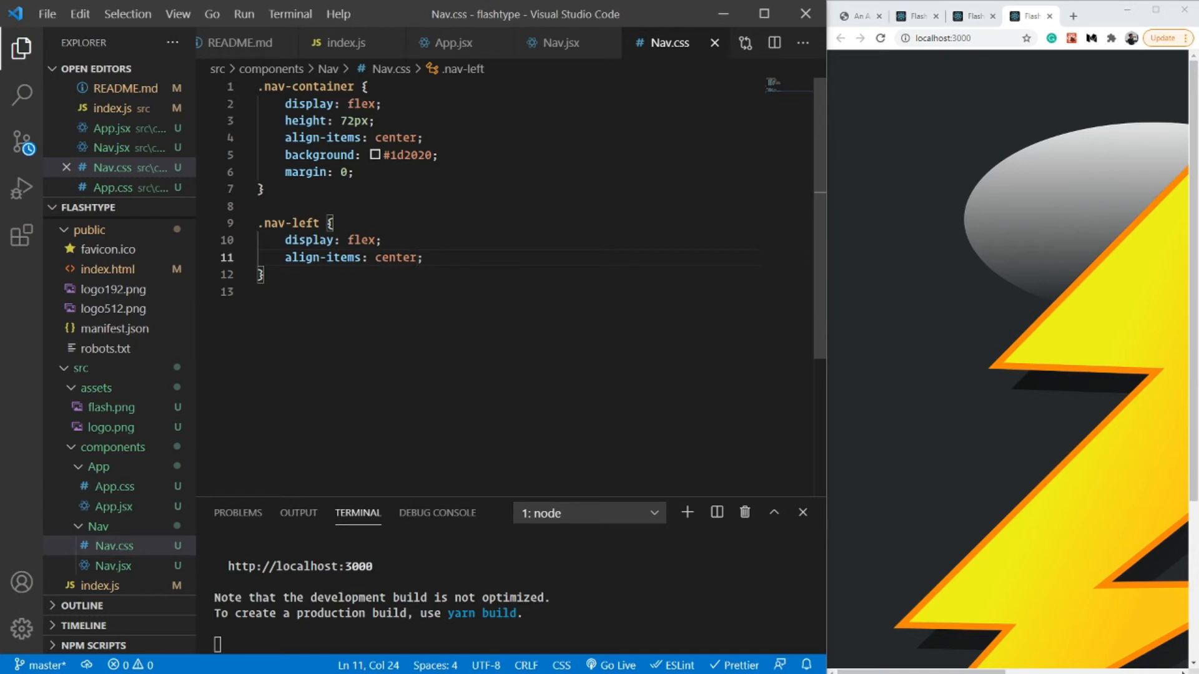
pyautogui.scroll(-3)
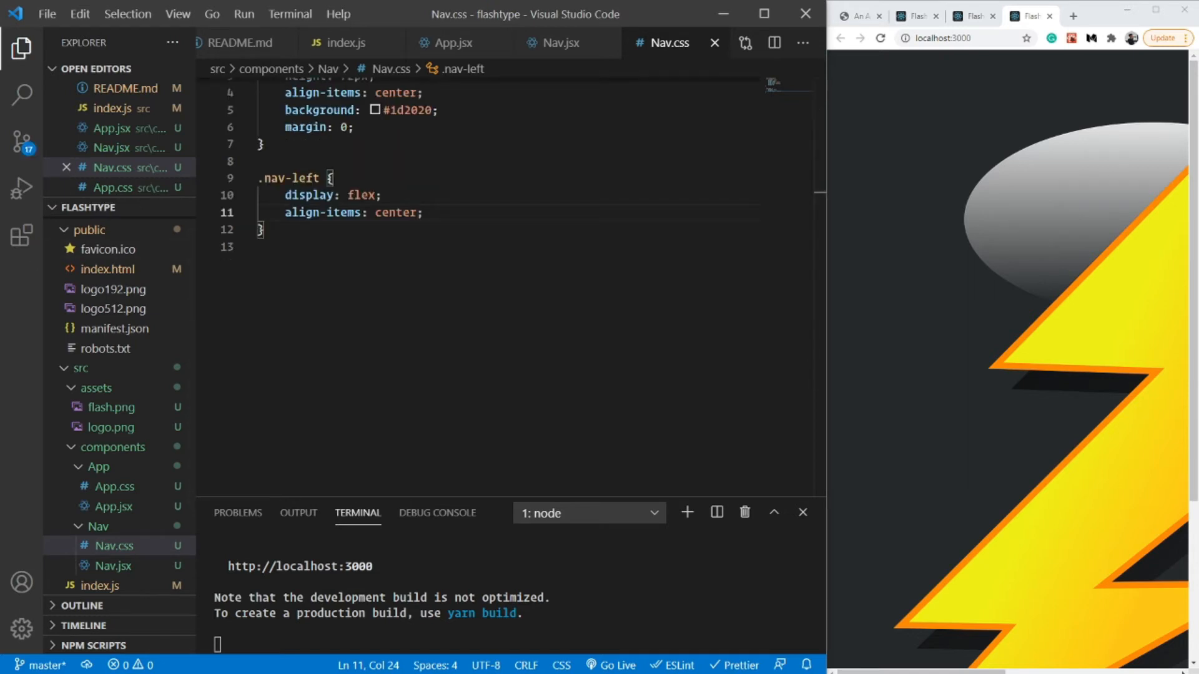
pyautogui.click(557, 43)
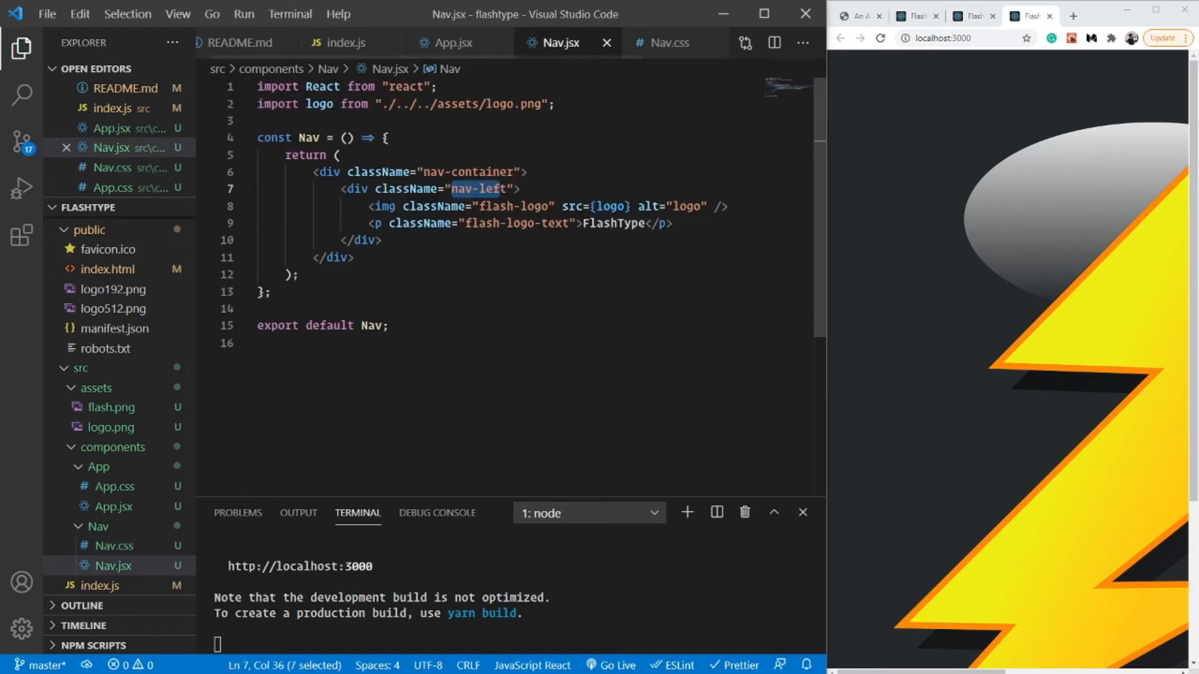
pyautogui.click(662, 42)
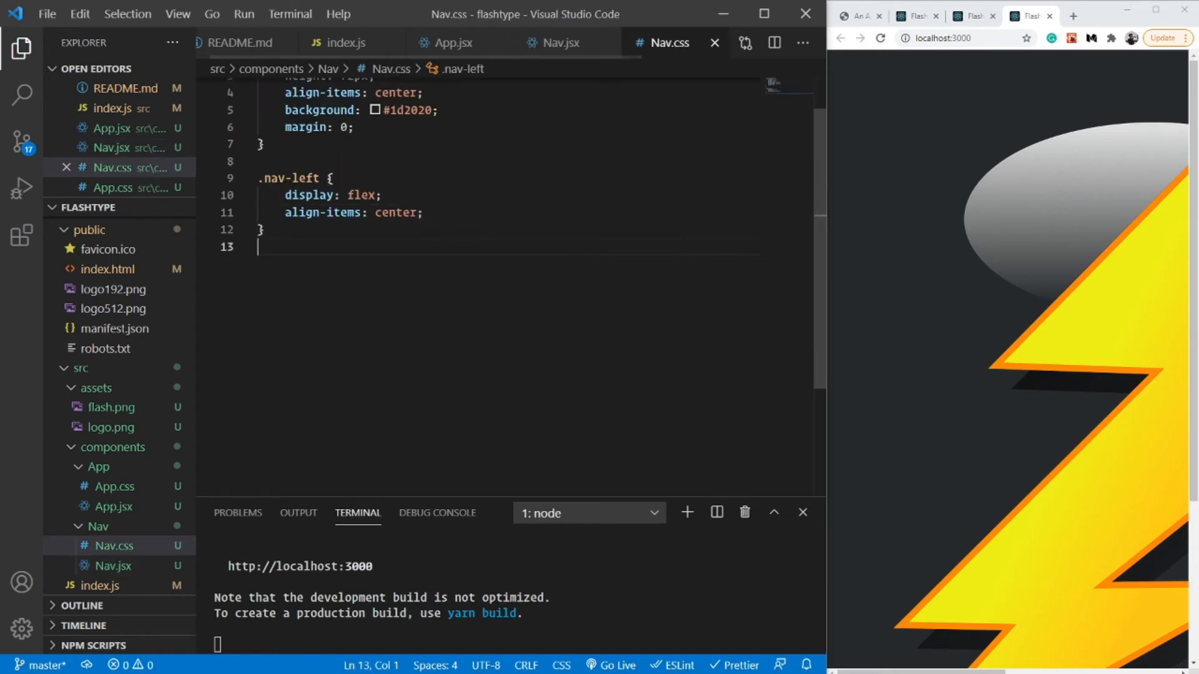
# Start an empty .flash-logo rule in Nav.css.
pyautogui.write('.flash')
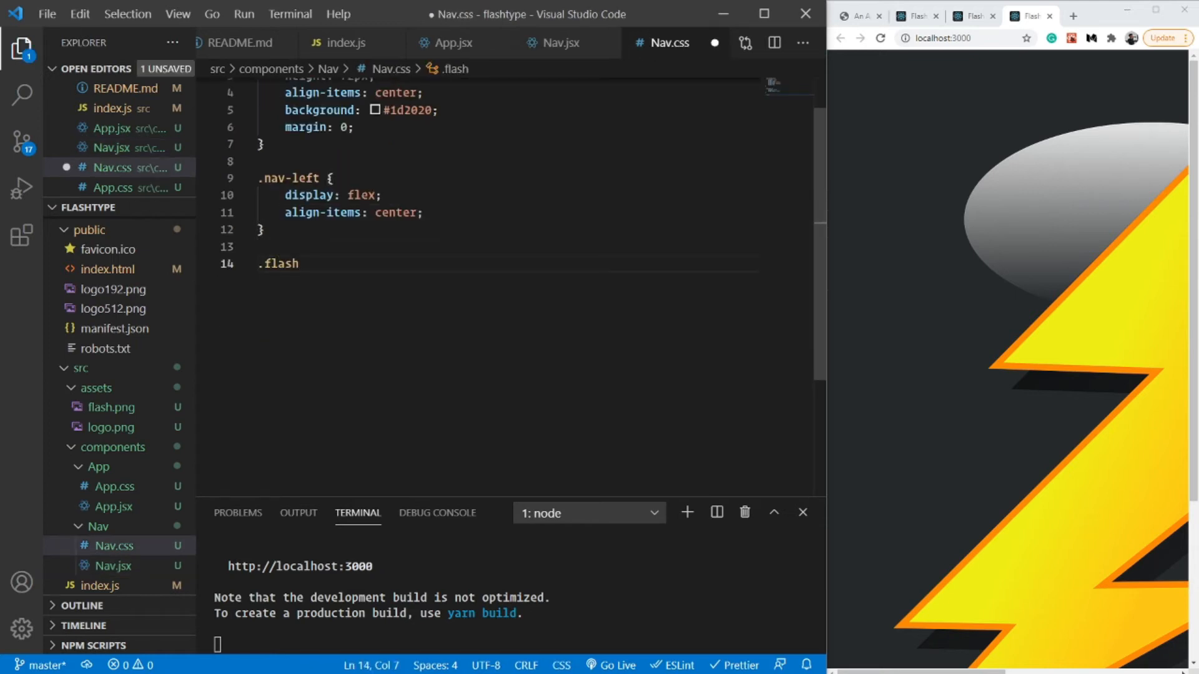
pyautogui.write('-logo {')
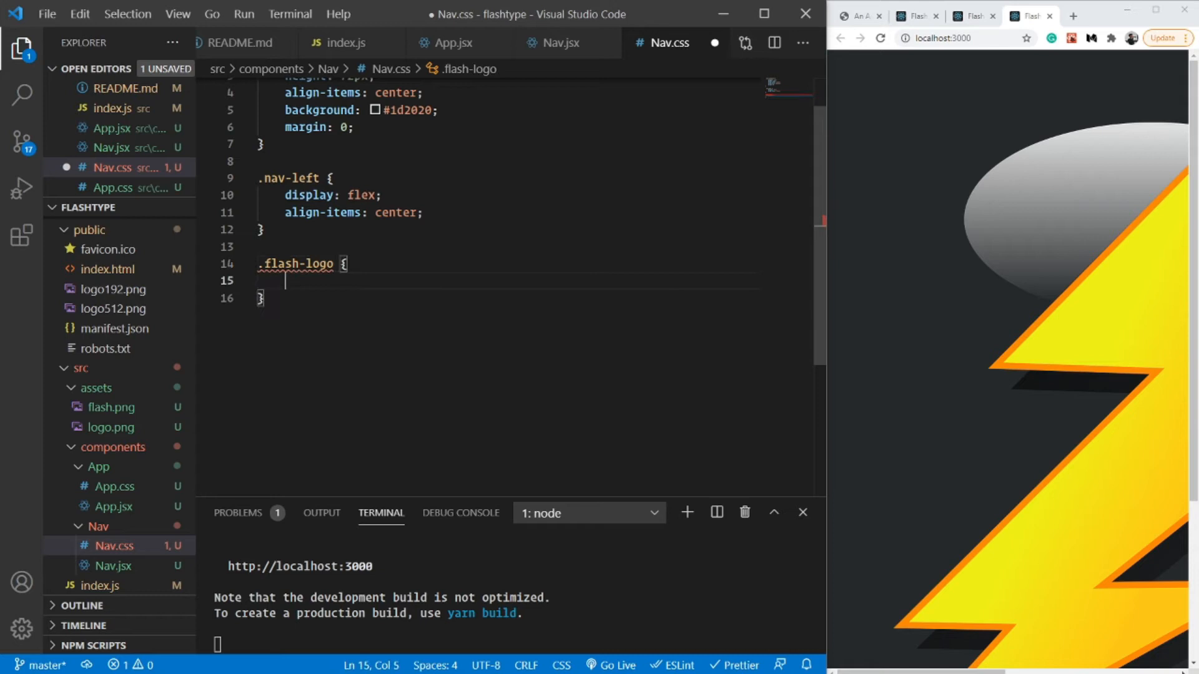
pyautogui.click(562, 42)
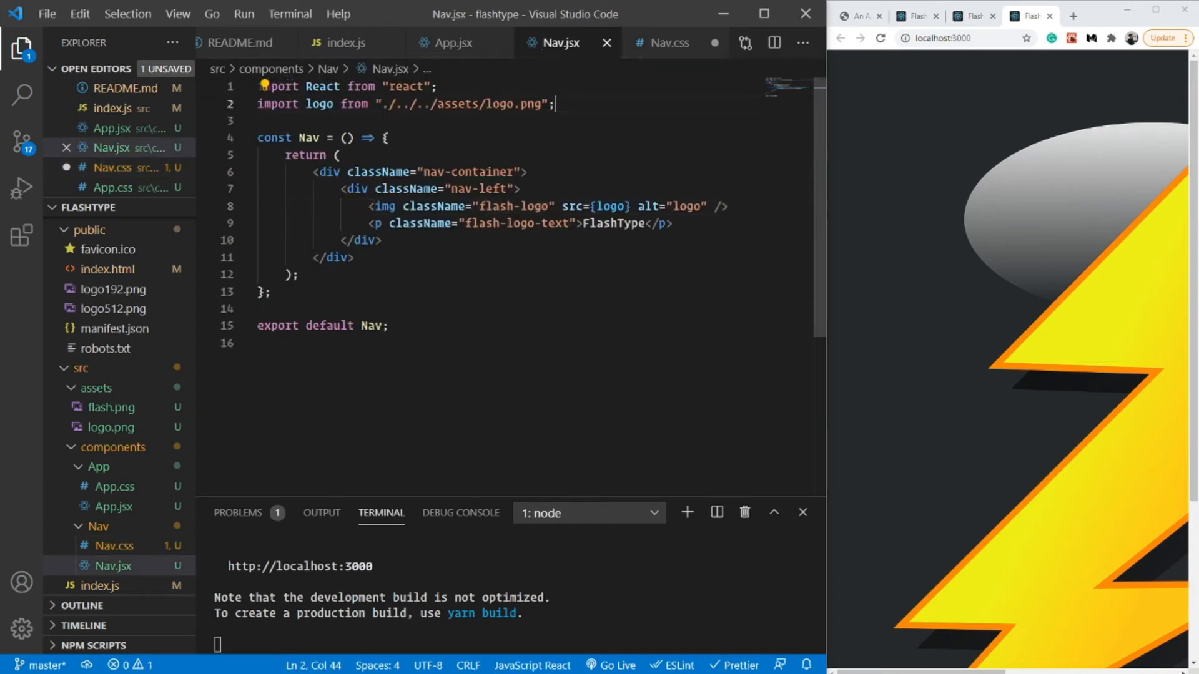
# Add import "./Nav.css"; to Nav.jsx so the dark nav bar renders.
pyautogui.write('import')
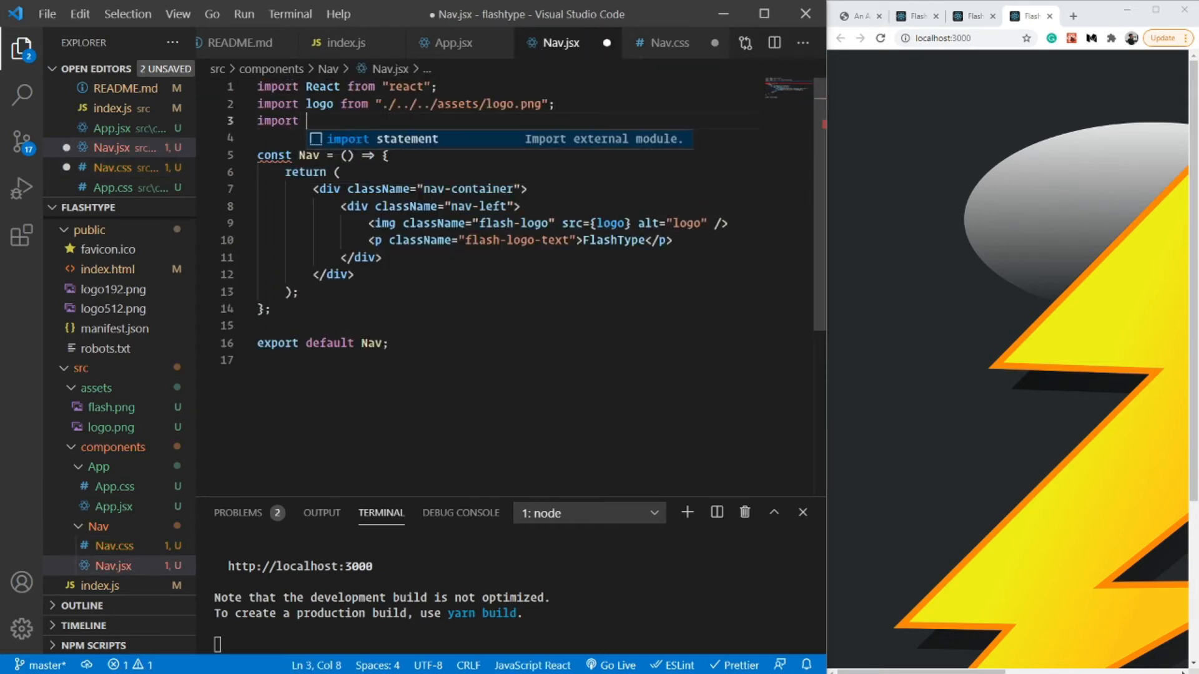
pyautogui.write("'./Nav'")
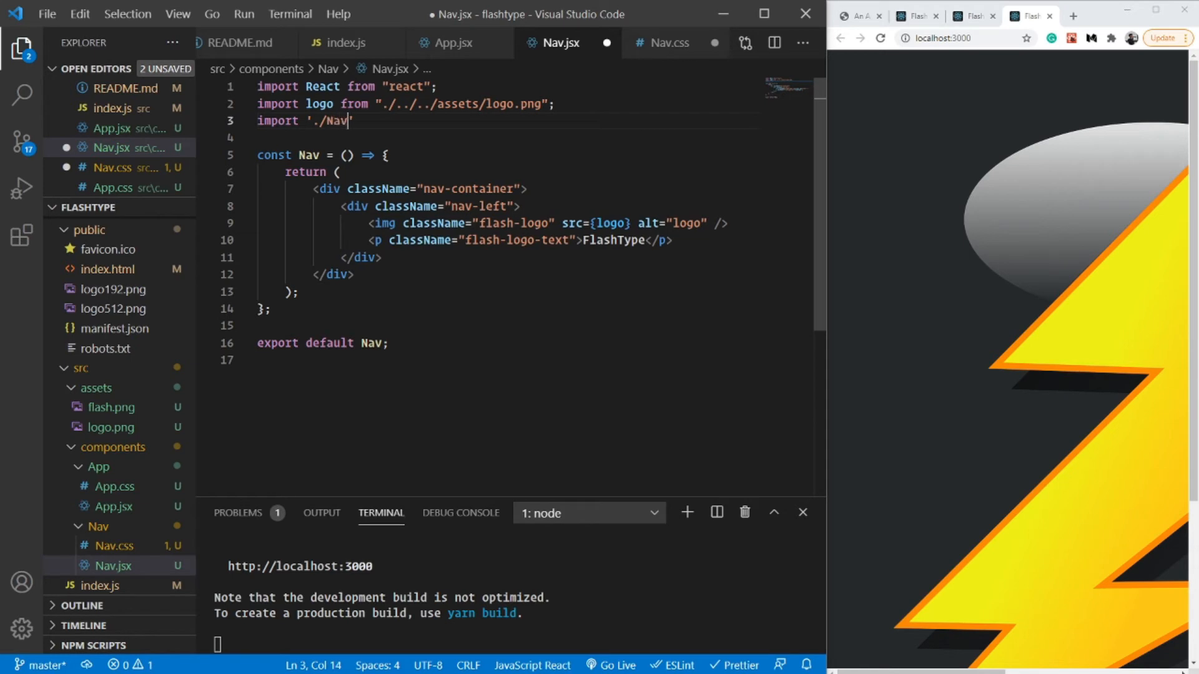
pyautogui.write('.css";')
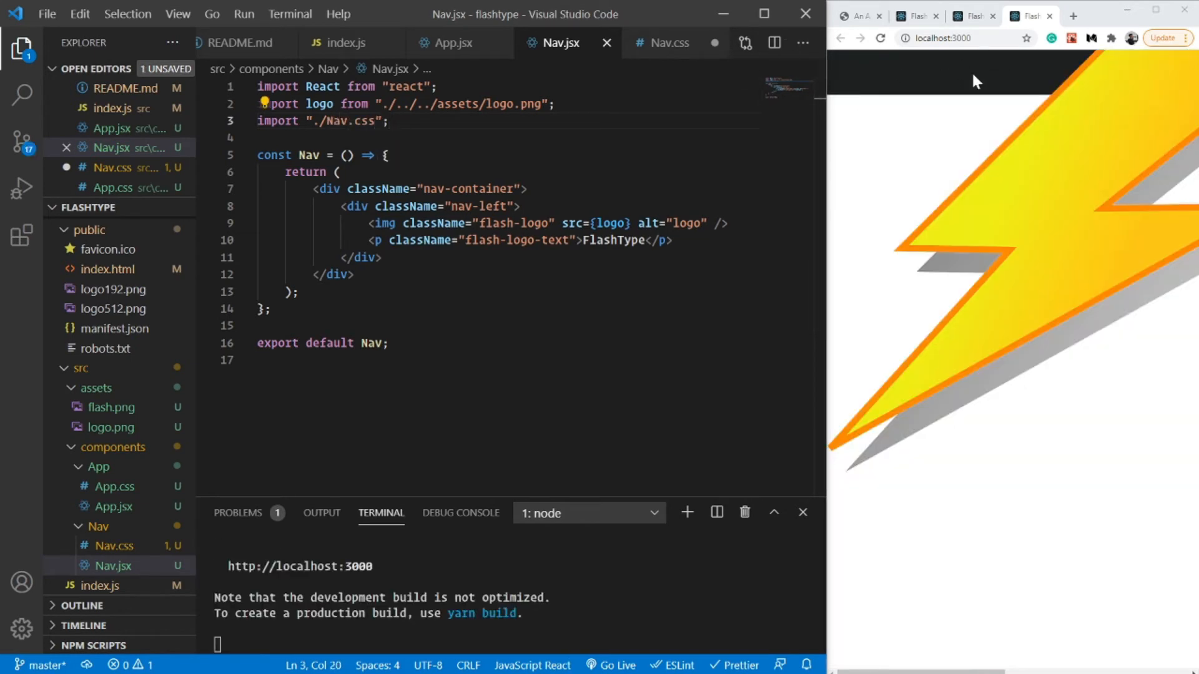
pyautogui.click(667, 42)
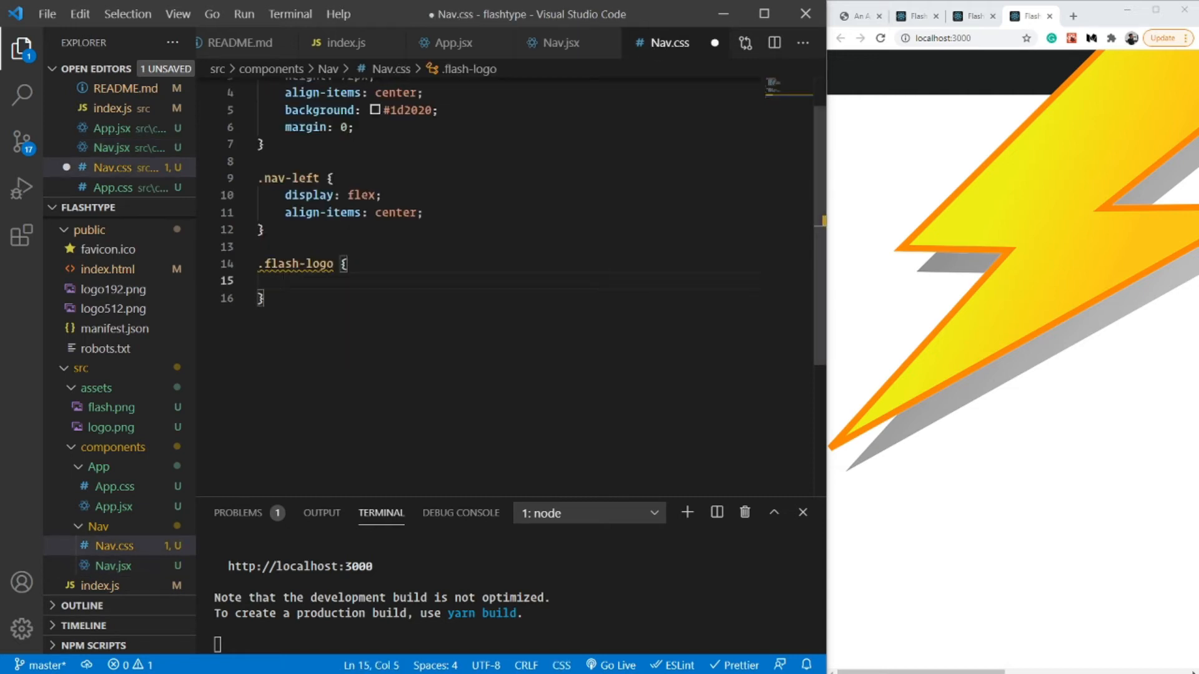
# Give .flash-logo a 20px left margin and 40px height, then grab the flash-logo-text class name.
pyautogui.write('margin-left: 20px;')
pyautogui.write('h')
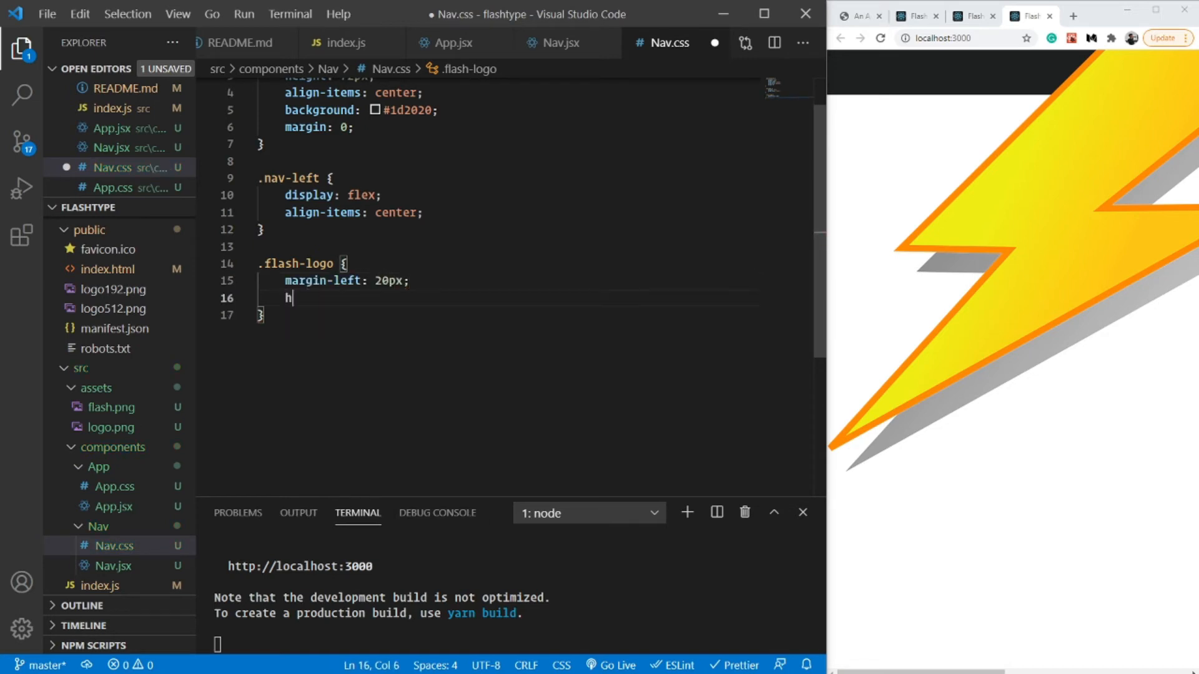
pyautogui.write('eight: 40px;')
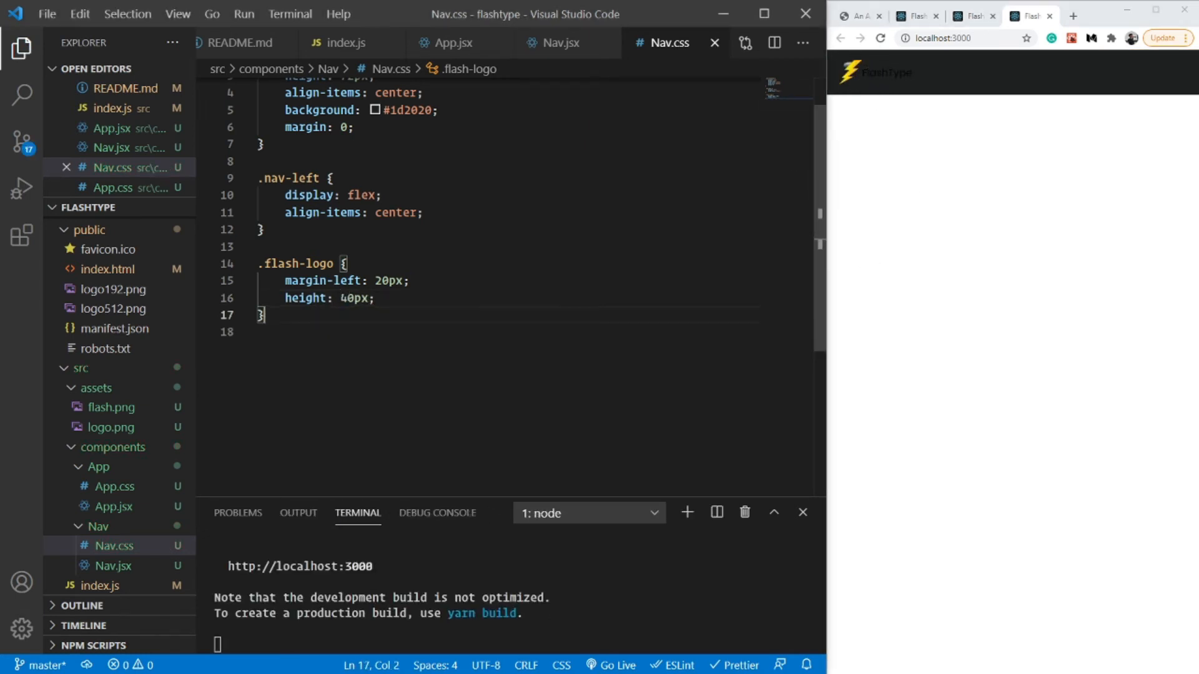
pyautogui.click(560, 43)
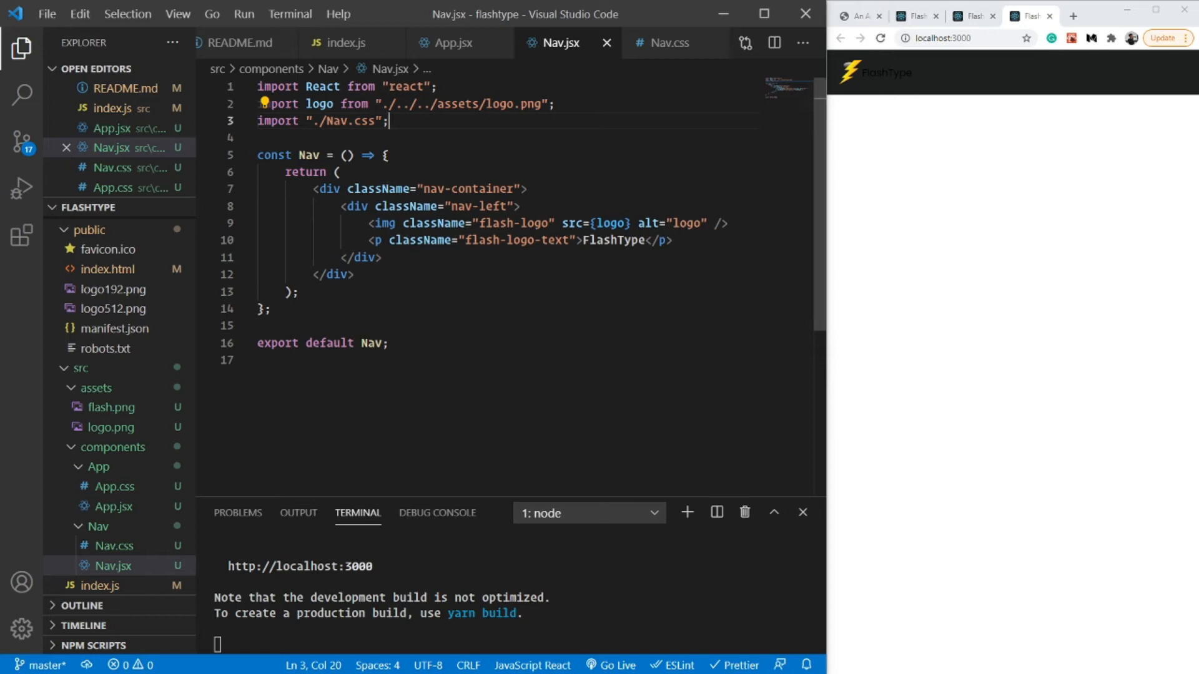
pyautogui.doubleClick(516, 239)
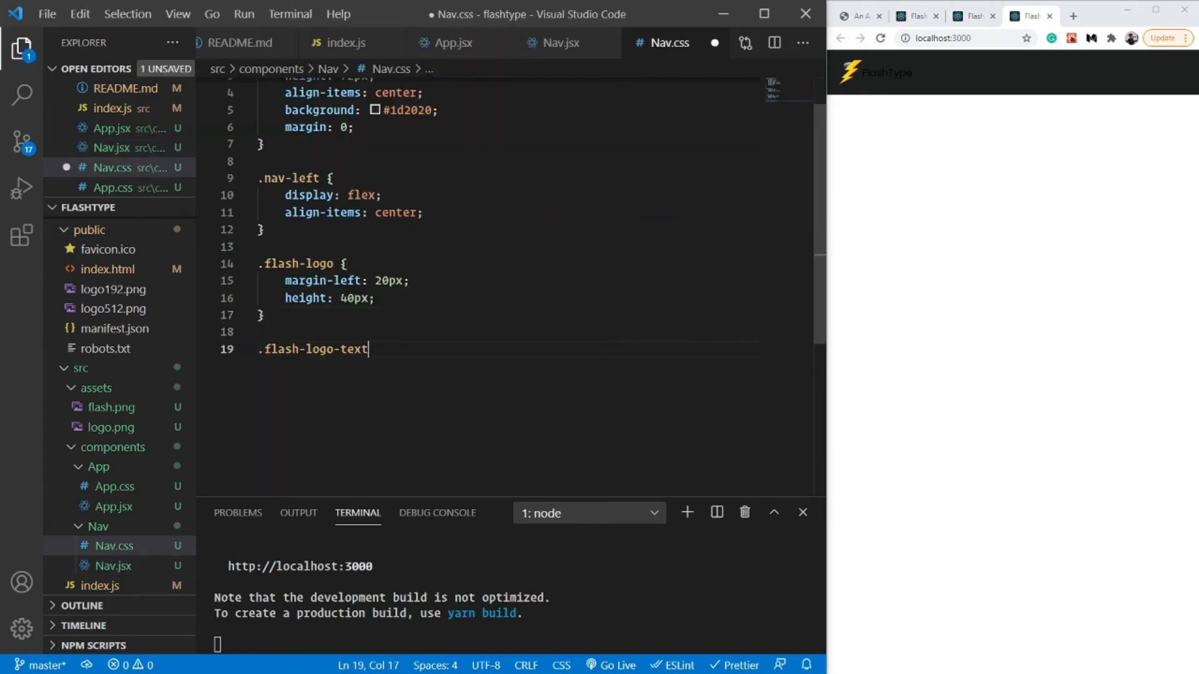
# Style .flash-logo-text with "Bangers", cursive font, 60px size and 1px letter-spacing.
pyautogui.write('{')
pyautogui.write('font-family: "B";')
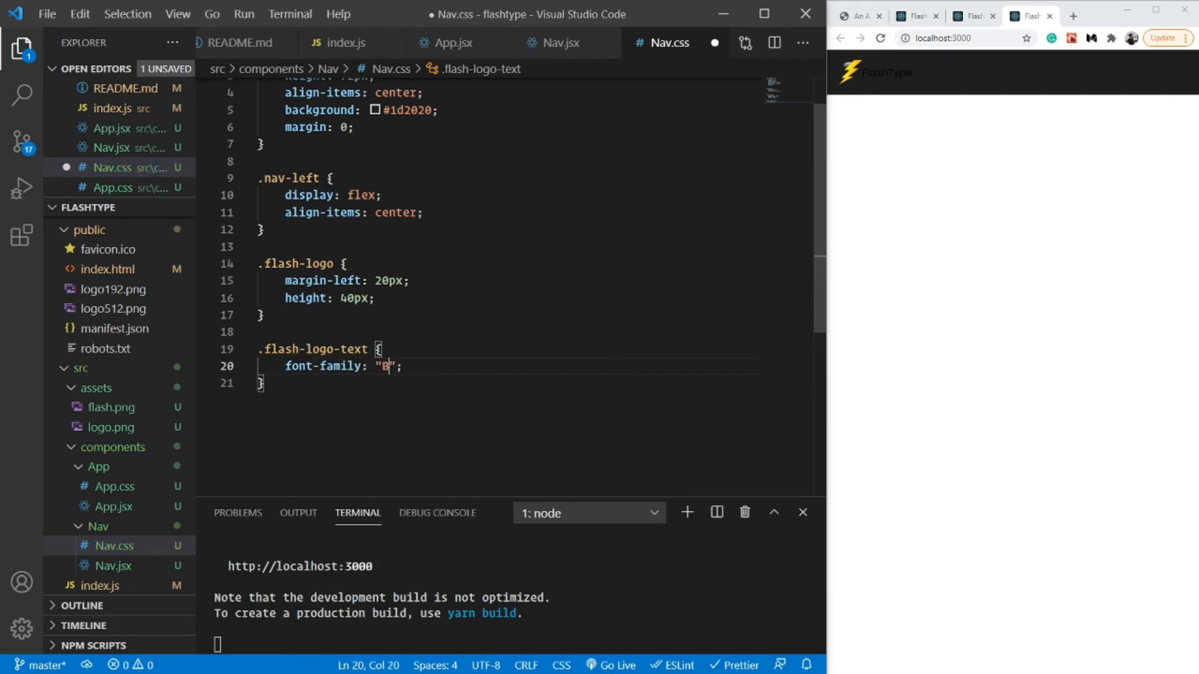
pyautogui.write('angers",')
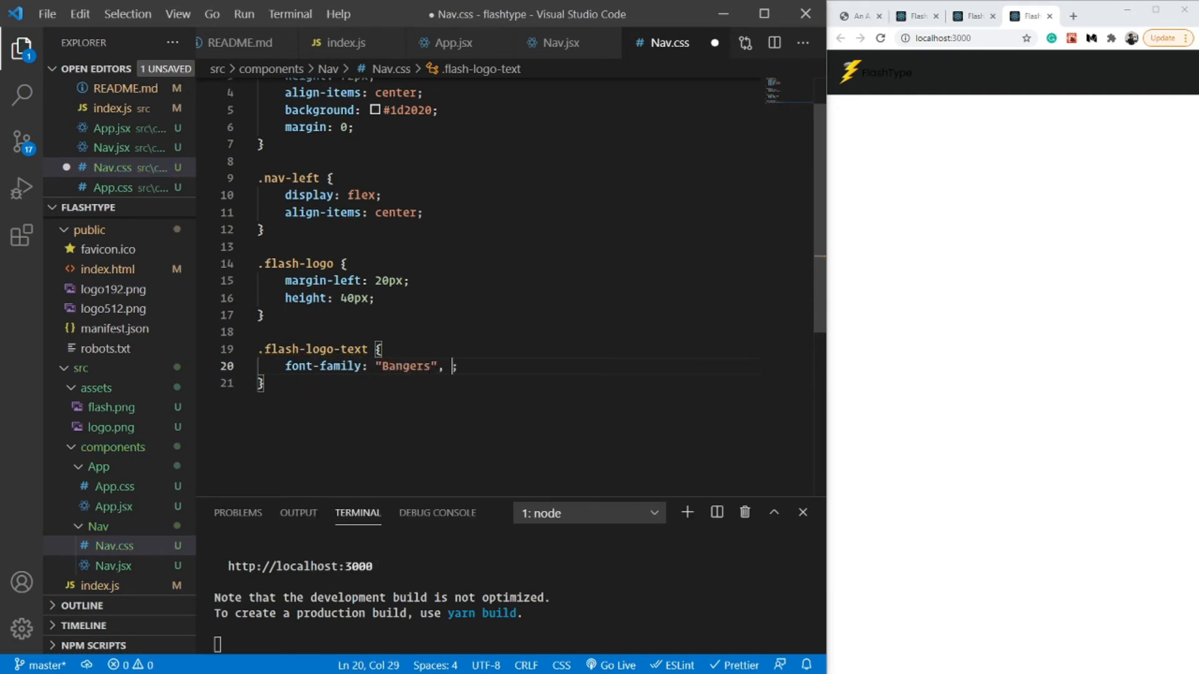
pyautogui.write('cursive')
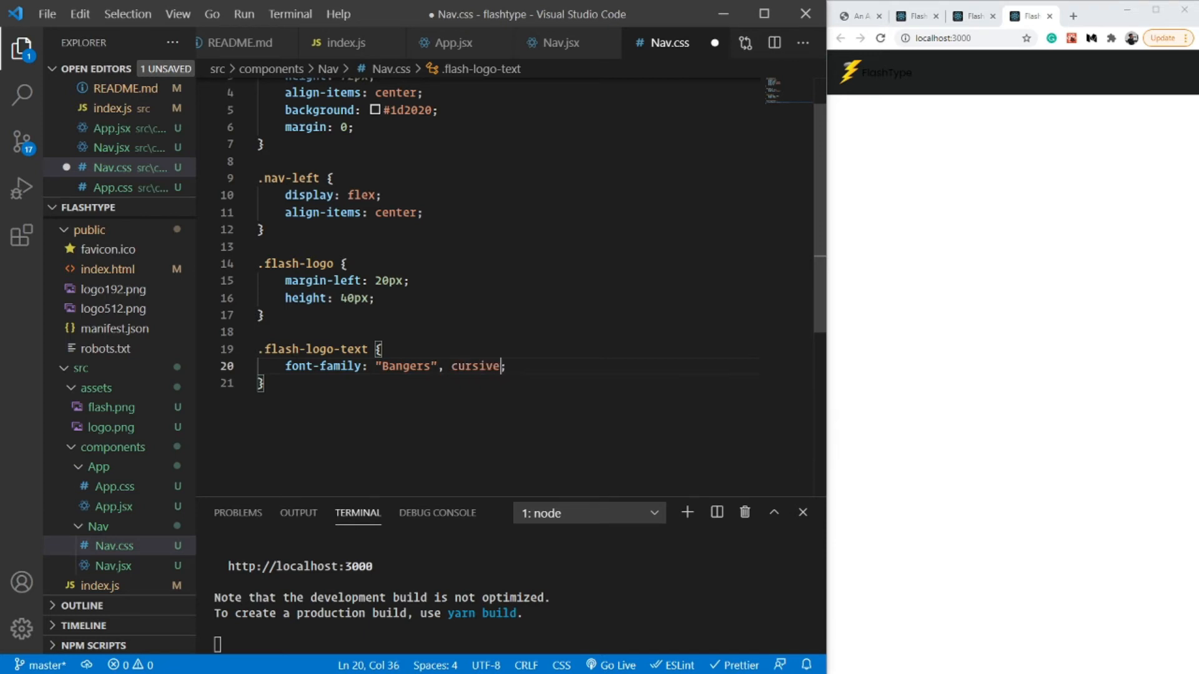
pyautogui.write('font-size: 6;')
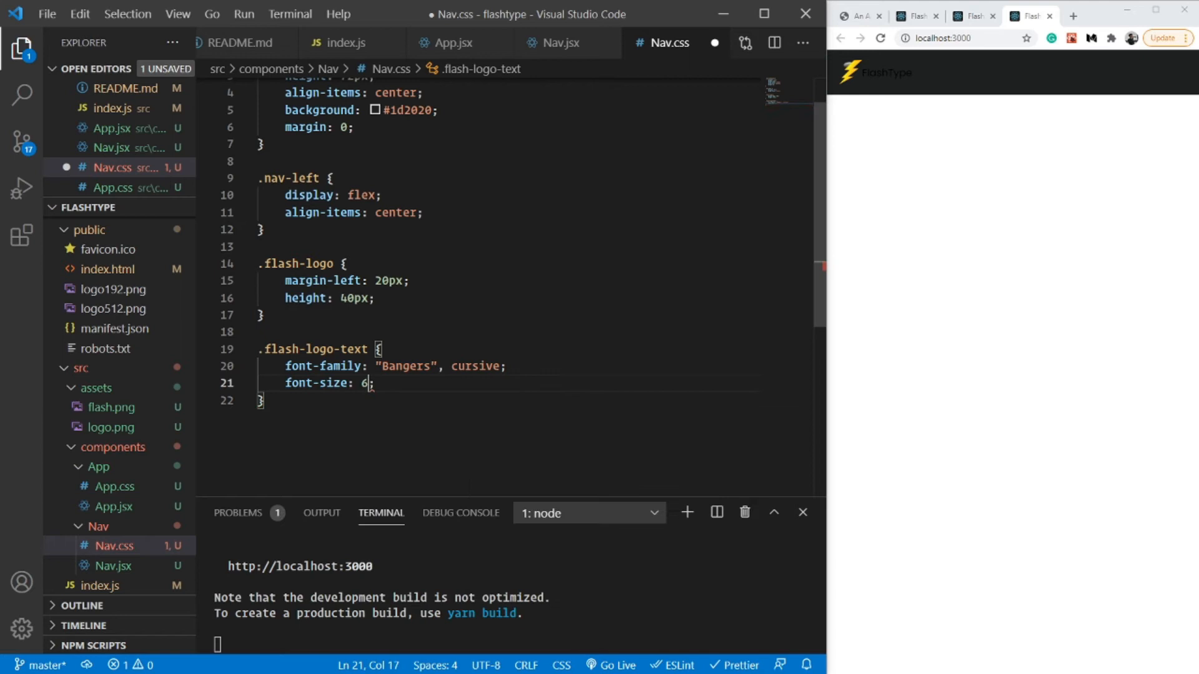
pyautogui.write('0px;')
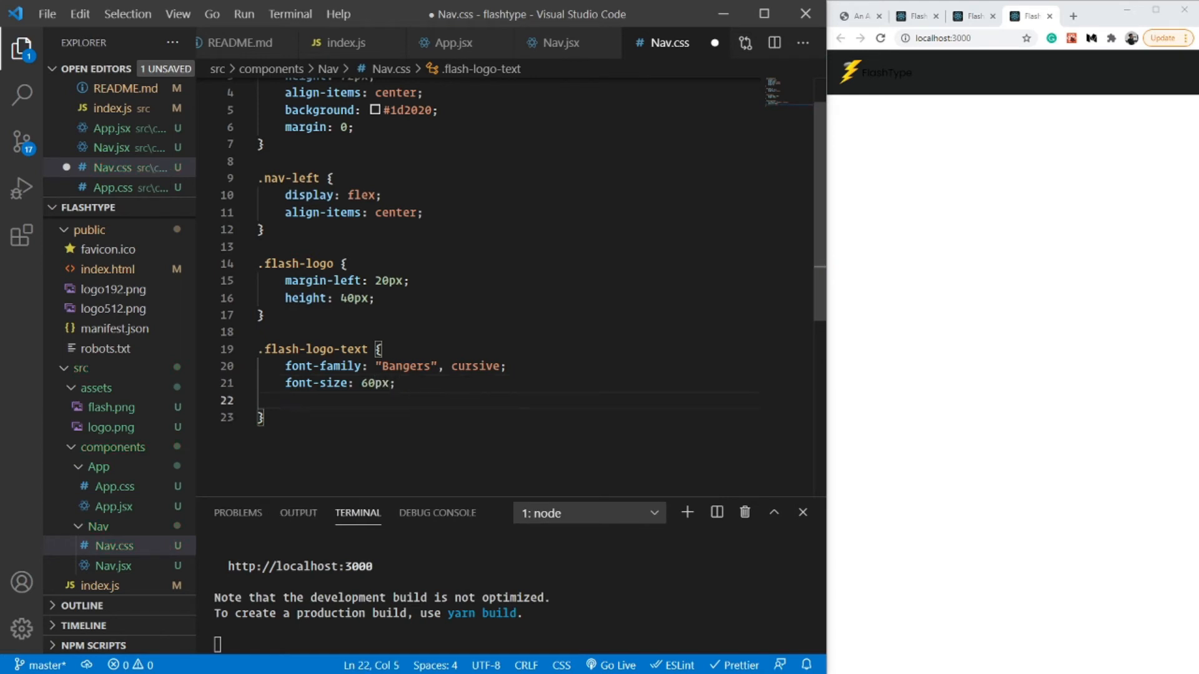
pyautogui.write('letter-spacing: ;')
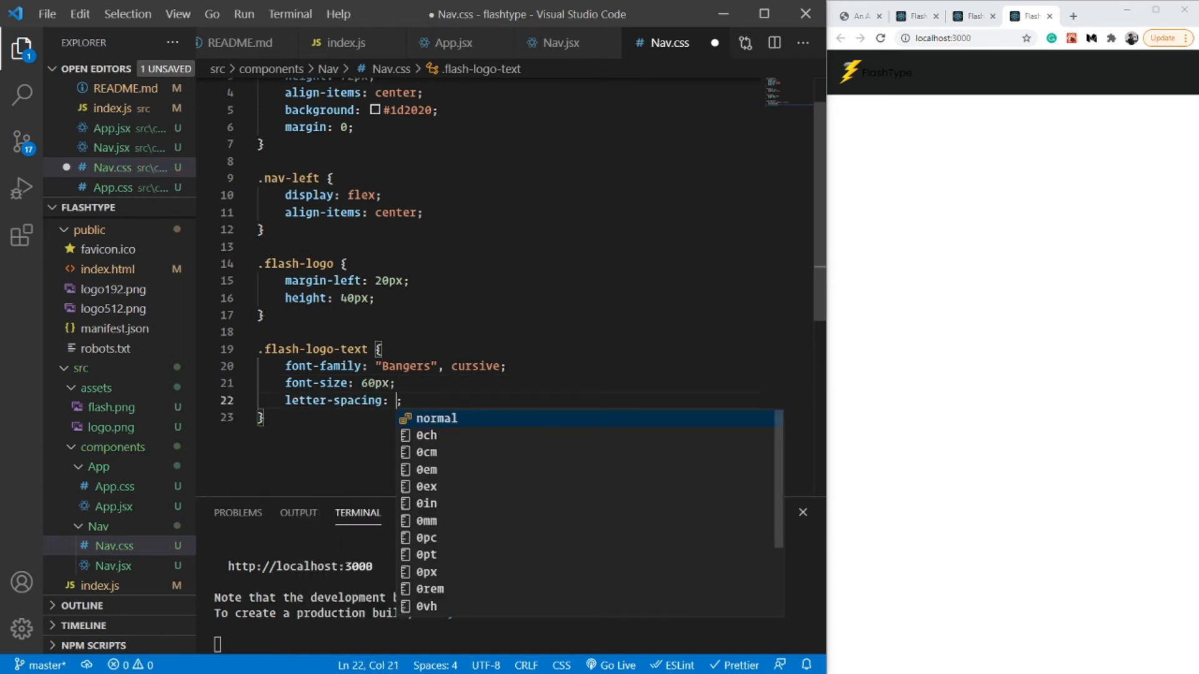
pyautogui.write('1px')
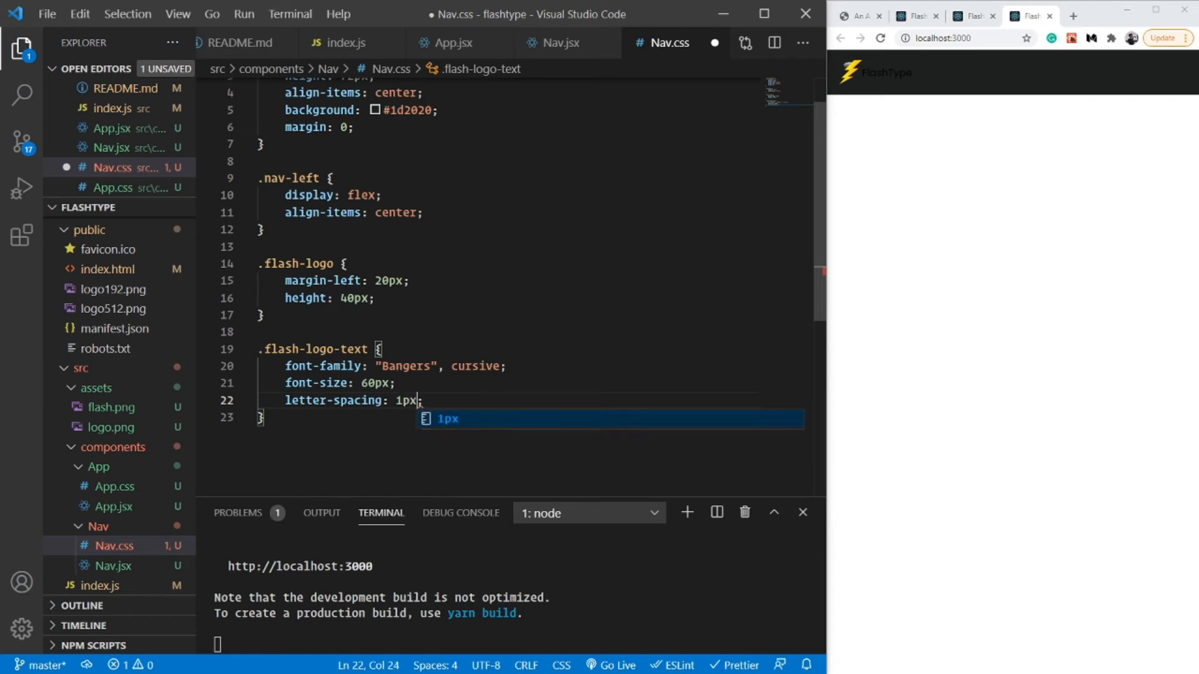
# Add margin 0 10px and color #e7e6e7 to .flash-logo-text.
pyautogui.write('margin: 0 ;')
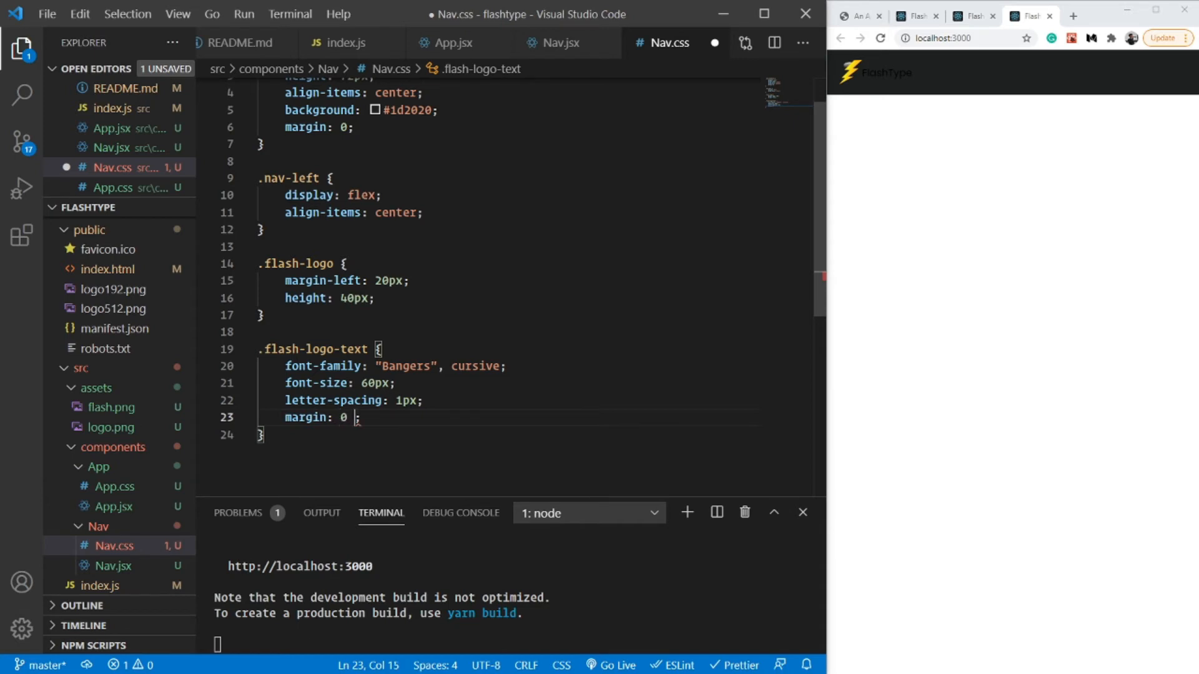
pyautogui.write('10px')
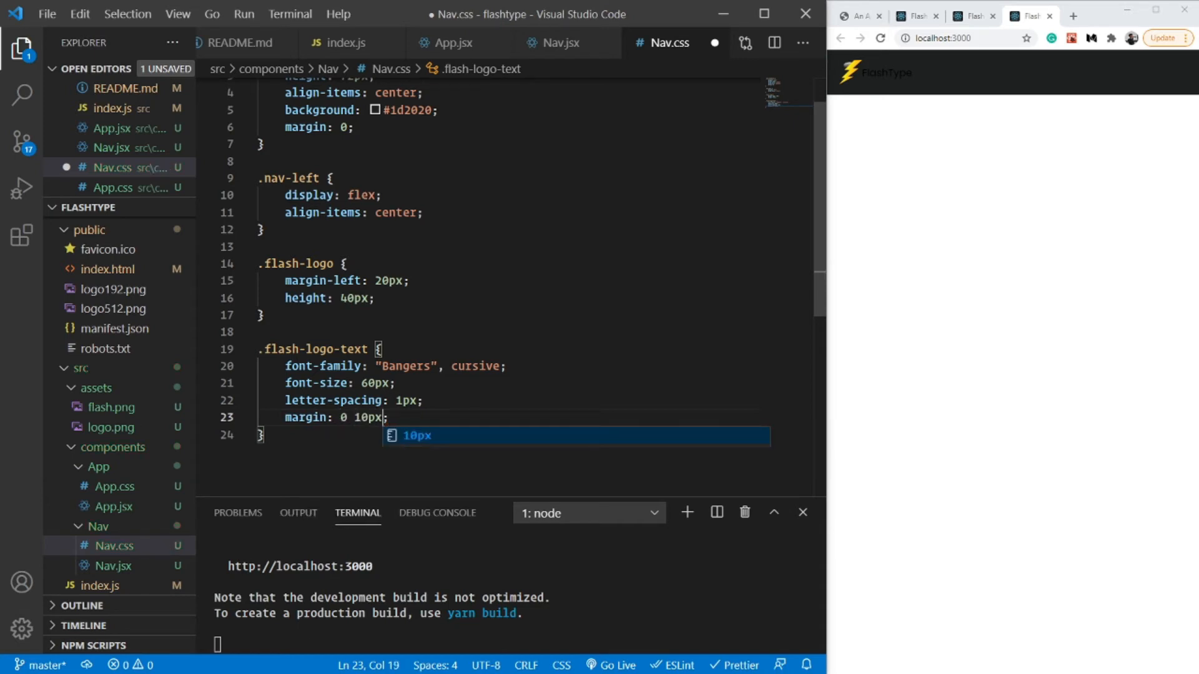
pyautogui.write('color: ;')
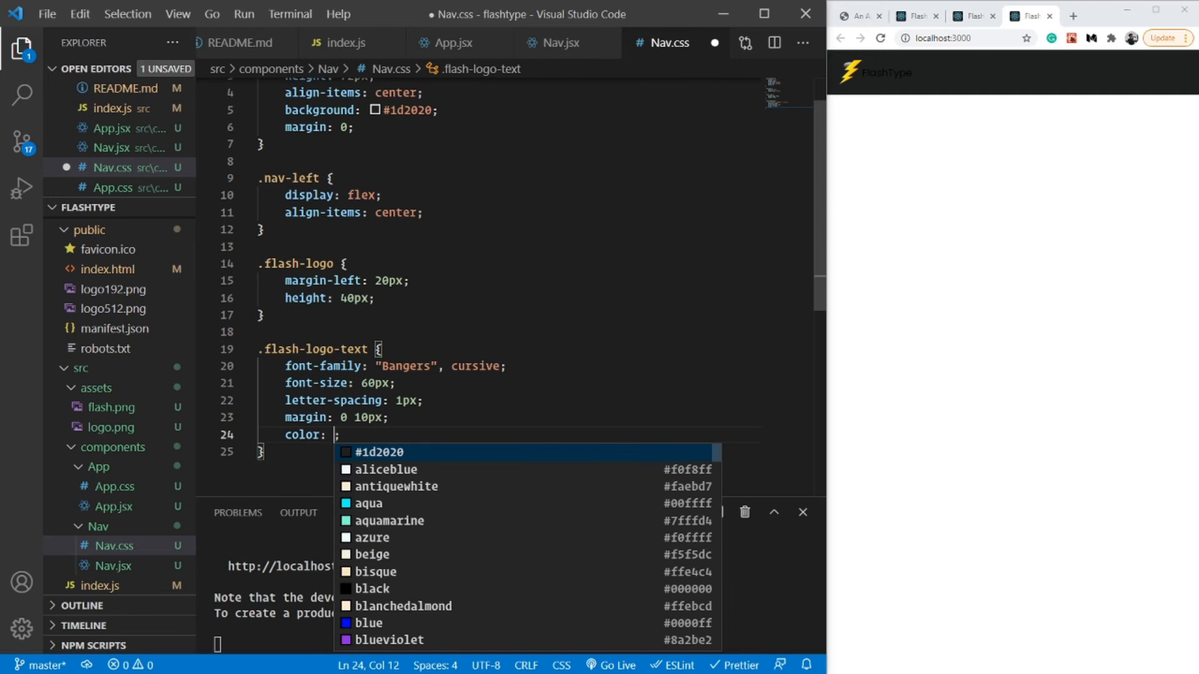
pyautogui.write('#')
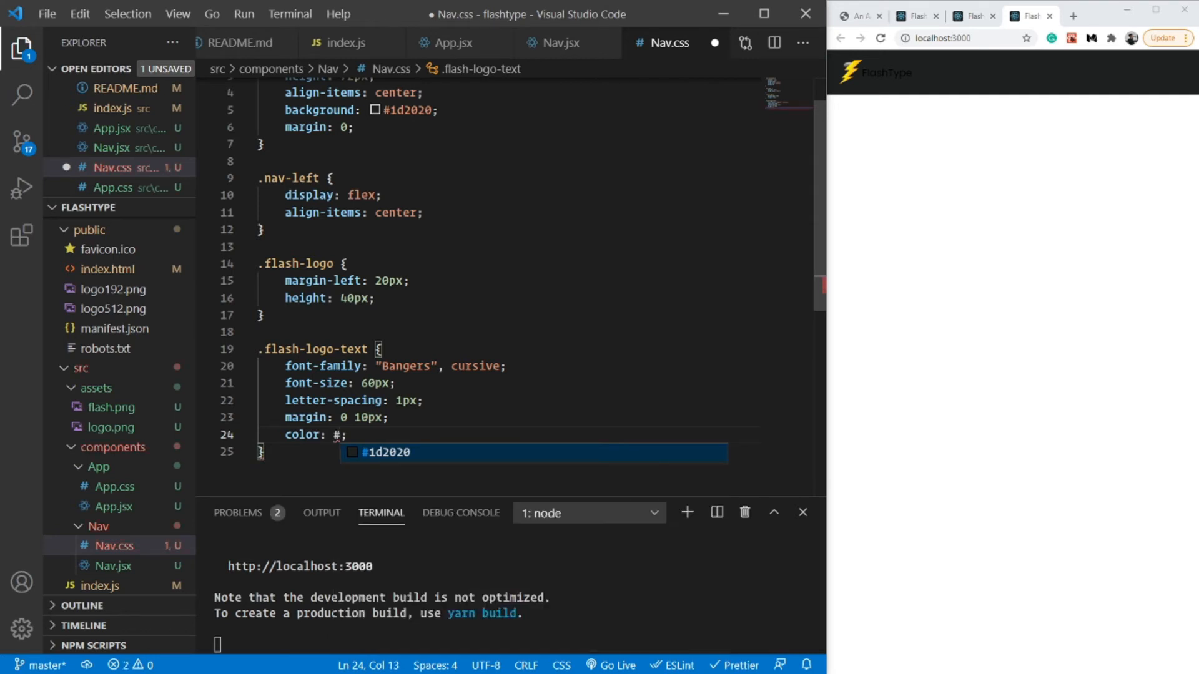
pyautogui.write('e')
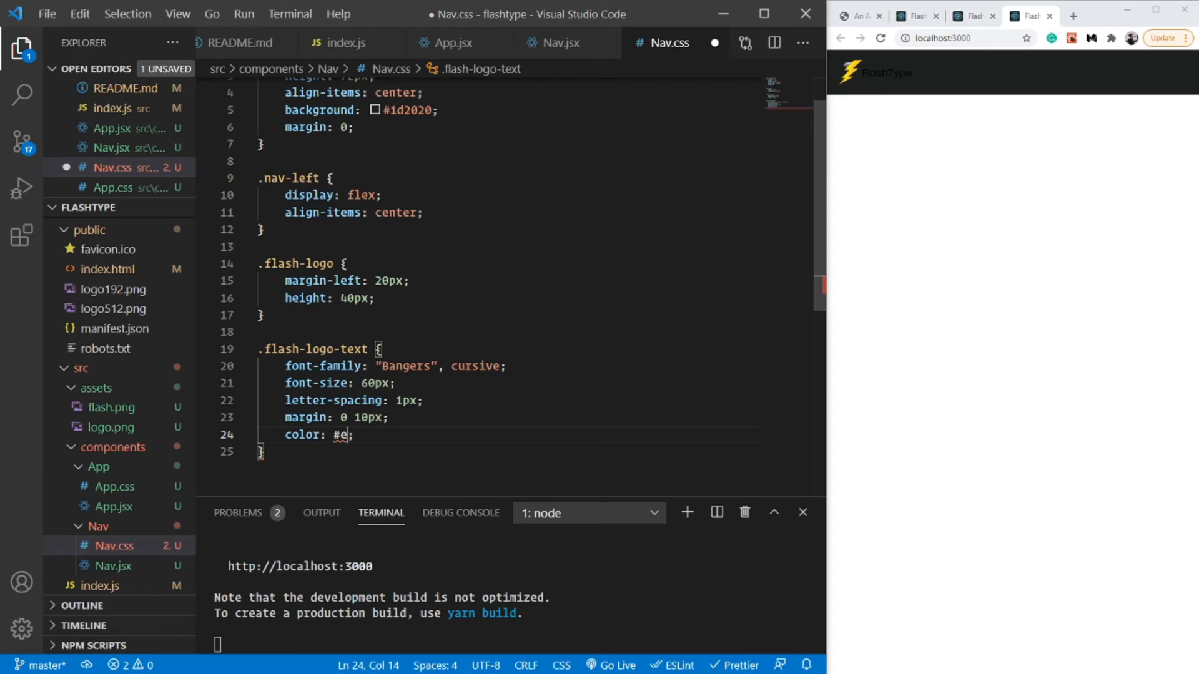
pyautogui.write('7e6')
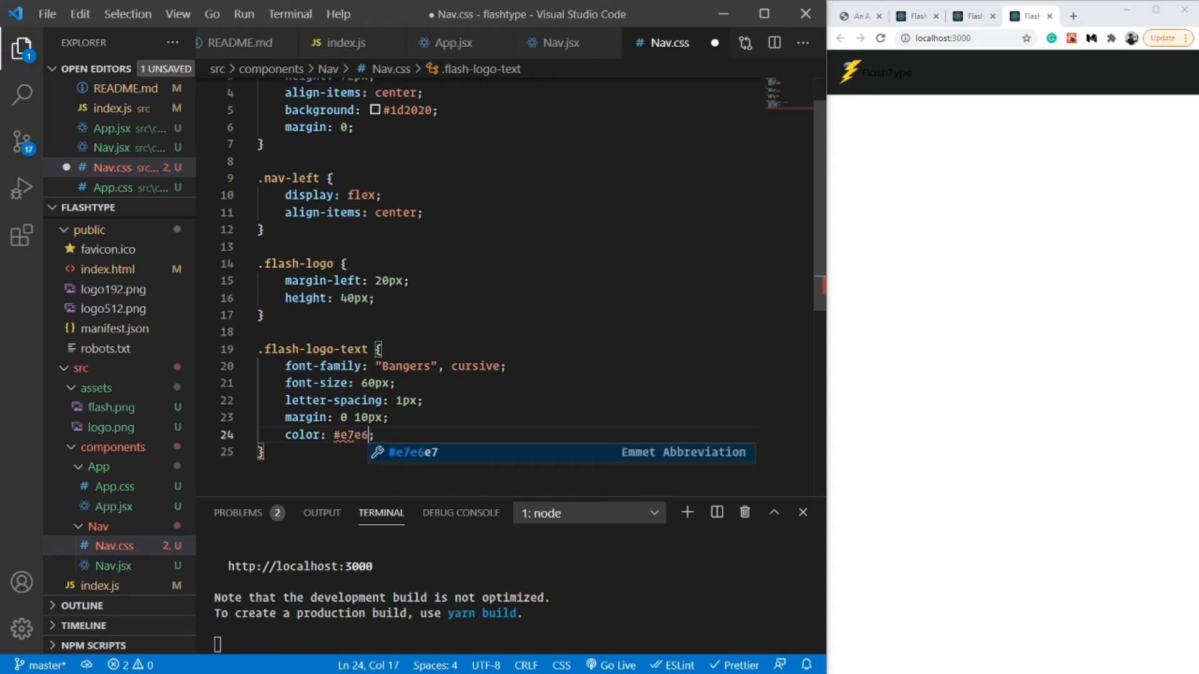
pyautogui.write('e7')
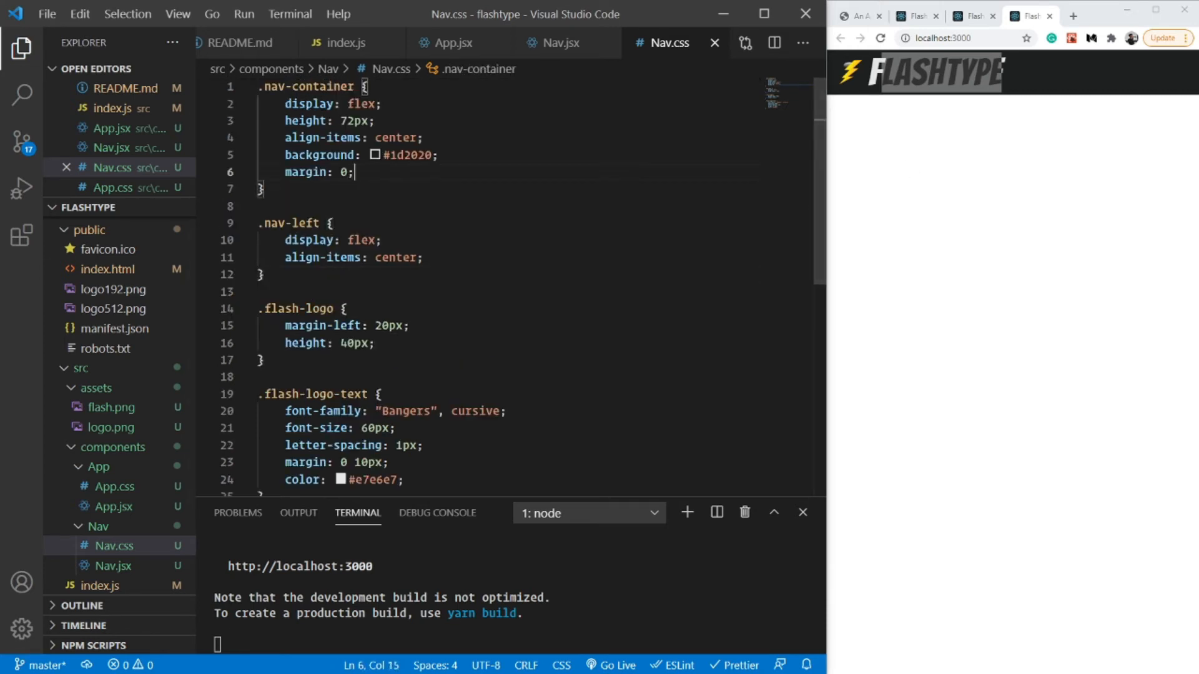
# Add box-shadow first layer 0 1px 3px rgba(0,0,0,0.12) to .nav-container.
pyautogui.click(398, 155)
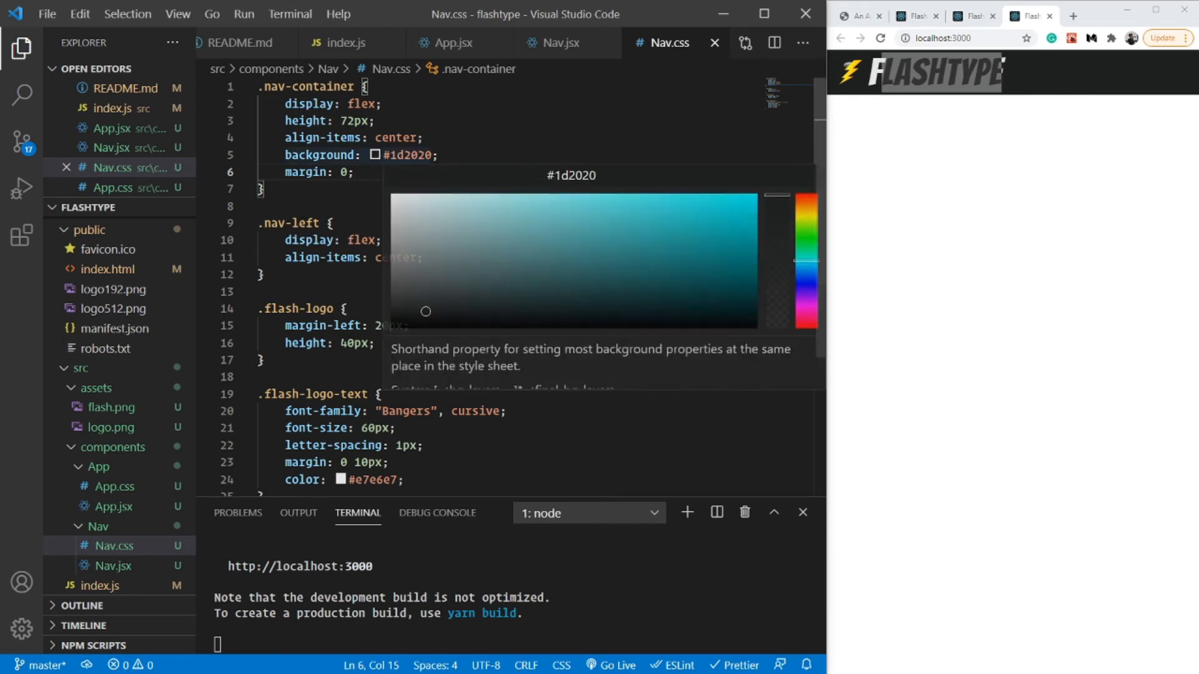
pyautogui.write('box-shadow: ;')
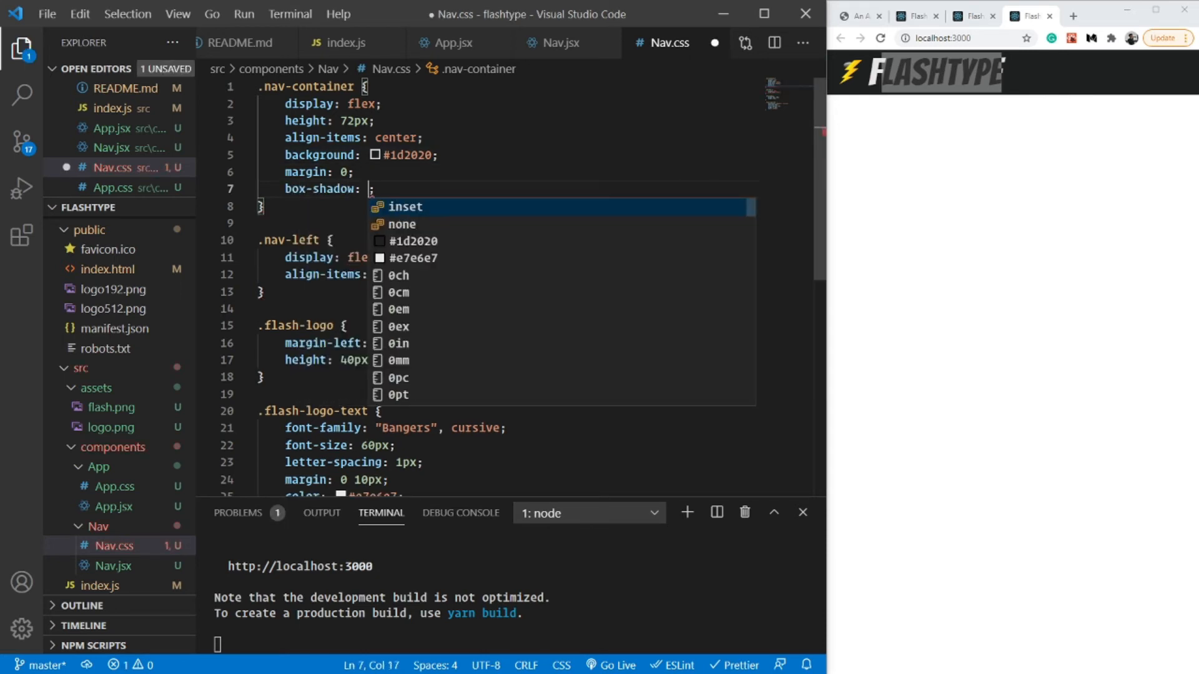
pyautogui.write('0 1')
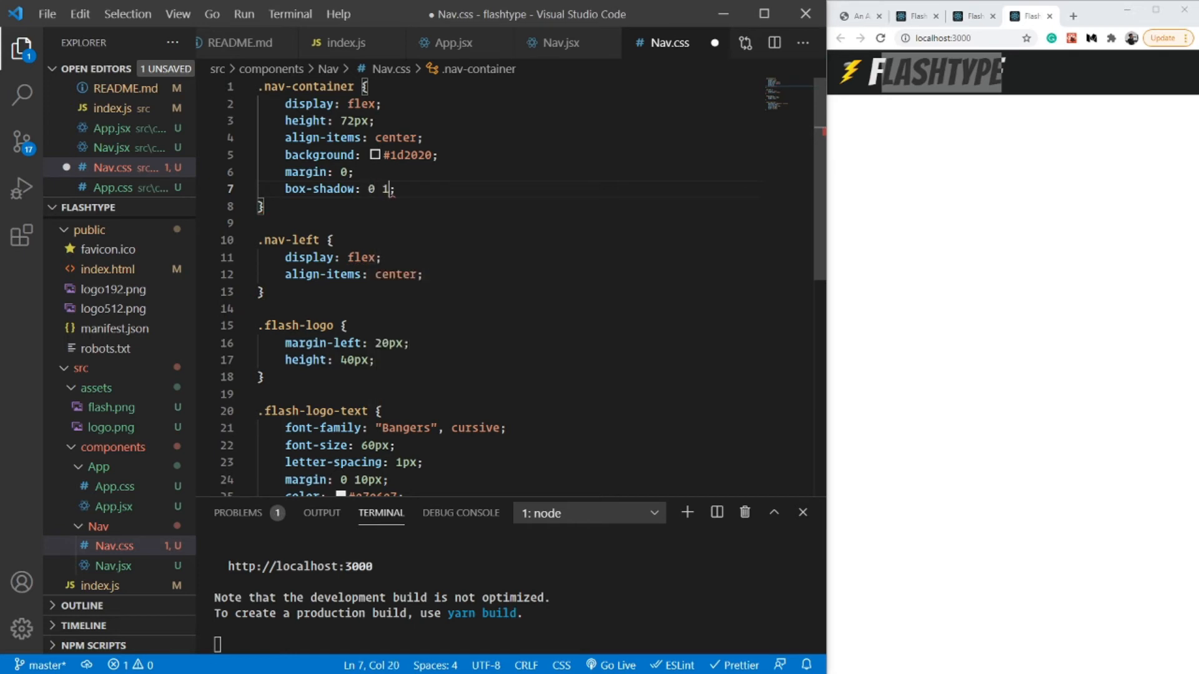
pyautogui.write('px 3px')
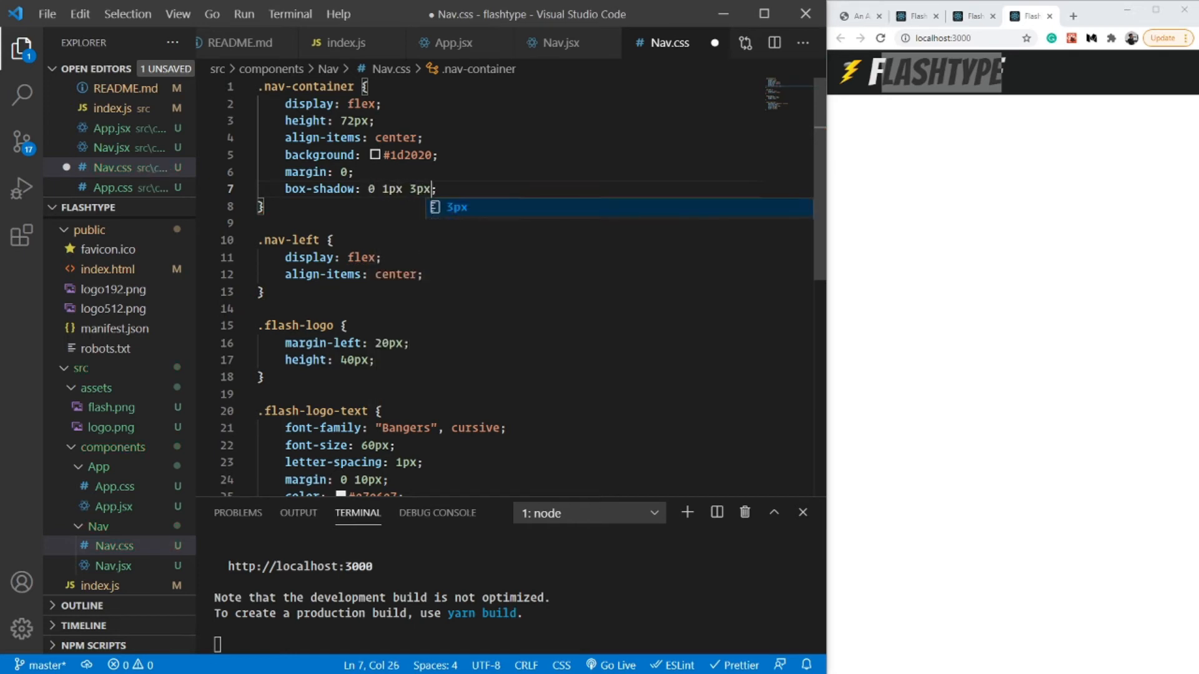
pyautogui.write('#')
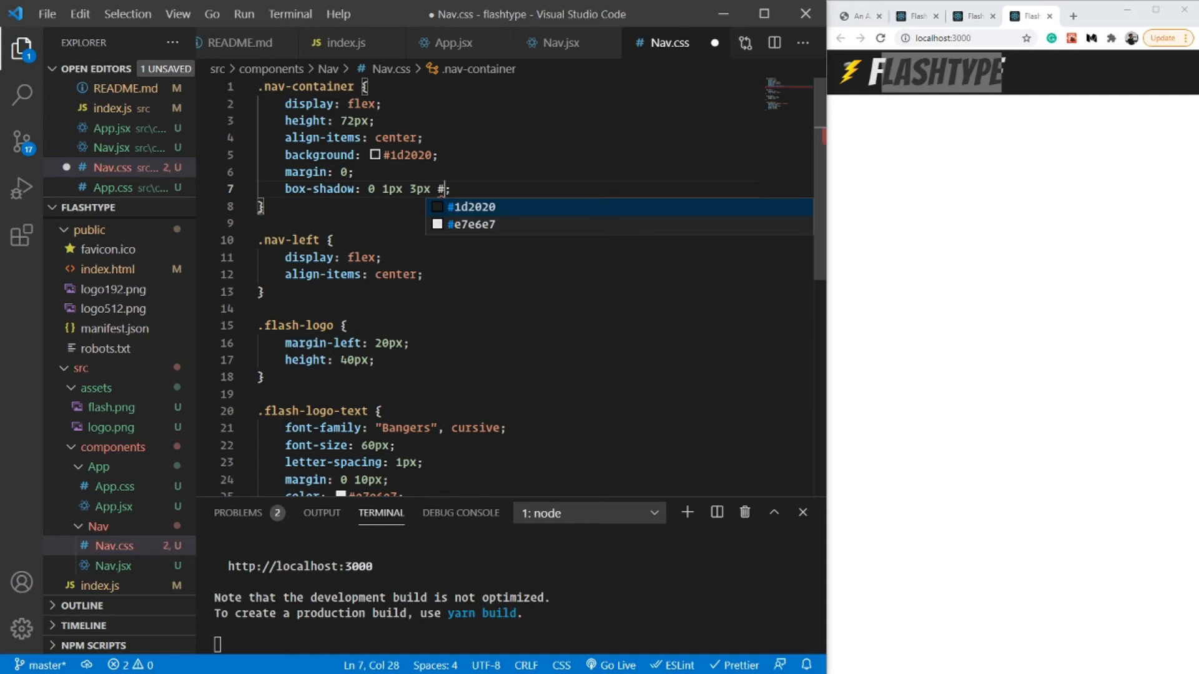
pyautogui.write('r')
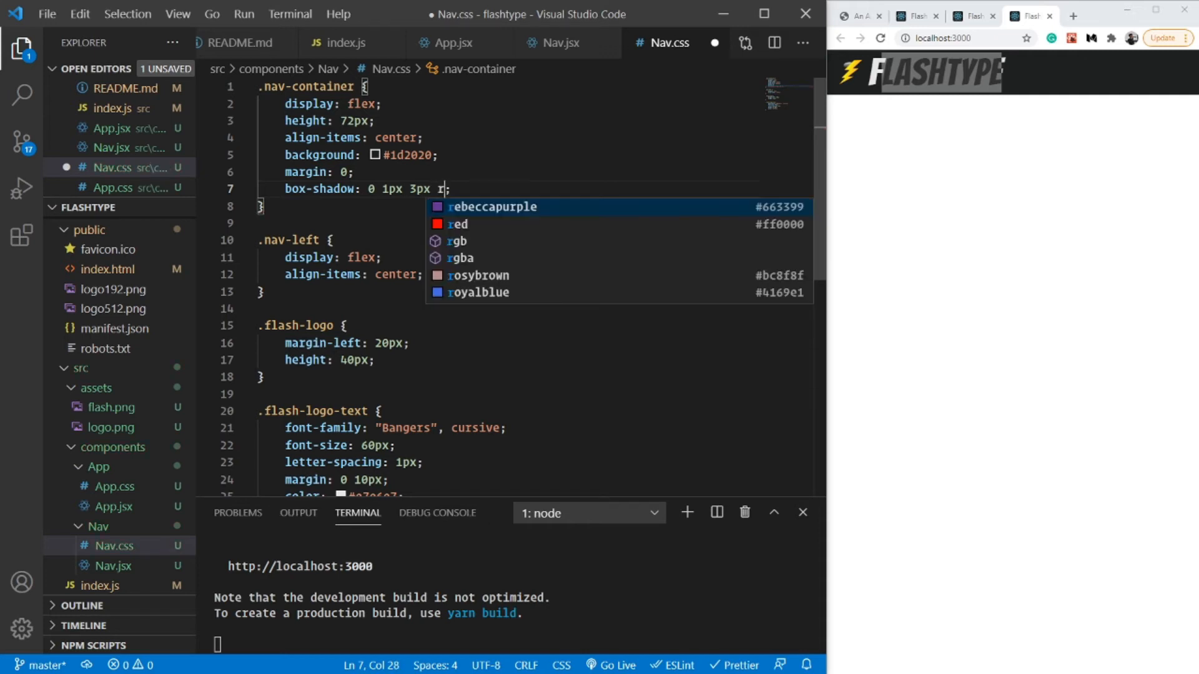
pyautogui.write('gba(')
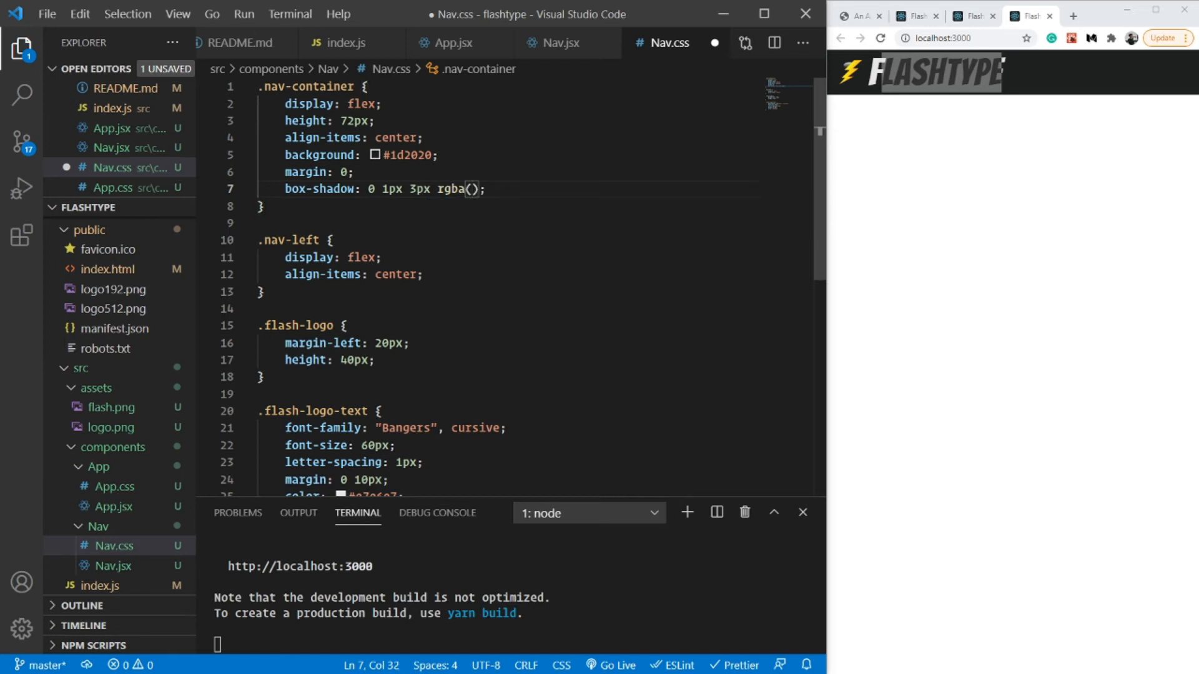
pyautogui.write('0,0,0,')
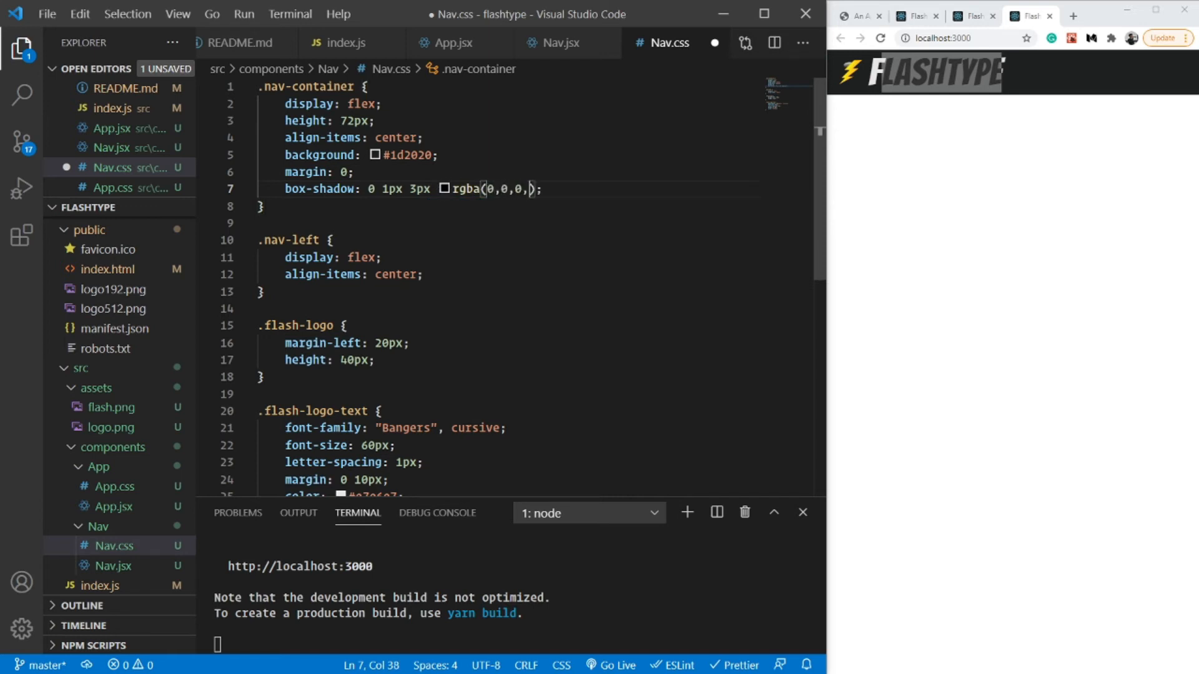
pyautogui.write('0.12')
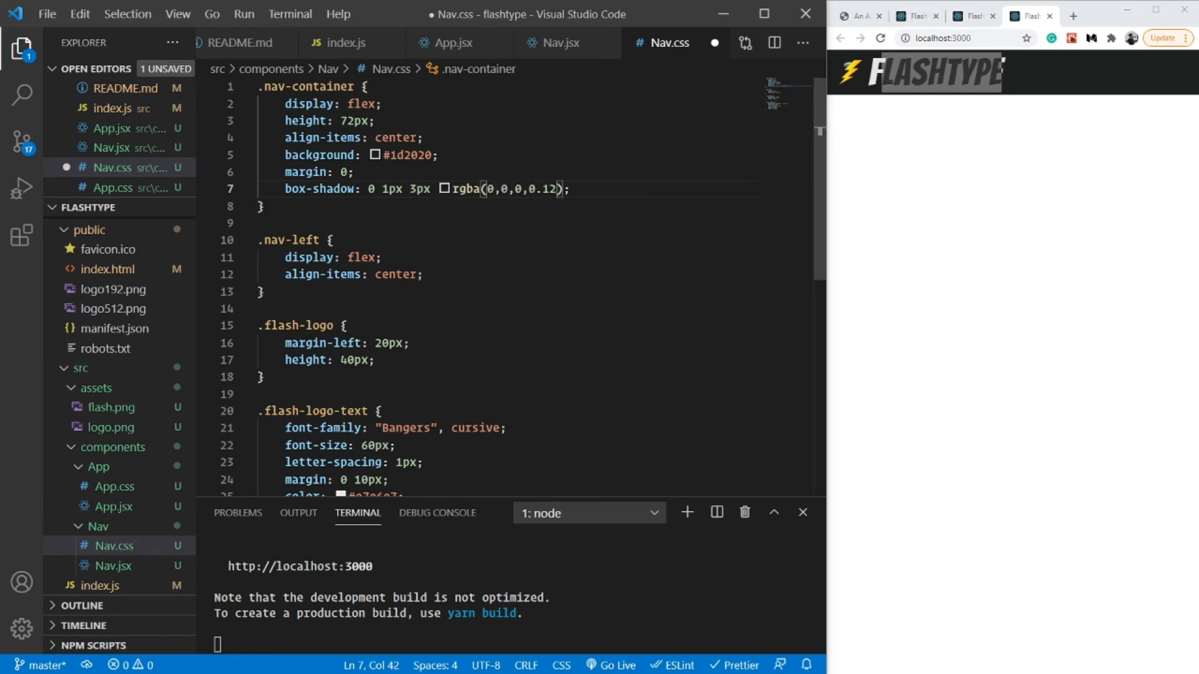
# Begin the second shadow layer 0 1px 2px rgba(...).
pyautogui.write(',')
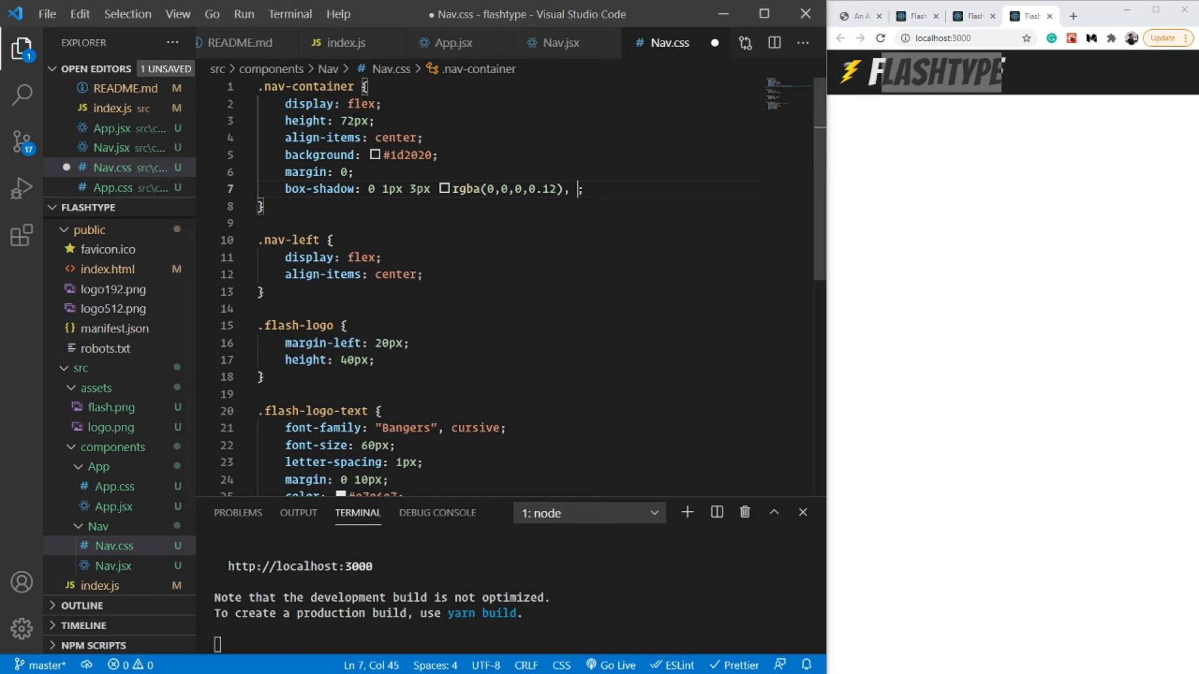
pyautogui.write('0')
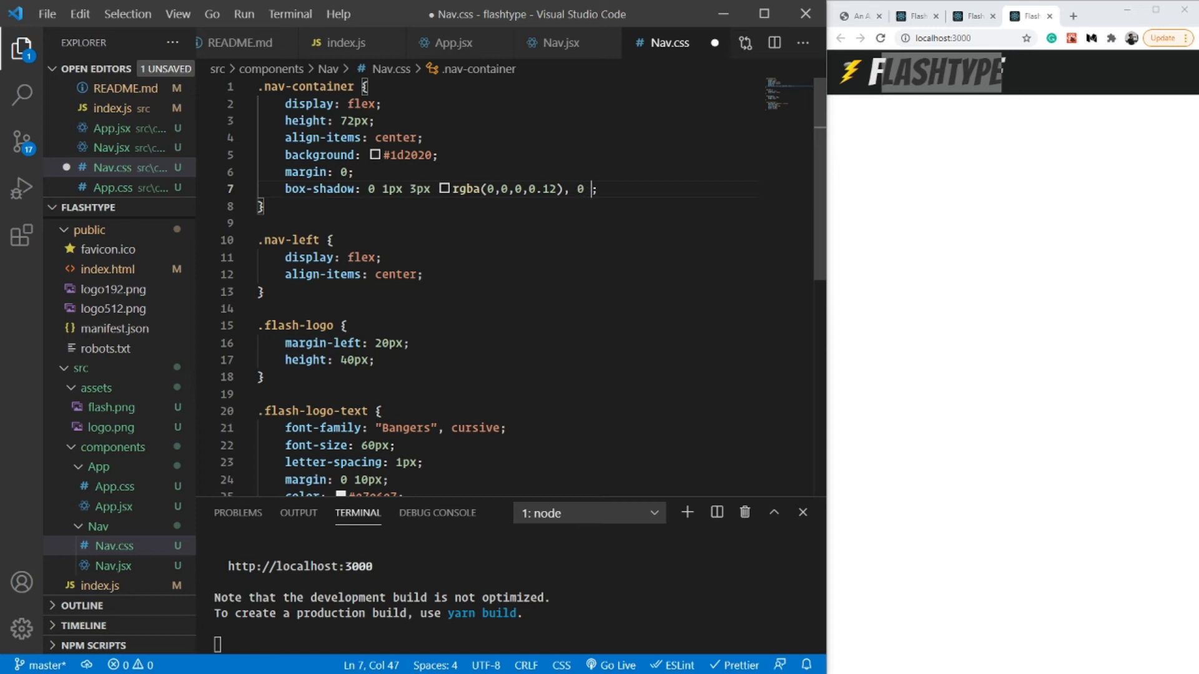
pyautogui.write('1px 2px')
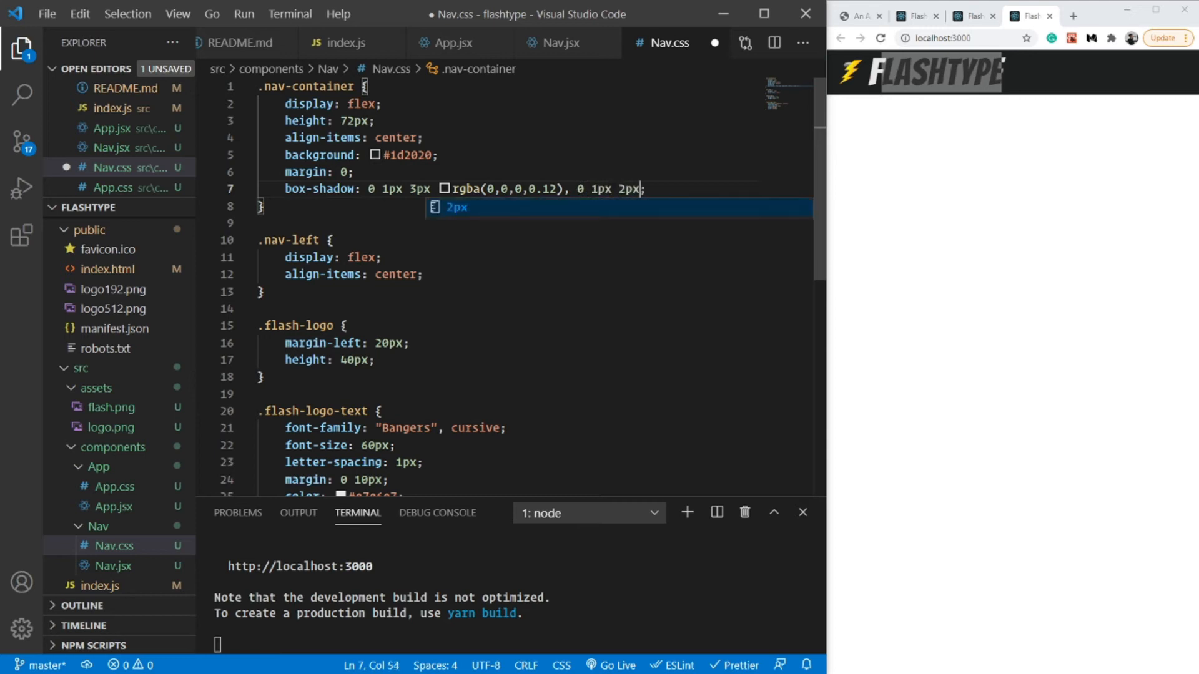
pyautogui.write('rgba(0, 0,')
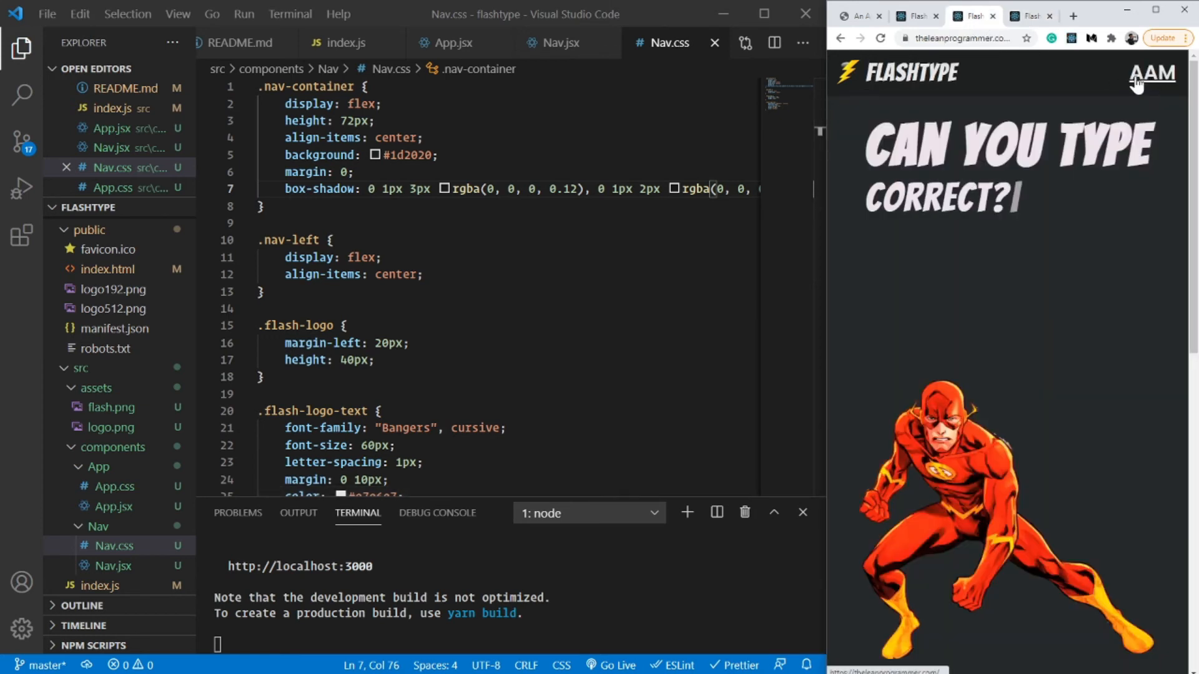
# Type QUICK then FAST? in the local FlashType app's browser tab.
pyautogui.write('QUICK')
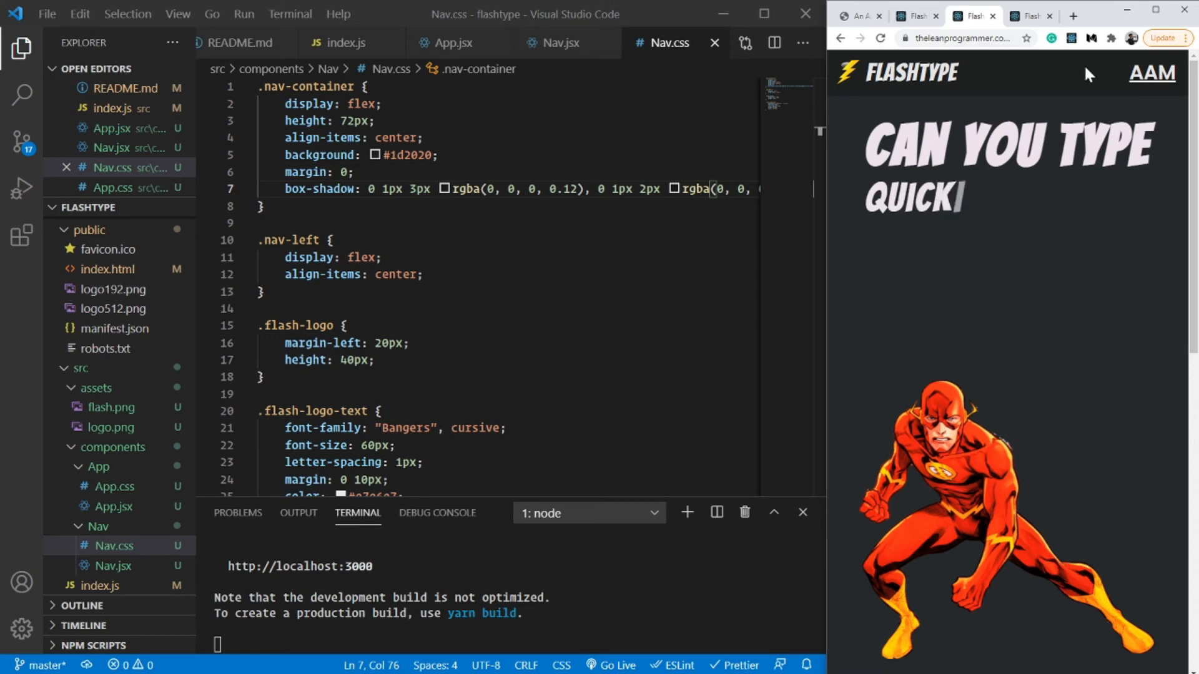
pyautogui.press('Backspace')
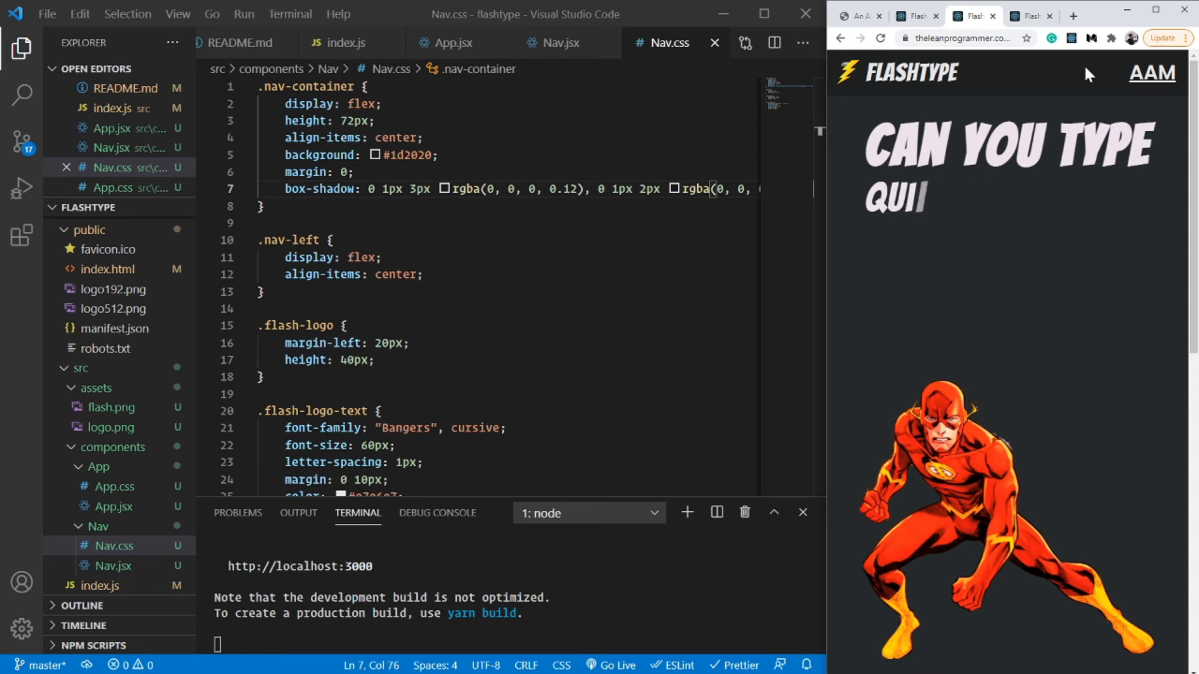
pyautogui.write('FAST?')
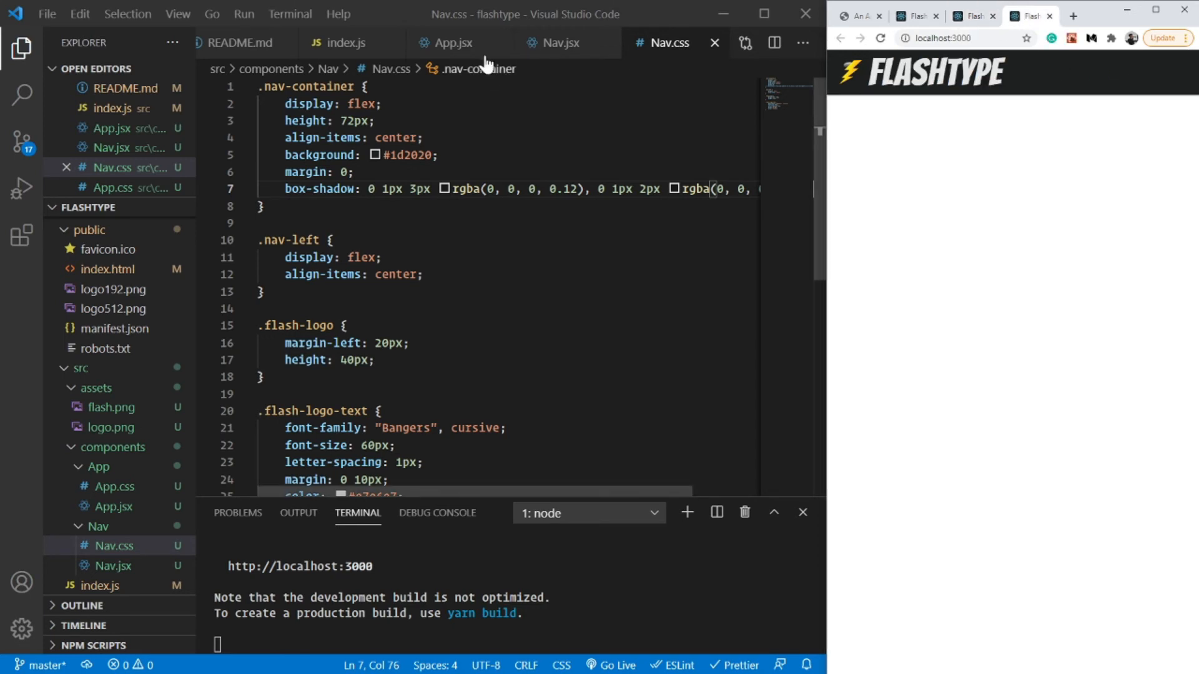
# Add a right-side div with an <a target="blank" className="nav-aam-link"> after the nav-left block.
pyautogui.click(553, 42)
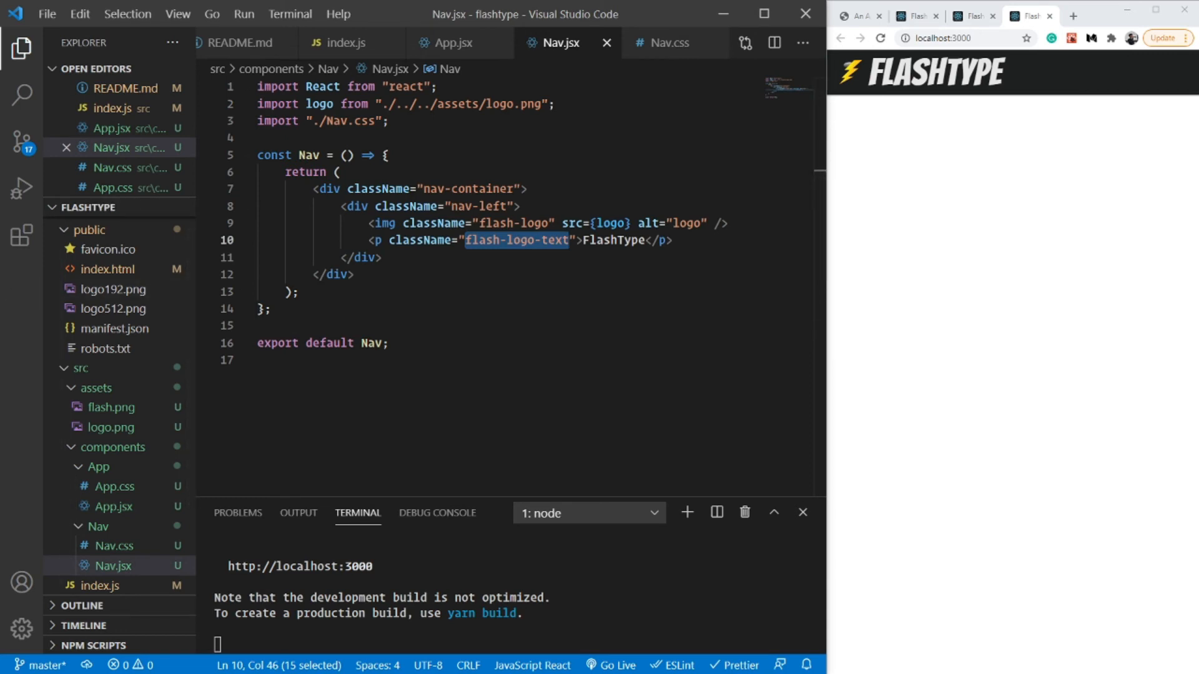
pyautogui.click(345, 274)
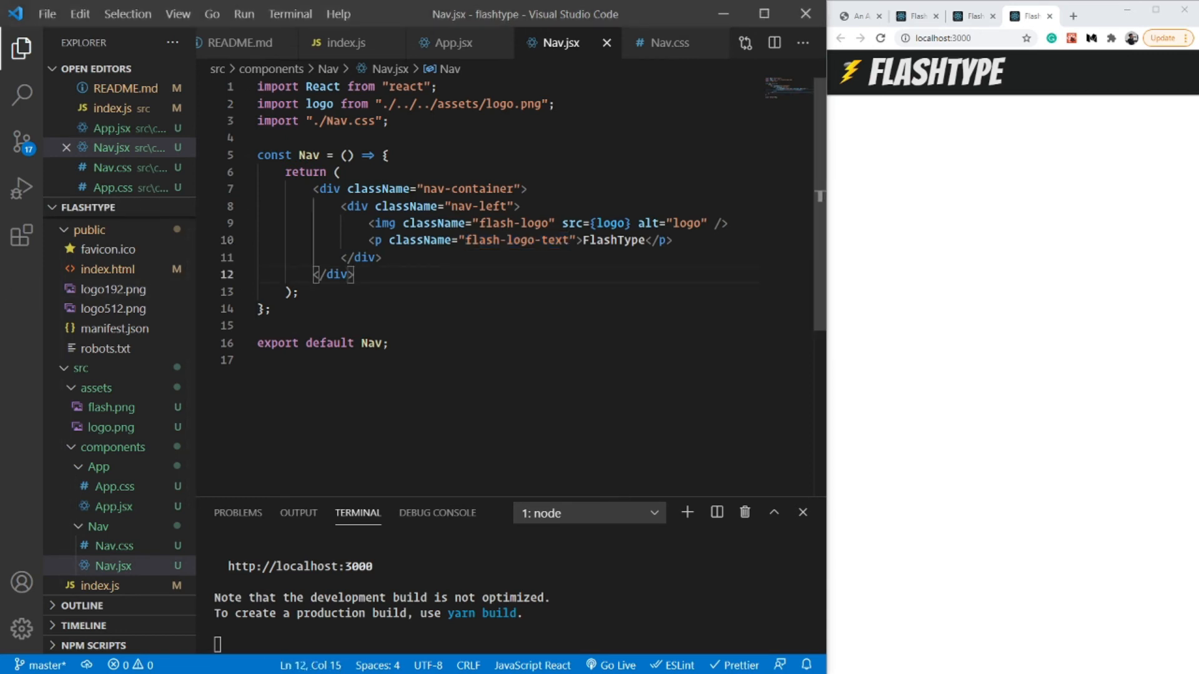
pyautogui.press('Enter')
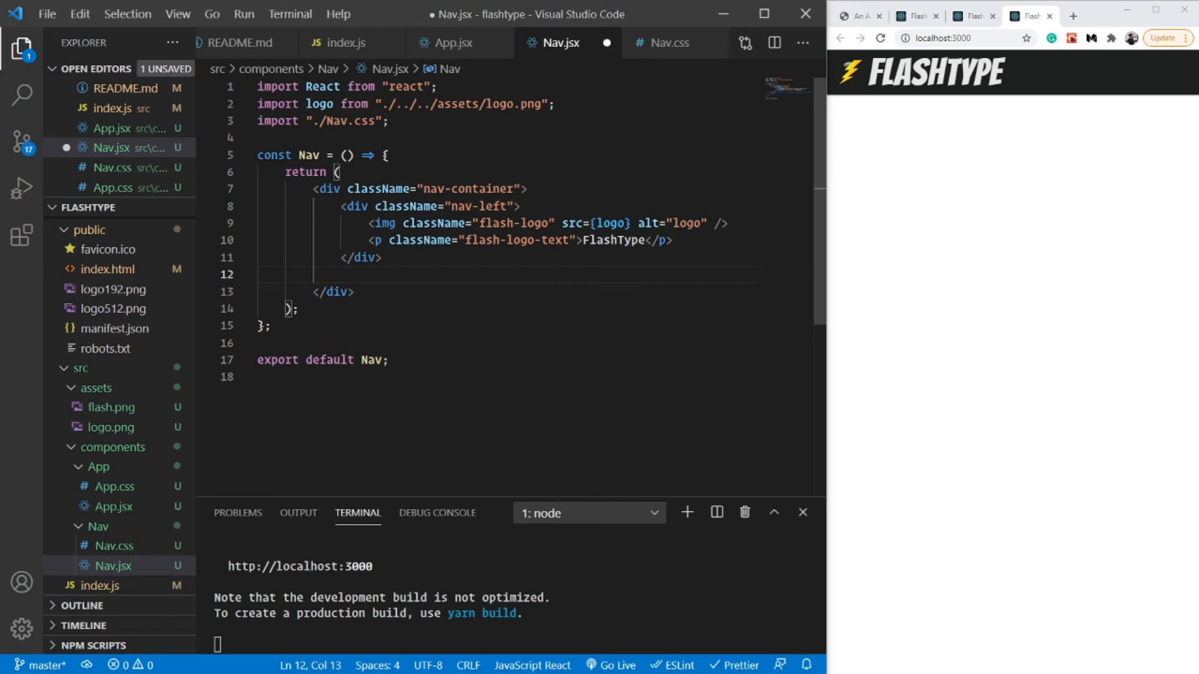
pyautogui.write('.na')
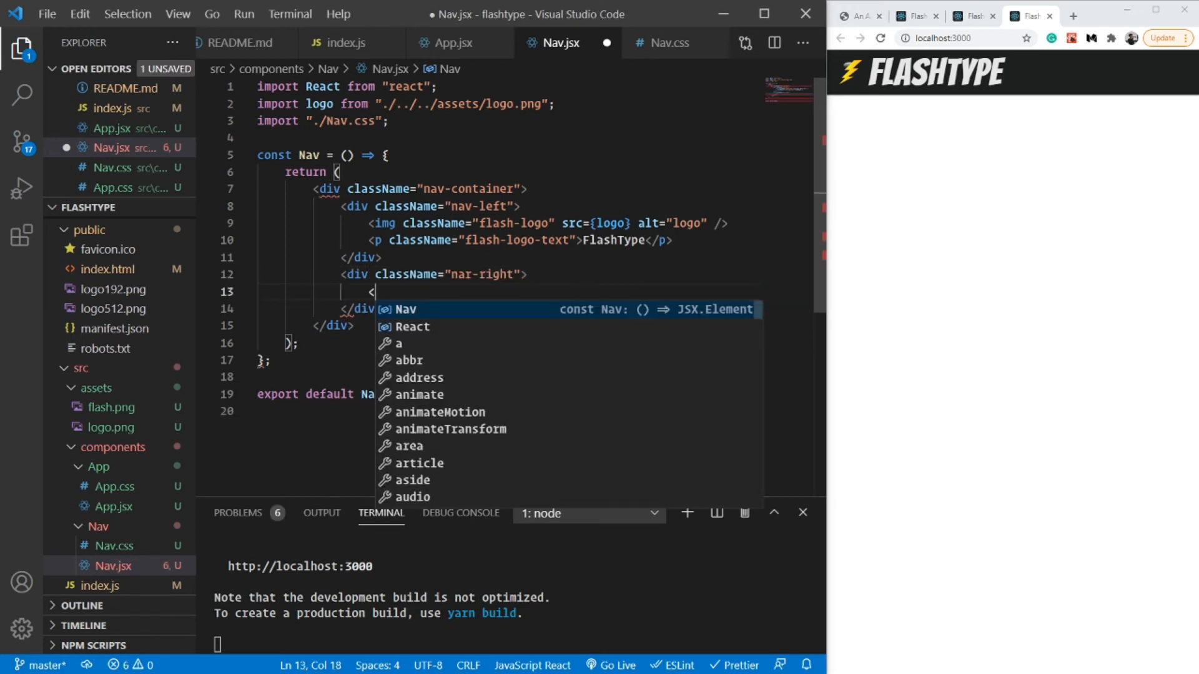
pyautogui.write('a')
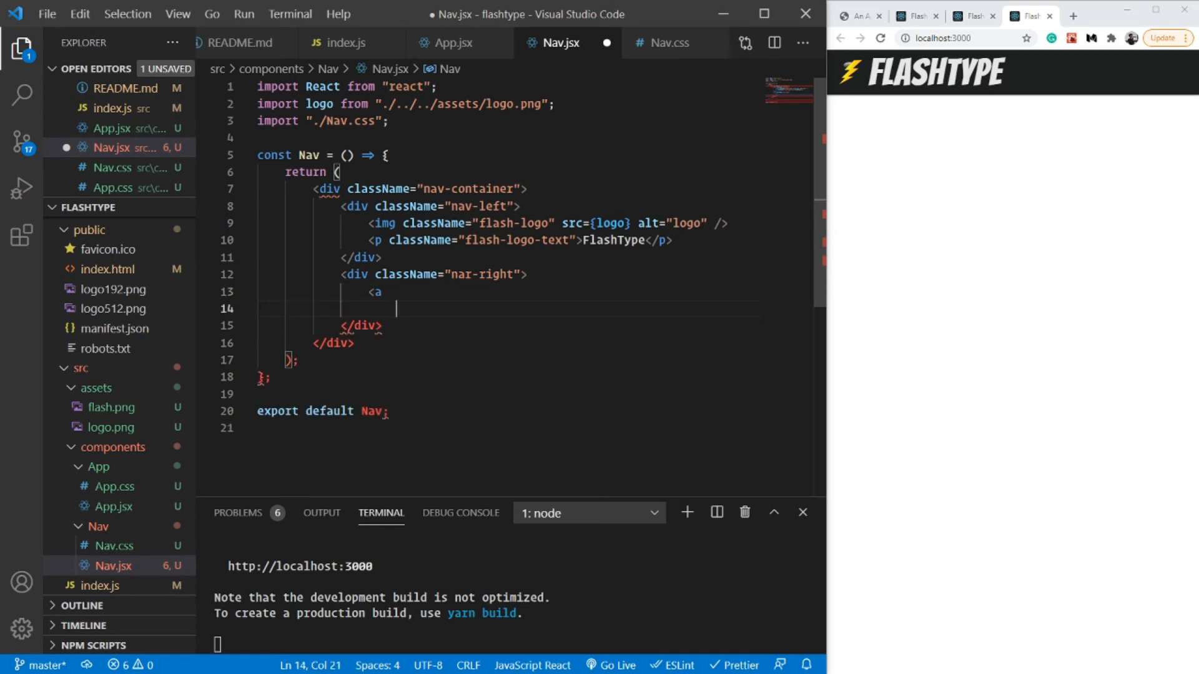
pyautogui.write('target')
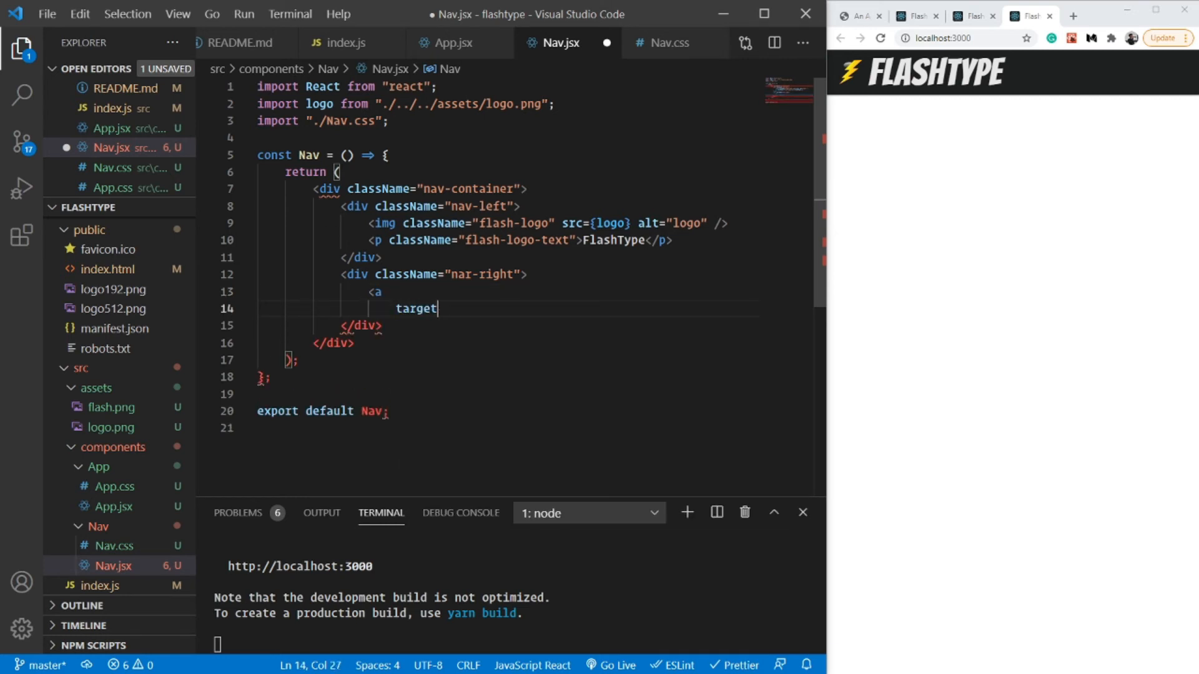
pyautogui.write('="blank"')
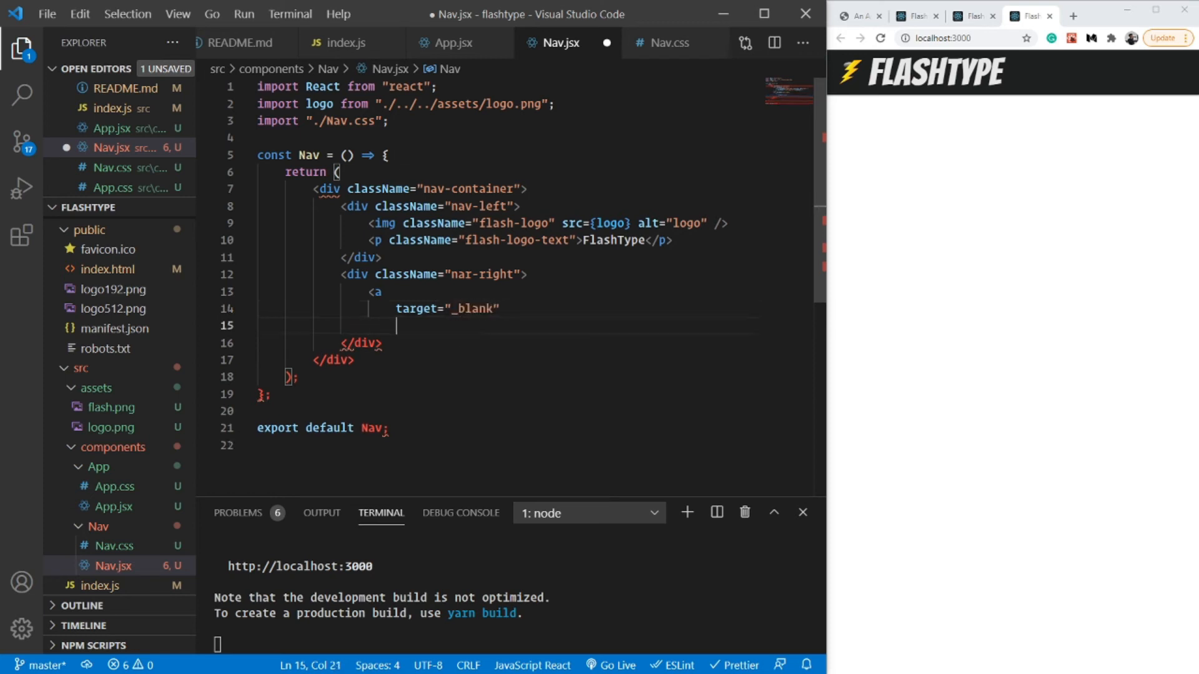
pyautogui.write('className')
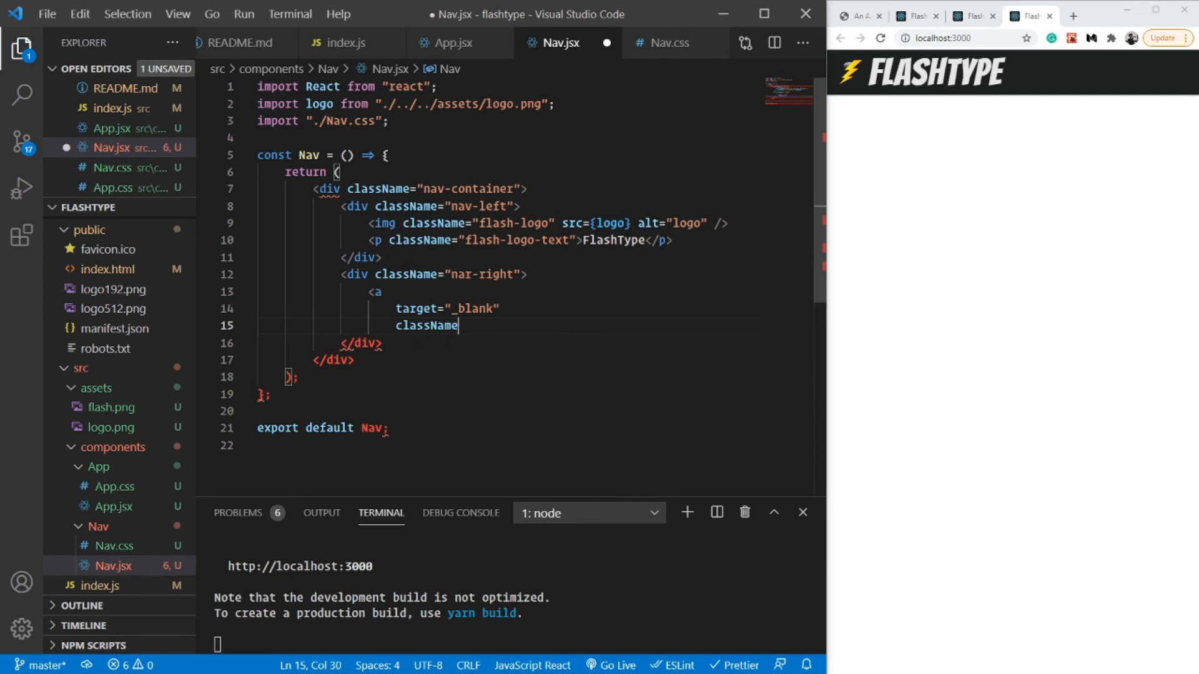
pyautogui.write('="nav-"')
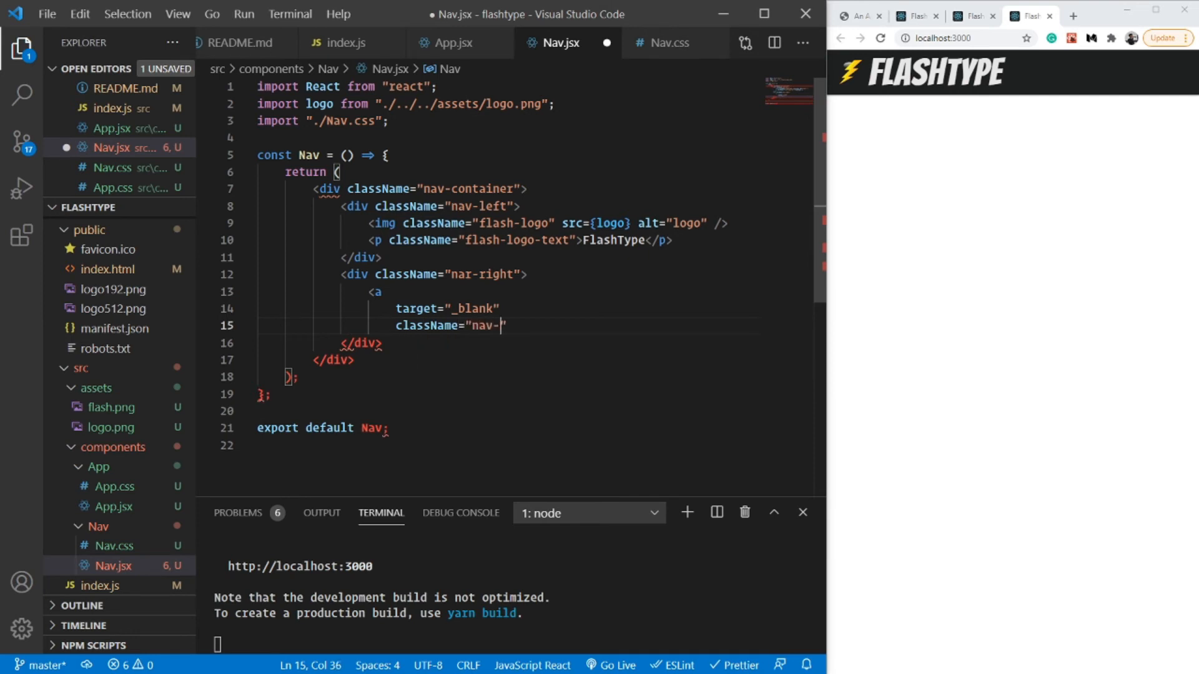
pyautogui.write('aam-link"')
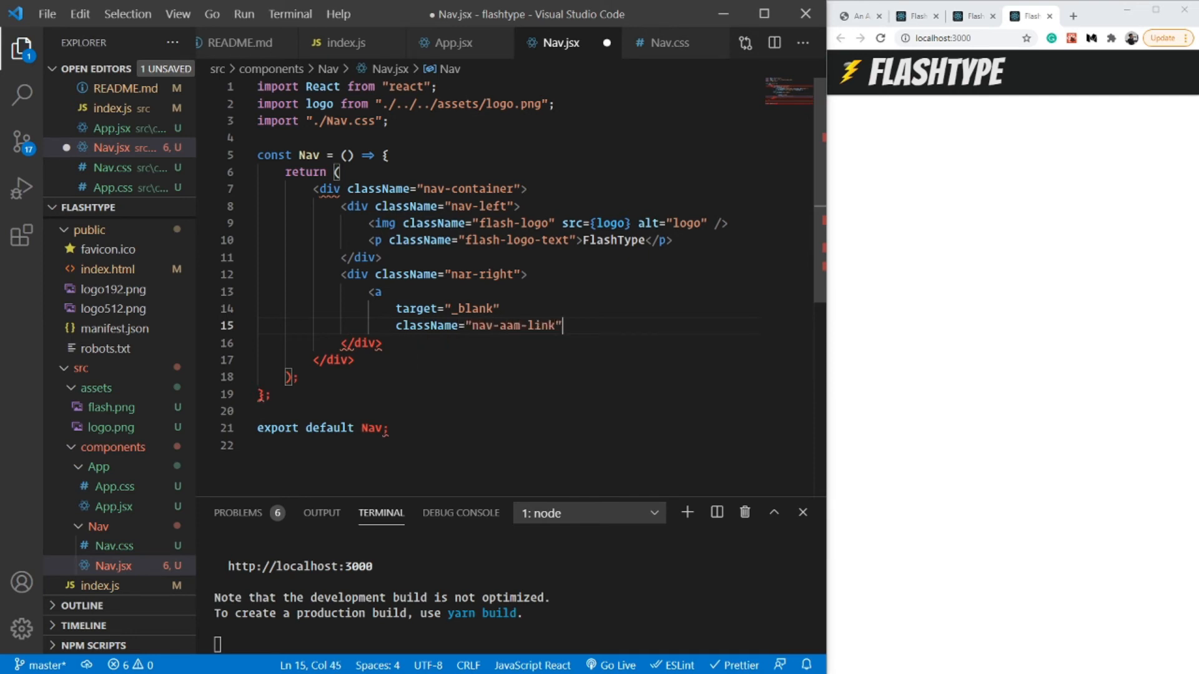
pyautogui.write('href=""')
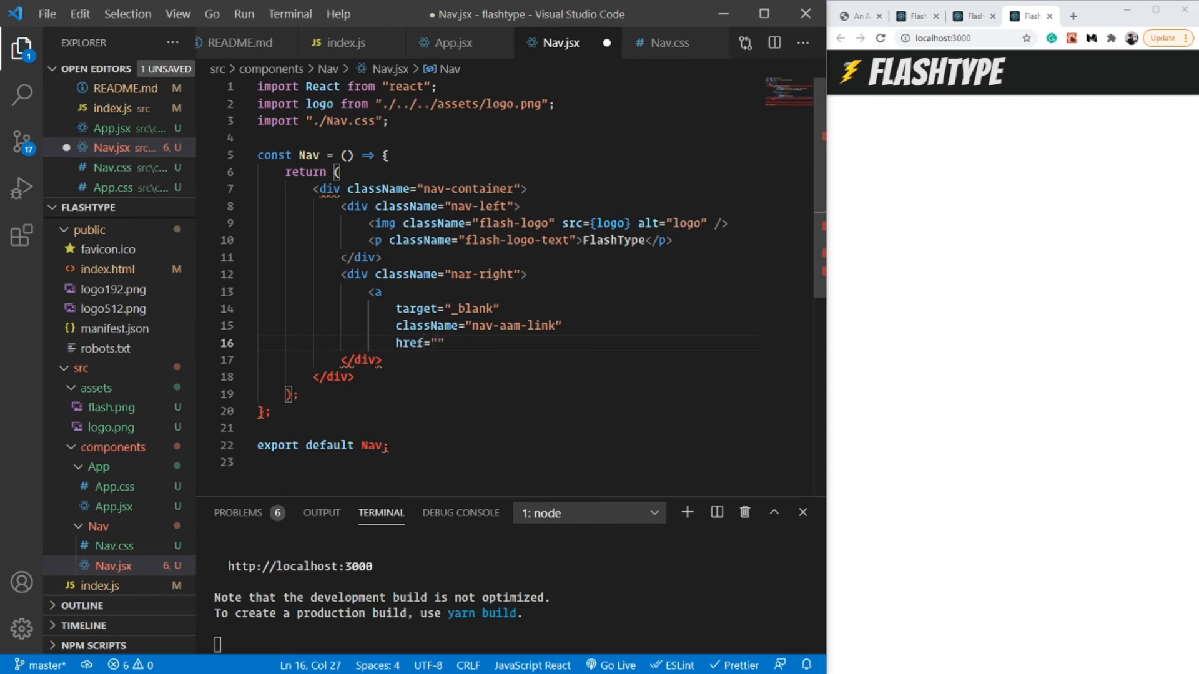
pyautogui.write('http://')
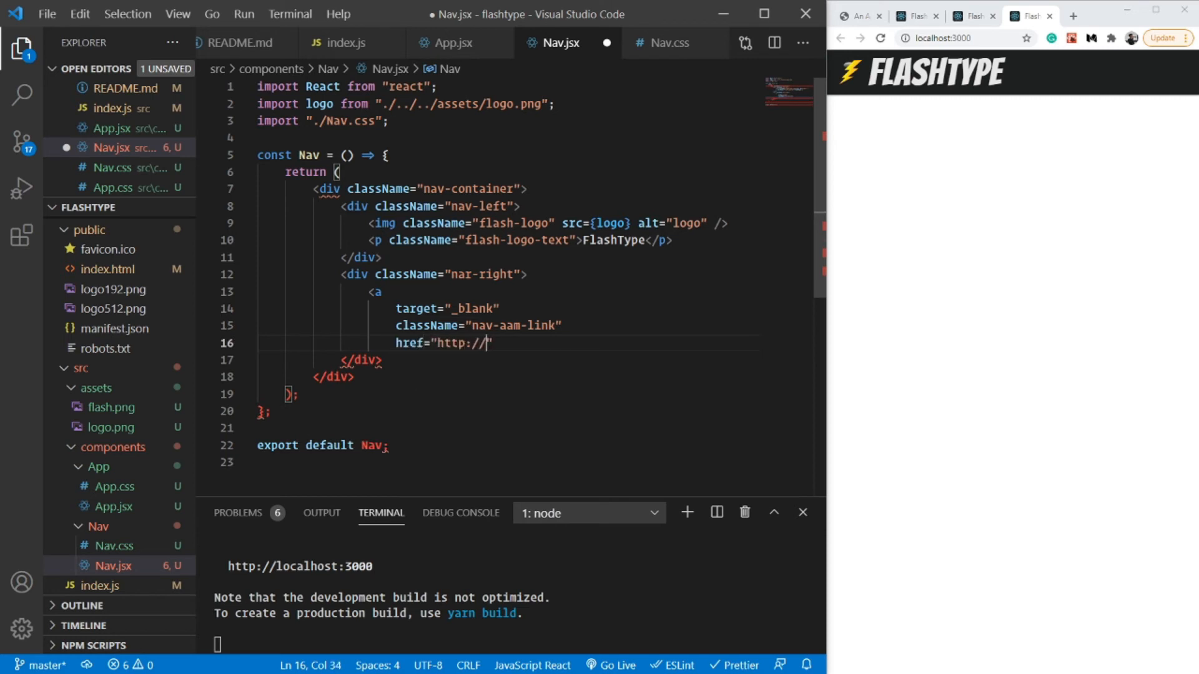
pyautogui.write('theleanpro')
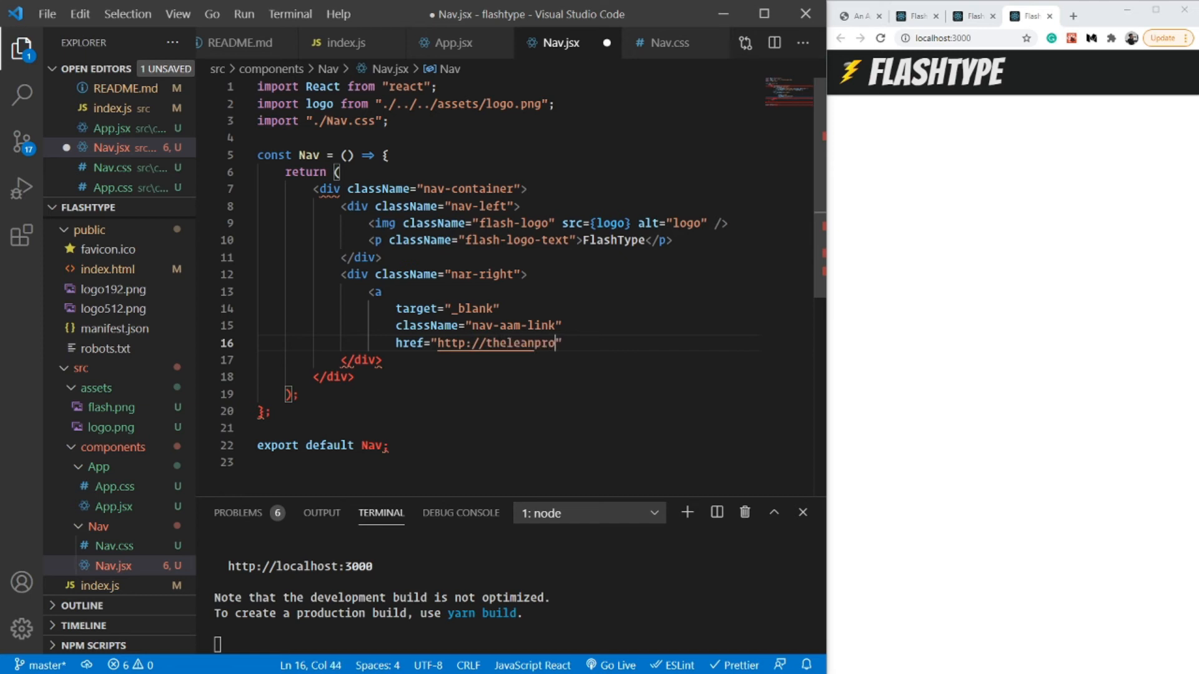
pyautogui.write('grammer.com')
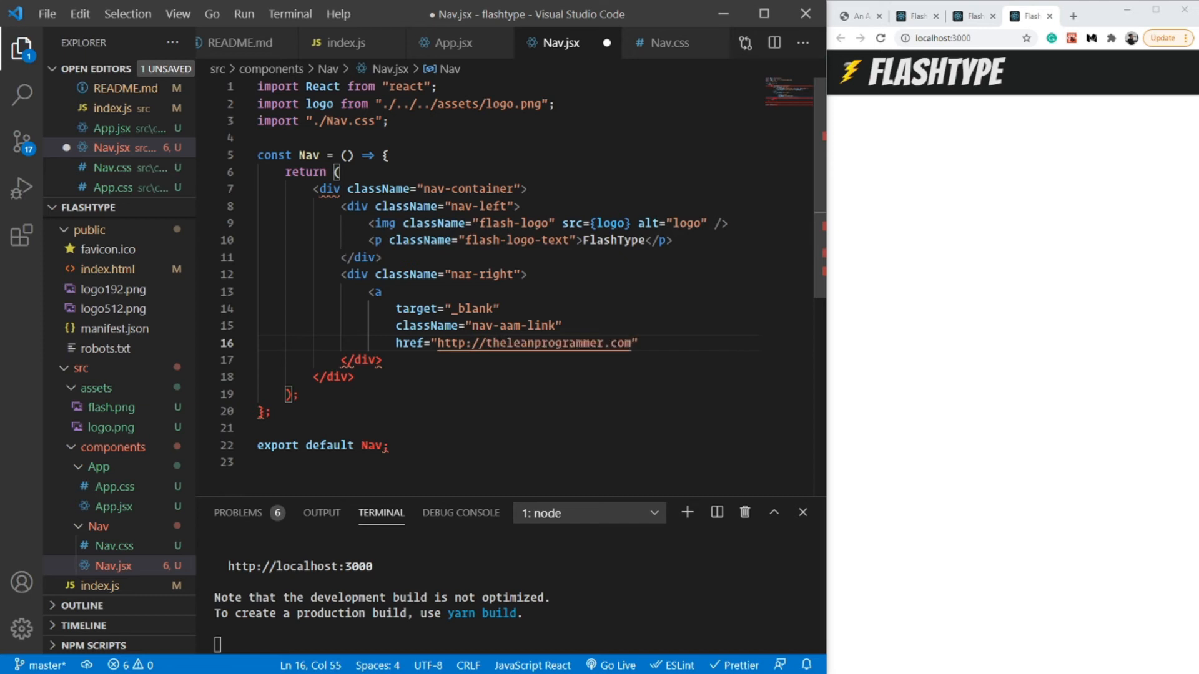
pyautogui.write('/aam')
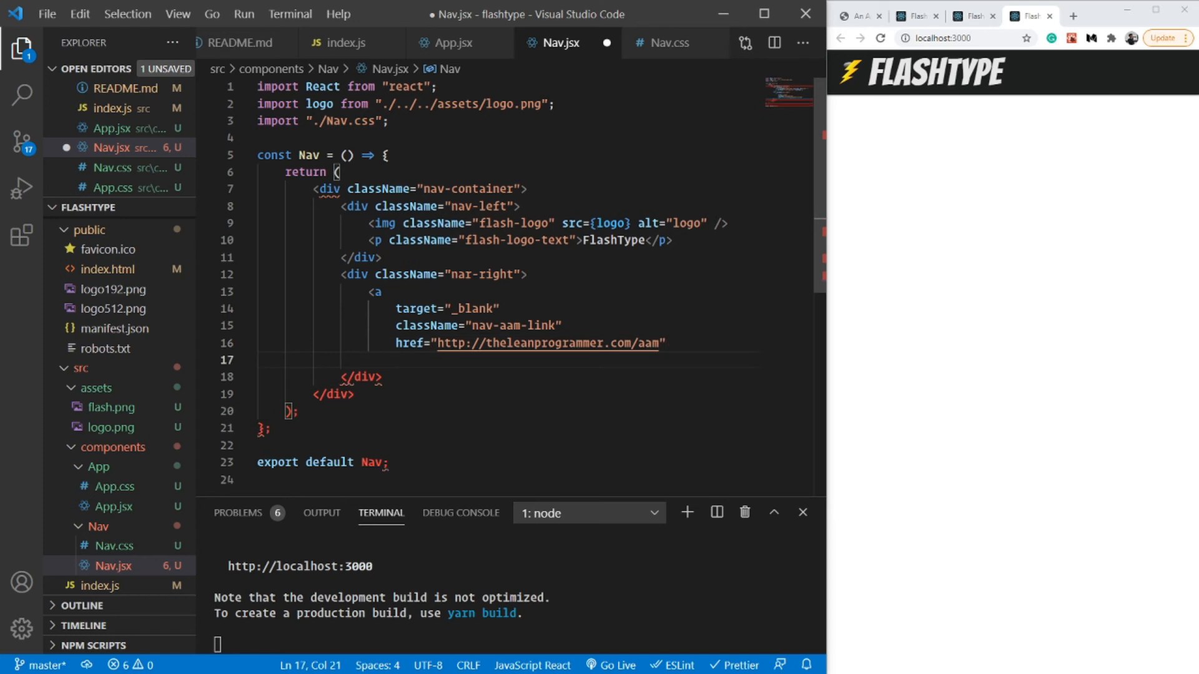
pyautogui.write('</a>')
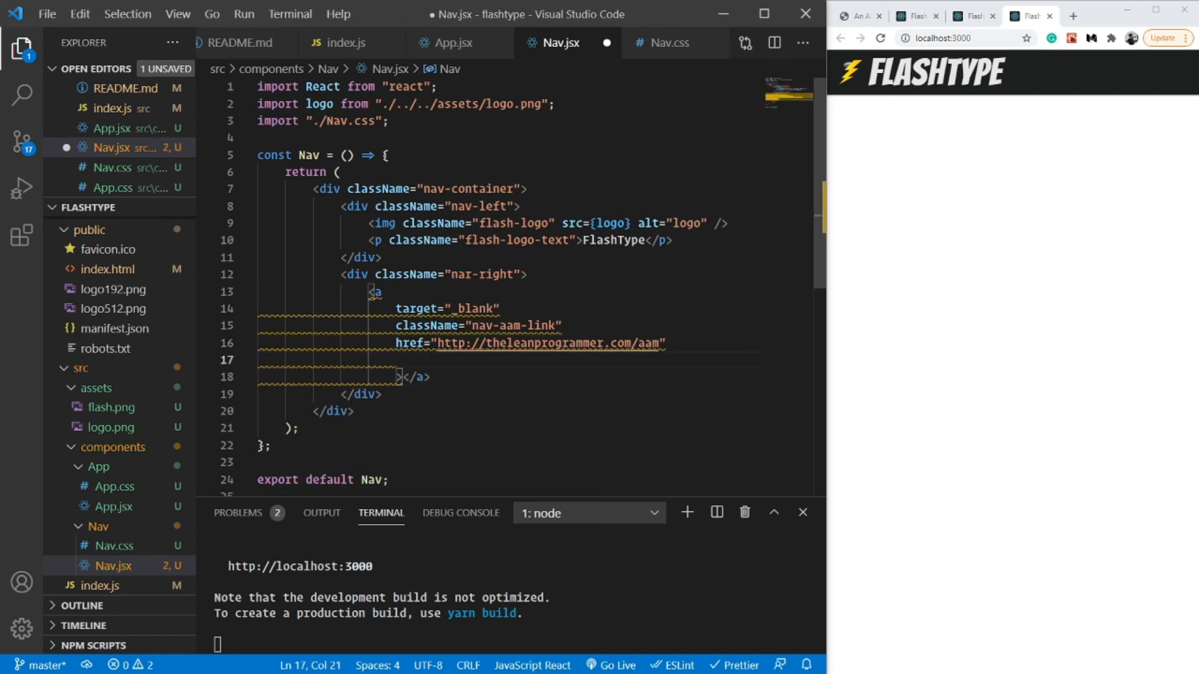
pyautogui.write('rel="noreferrer"')
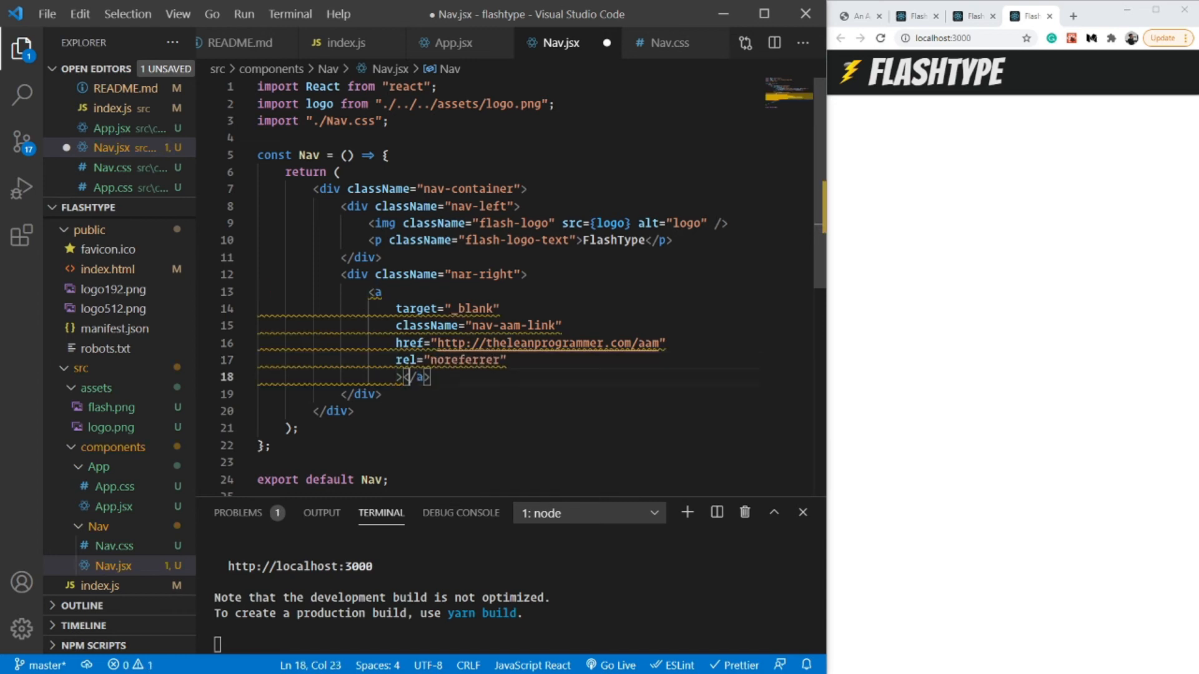
pyautogui.press('Enter')
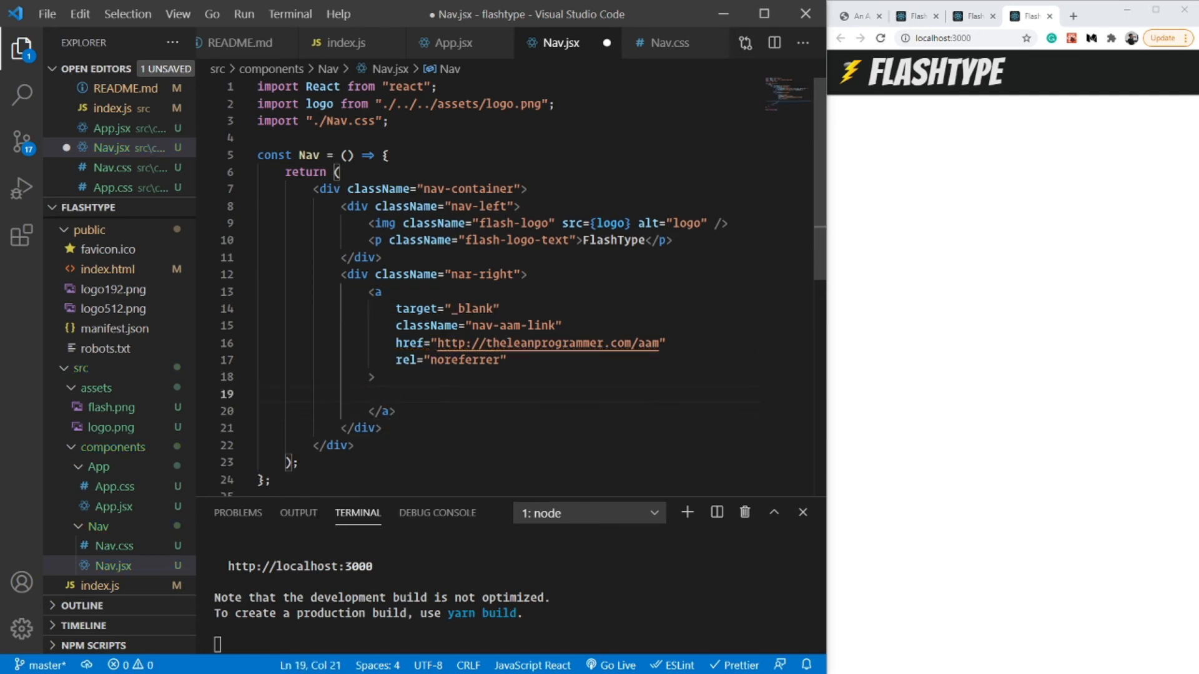
pyautogui.write('AAM')
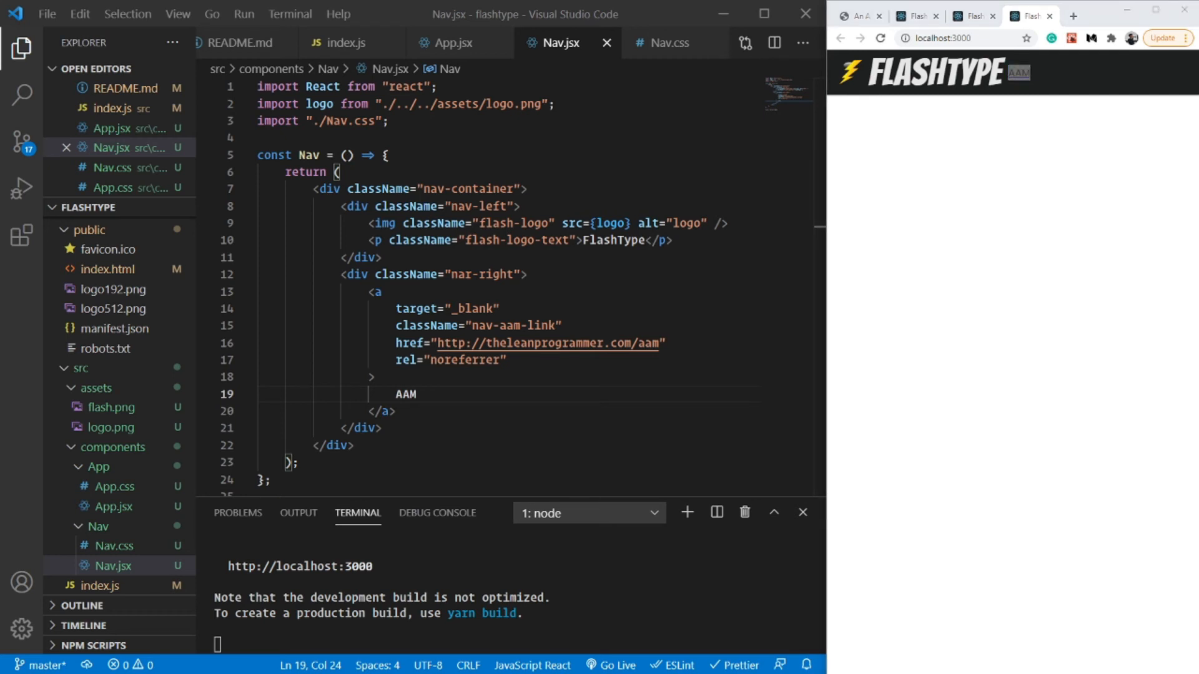
pyautogui.click(669, 43)
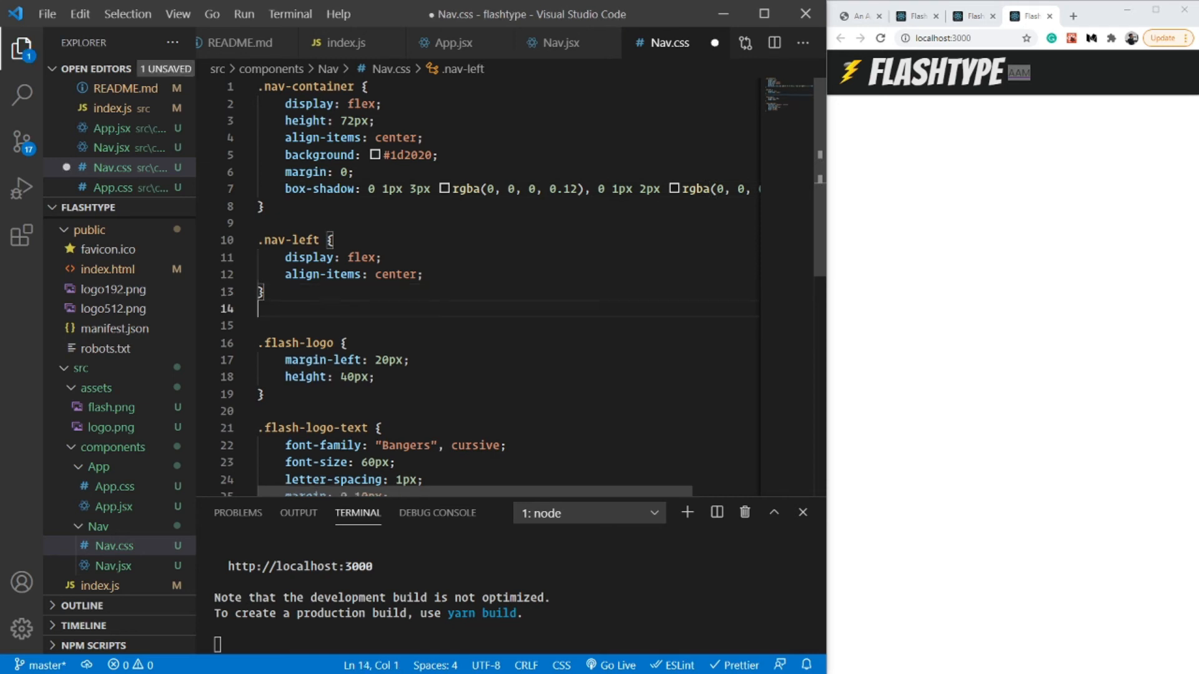
# Add a .nav-right rule with margin-right: 40px below .nav-left.
pyautogui.write('.nav-right {')
pyautogui.write('margin-right: ;')
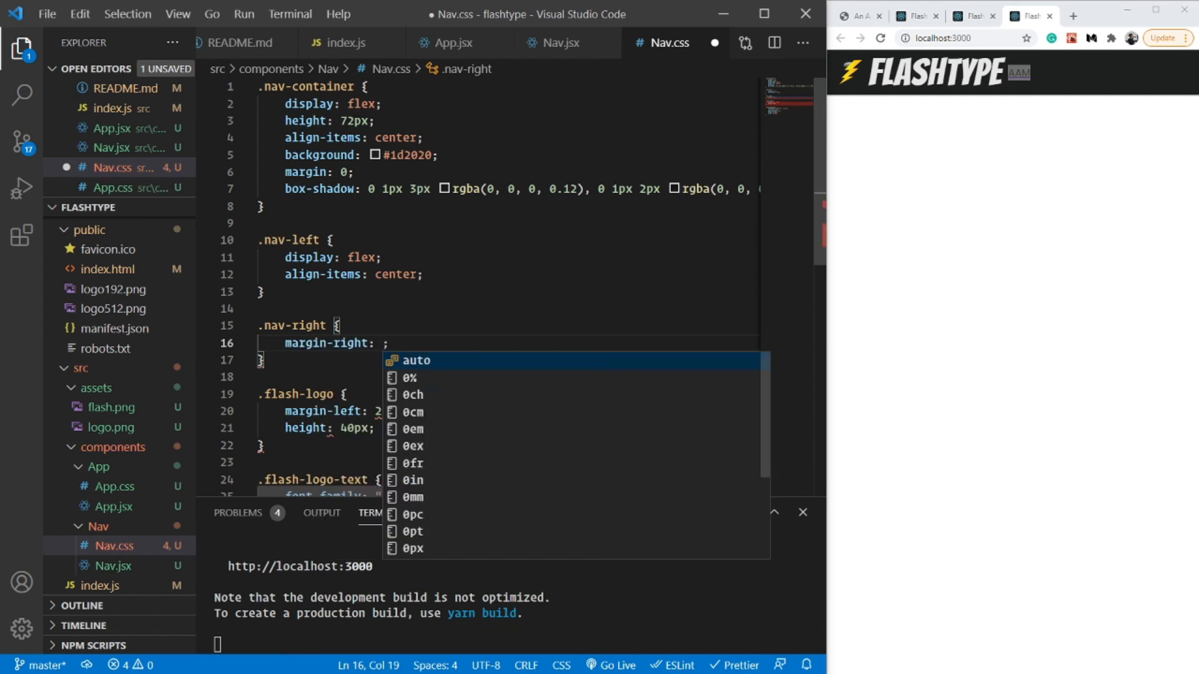
pyautogui.write('40px')
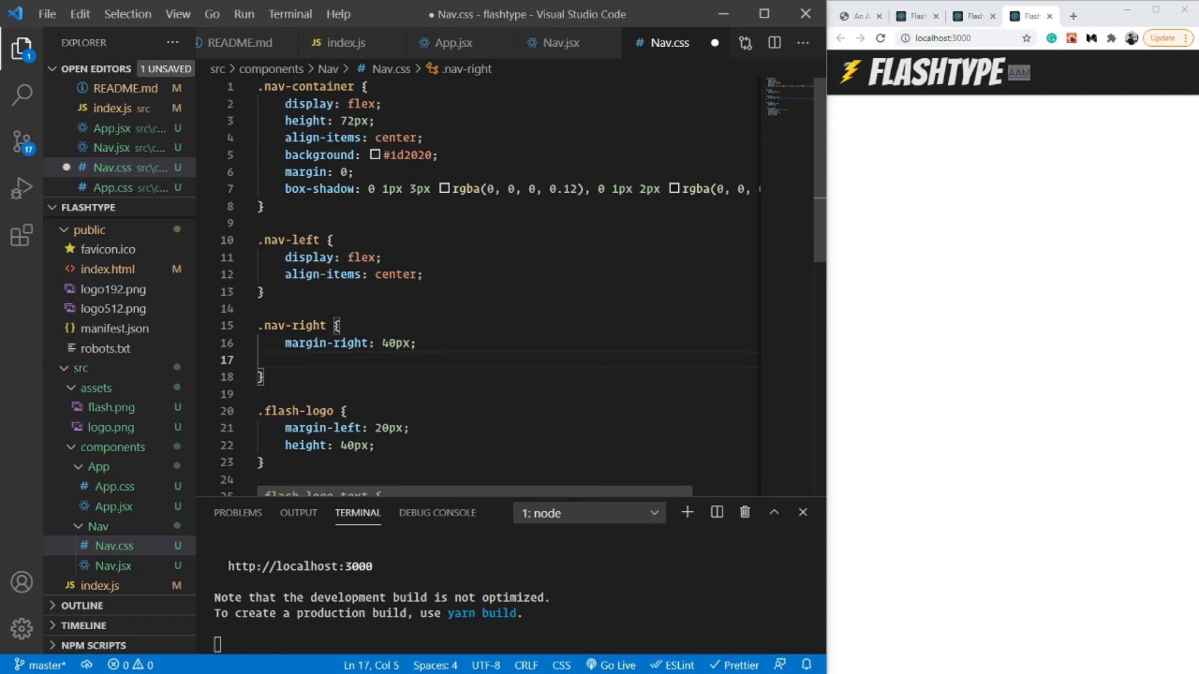
pyautogui.write('h')
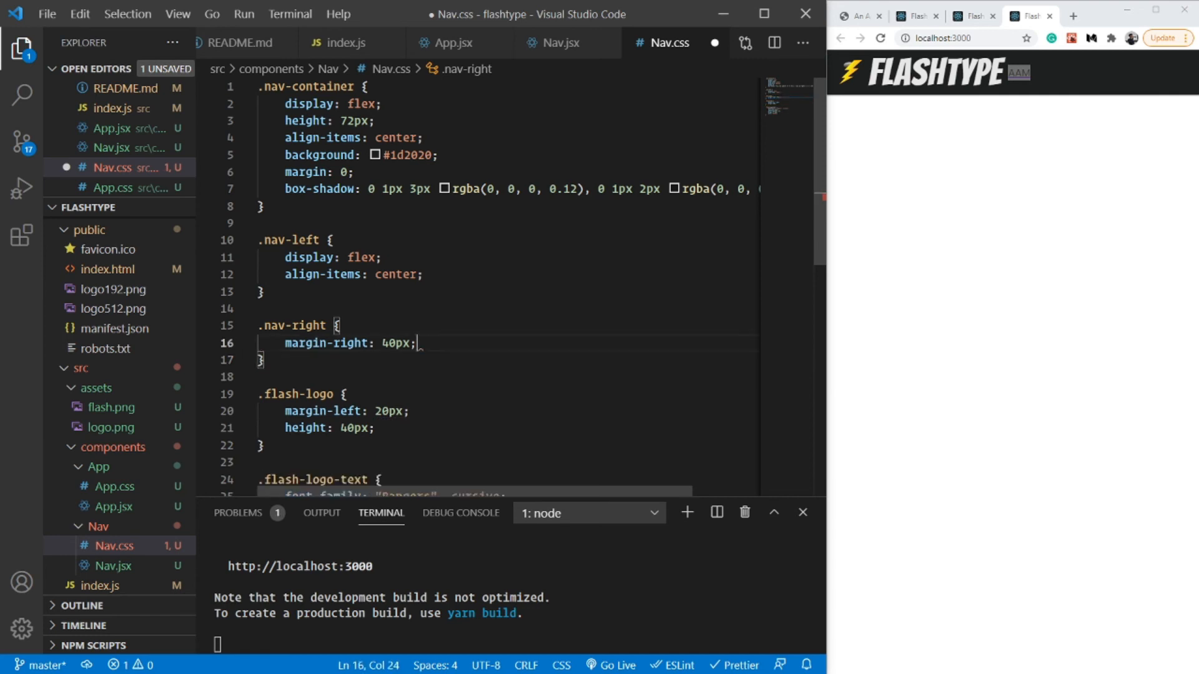
# Add justify-content: space-between to .nav-container and save.
pyautogui.doubleClick(317, 342)
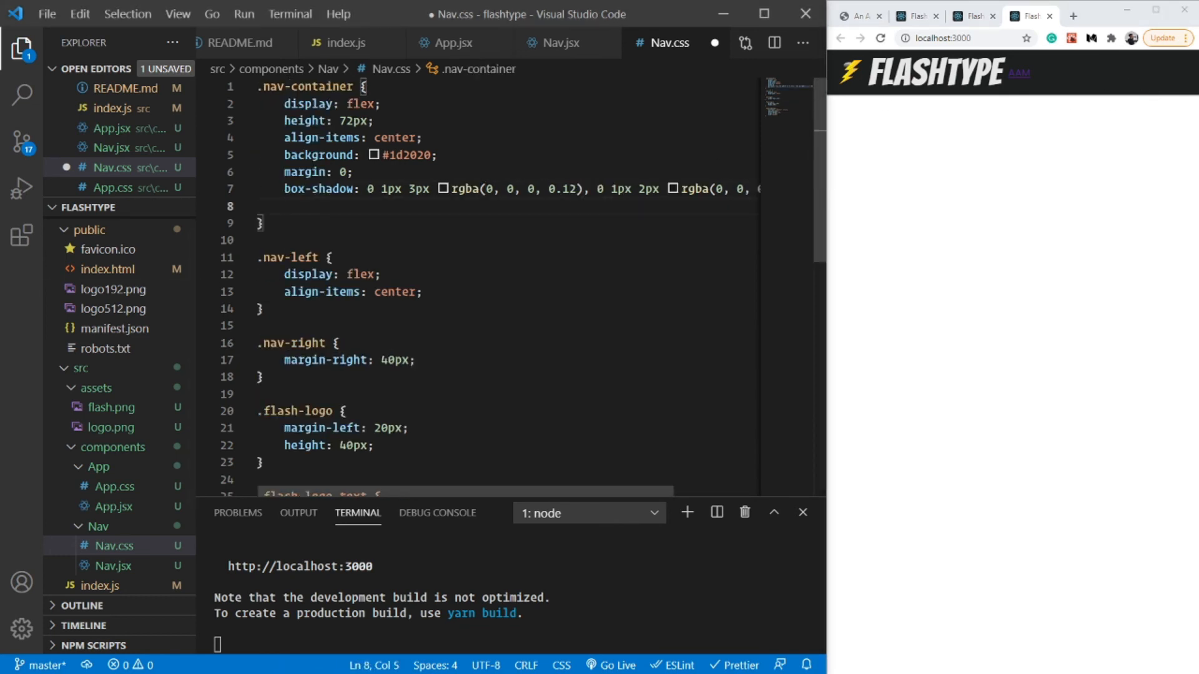
pyautogui.write('justify-content: ;')
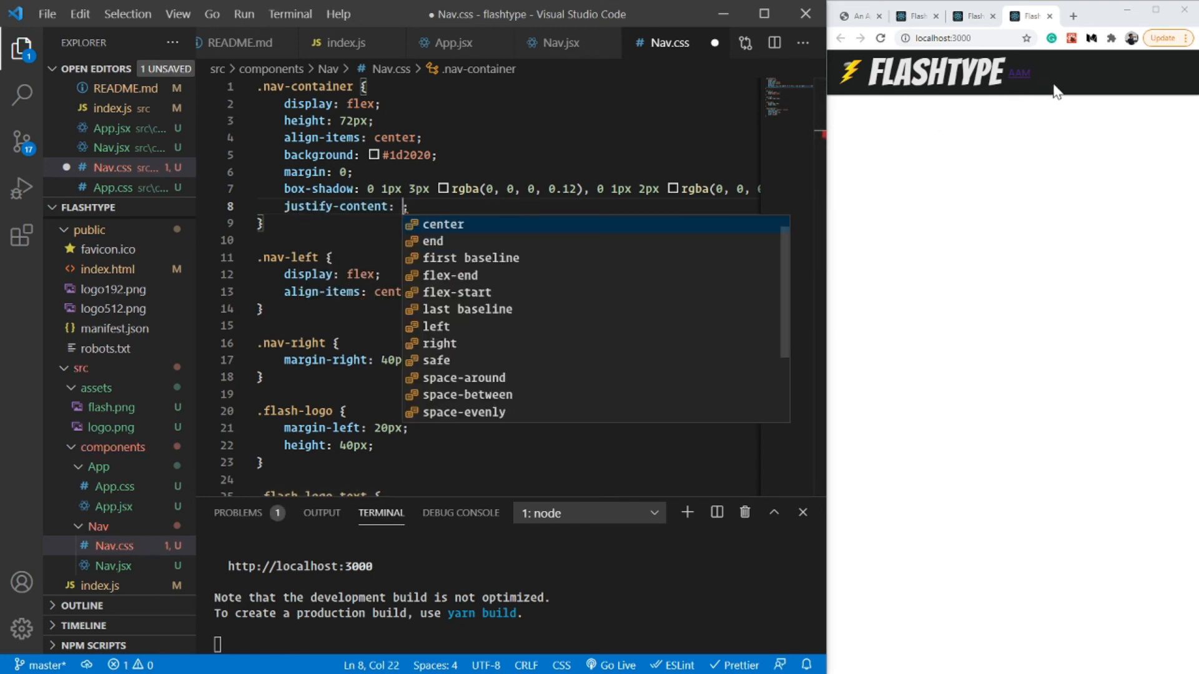
pyautogui.moveTo(764, 123)
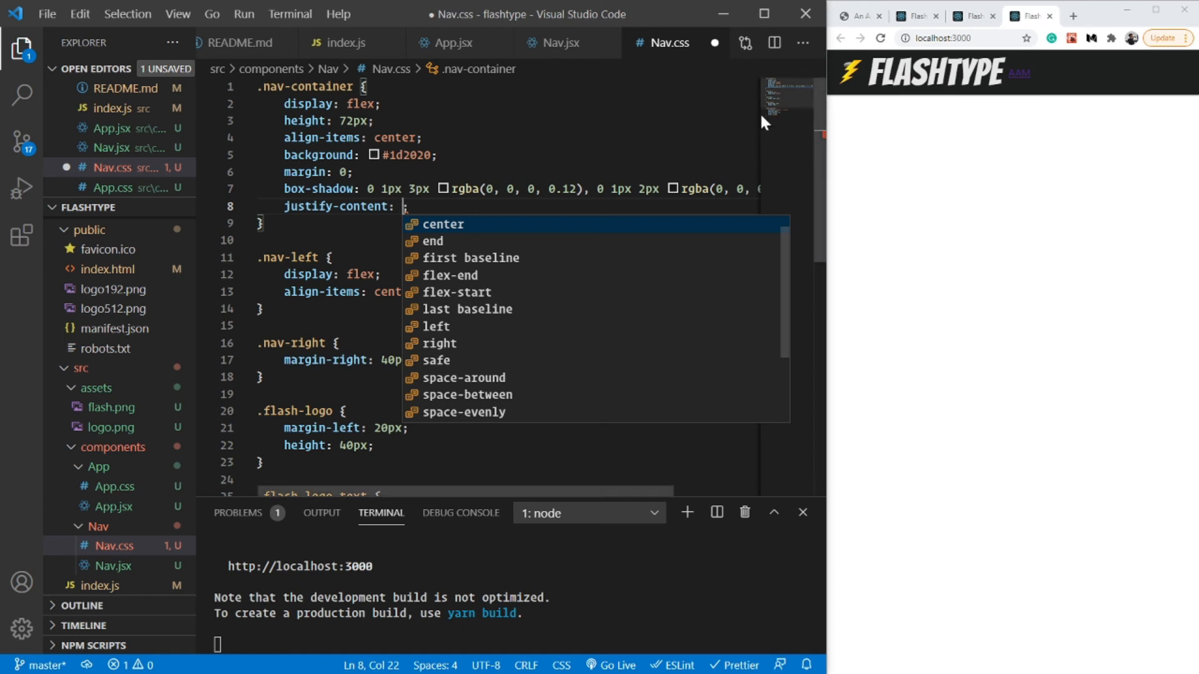
pyautogui.write('space-between')
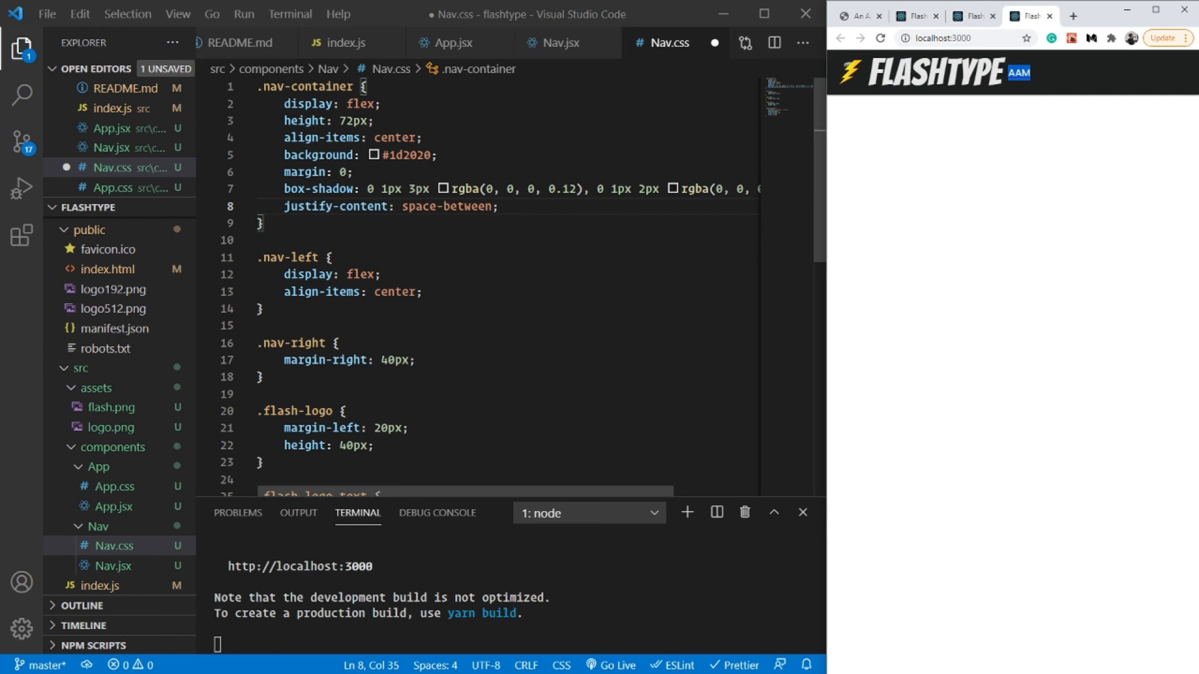
pyautogui.press('ctrl+s')
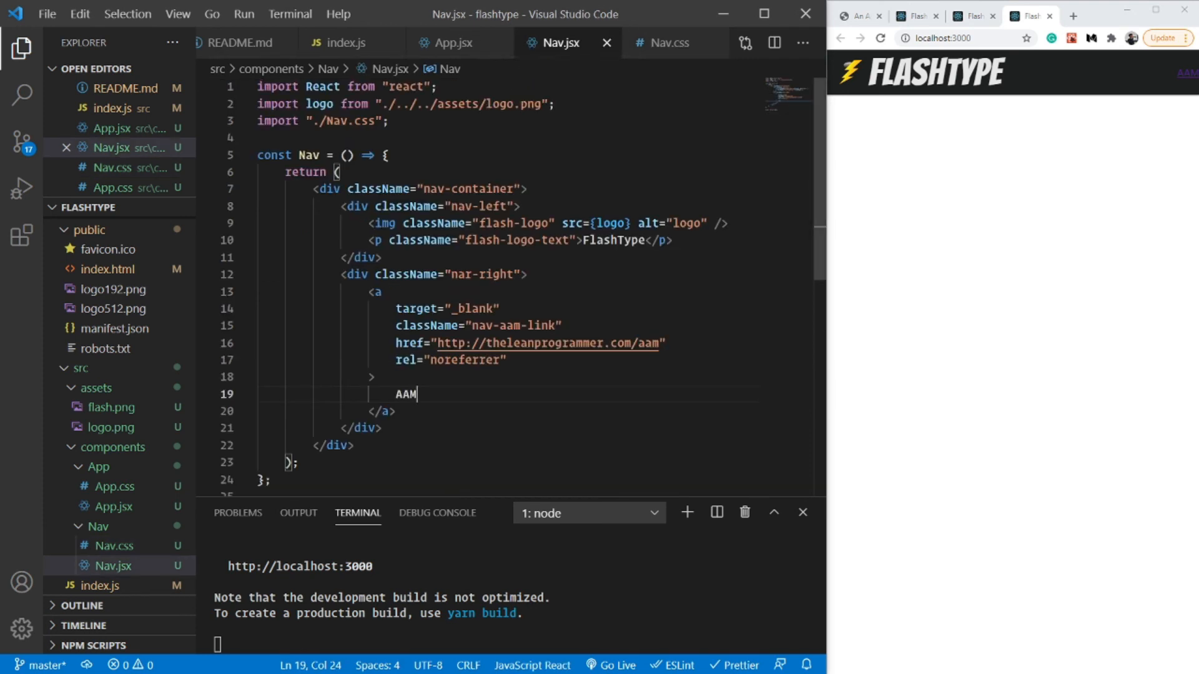
# Correct nar-right to nav-right in Nav.jsx and select the nav-aam-link class name.
pyautogui.doubleClick(515, 324)
pyautogui.write('v')
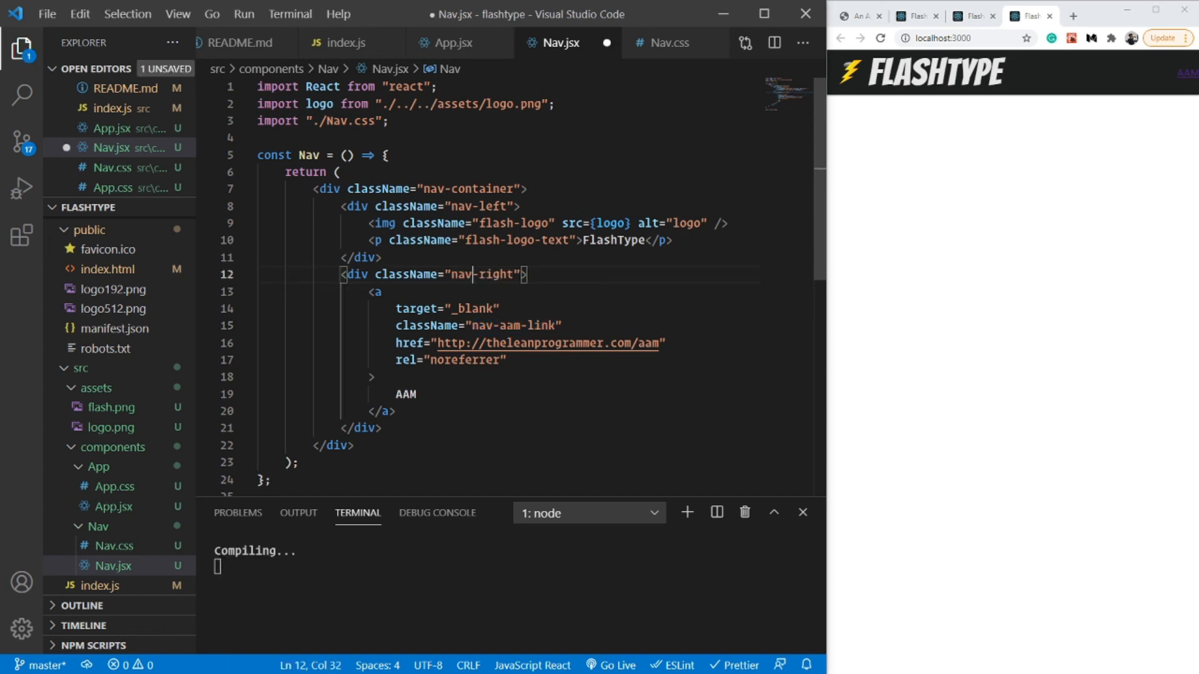
pyautogui.doubleClick(517, 325)
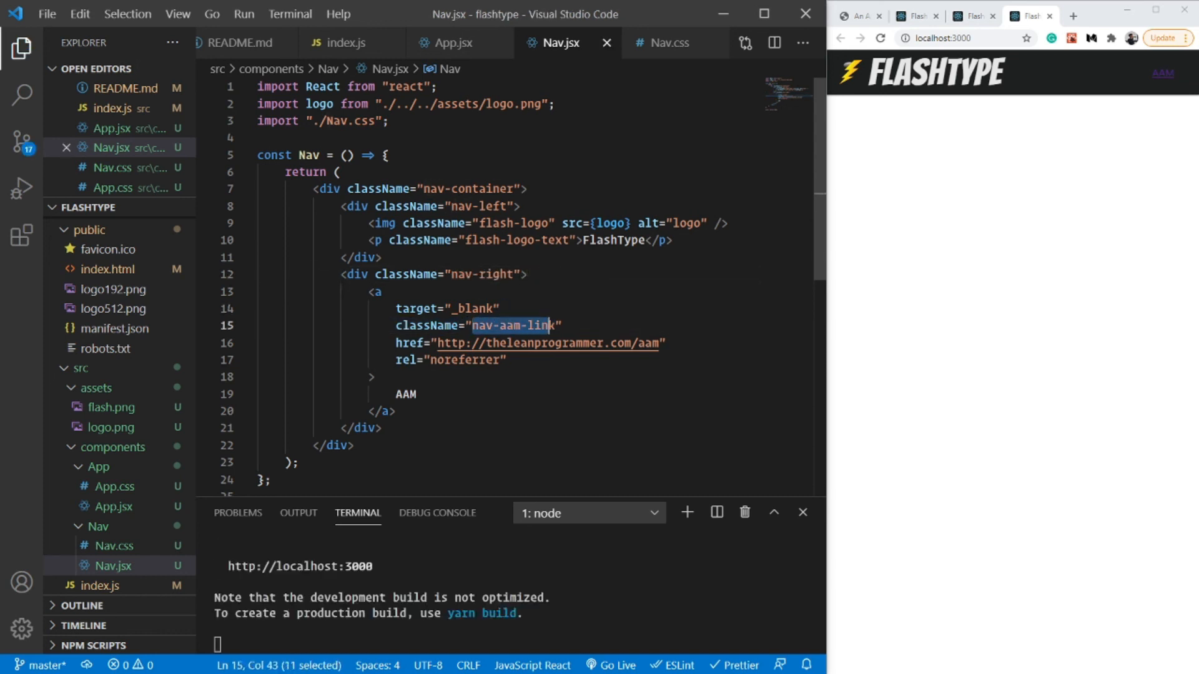
pyautogui.click(206, 308)
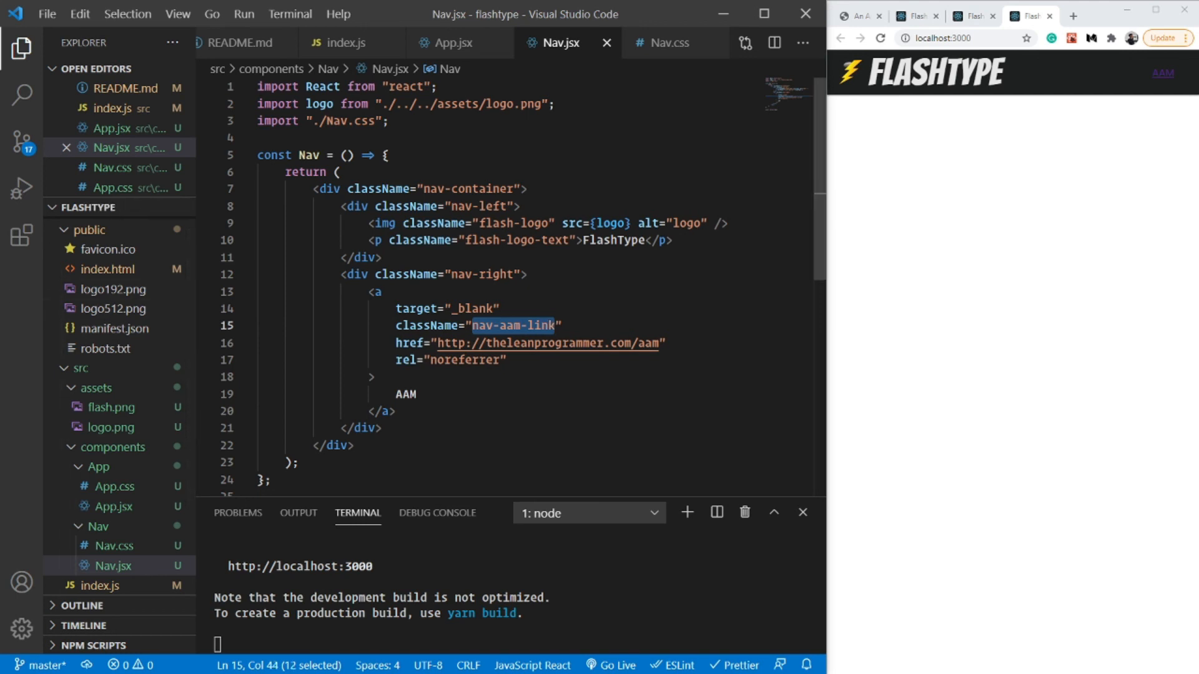
pyautogui.click(665, 43)
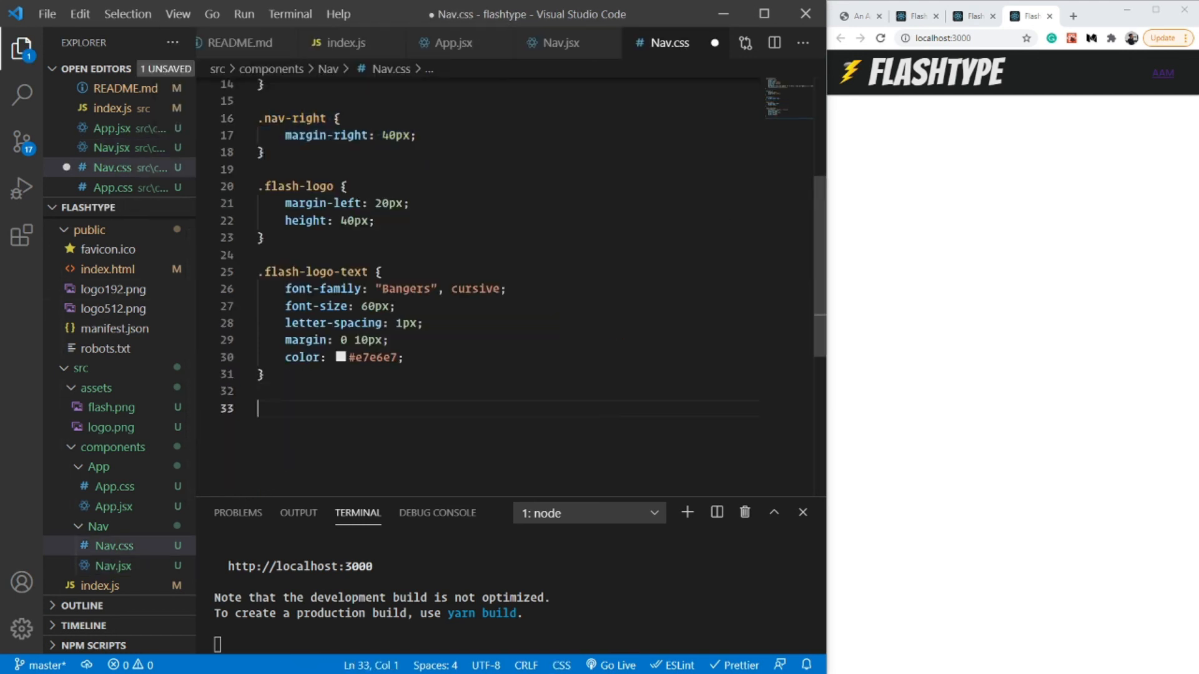
# Write the .nav-aam-link rule with font-size 32px, color #e7e6e7 and font-weight 800.
pyautogui.write('.nav-aam-link {')
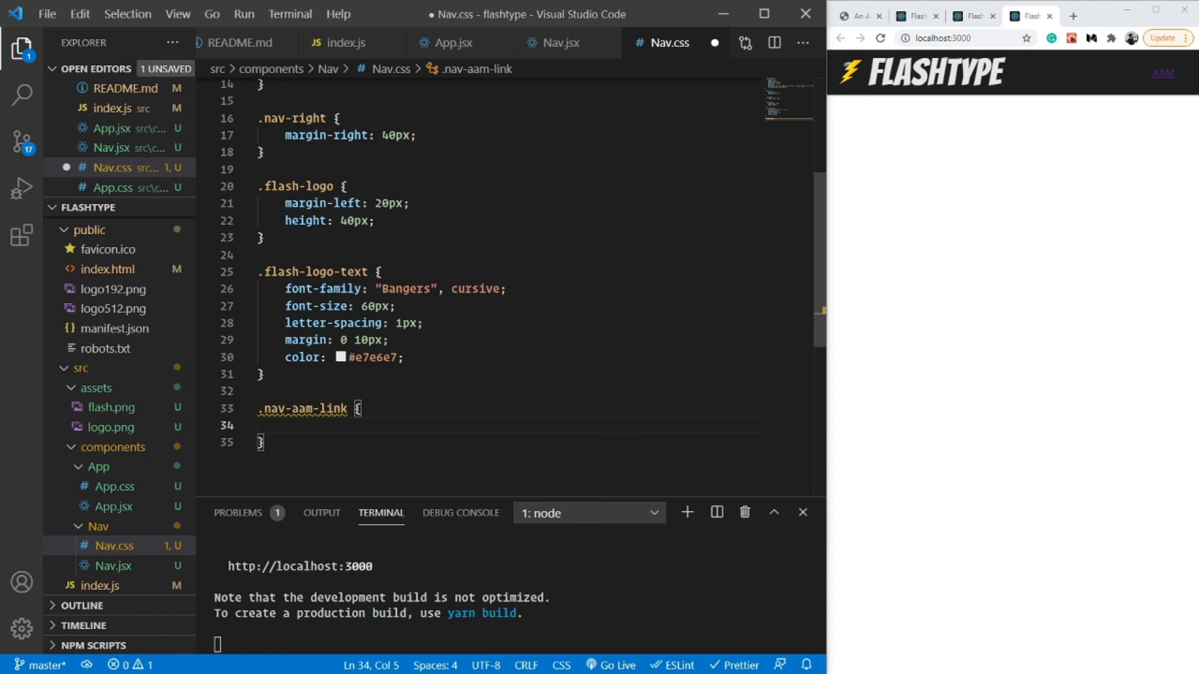
pyautogui.write('font')
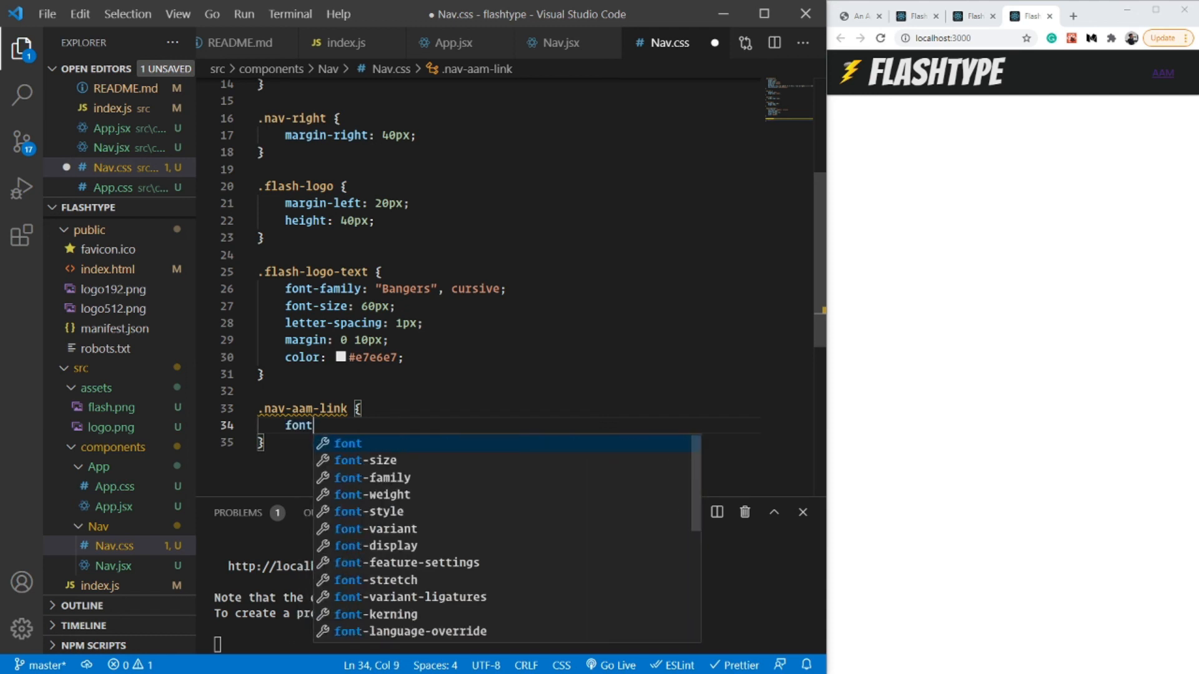
pyautogui.write('-family:')
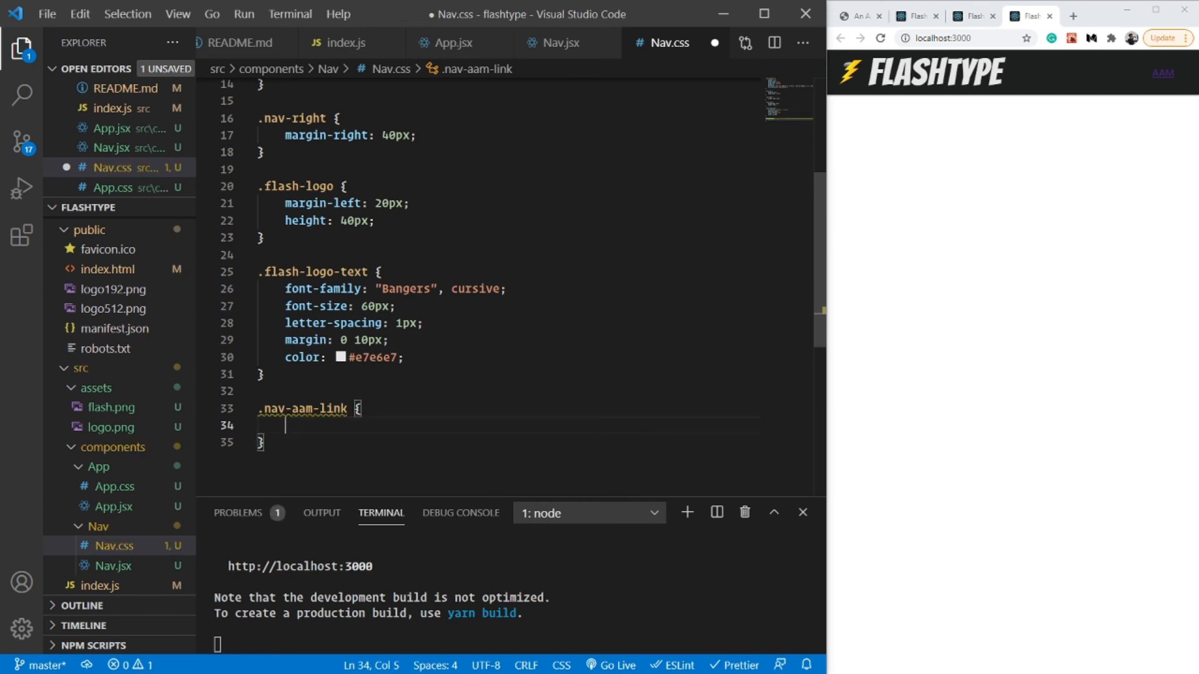
pyautogui.write('fon')
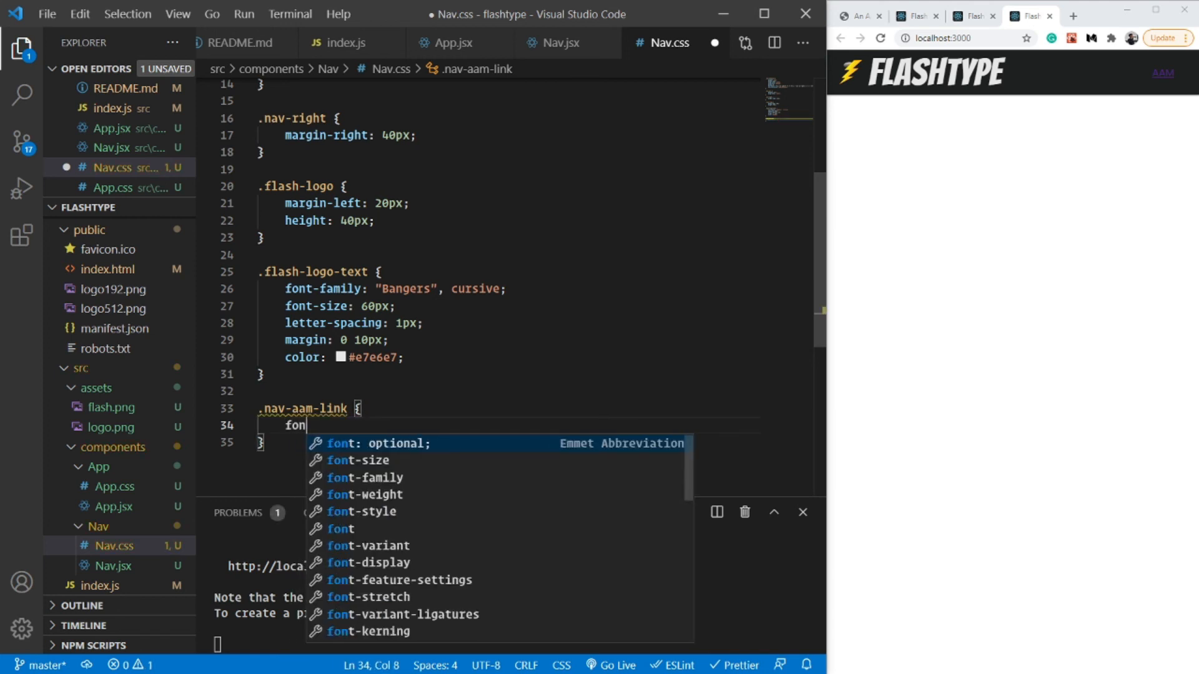
pyautogui.write('t-size: 32p;')
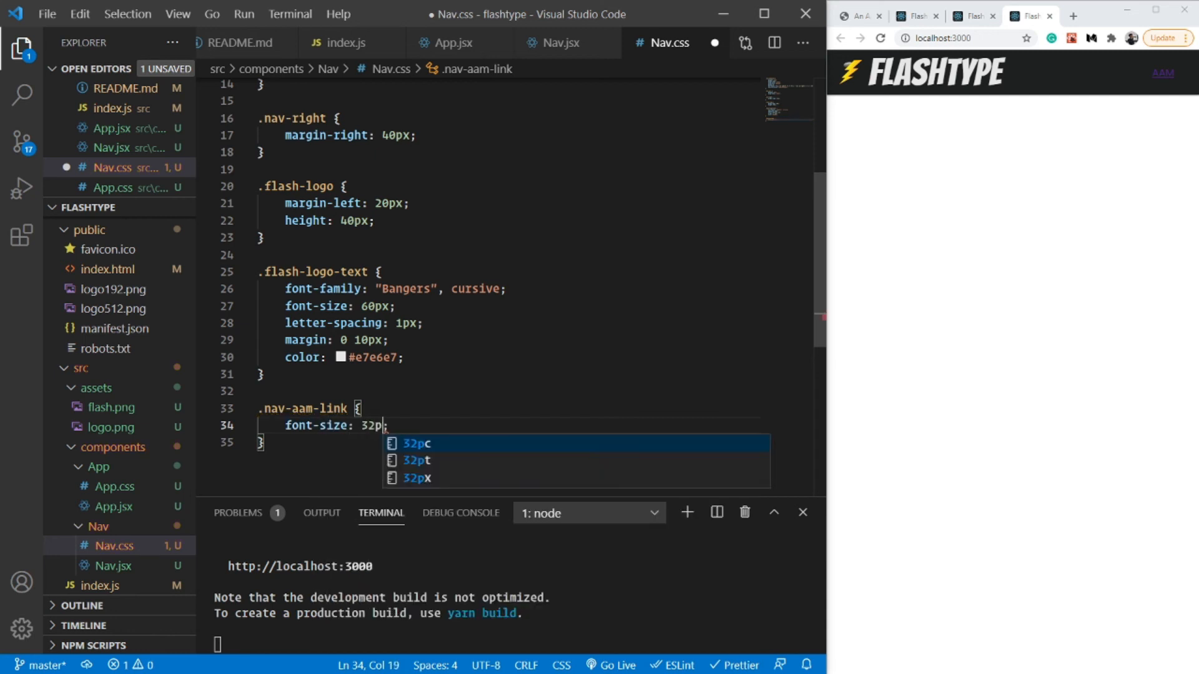
pyautogui.write('col')
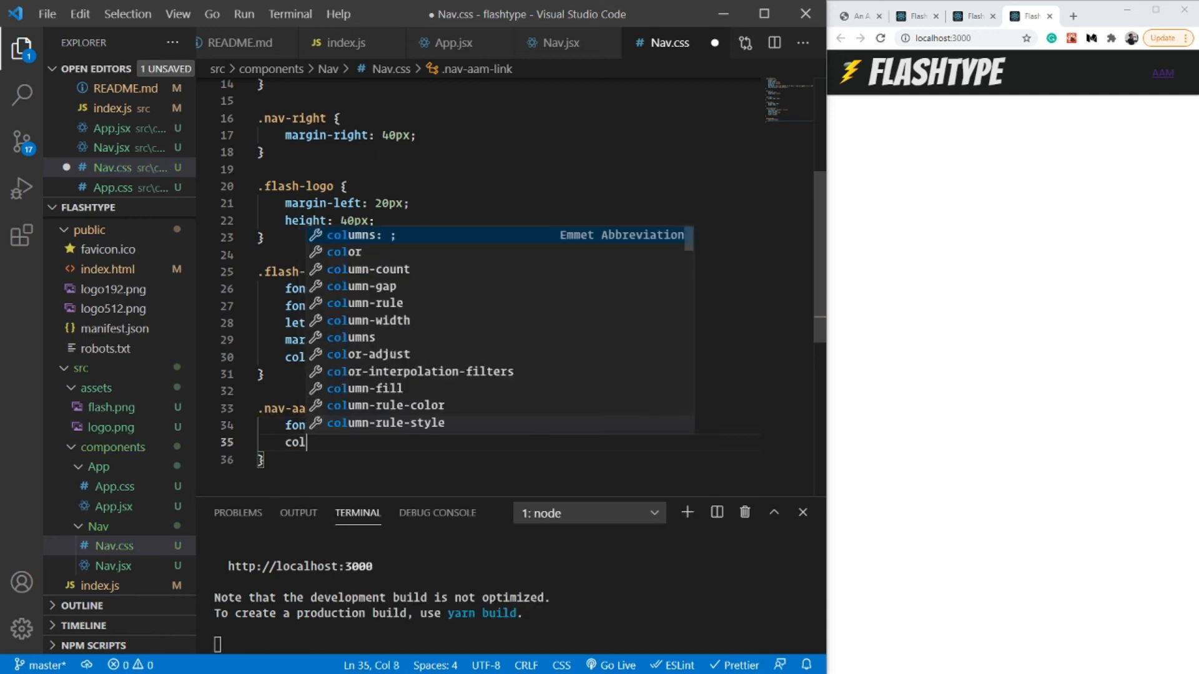
pyautogui.write('or: ;')
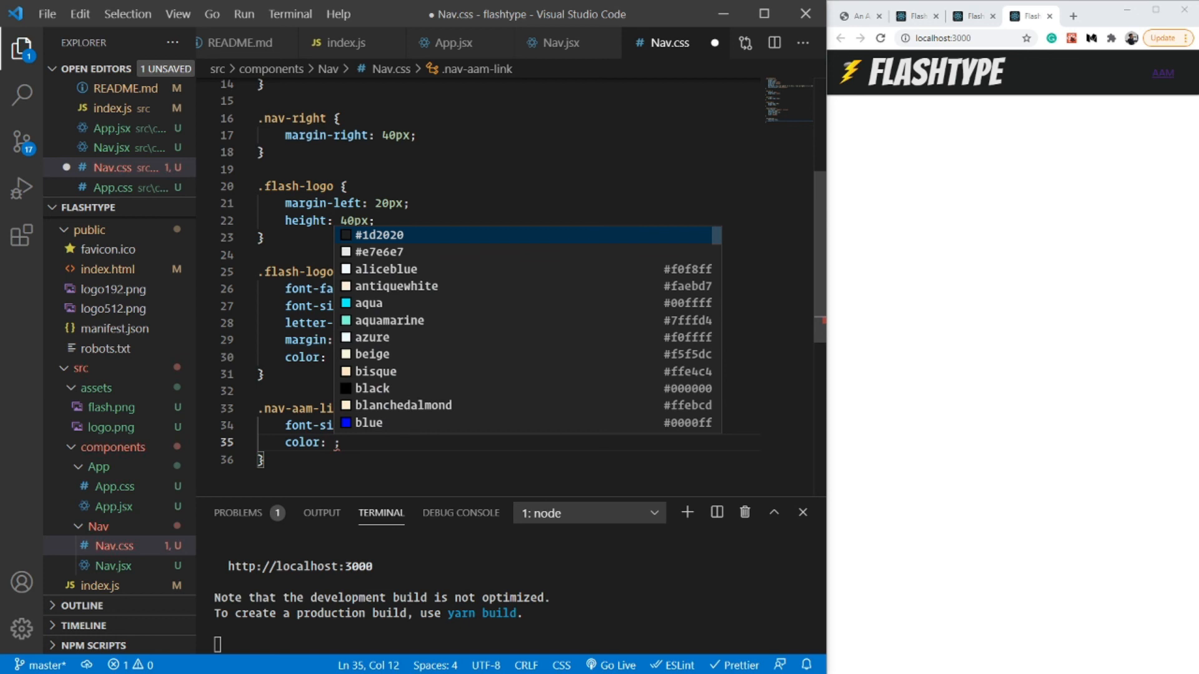
pyautogui.write('#e7e6e7')
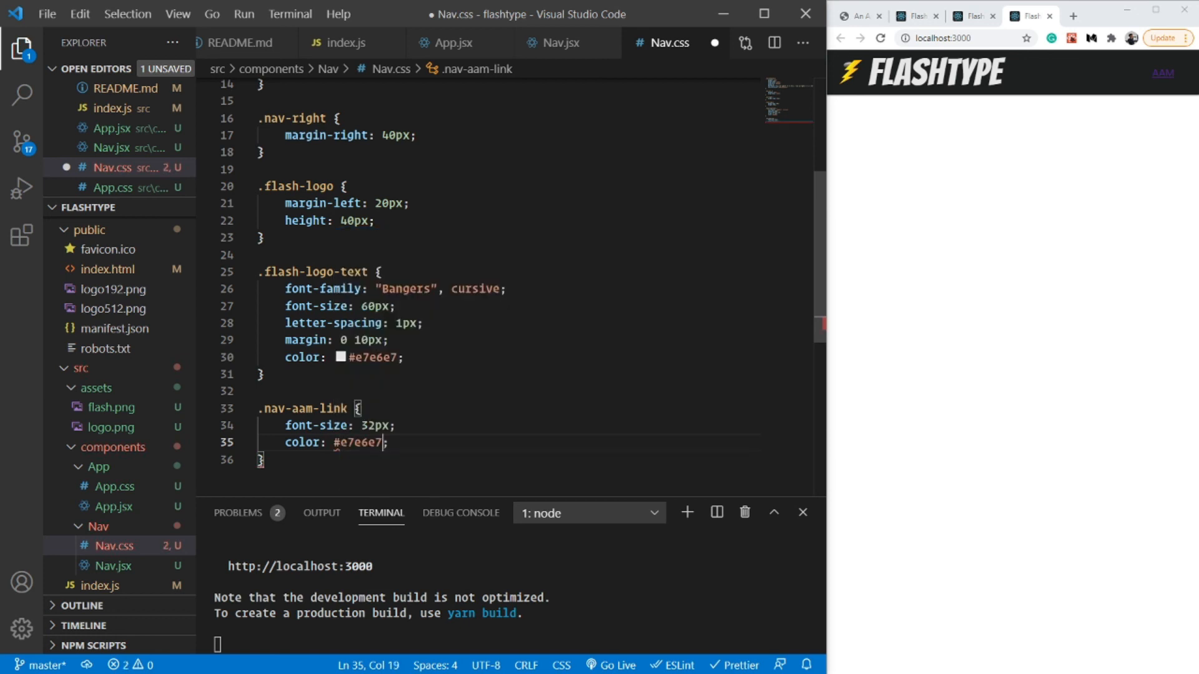
pyautogui.press('Enter')
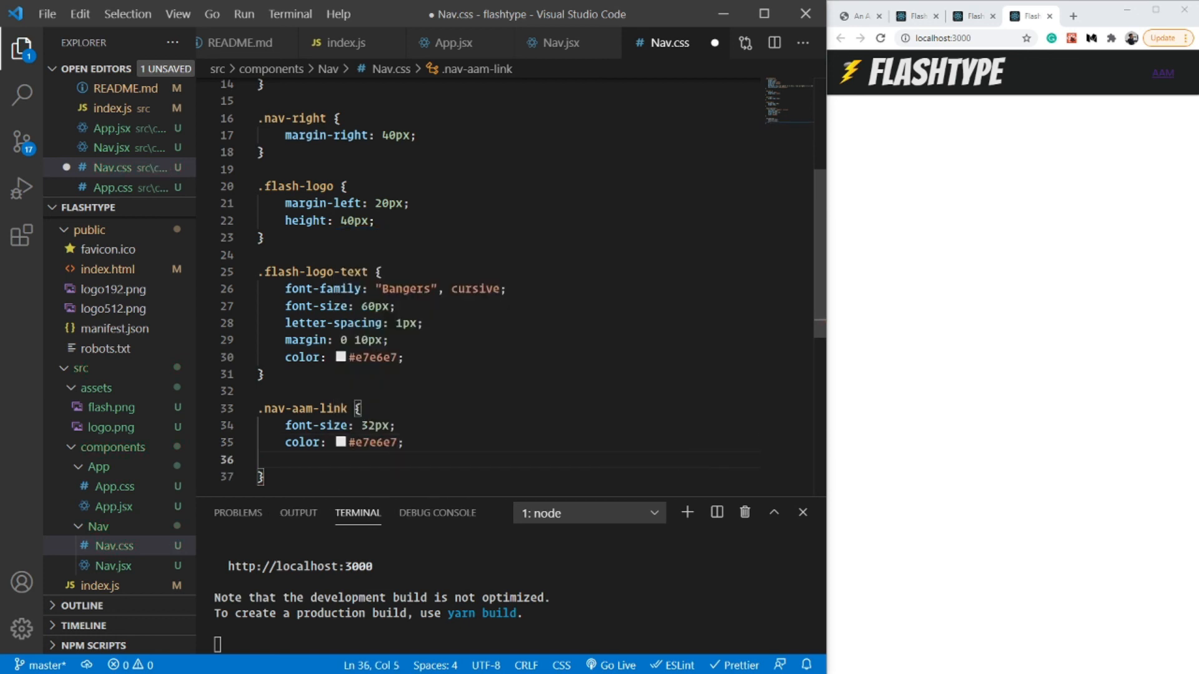
pyautogui.write('font-weight: 800;')
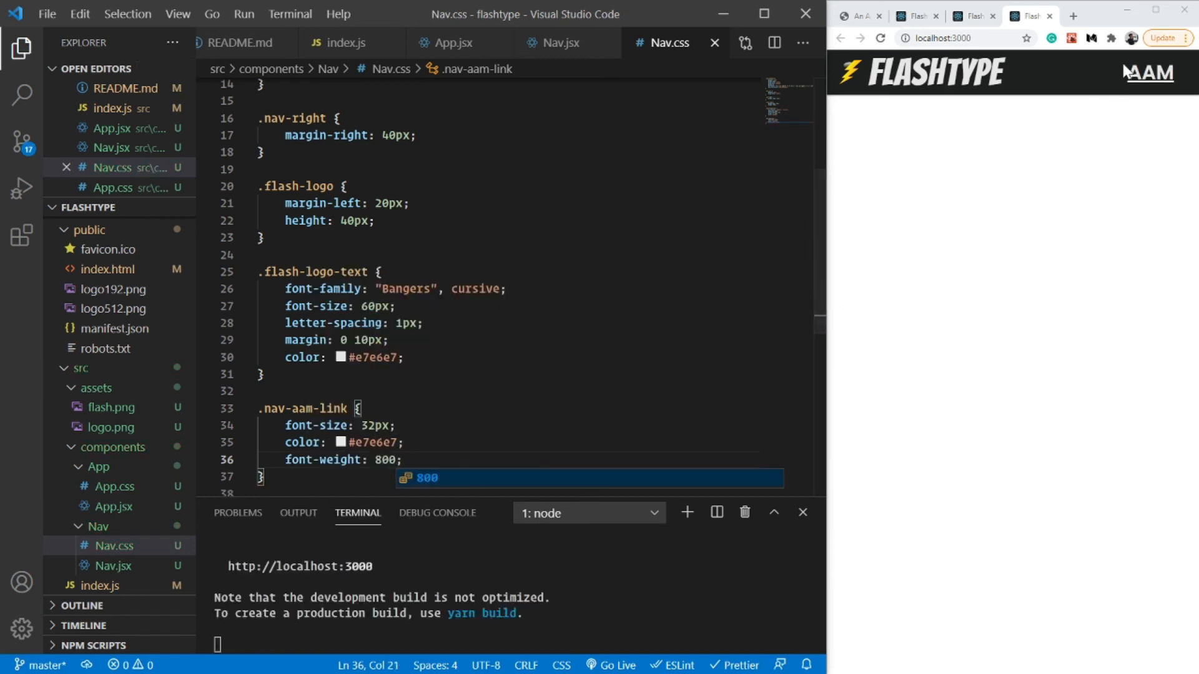
pyautogui.click(389, 339)
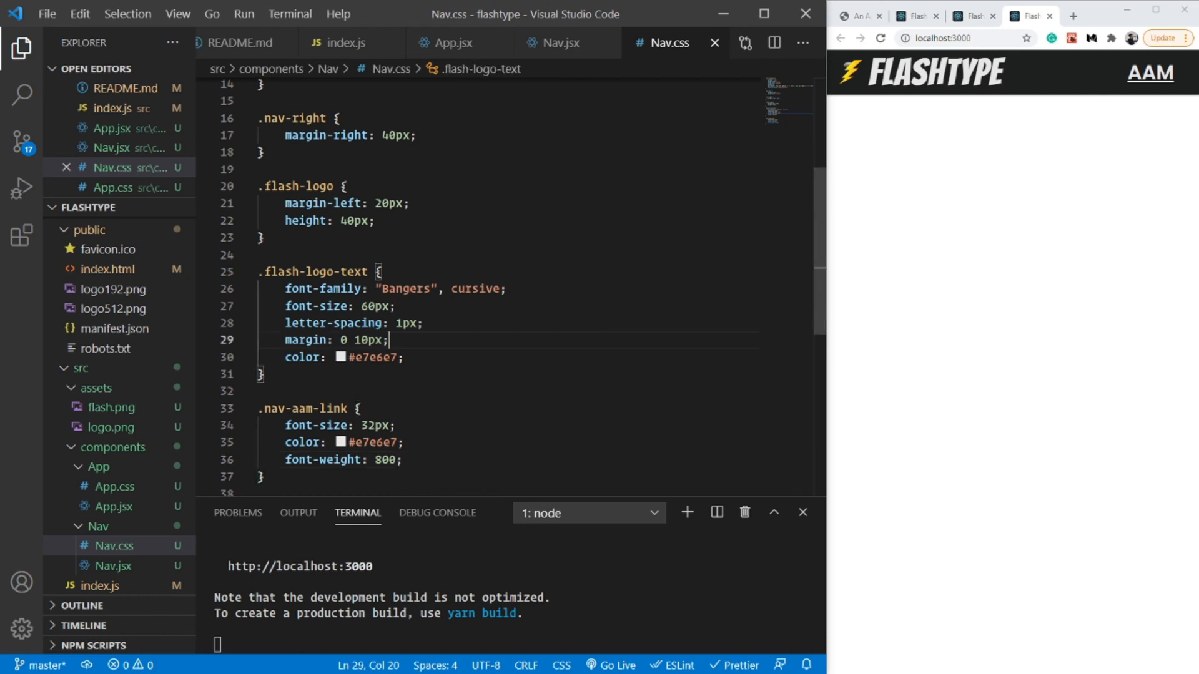
pyautogui.scroll(3)
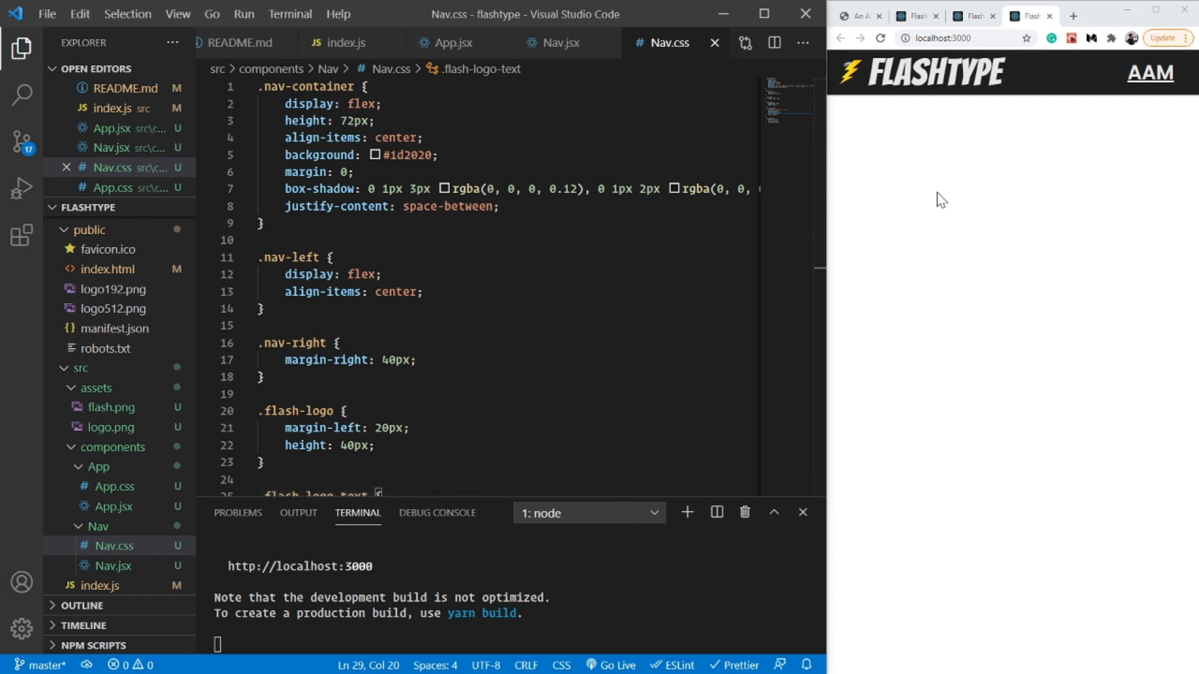
pyautogui.moveTo(928, 403)
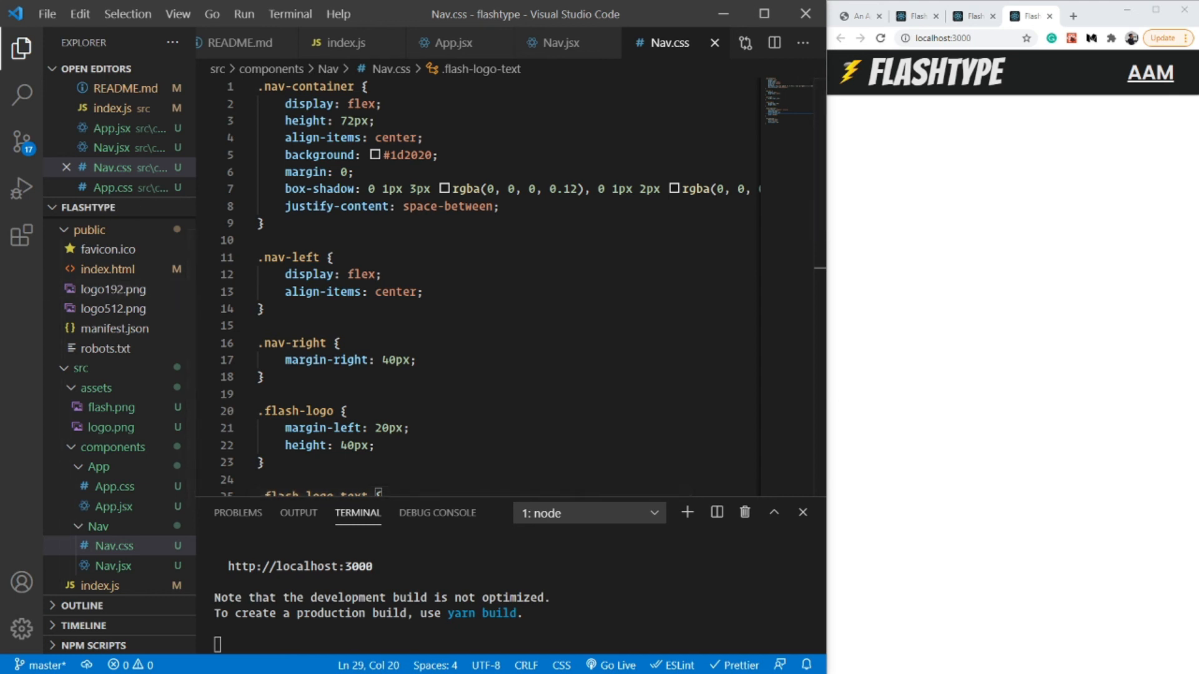
# Add z-index: 99 to .nav-container, save, and return to Nav.jsx.
pyautogui.press('Enter')
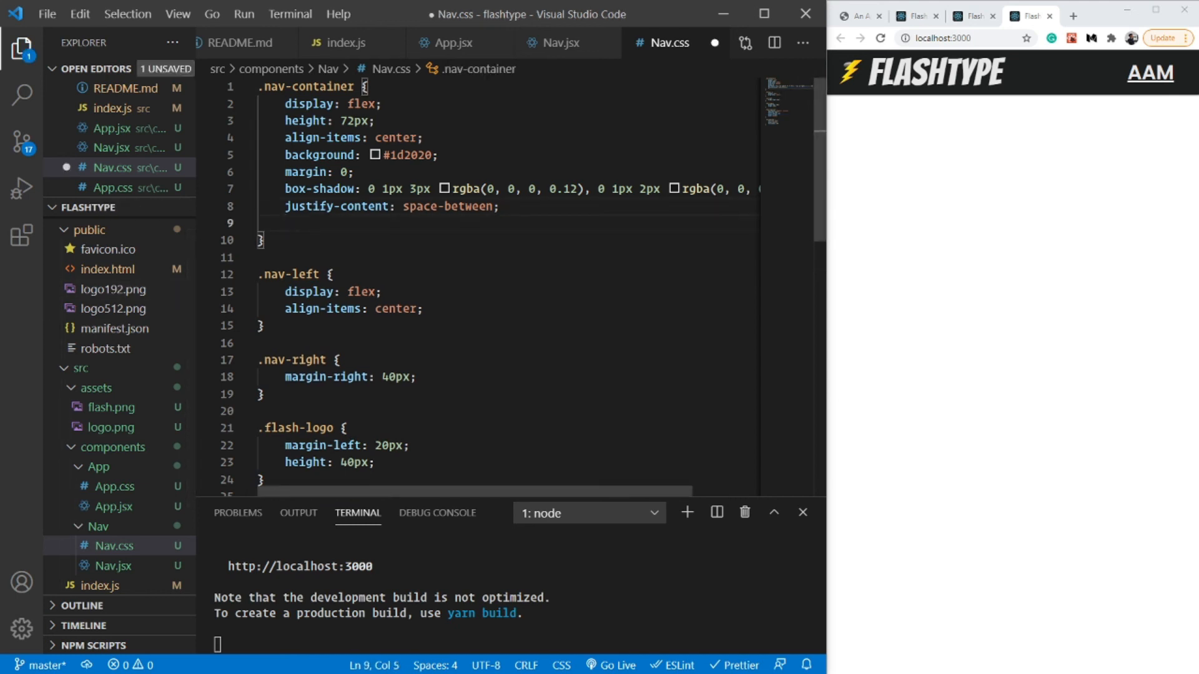
pyautogui.write('z-index: ;')
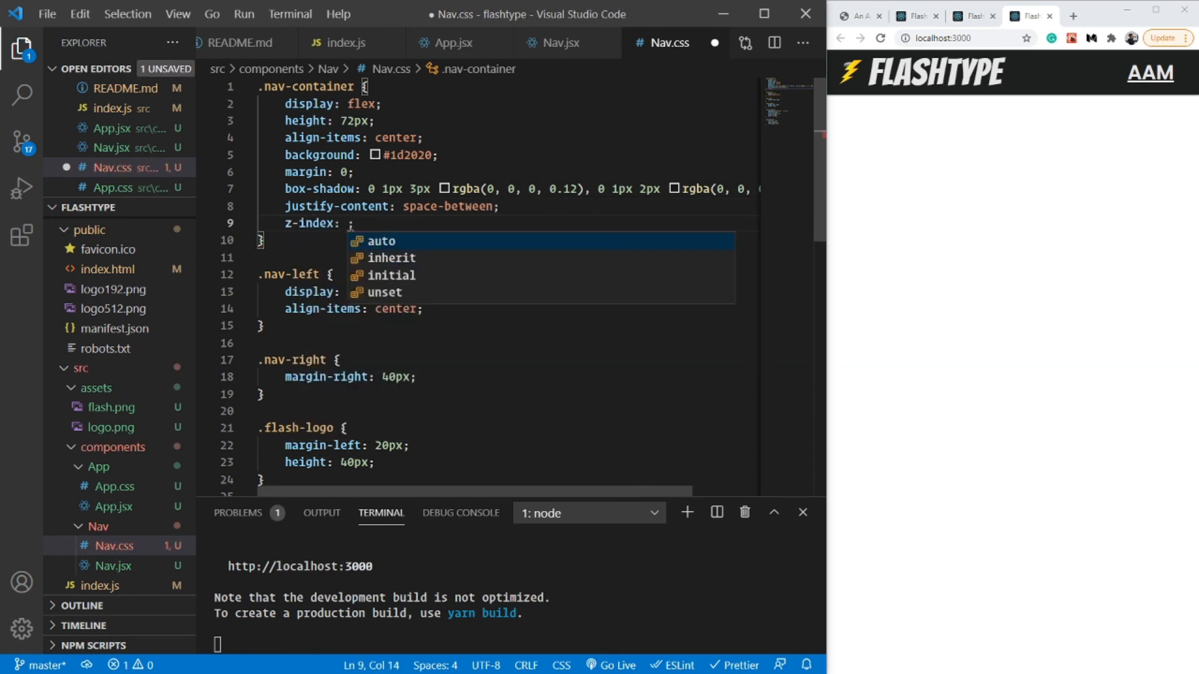
pyautogui.write('99')
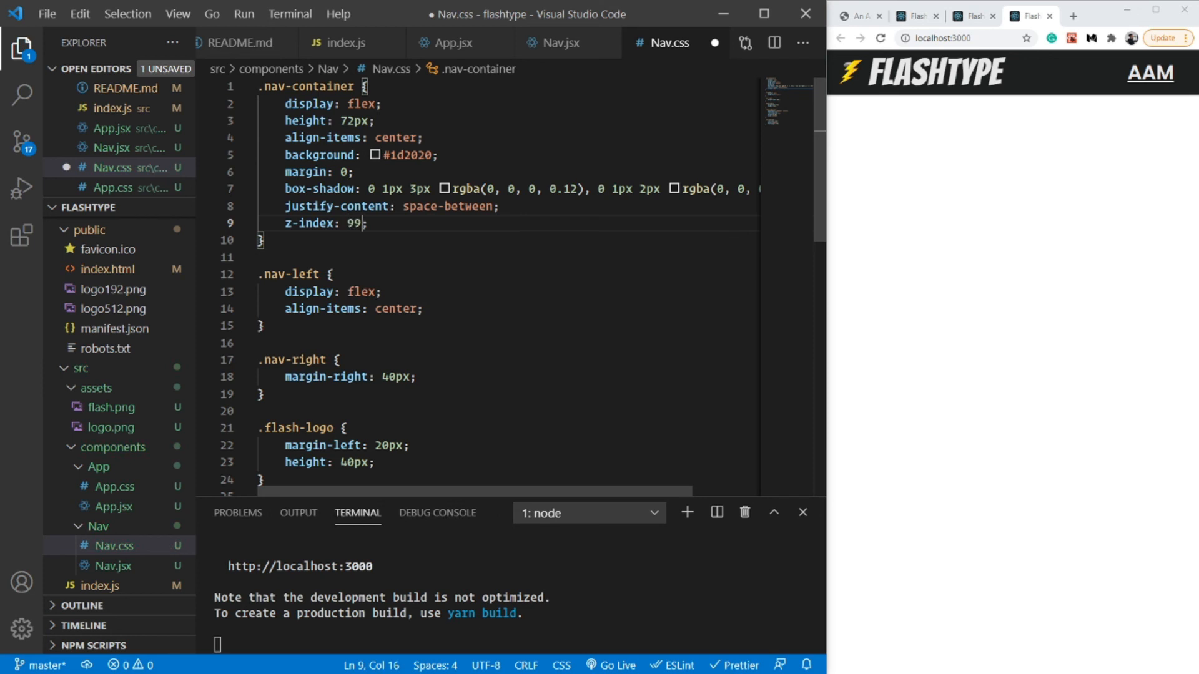
pyautogui.moveTo(892, 117)
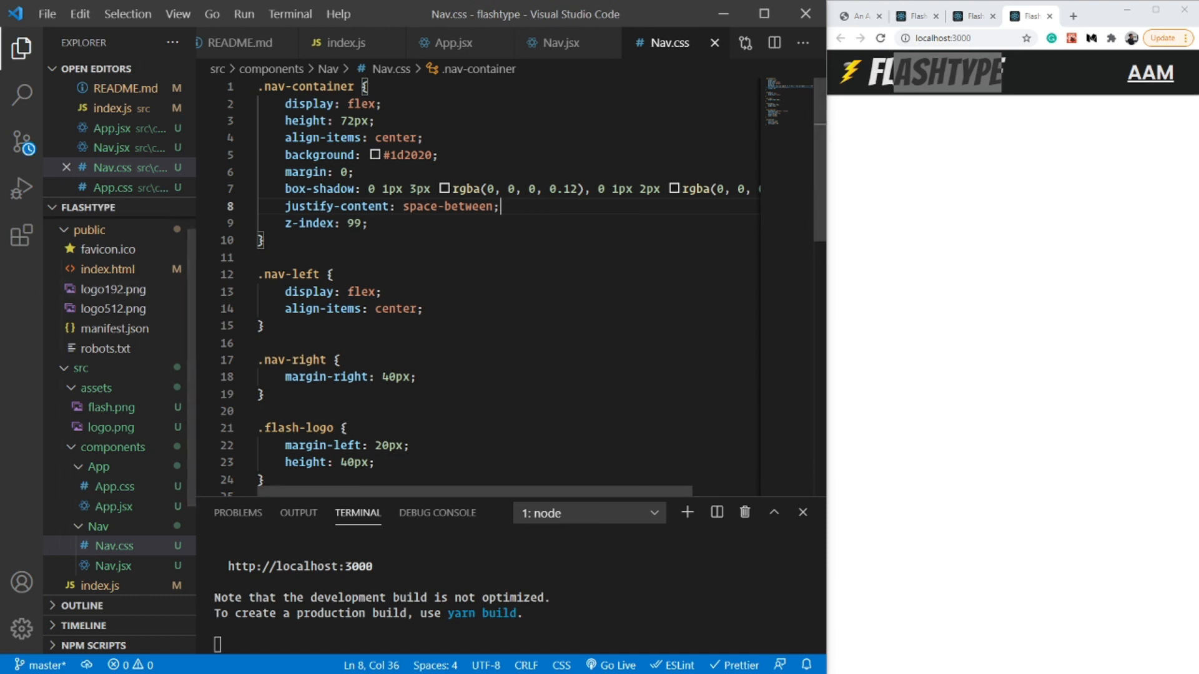
pyautogui.click(552, 43)
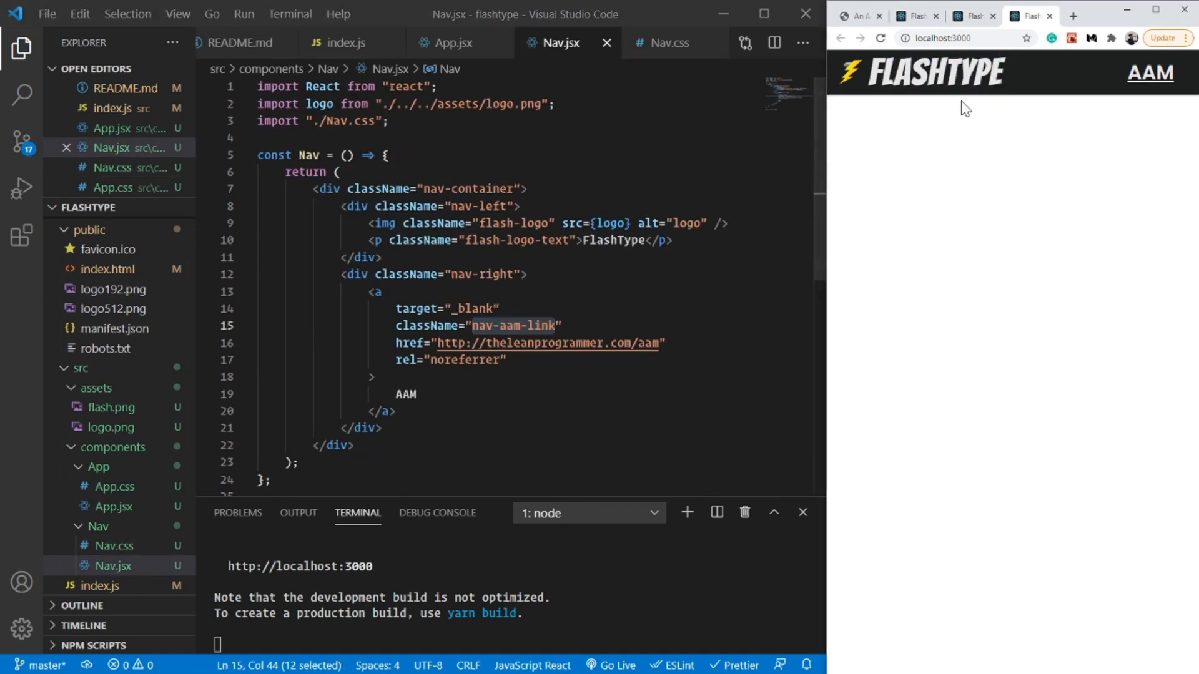
pyautogui.moveTo(1149, 73)
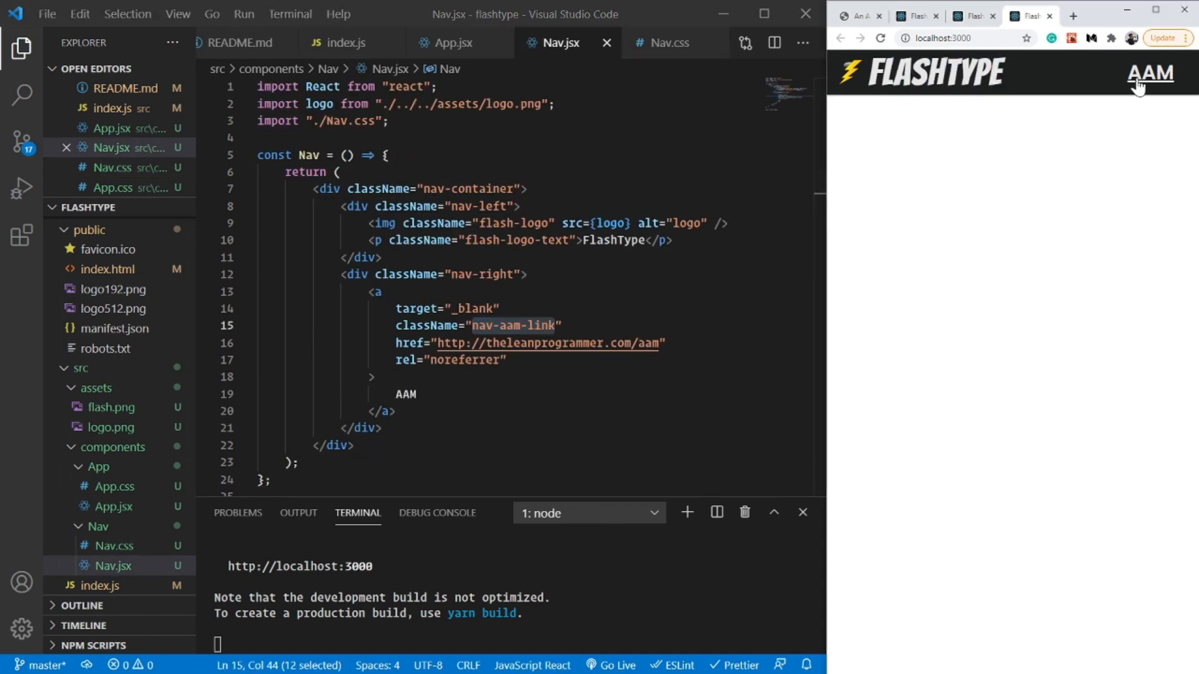
pyautogui.moveTo(1116, 84)
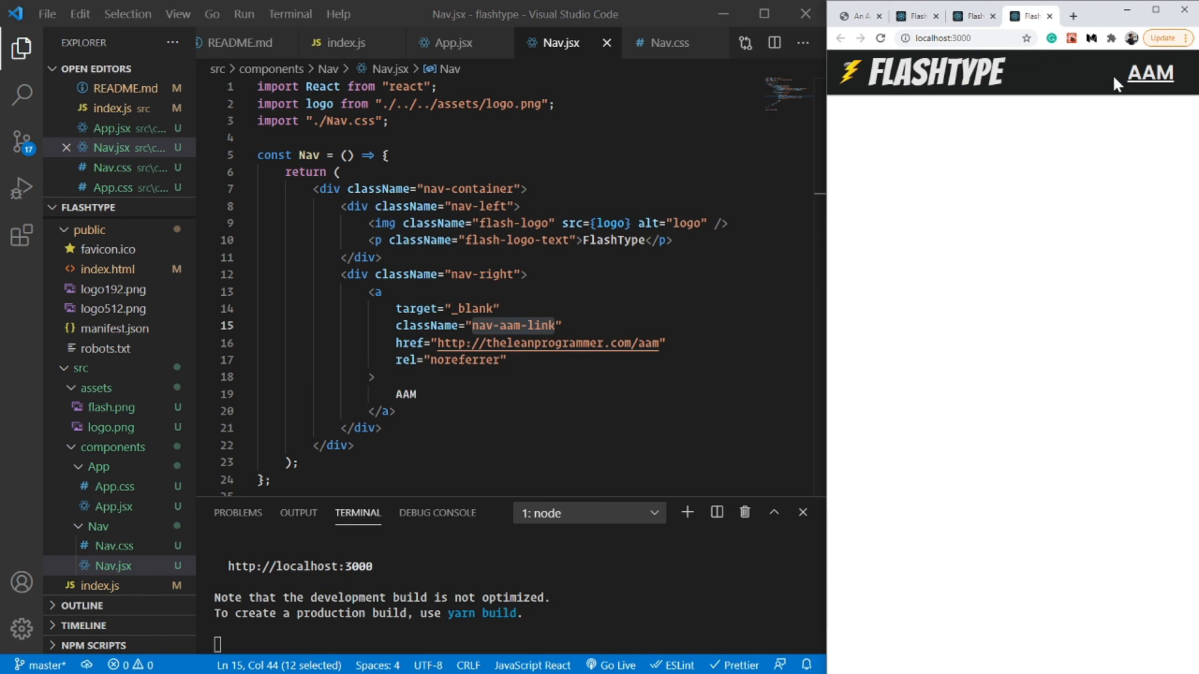